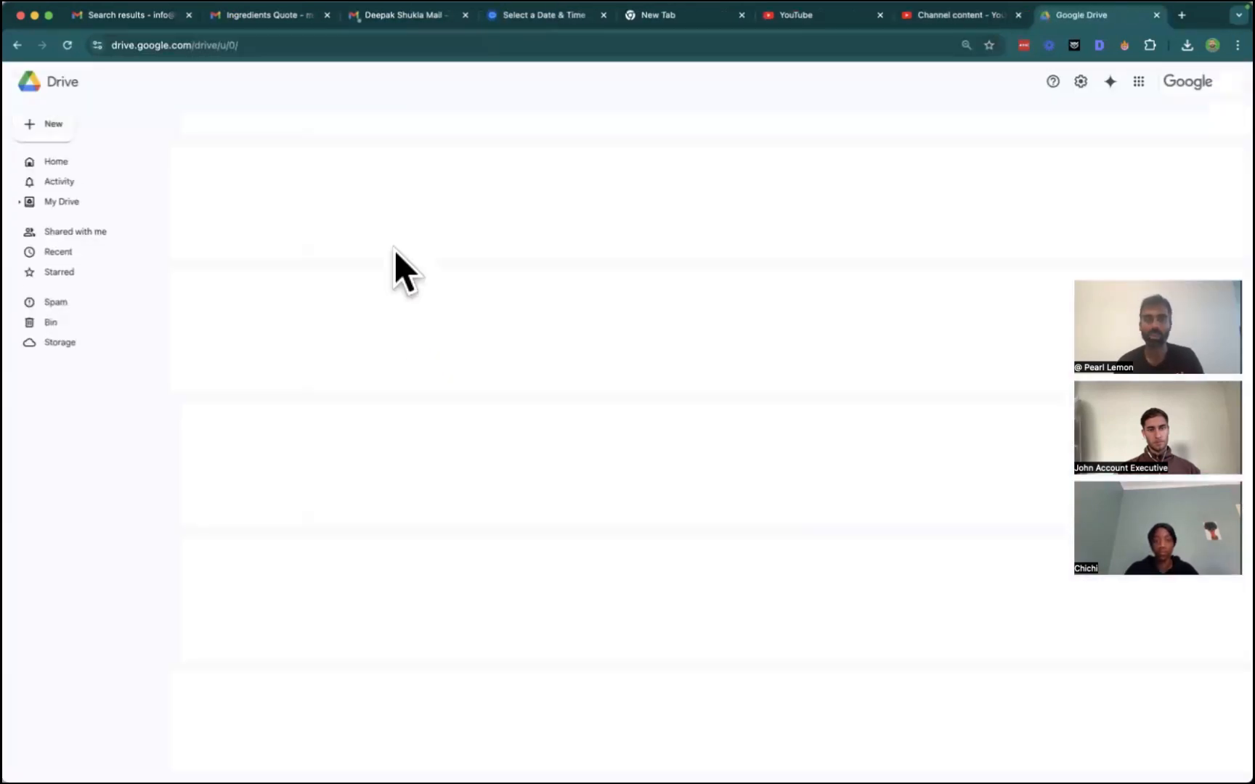
Open the Pearl Lemon Repairs Business Bible from Drive's Suggested files.
click(55, 161)
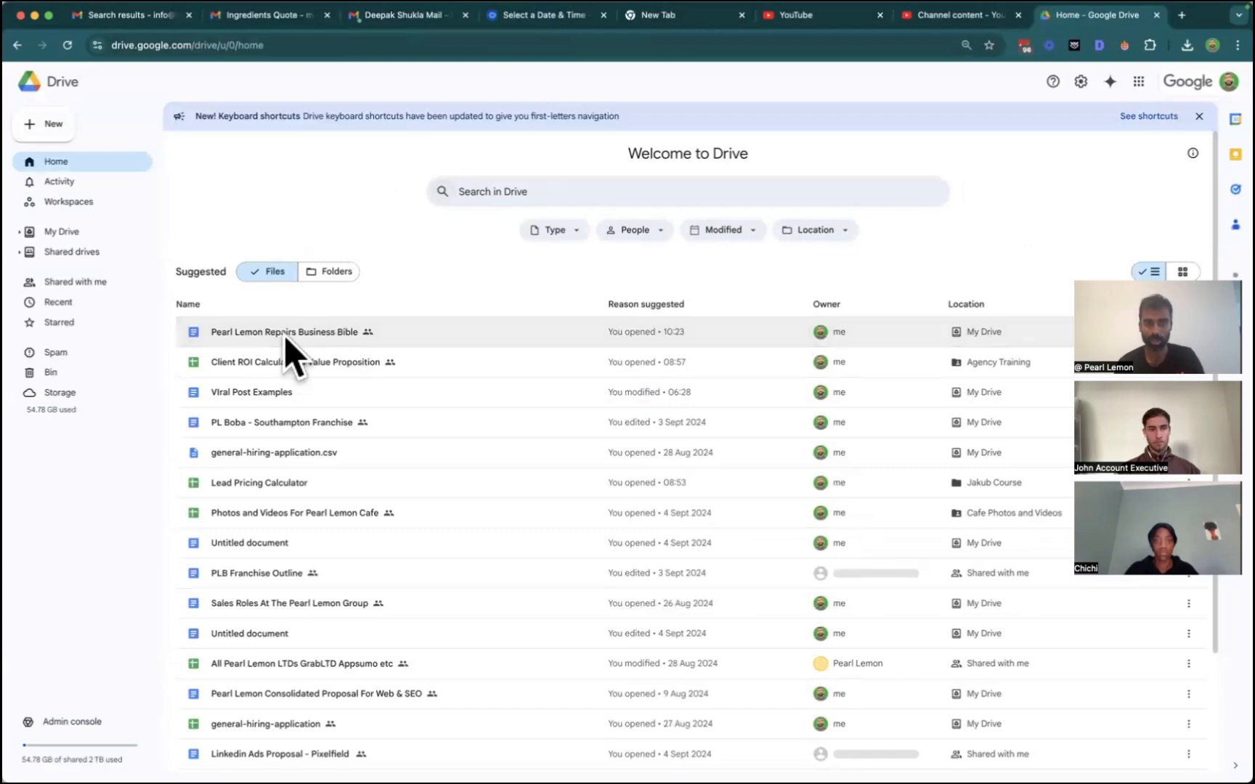
double_click(285, 332)
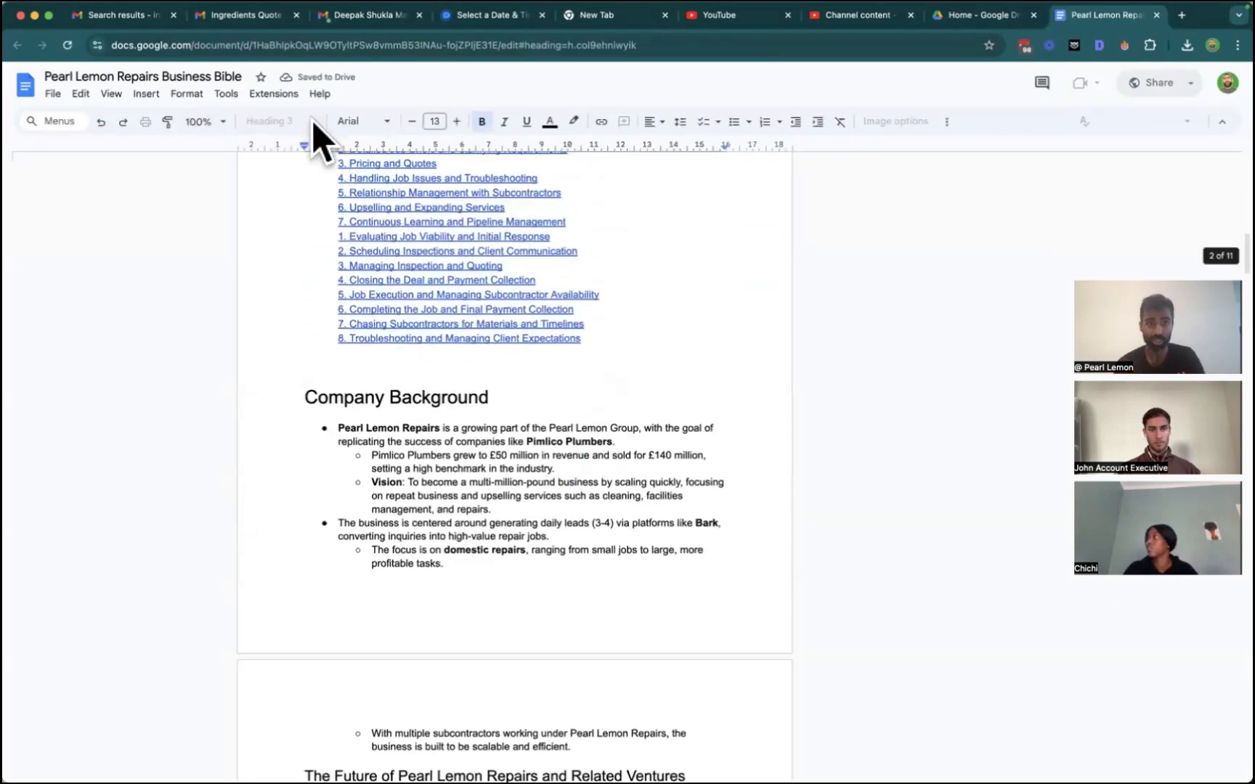
Zoom the Business Bible to 150% and read down past the commission sections.
click(205, 121)
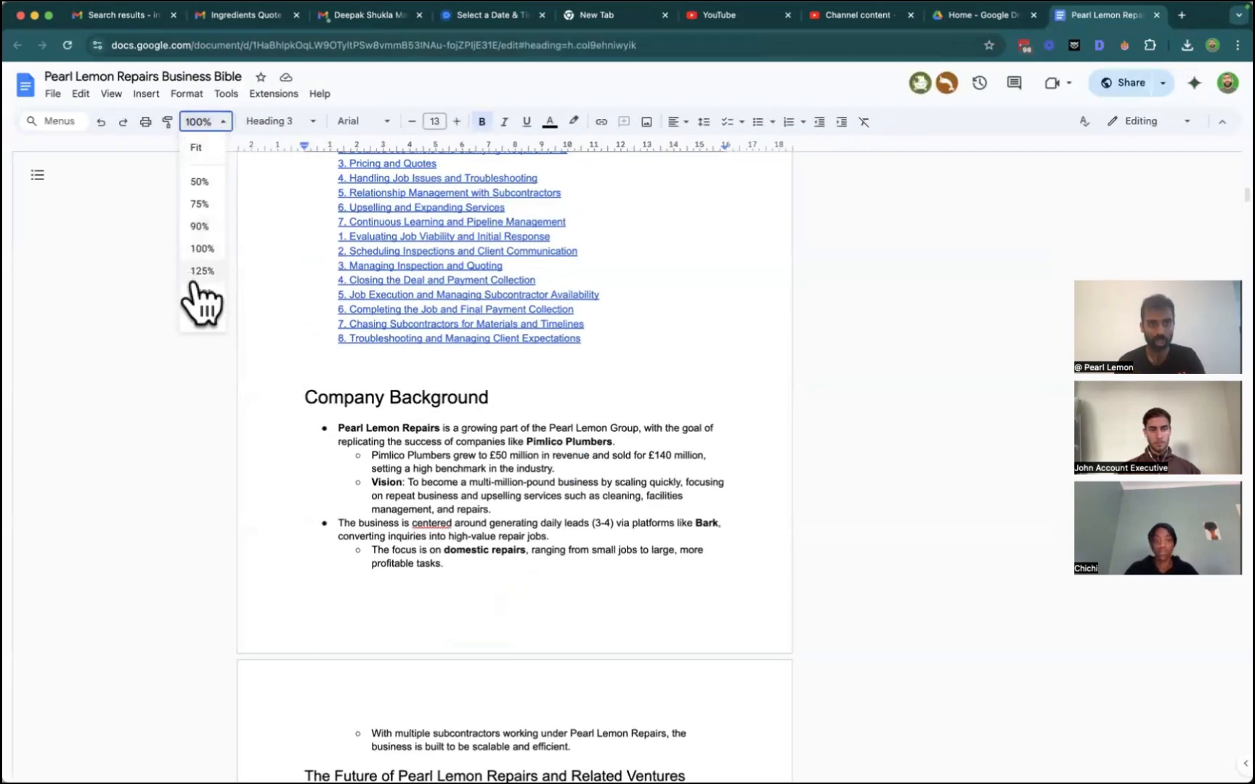
click(201, 271)
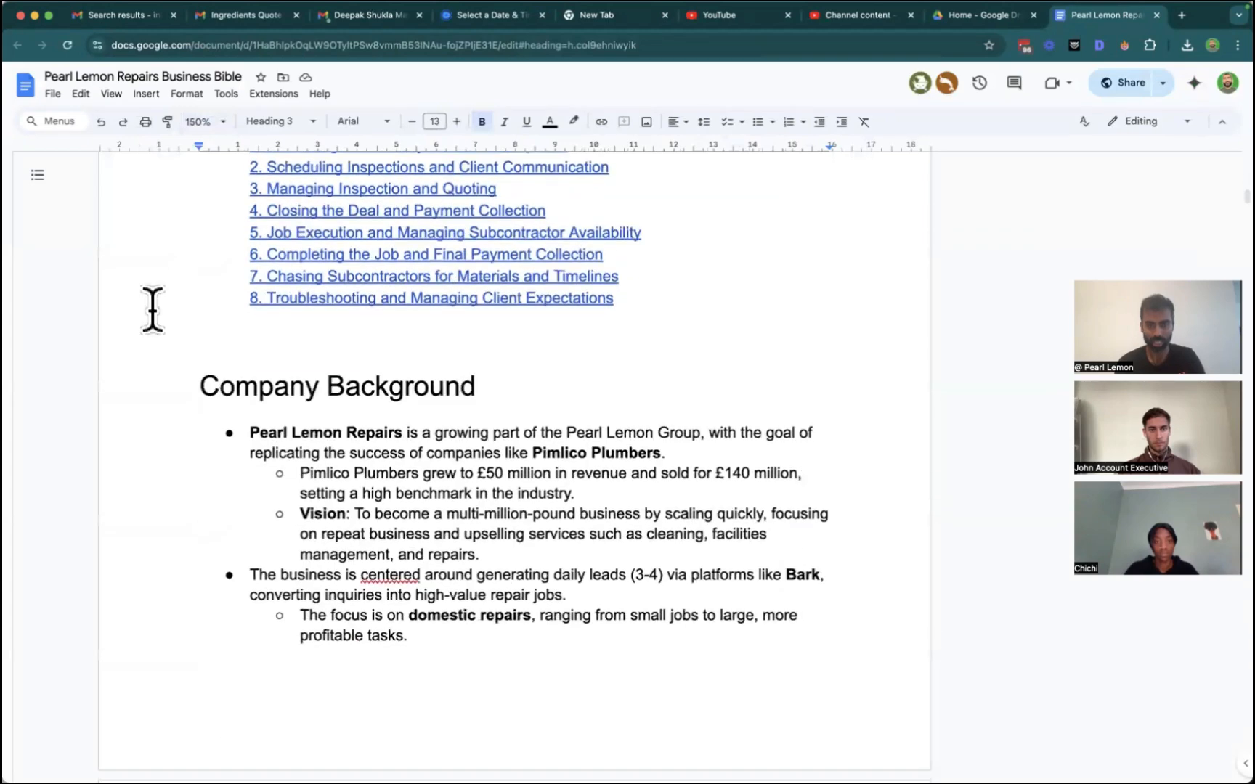
scroll(down, 3)
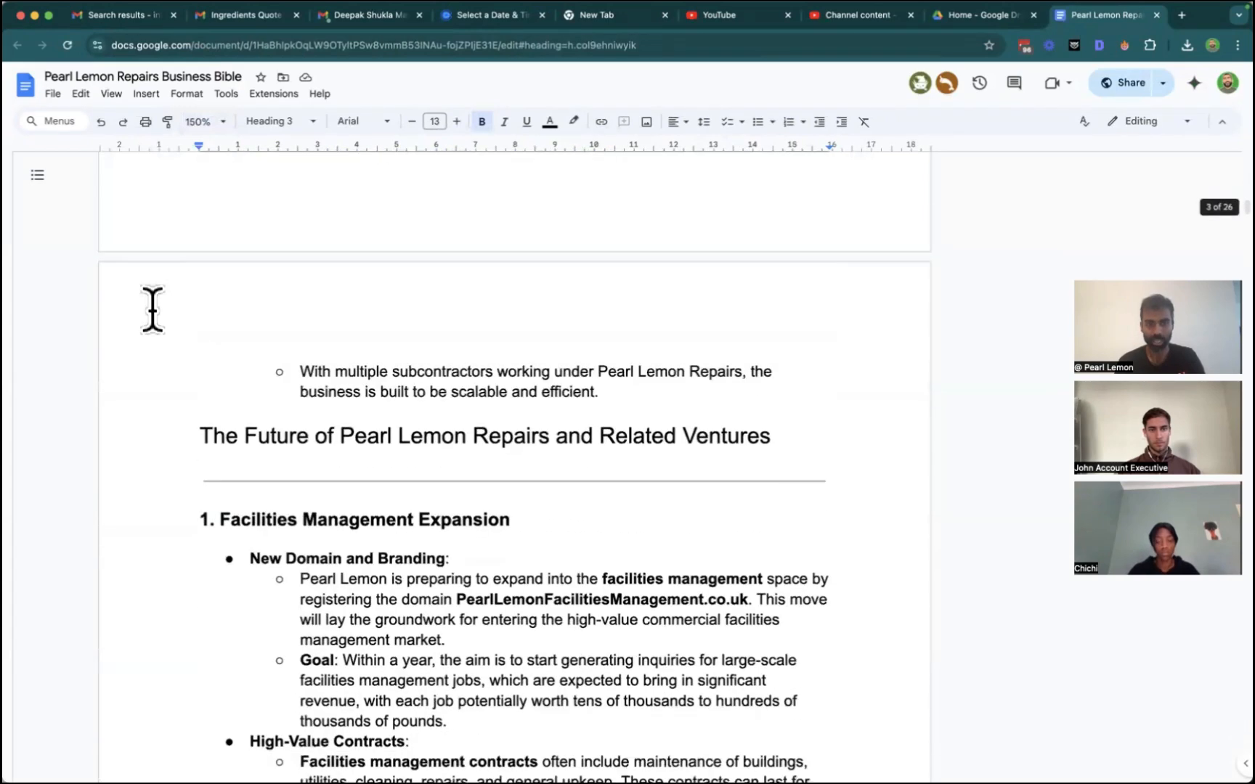
scroll(down, 3)
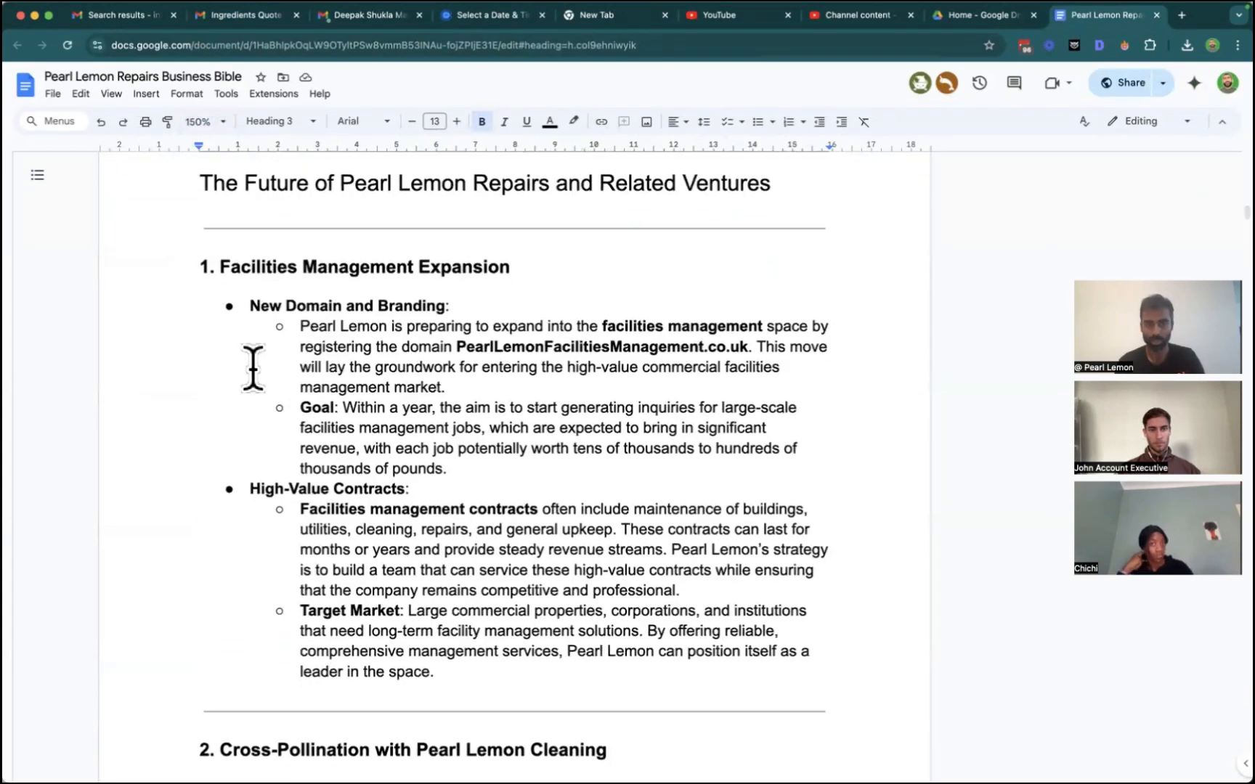
scroll(down, 3)
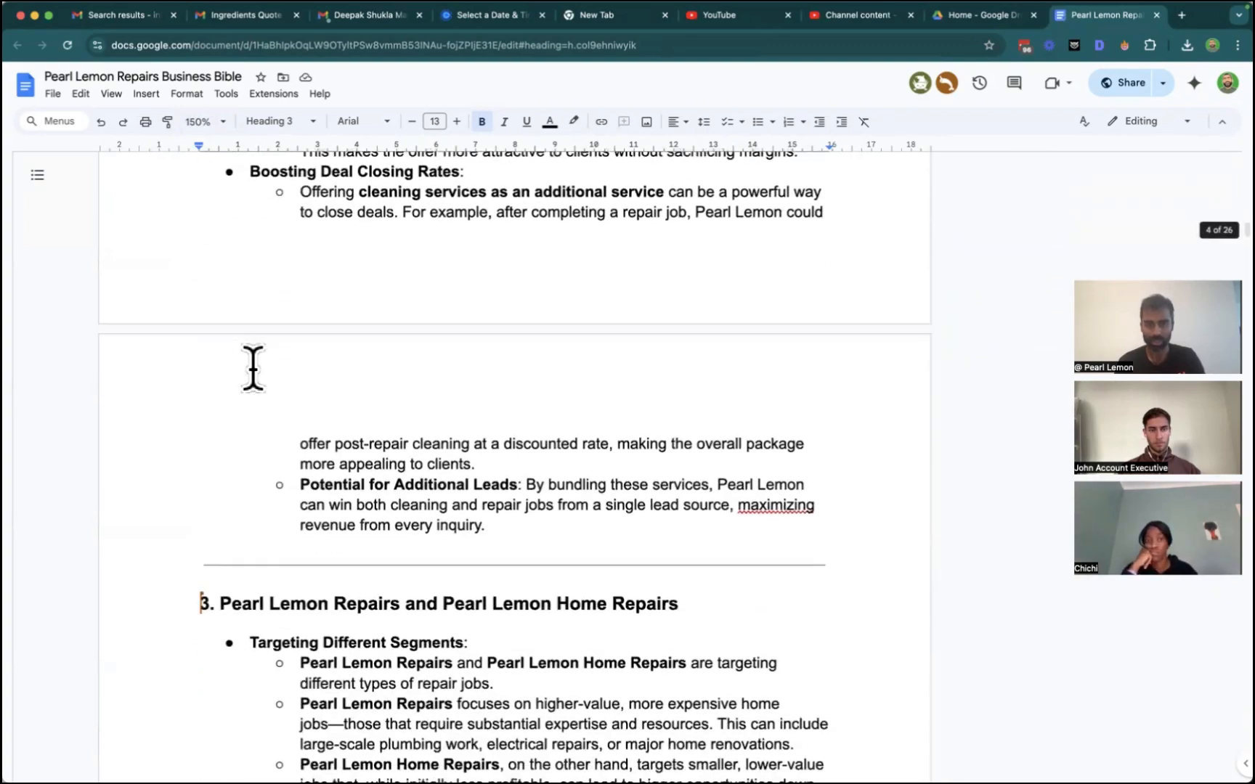
scroll(down, 3)
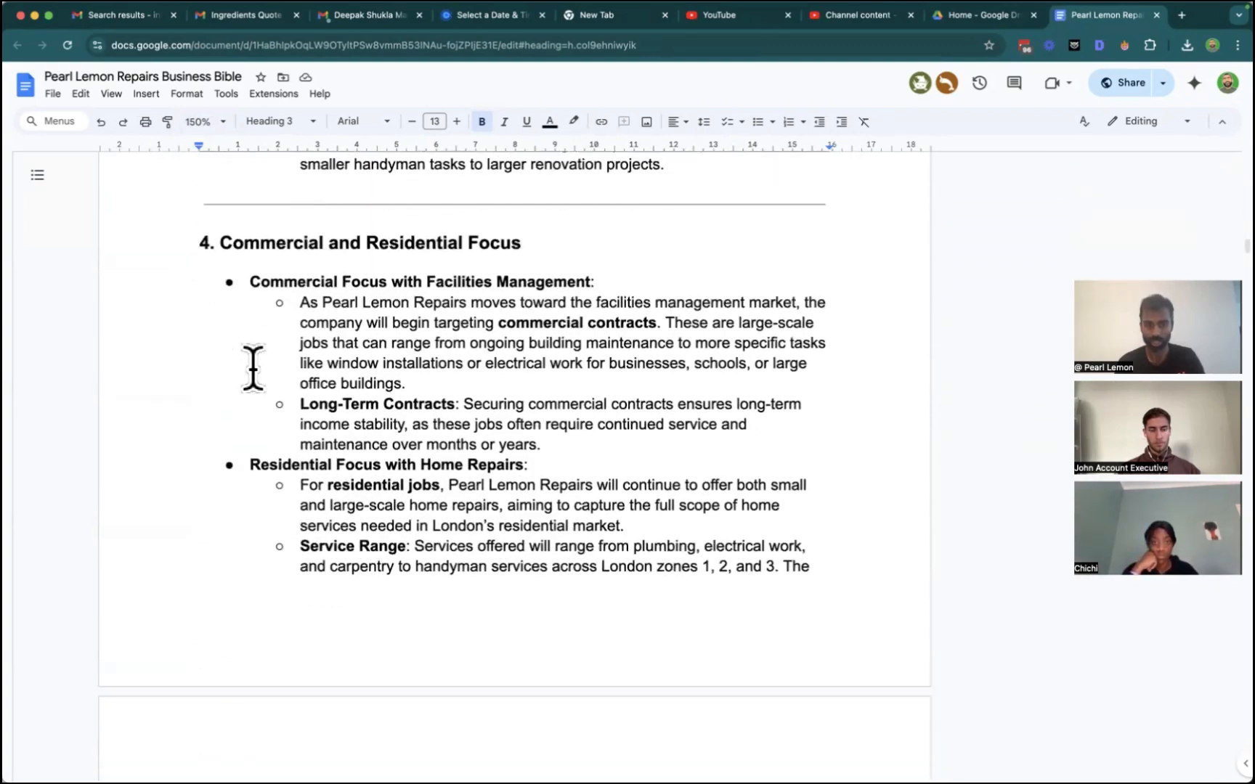
scroll(down, 3)
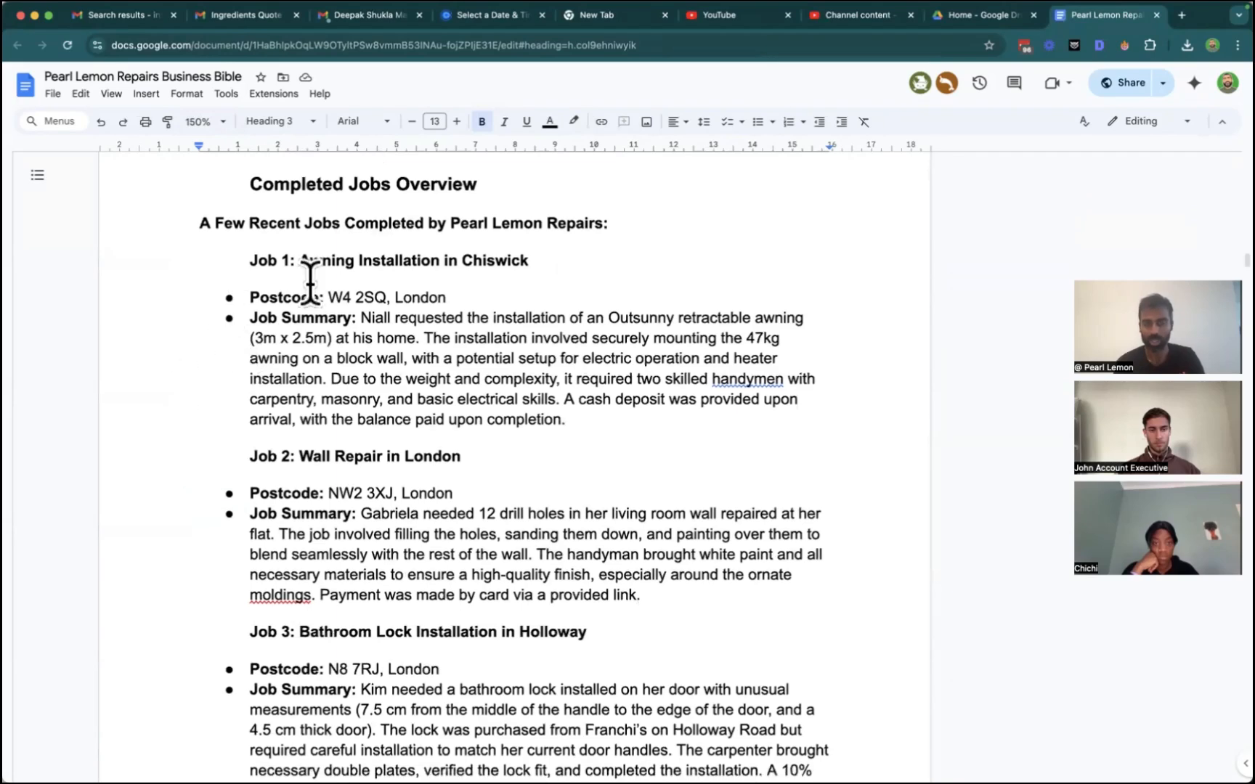
scroll(down, 3)
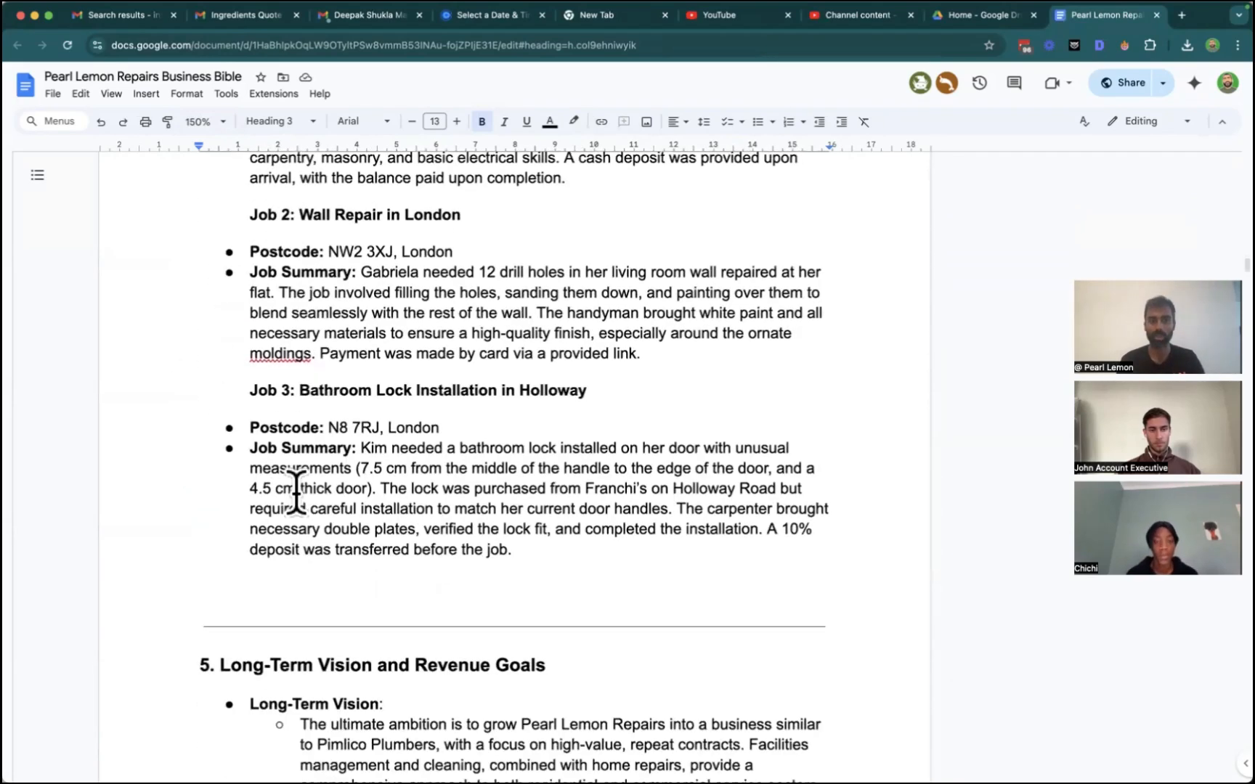
scroll(down, 3)
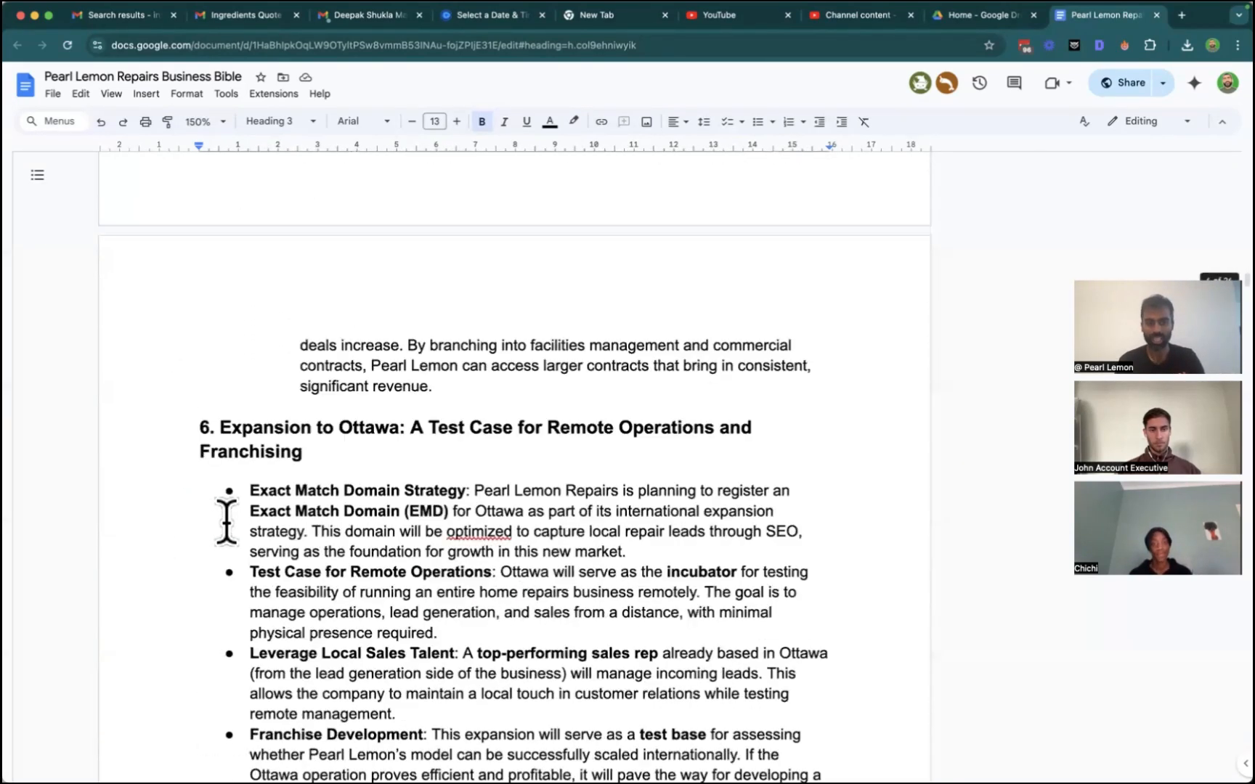
scroll(down, 3)
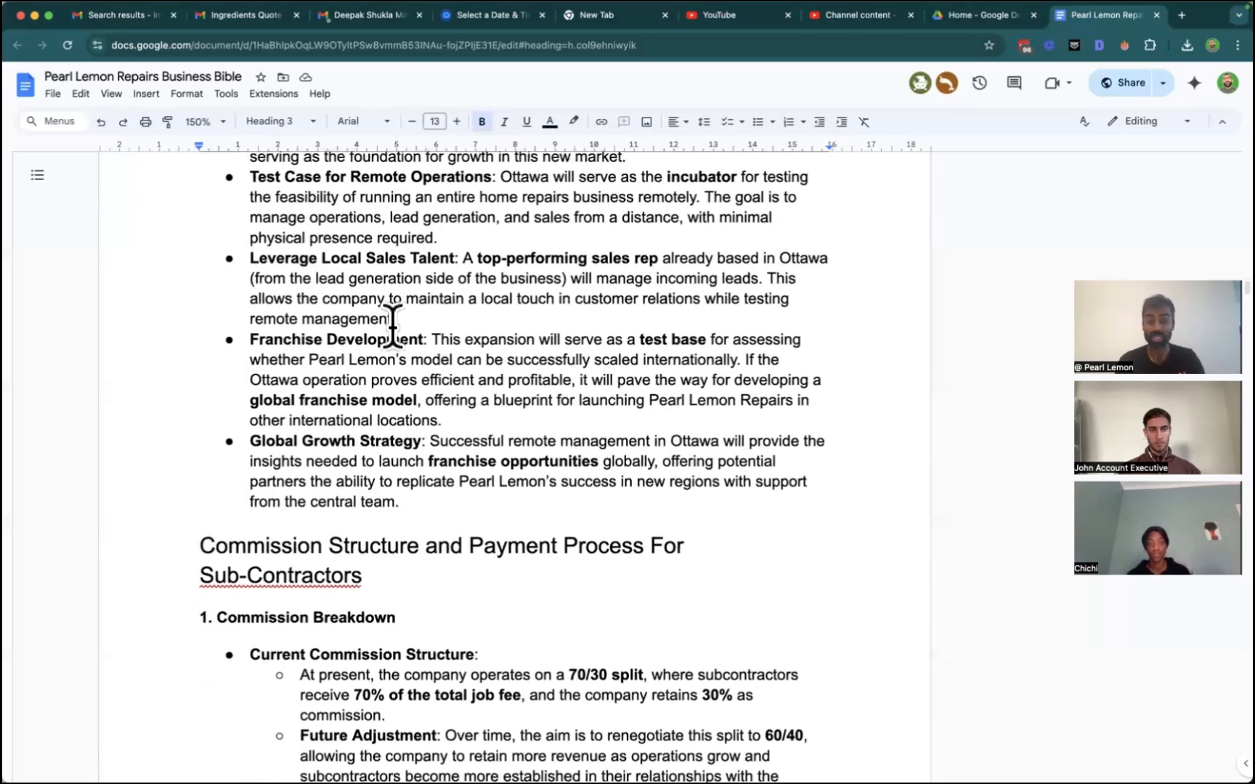
scroll(down, 3)
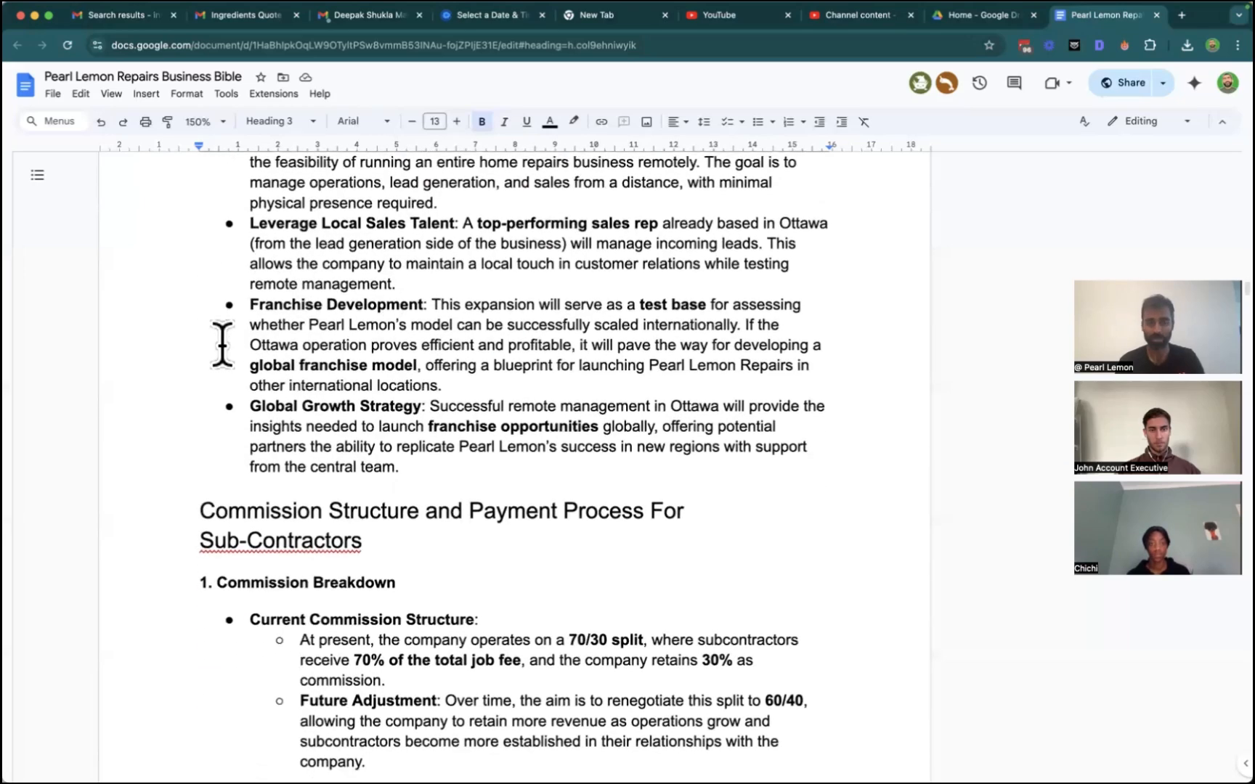
scroll(down, 3)
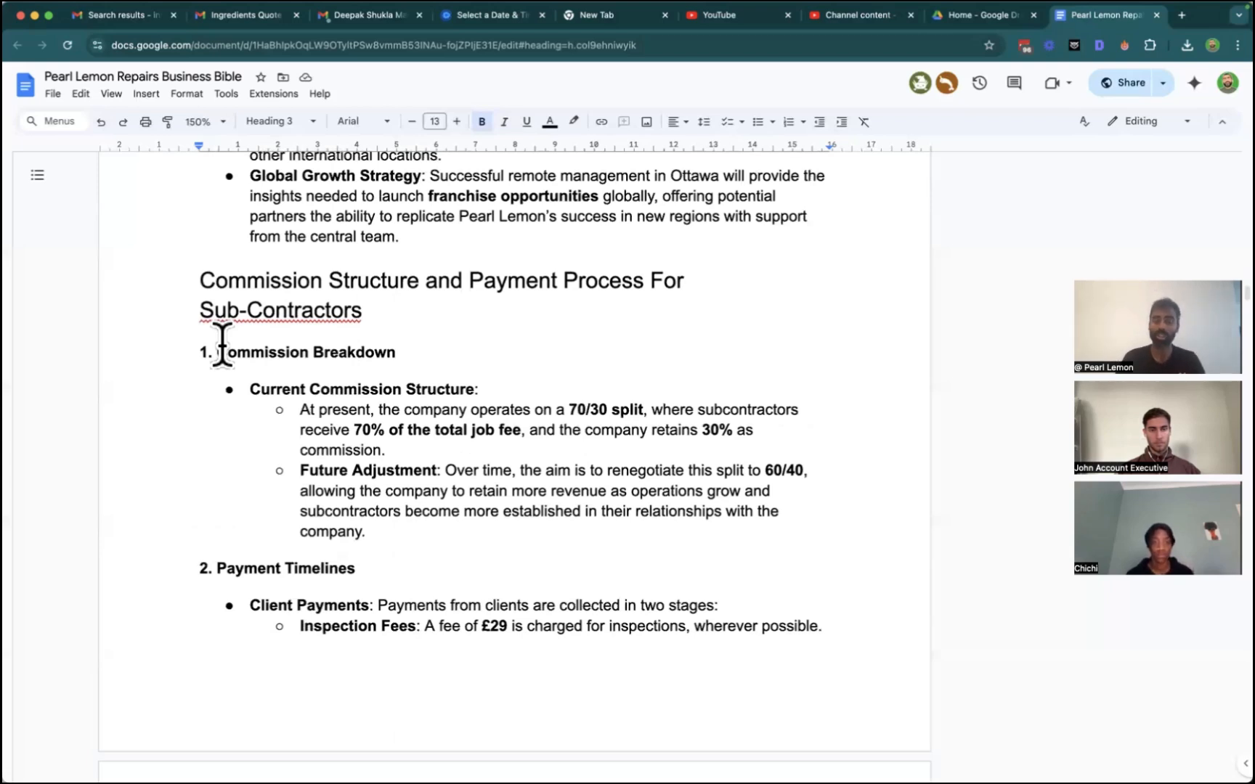
mouse_move(386, 505)
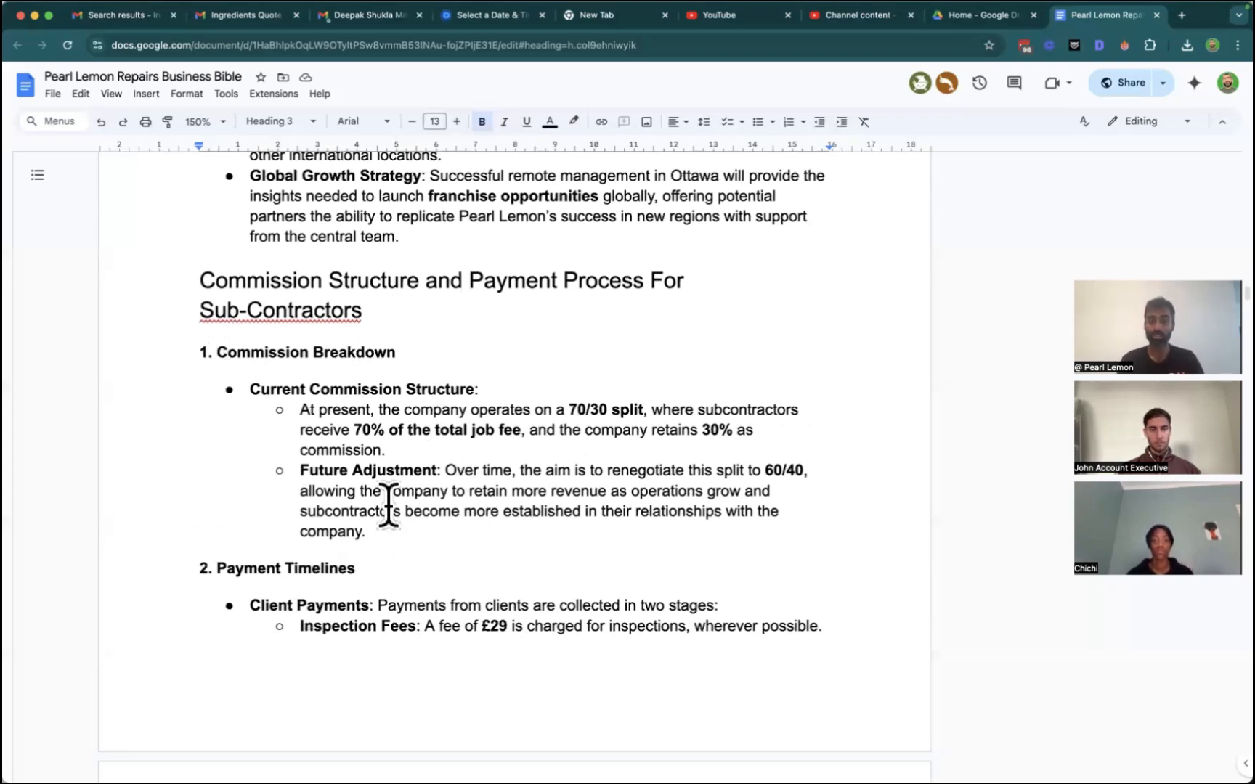
scroll(down, 3)
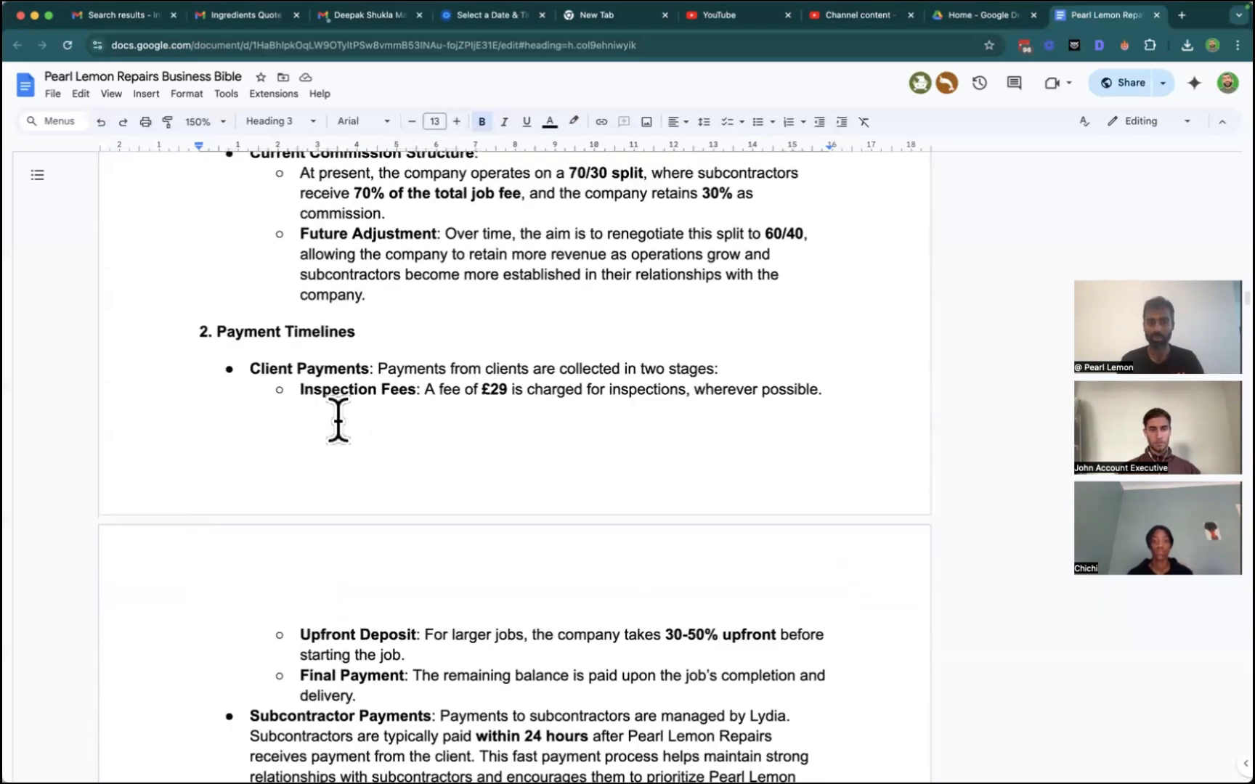
scroll(down, 3)
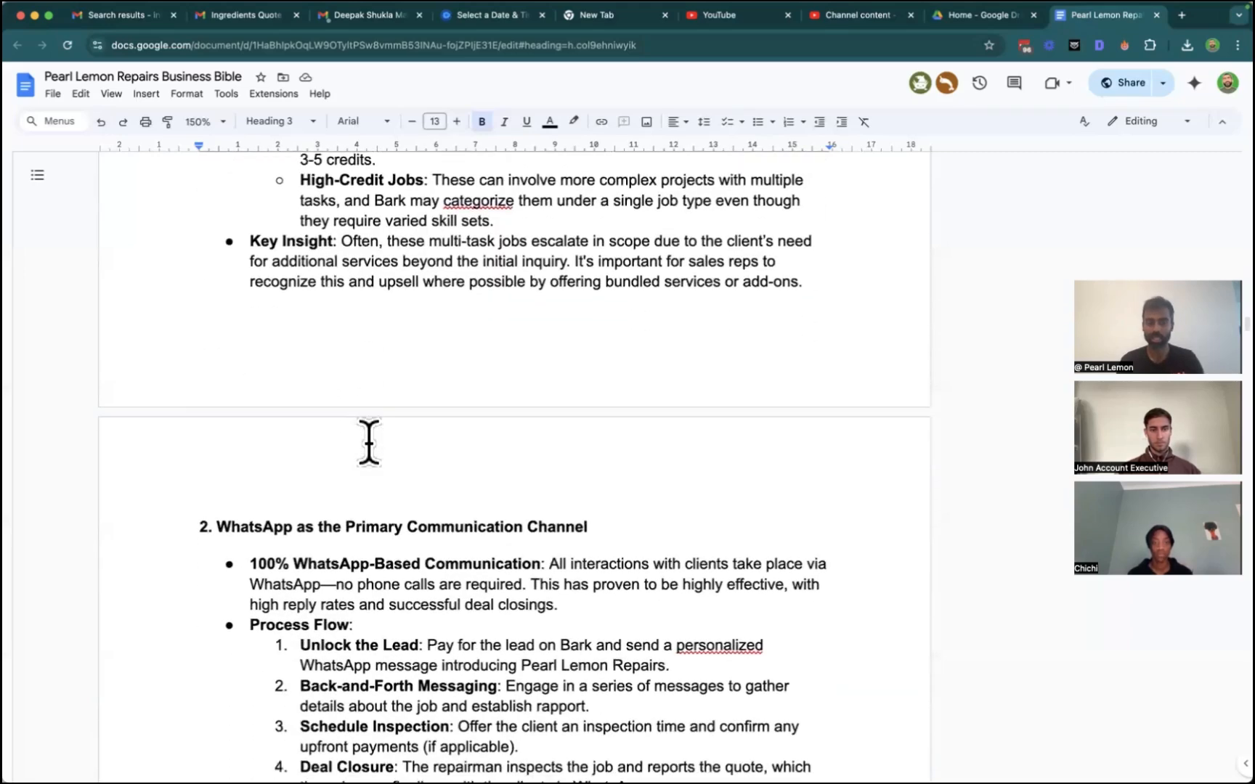
scroll(down, 3)
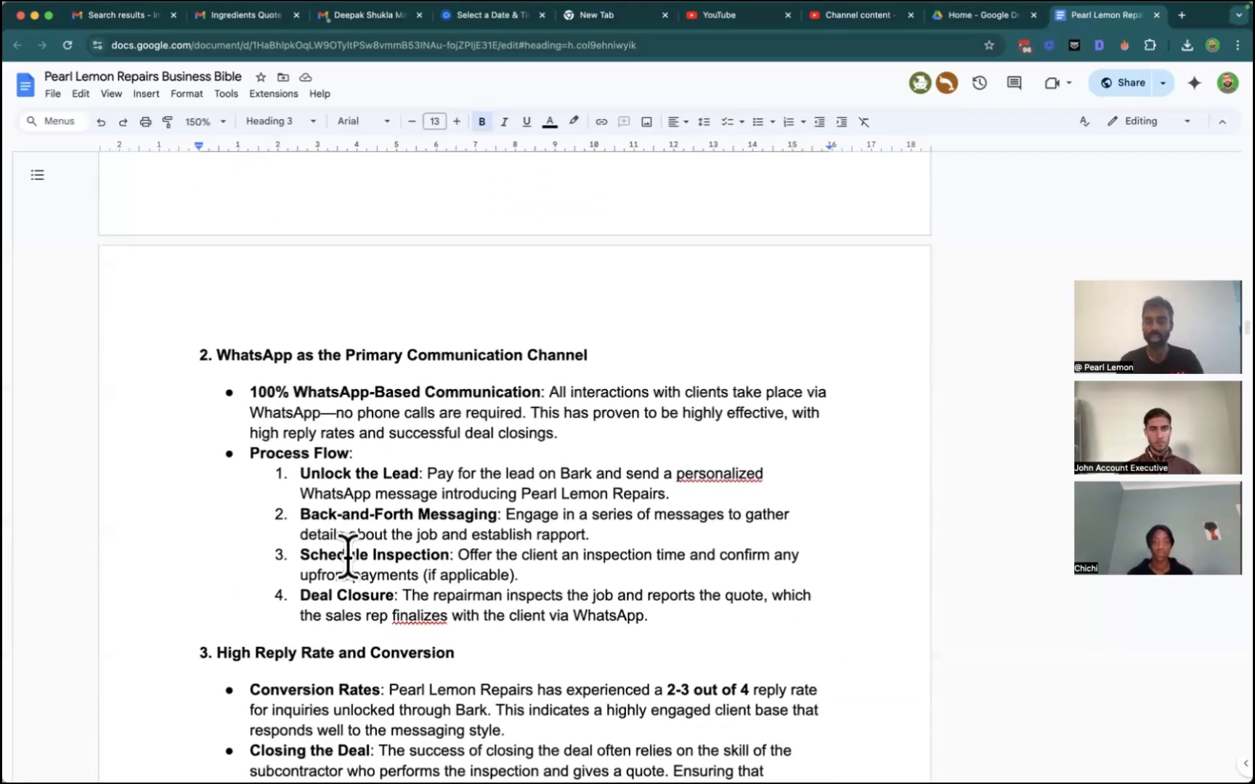
scroll(down, 3)
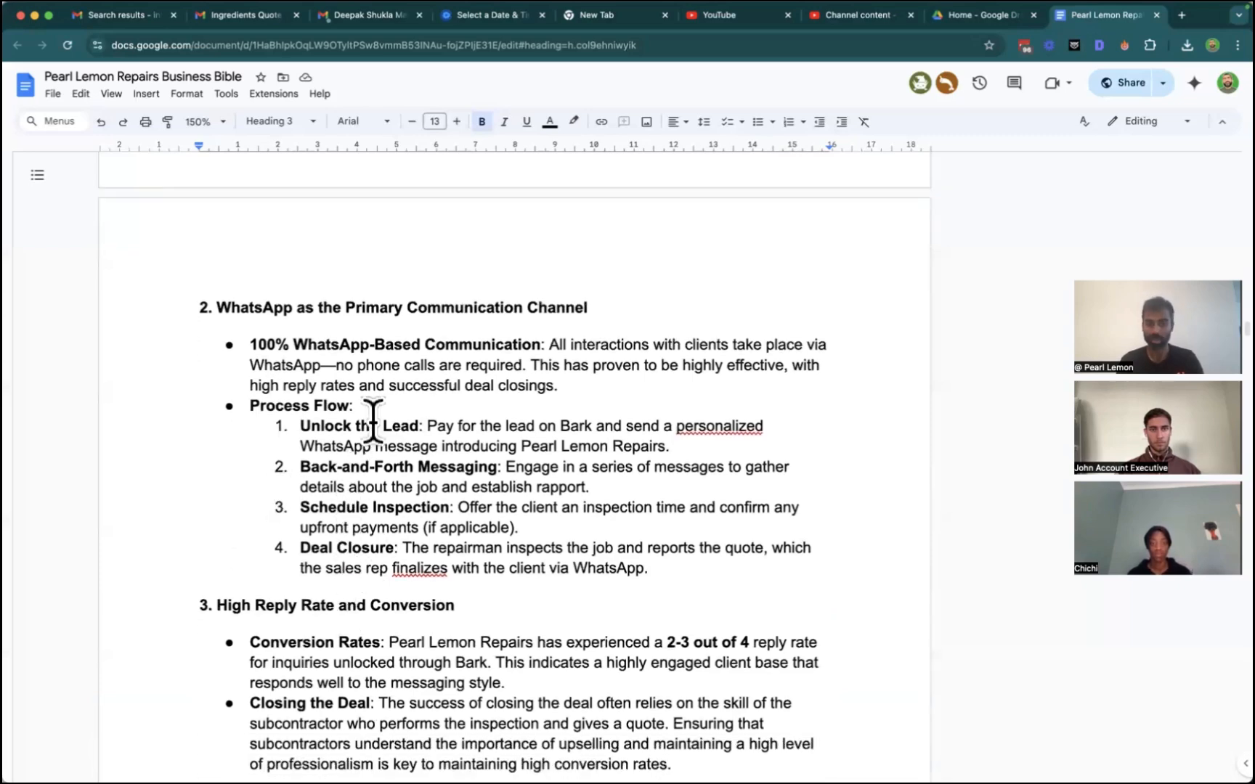
scroll(down, 3)
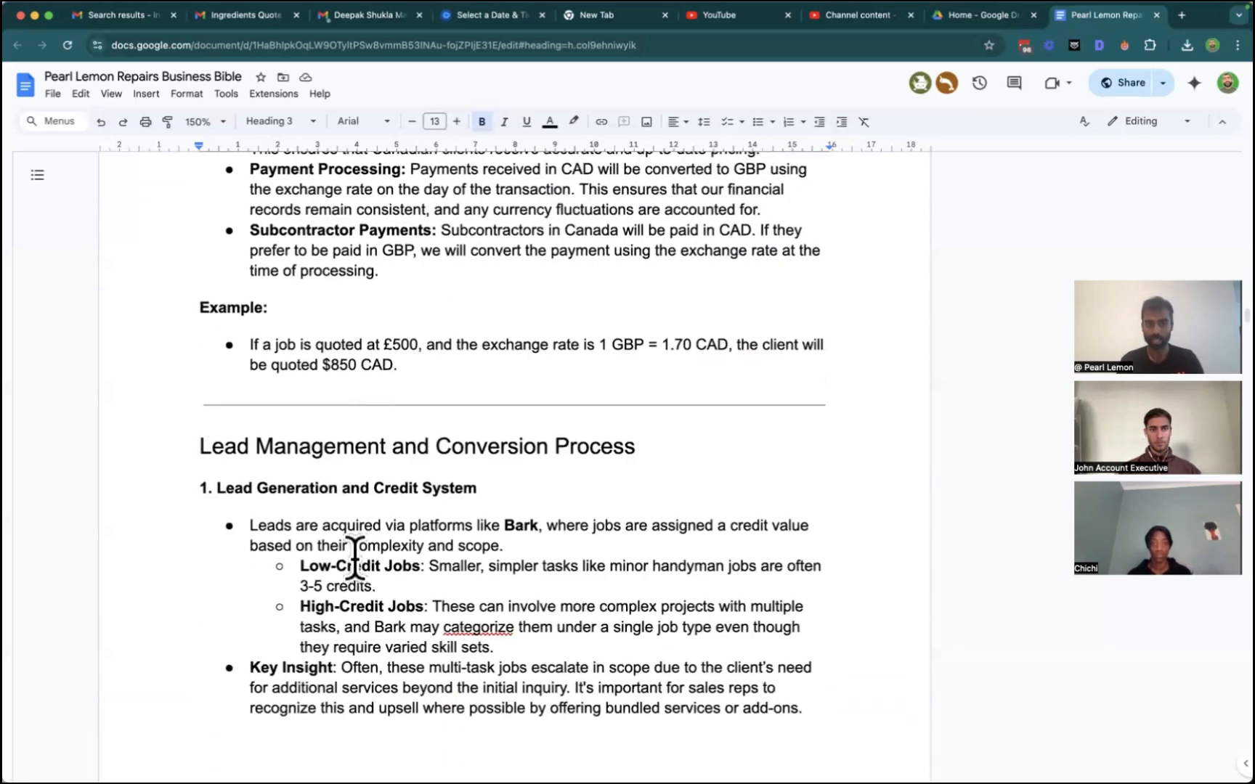
scroll(down, 3)
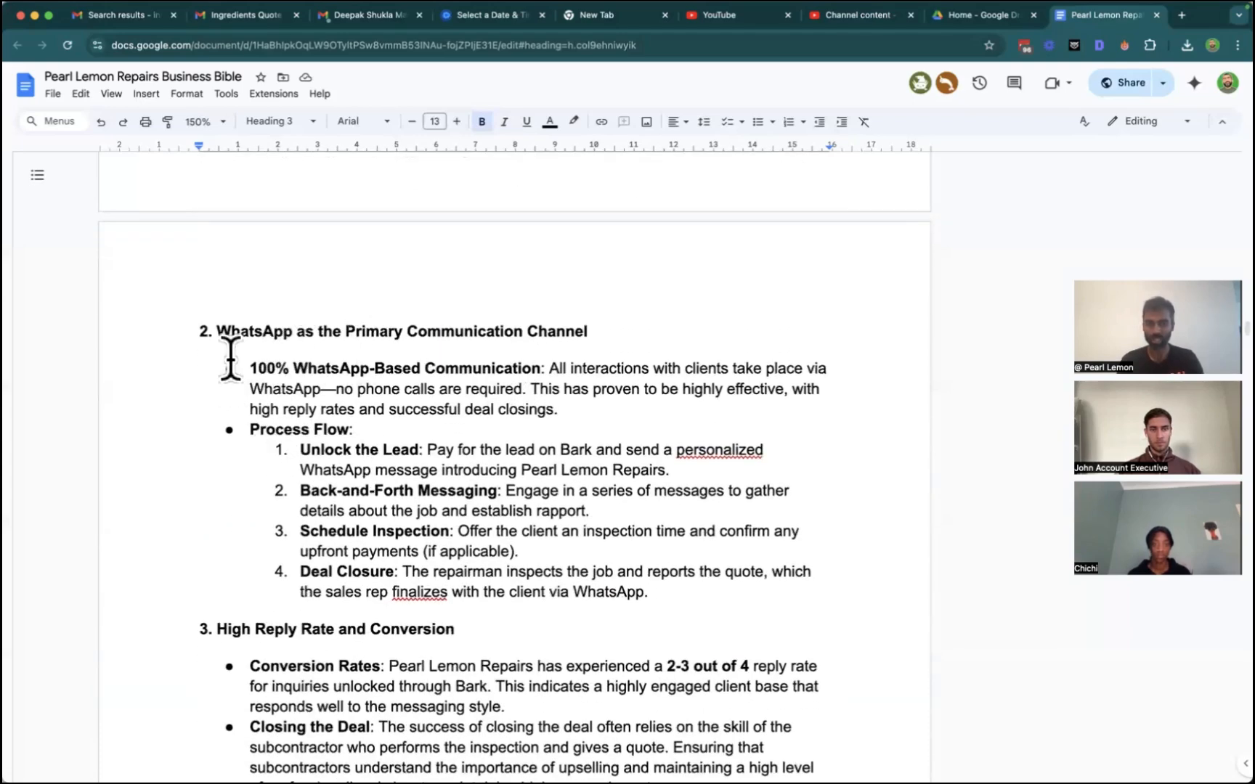
scroll(down, 3)
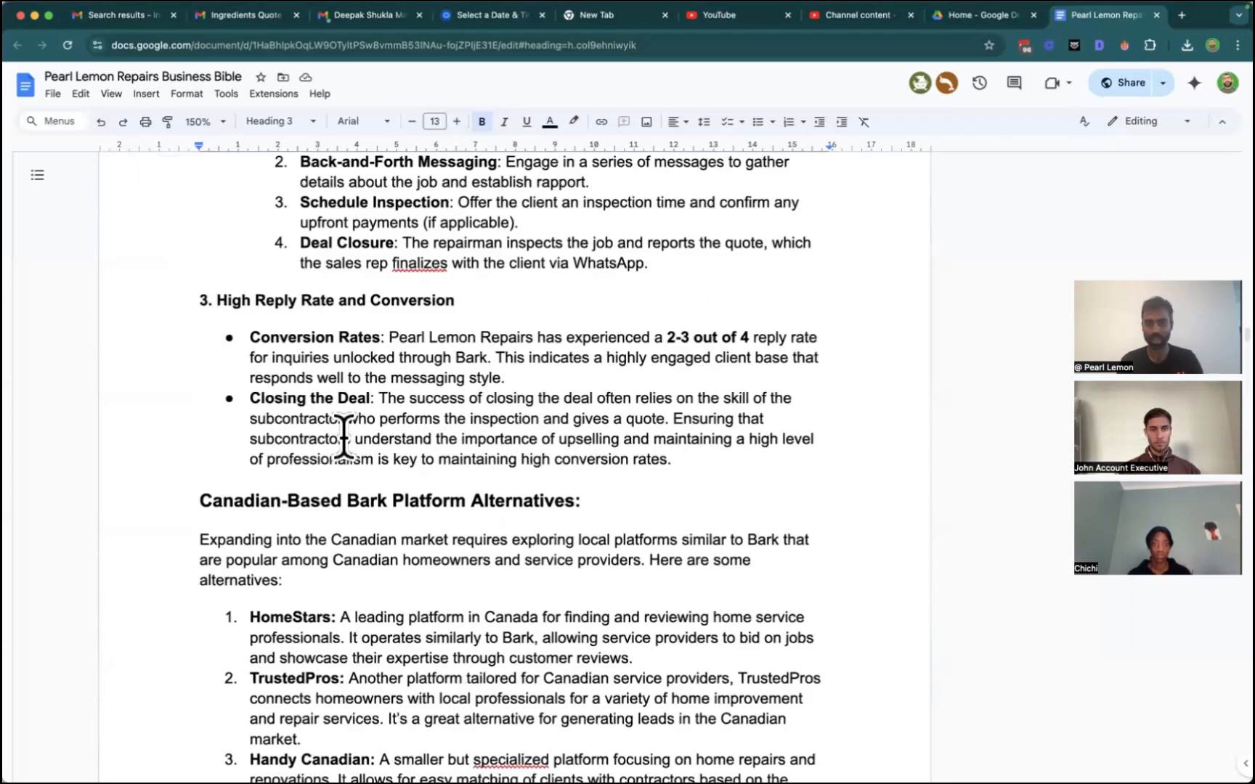
scroll(down, 3)
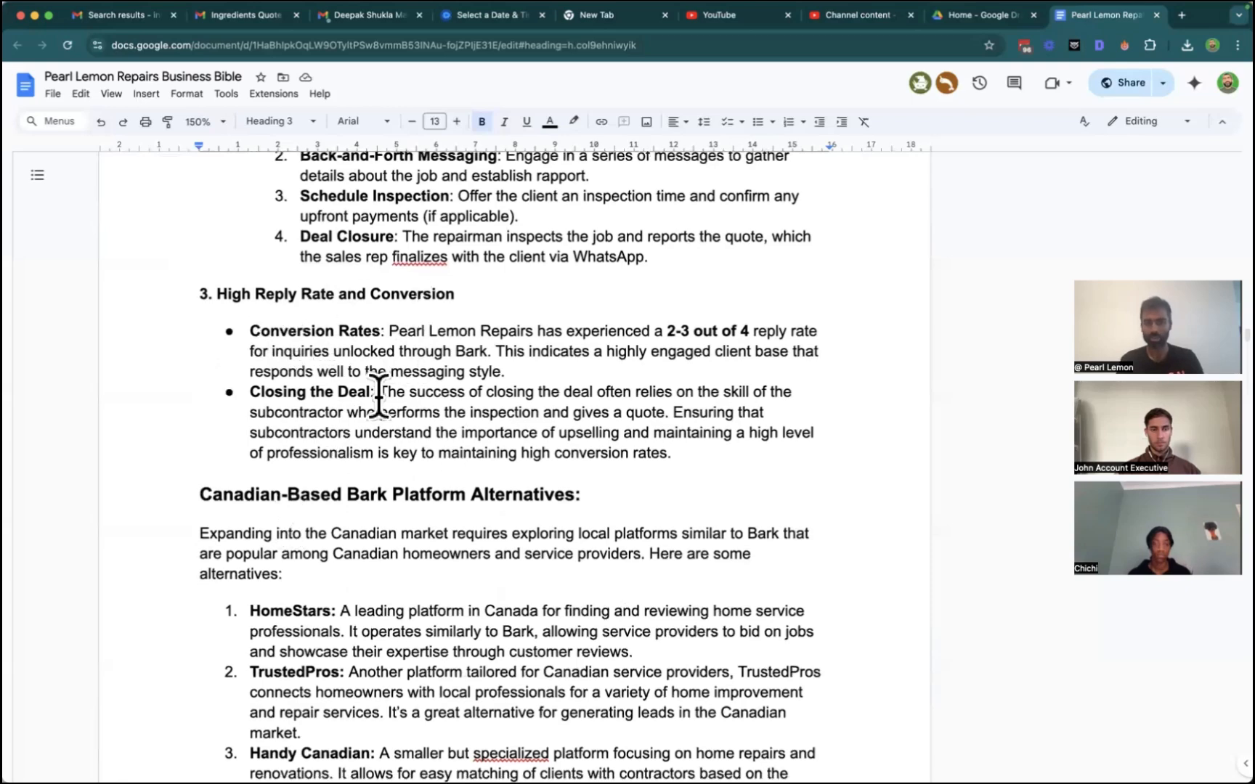
scroll(down, 3)
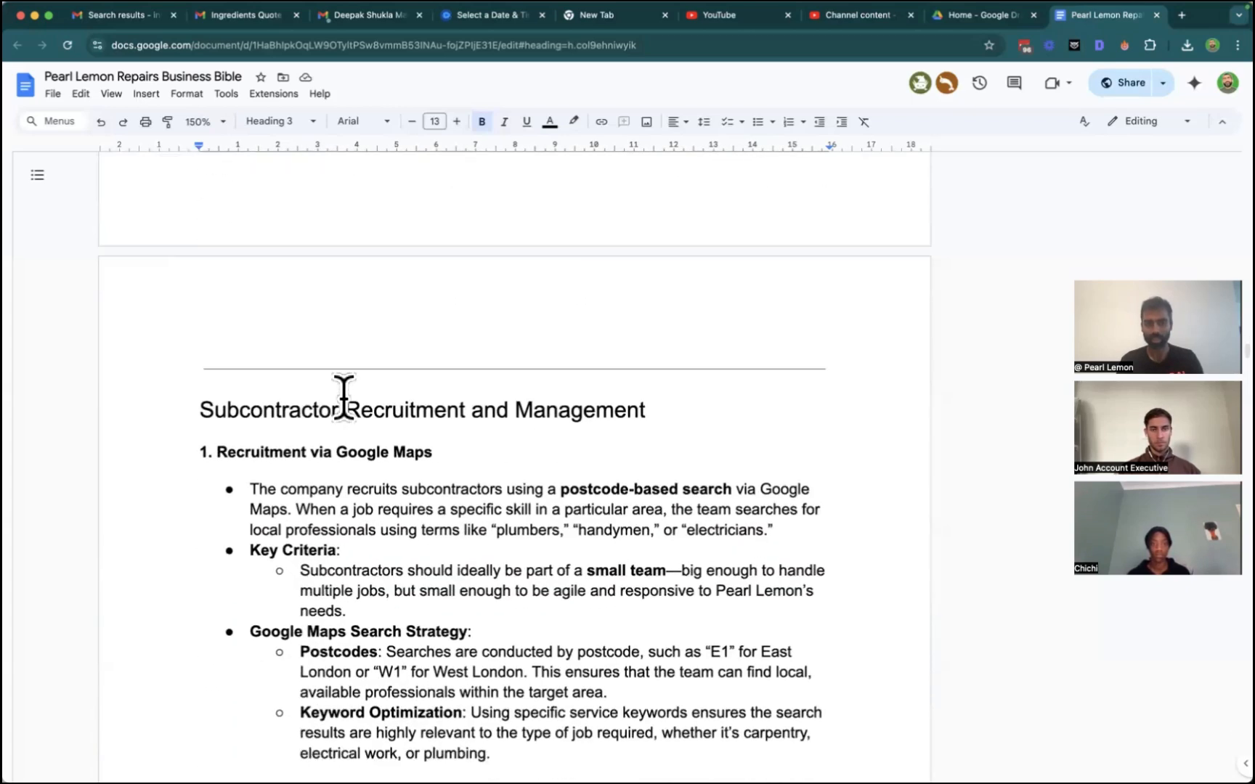
scroll(down, 3)
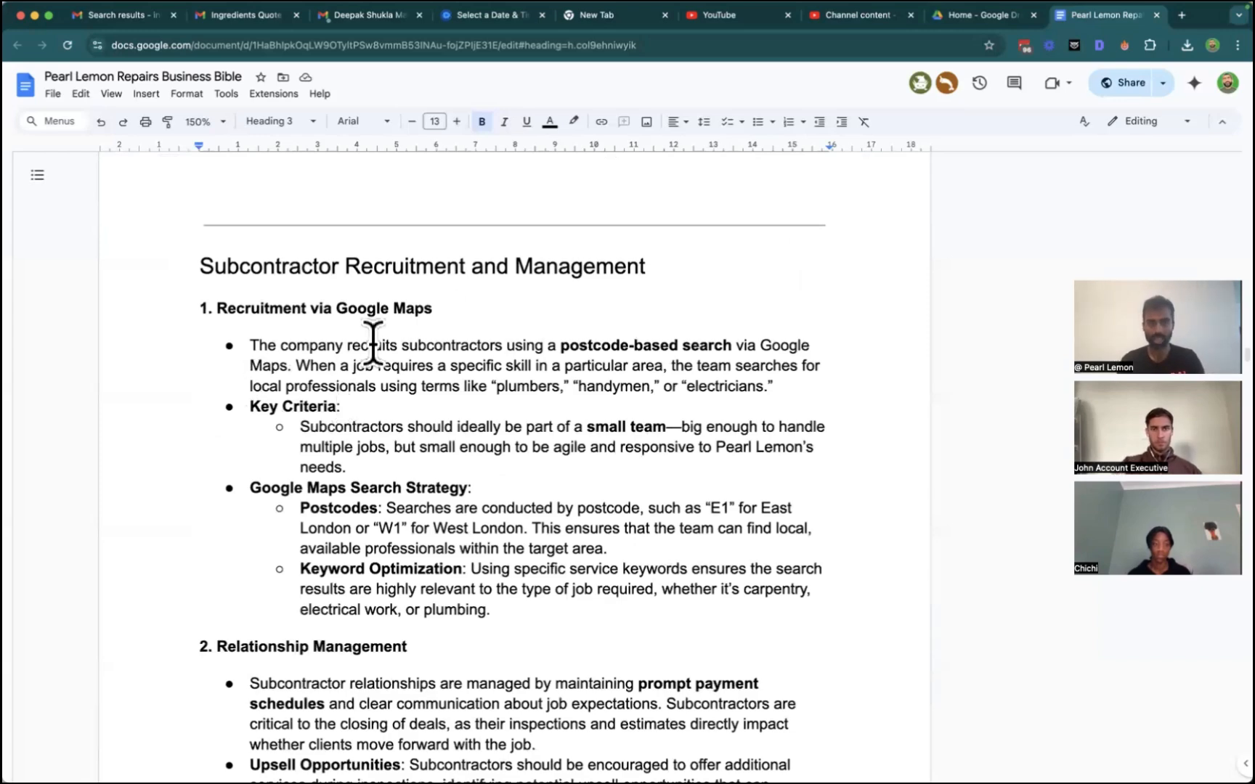
scroll(down, 3)
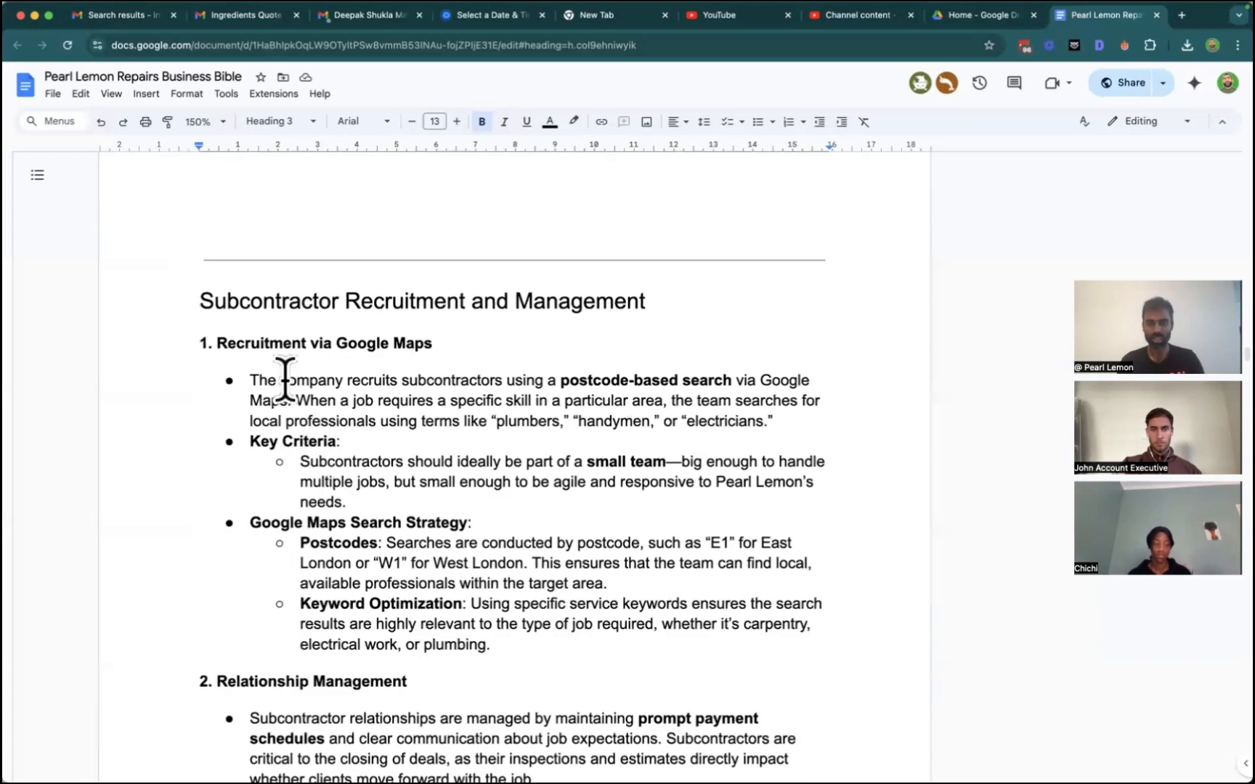
scroll(down, 3)
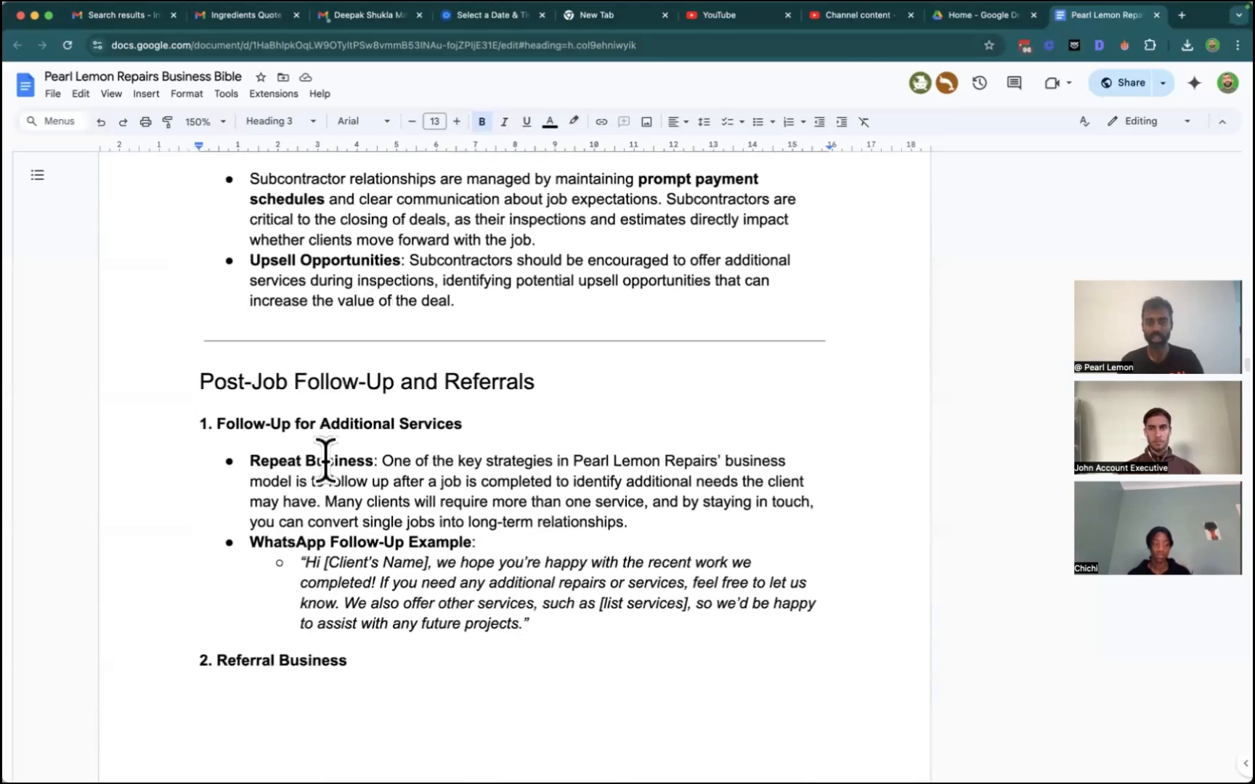
scroll(down, 3)
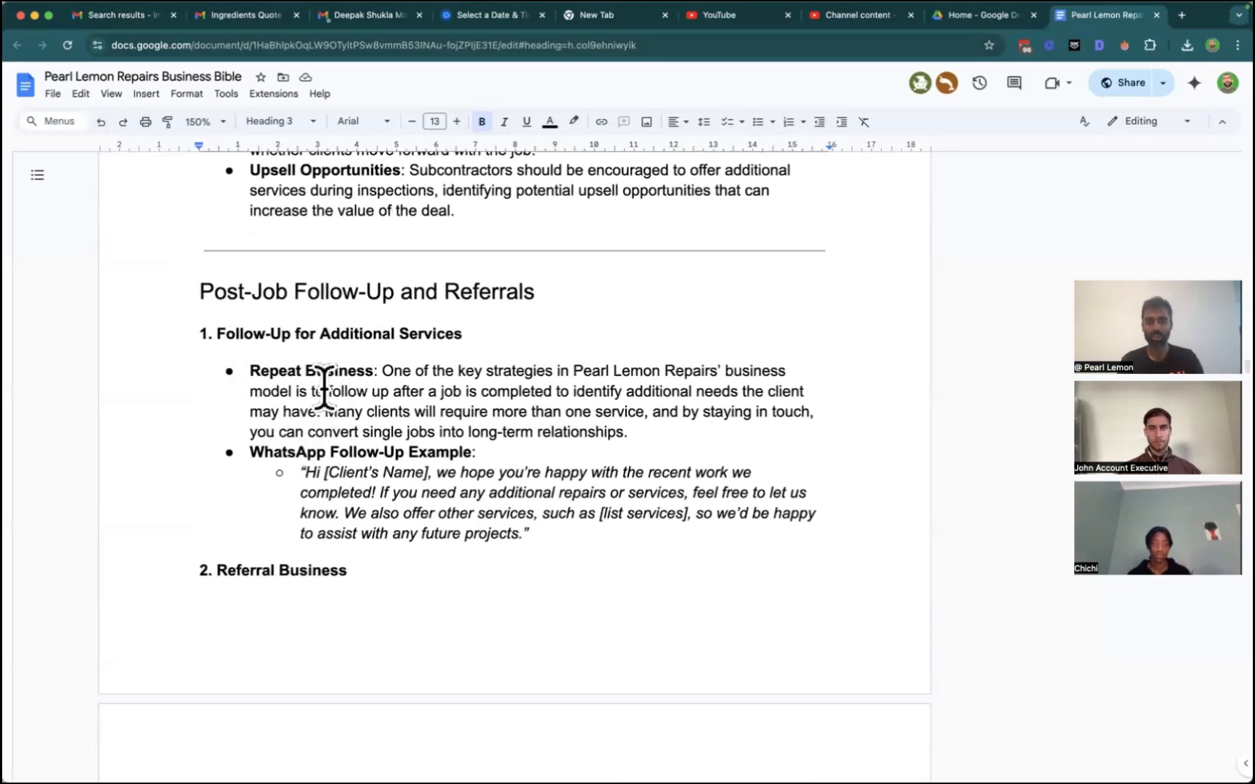
scroll(down, 3)
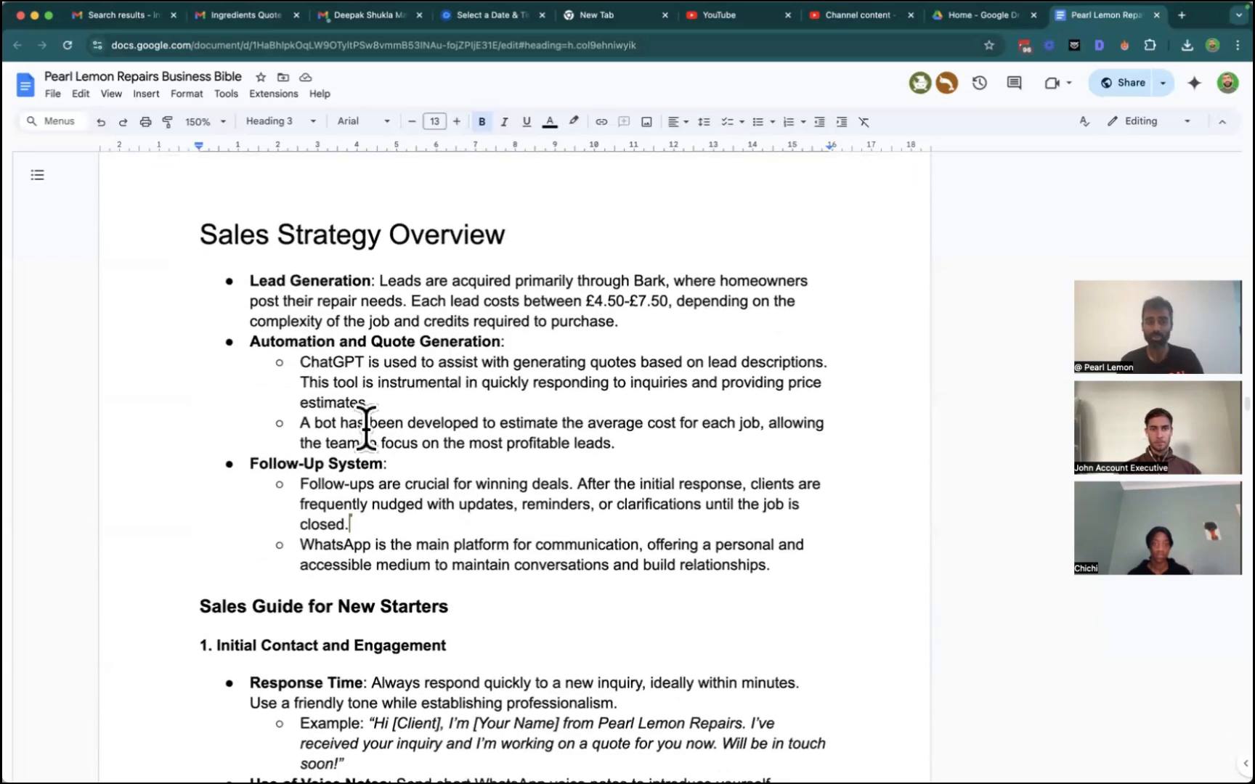
scroll(down, 3)
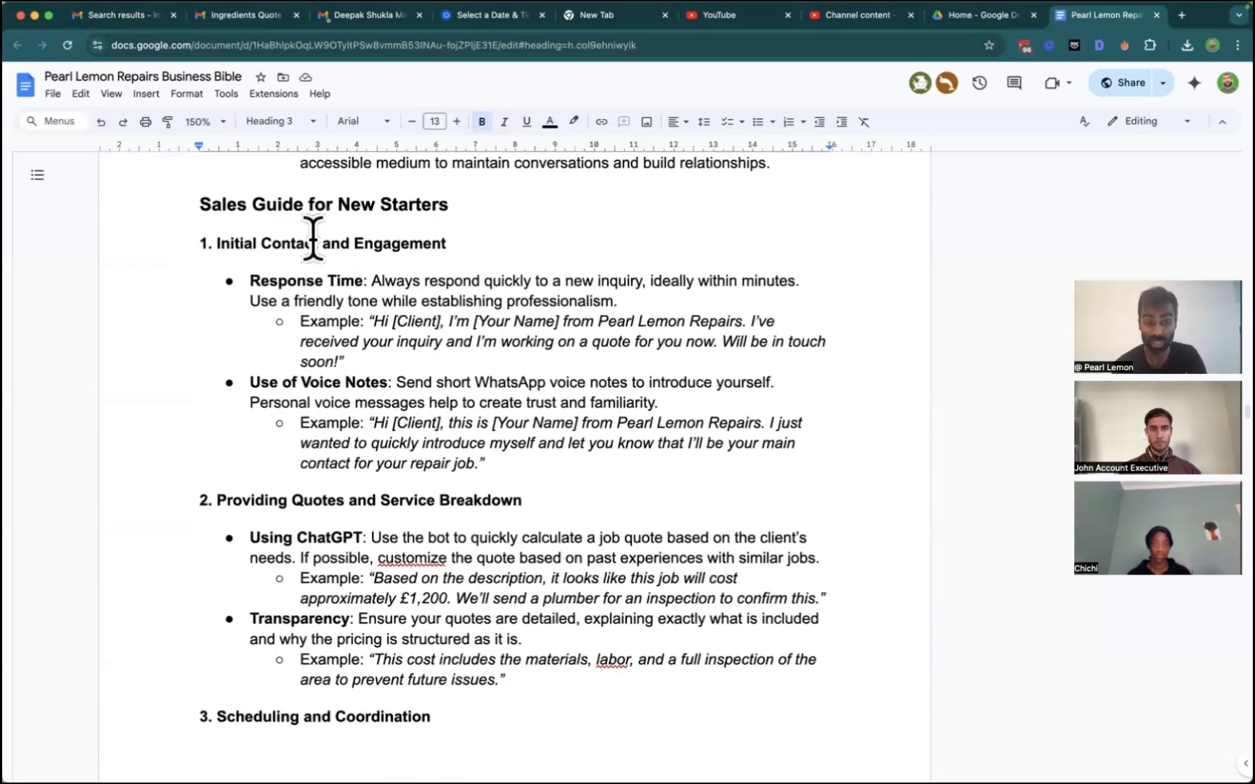
scroll(down, 3)
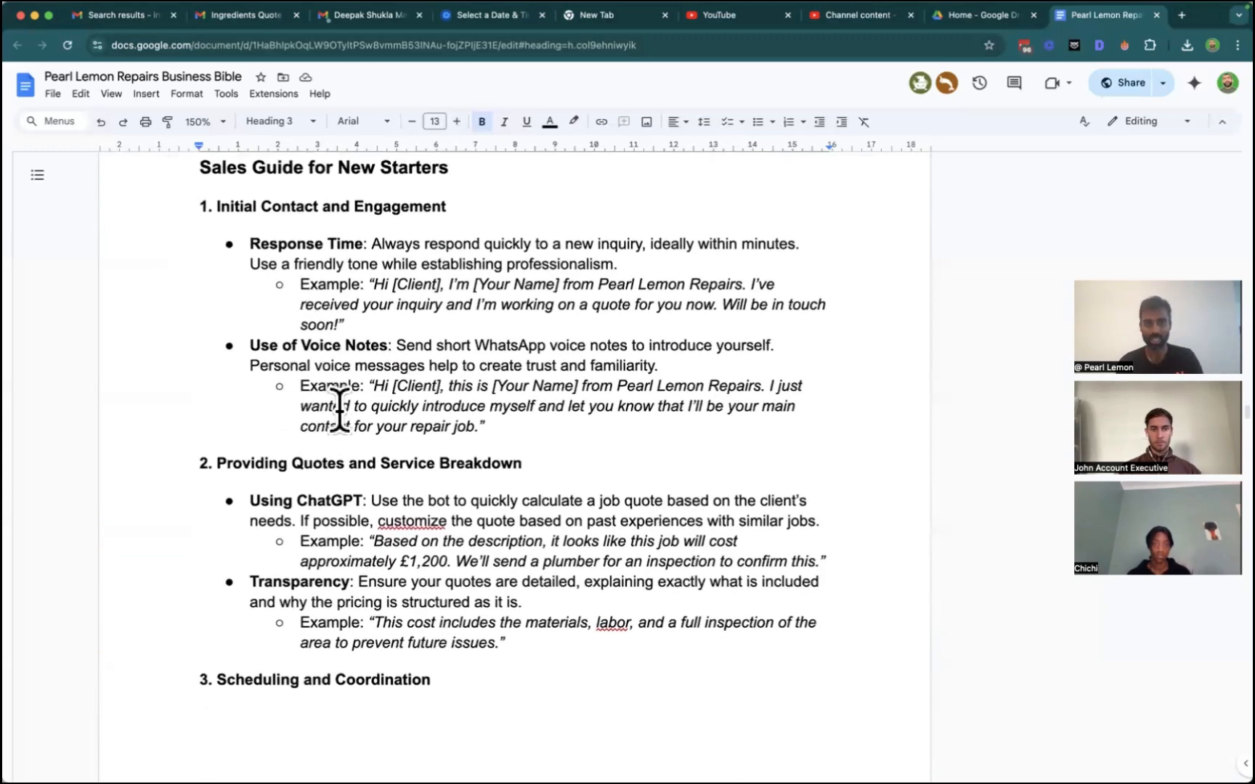
scroll(down, 3)
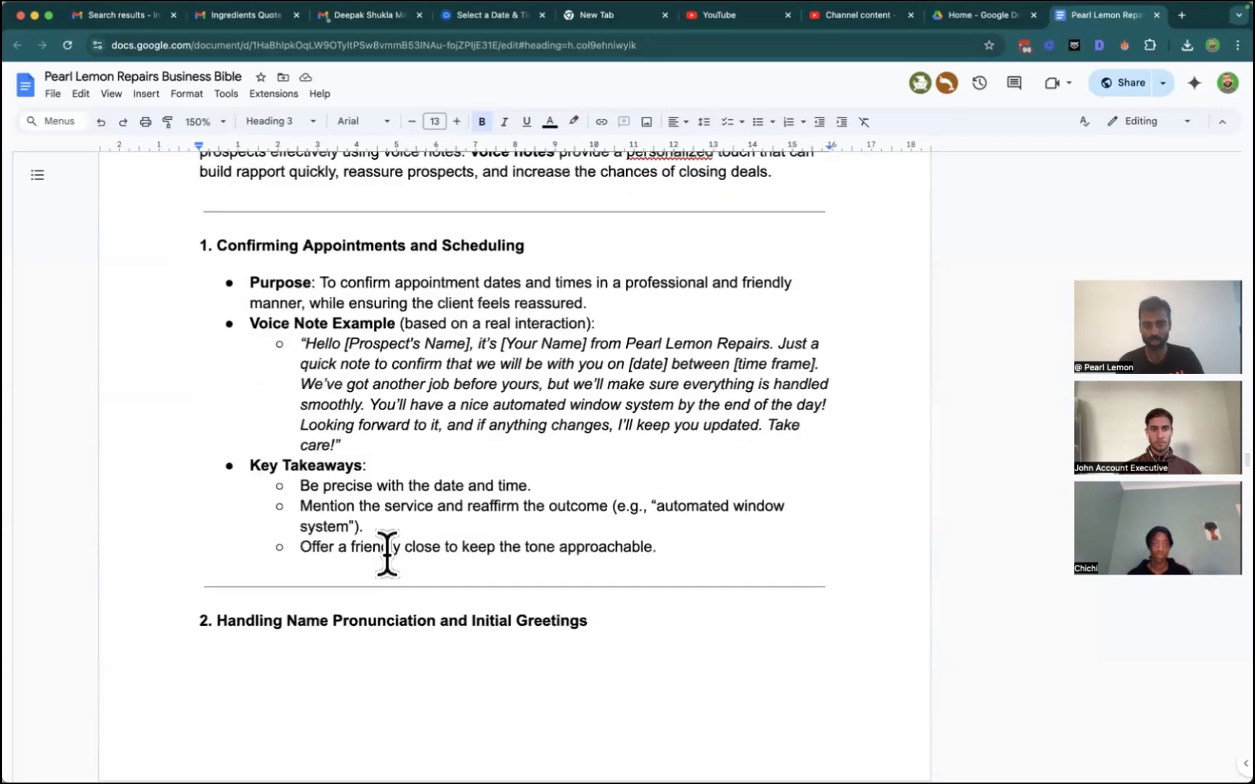
scroll(down, 3)
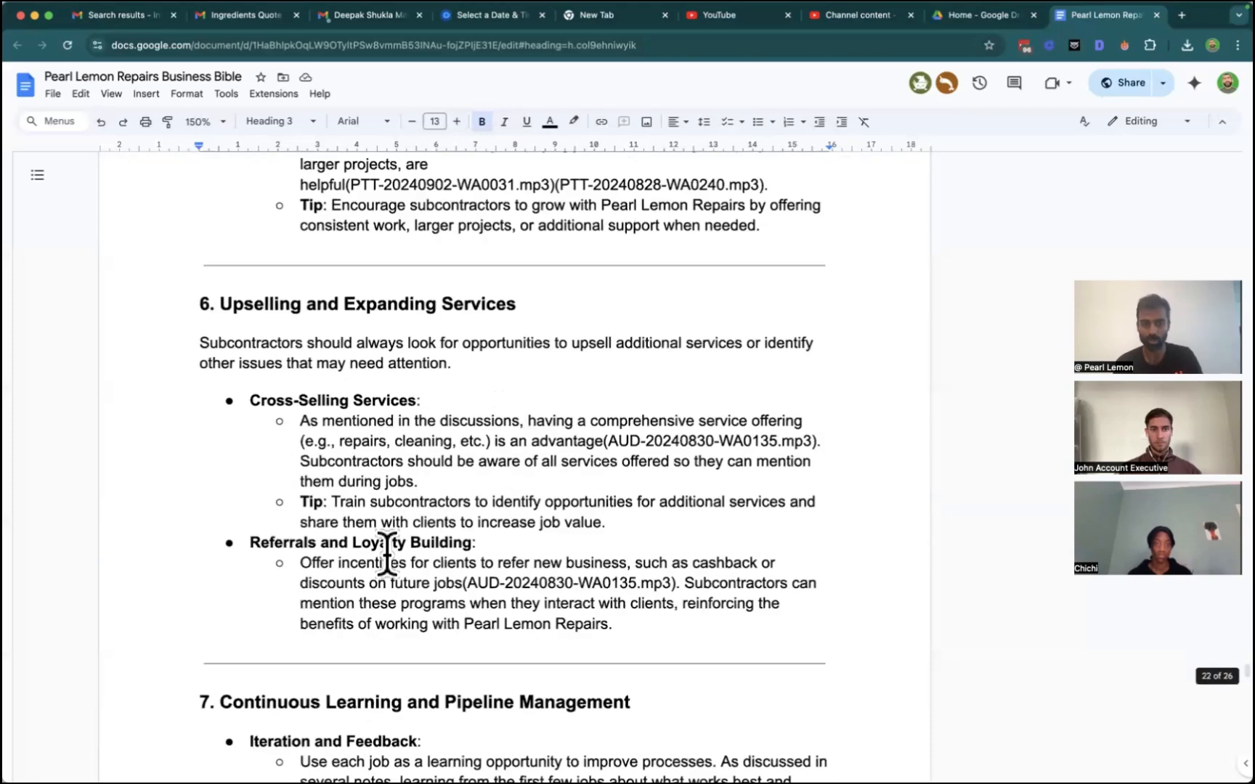
scroll(down, 3)
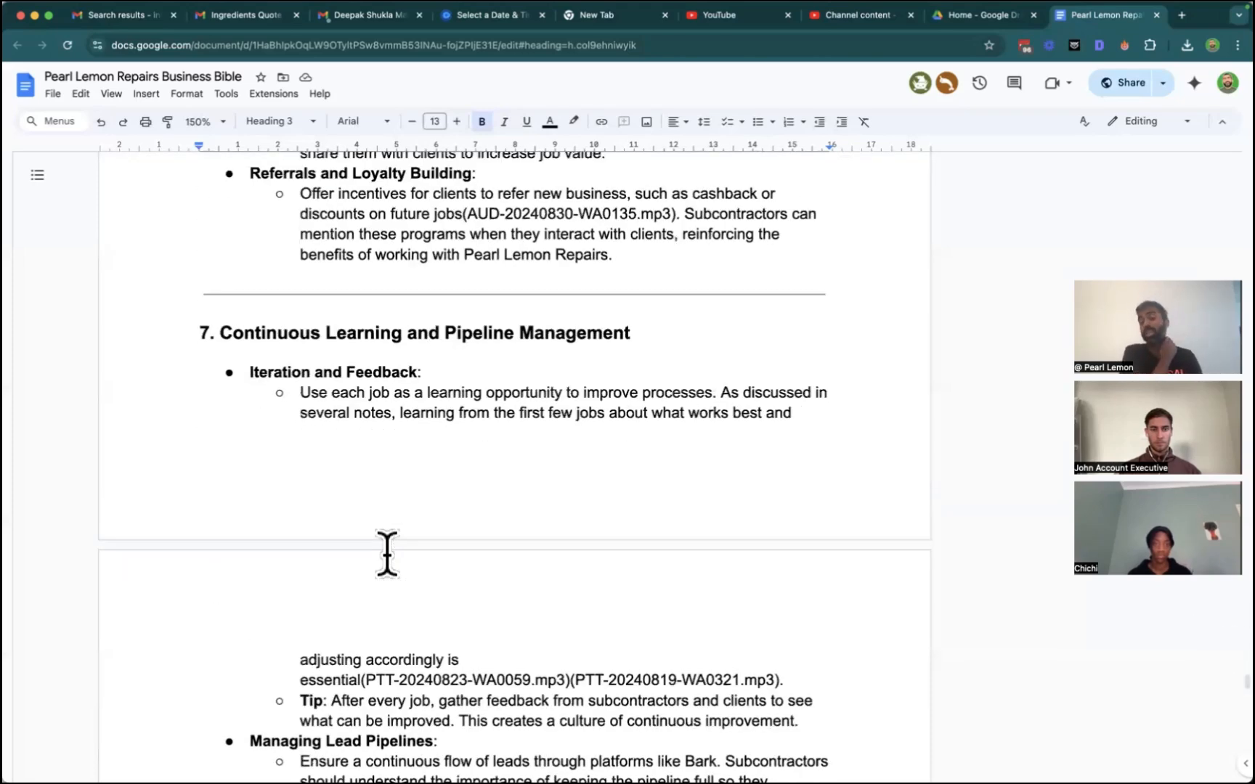
mouse_move(609, 392)
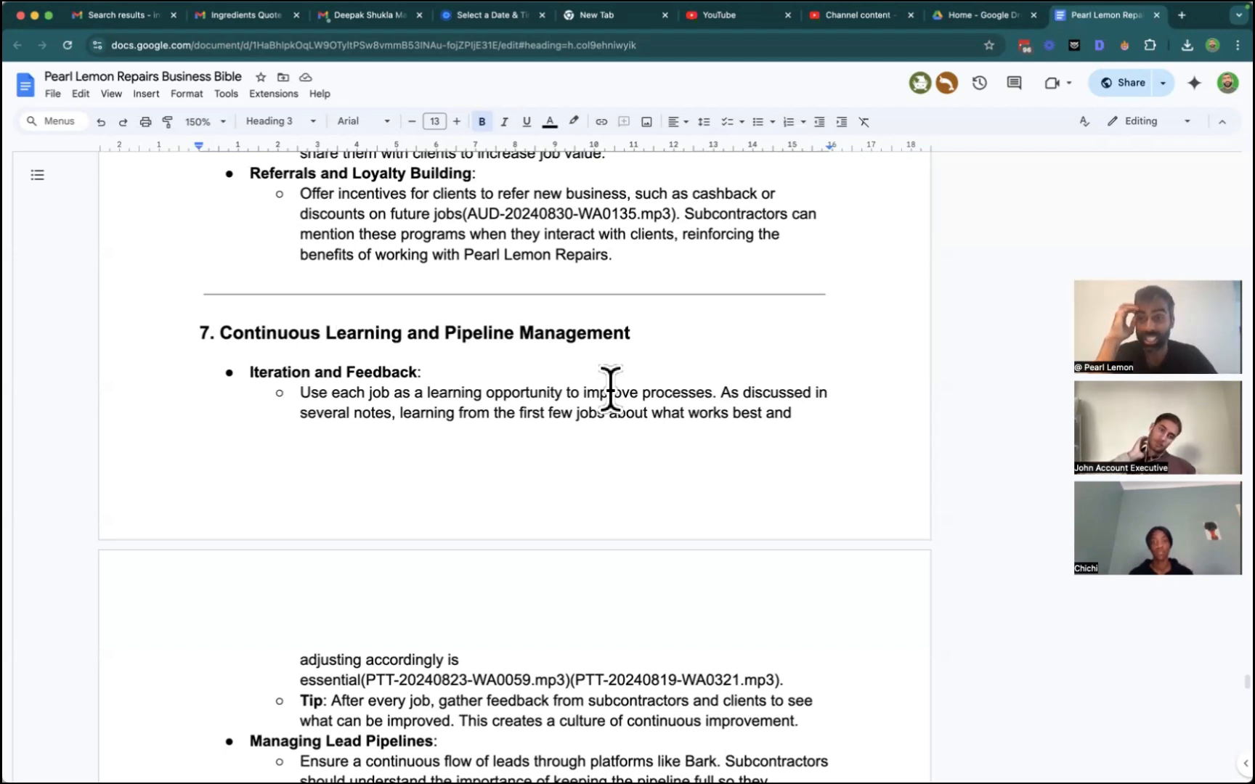
mouse_move(562, 506)
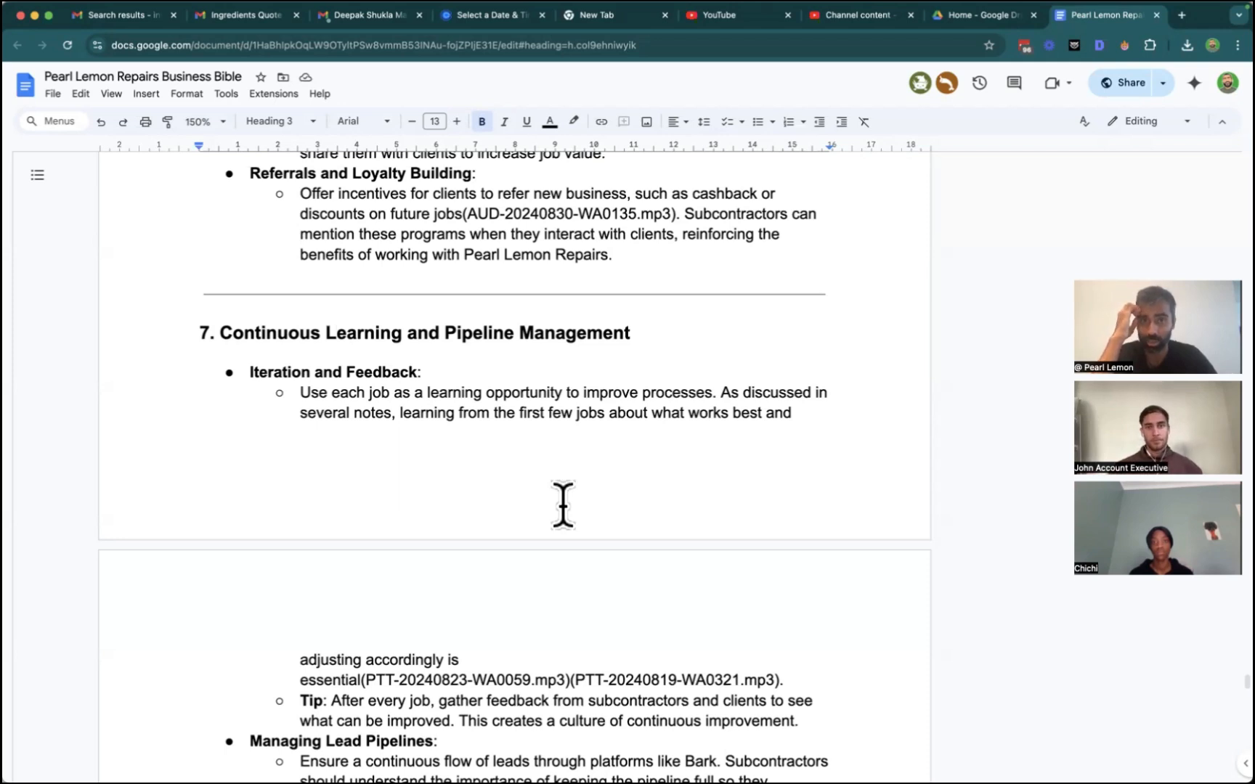
mouse_move(739, 138)
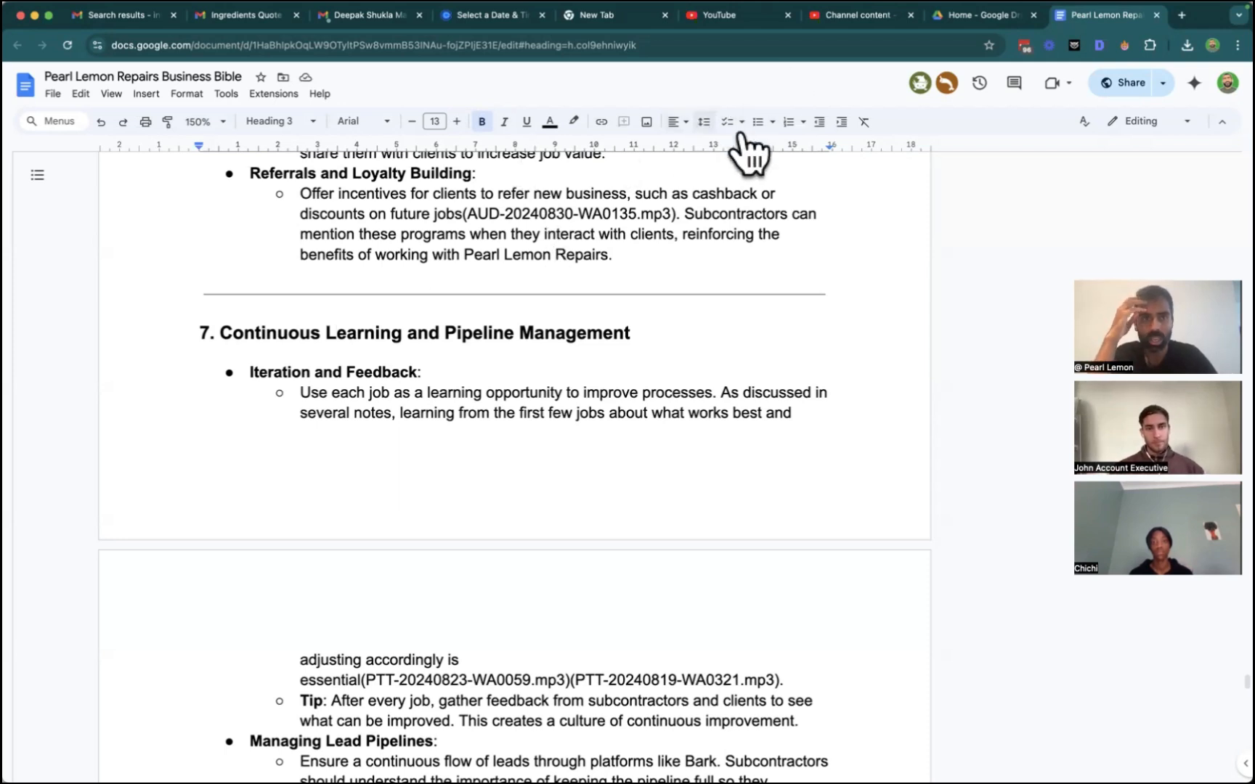
mouse_move(532, 113)
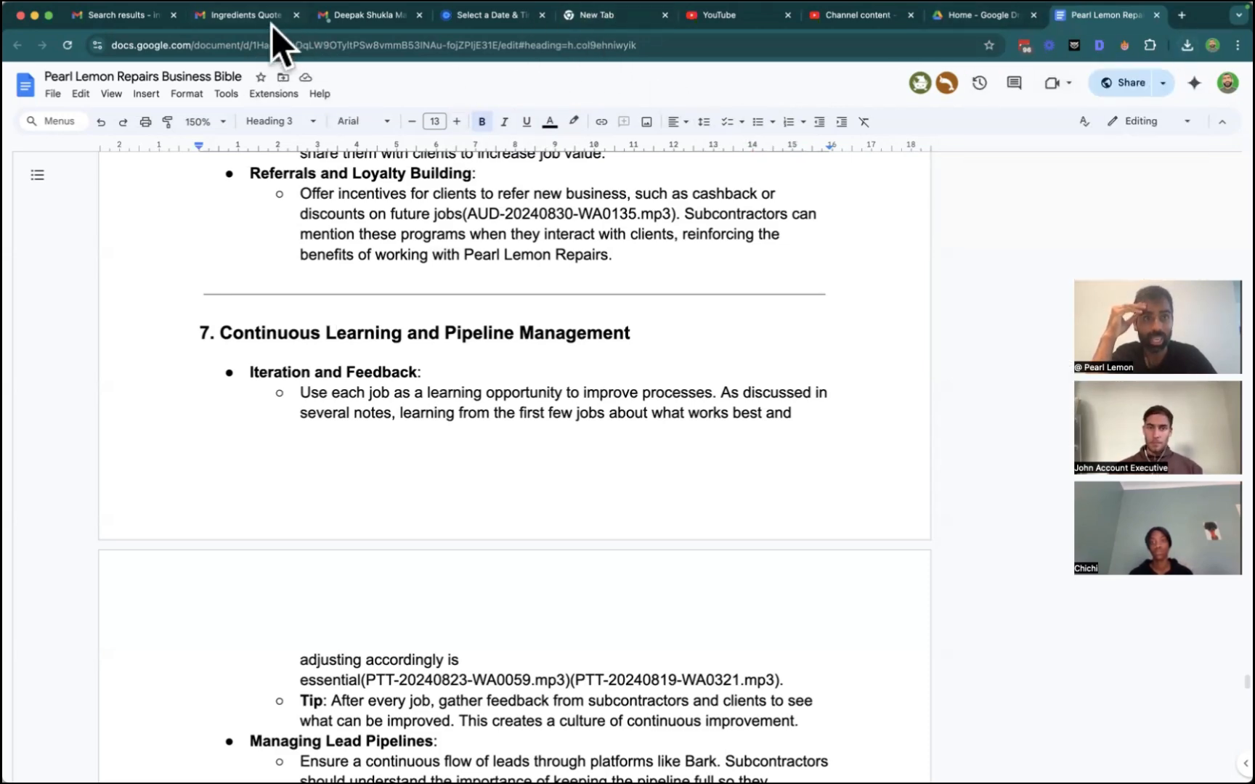
Switch to the Ingredients Quote email thread tab.
click(244, 14)
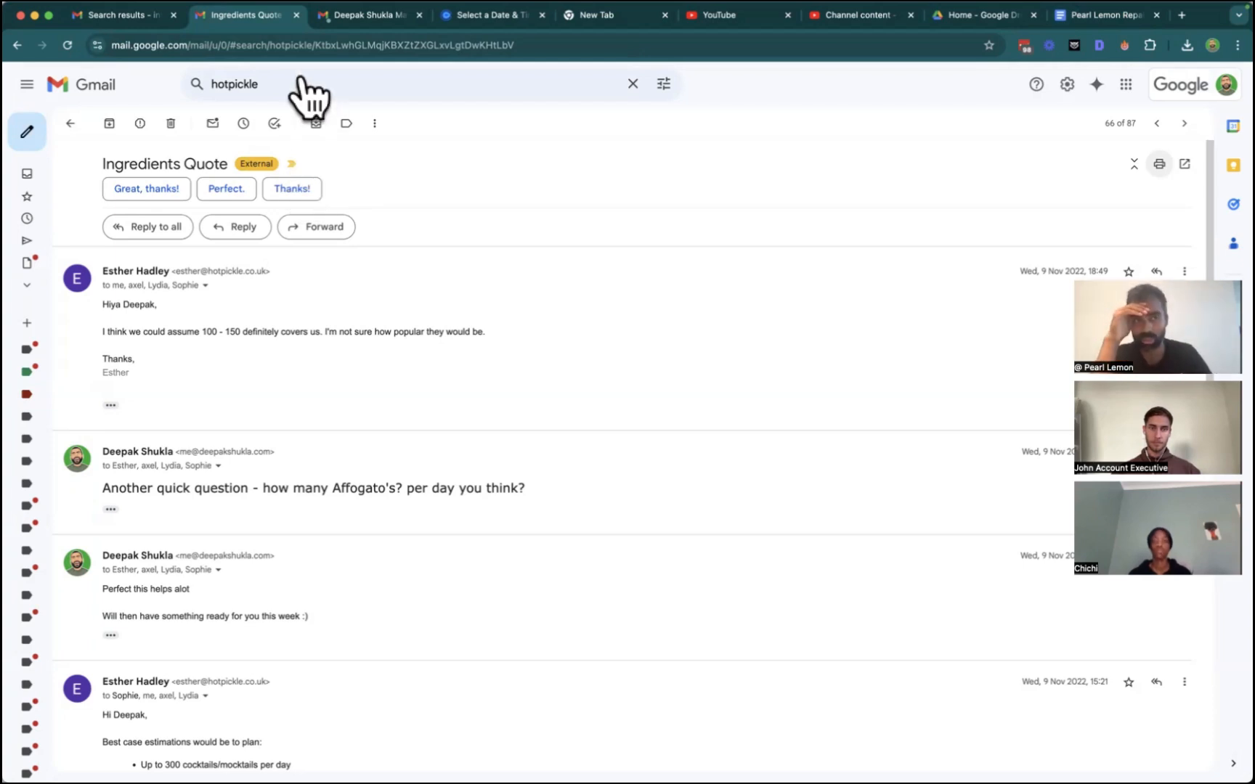
mouse_move(291, 109)
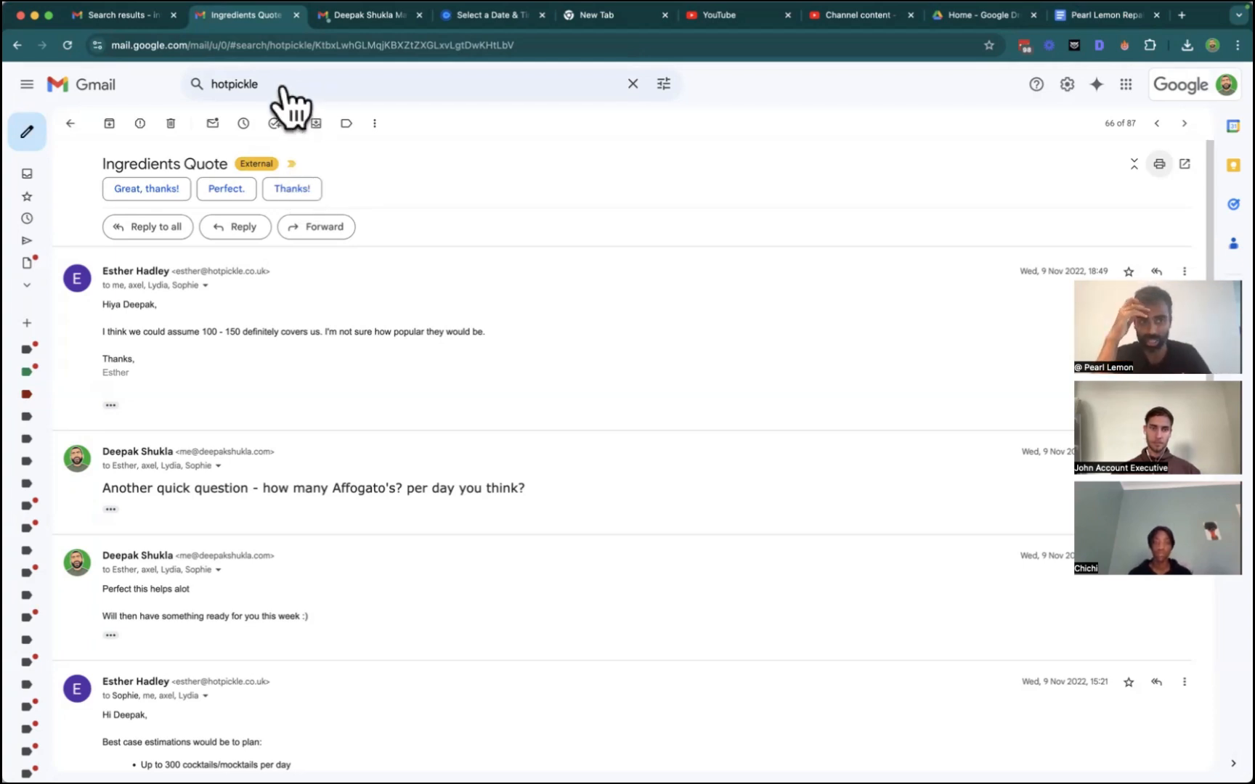
mouse_move(458, 555)
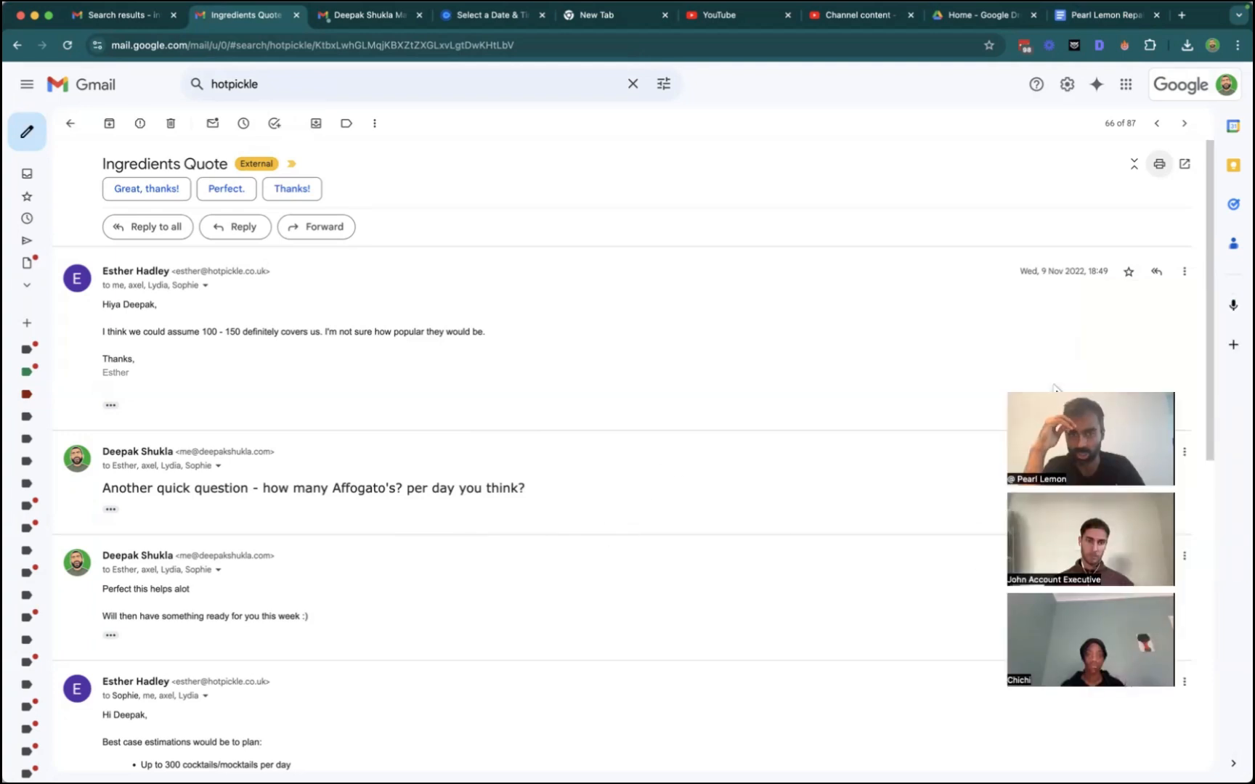
mouse_move(809, 292)
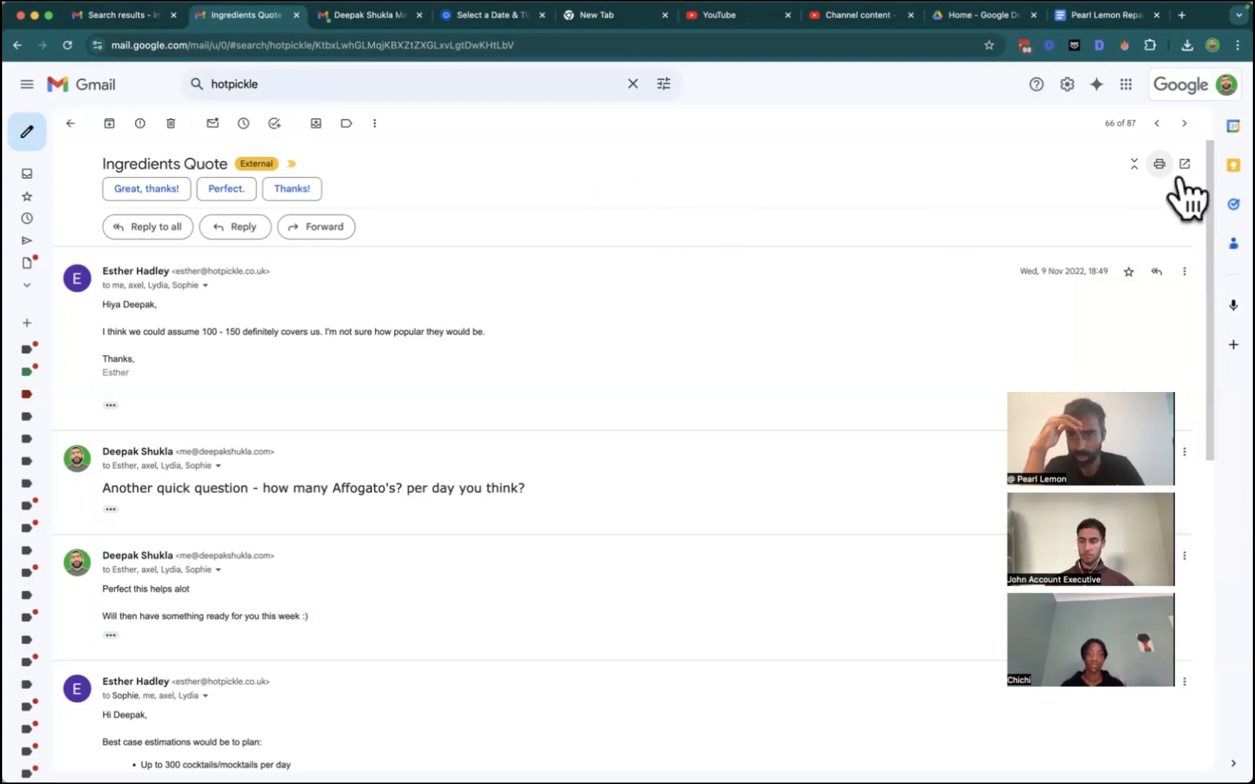
mouse_move(702, 330)
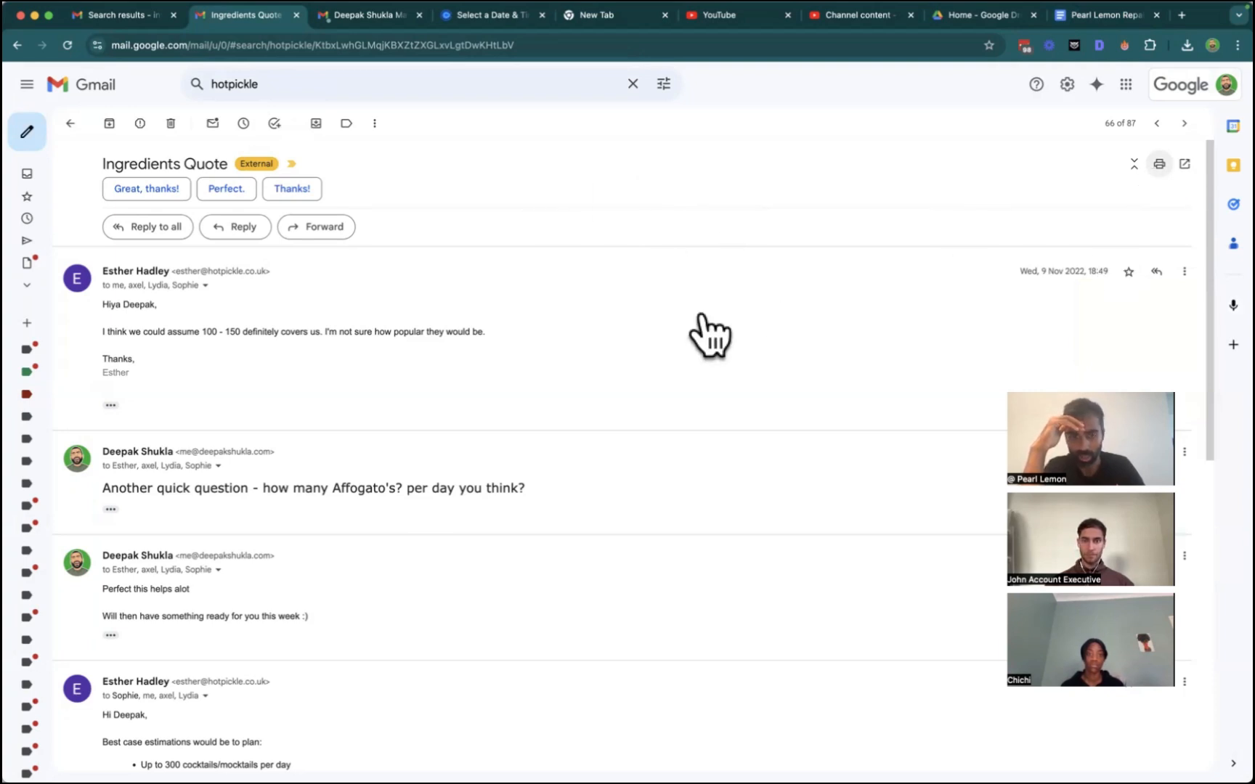
mouse_move(152, 55)
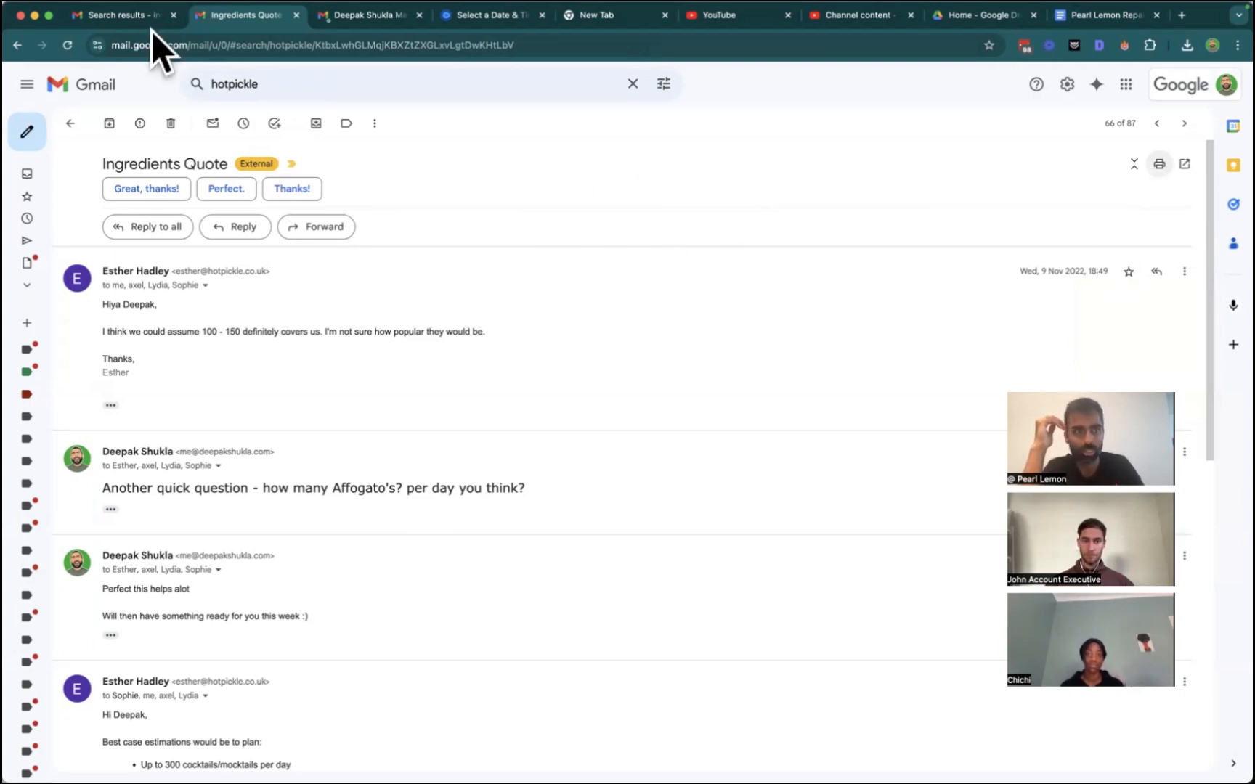
mouse_move(69, 69)
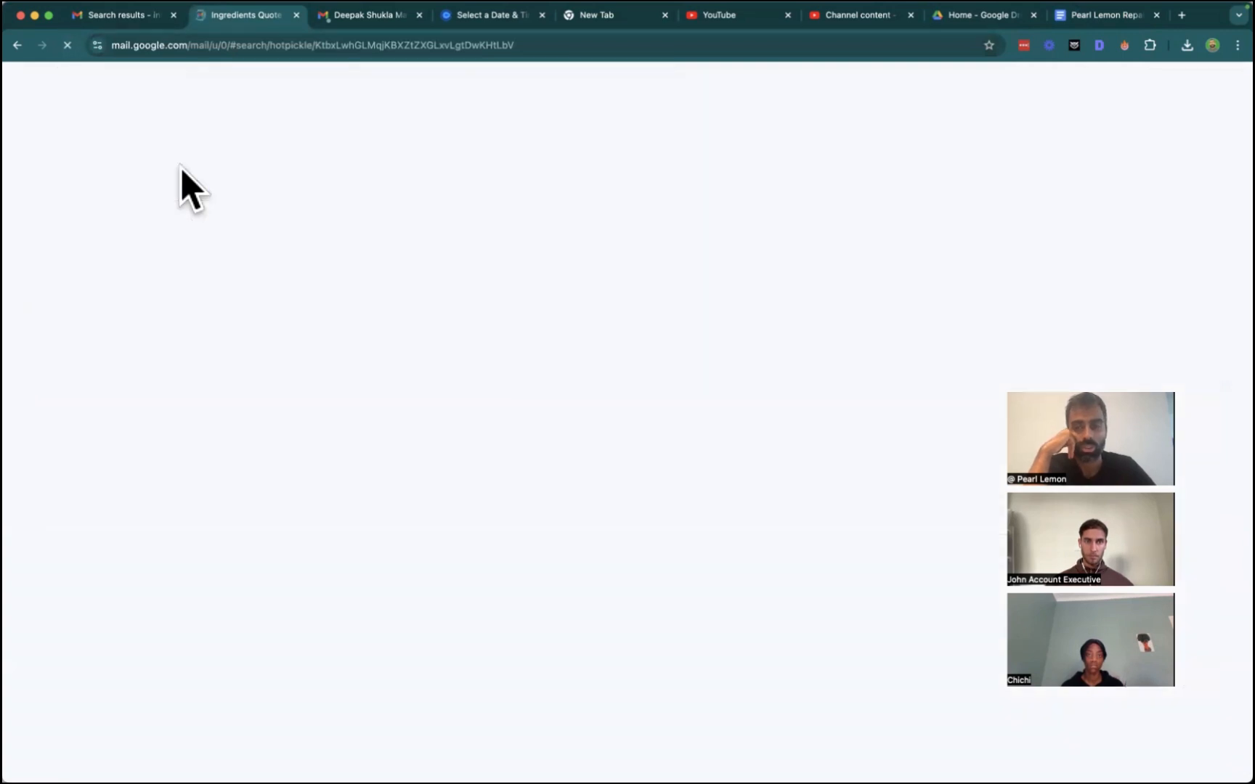
mouse_move(264, 306)
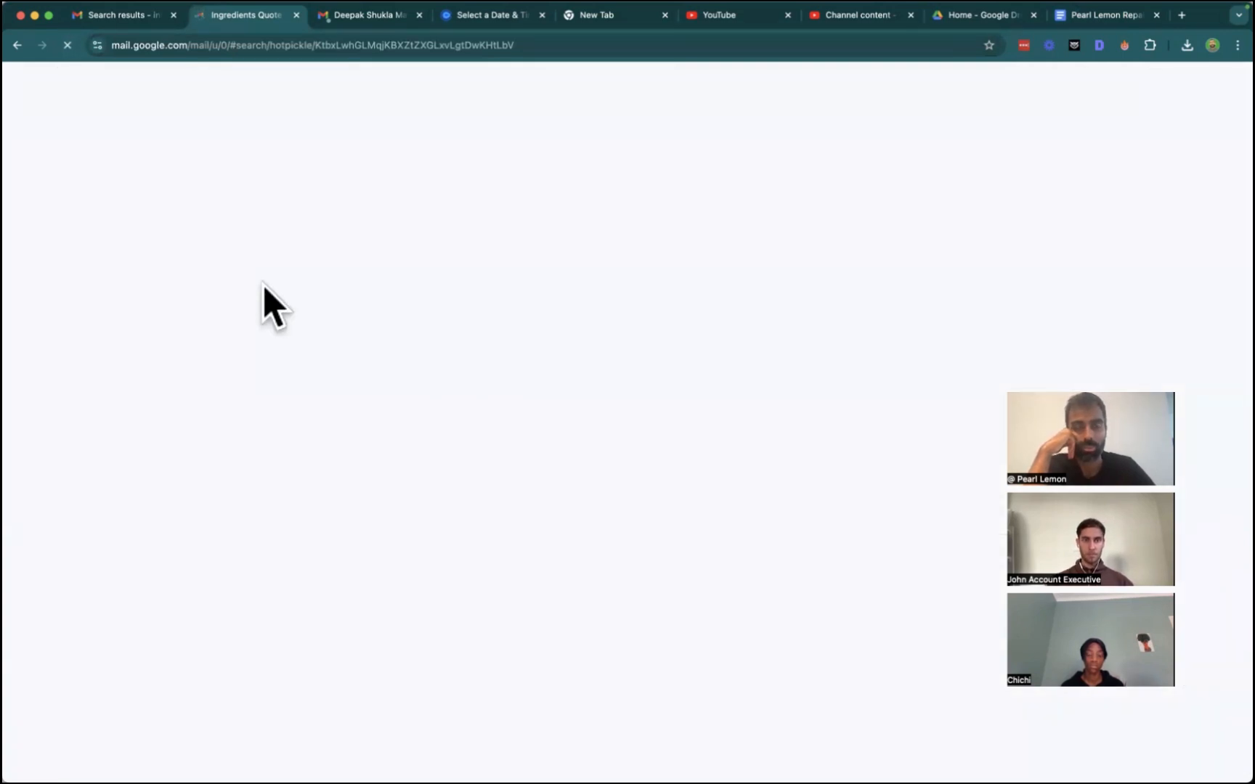
mouse_move(226, 144)
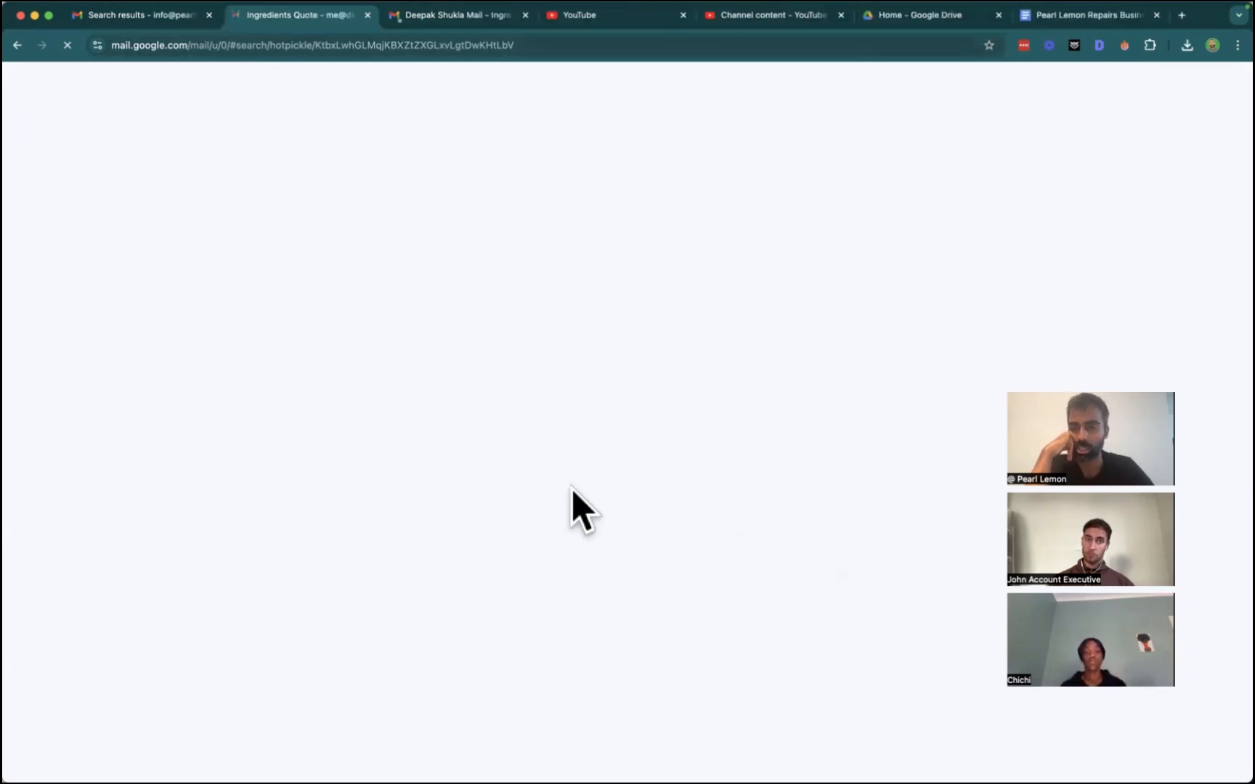
Save the Ingredients Quote thread as an 'Ingredients Quote' PDF in Downloads, then return to Gmail.
click(289, 45)
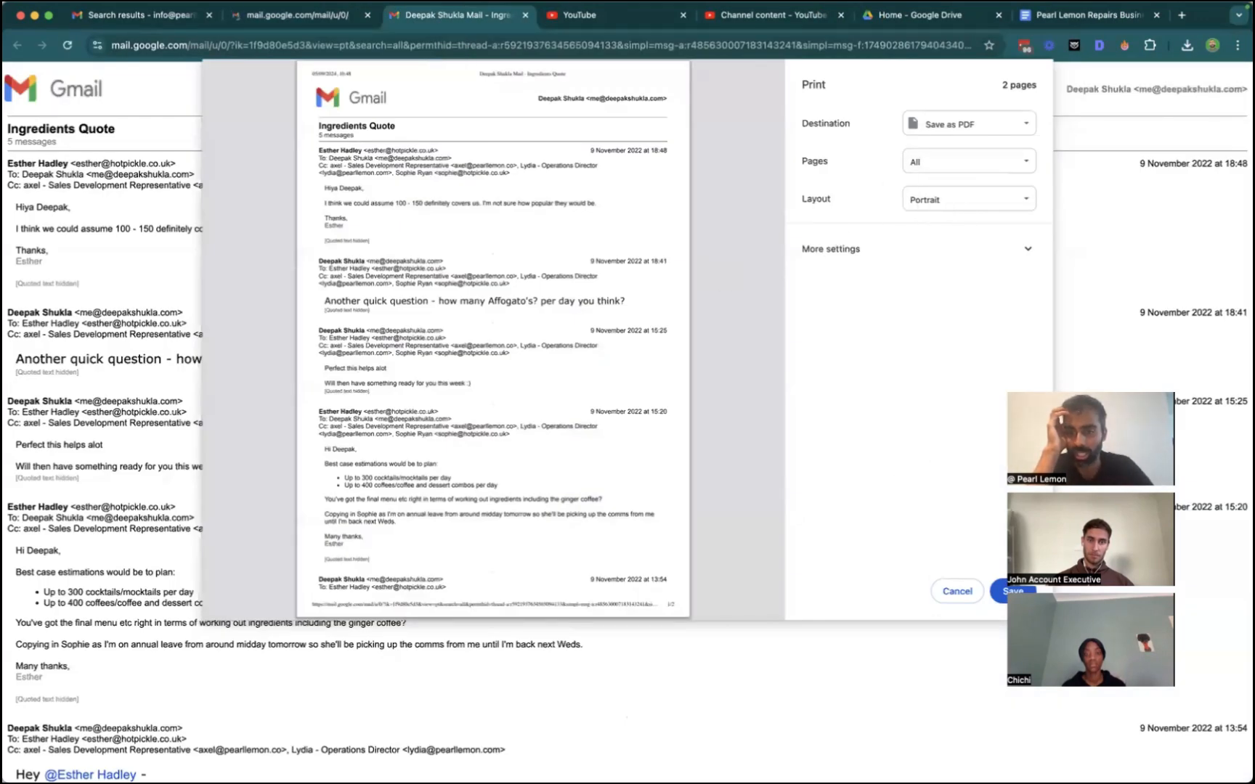
click(1009, 591)
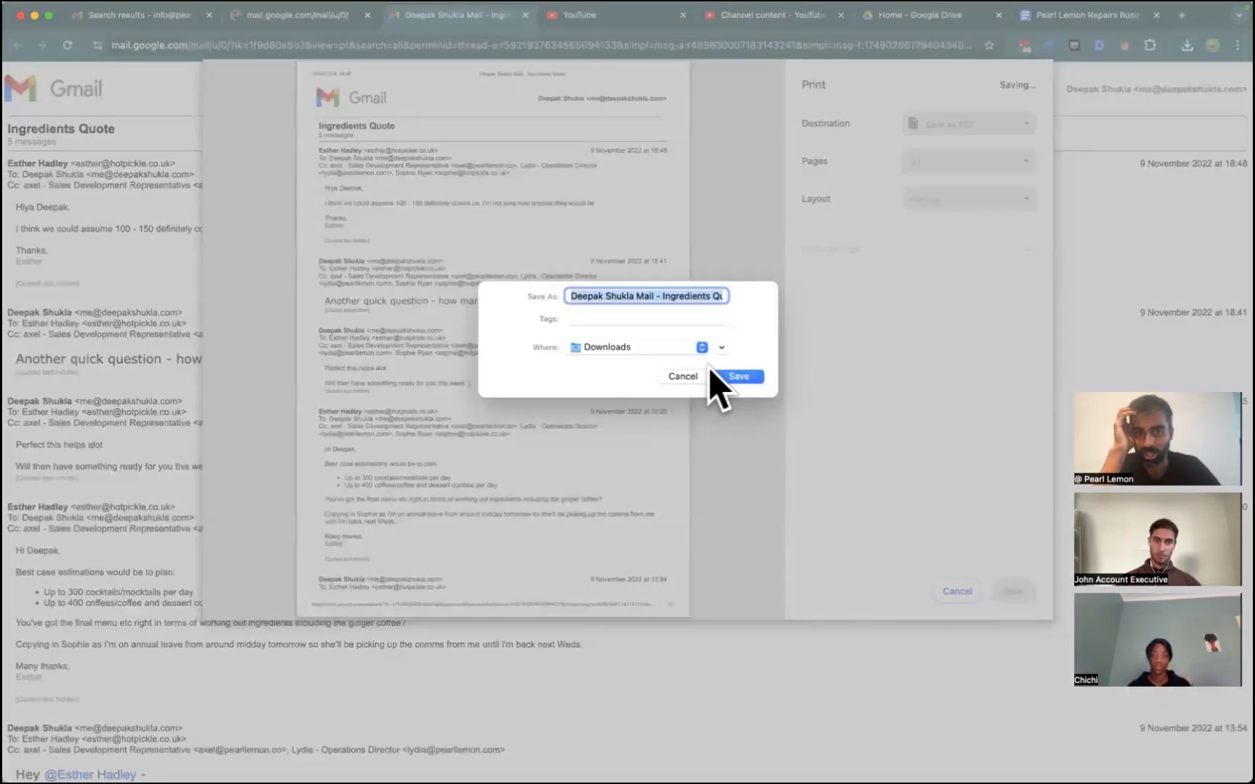
text(Ingredients Quote - Hot Pi)
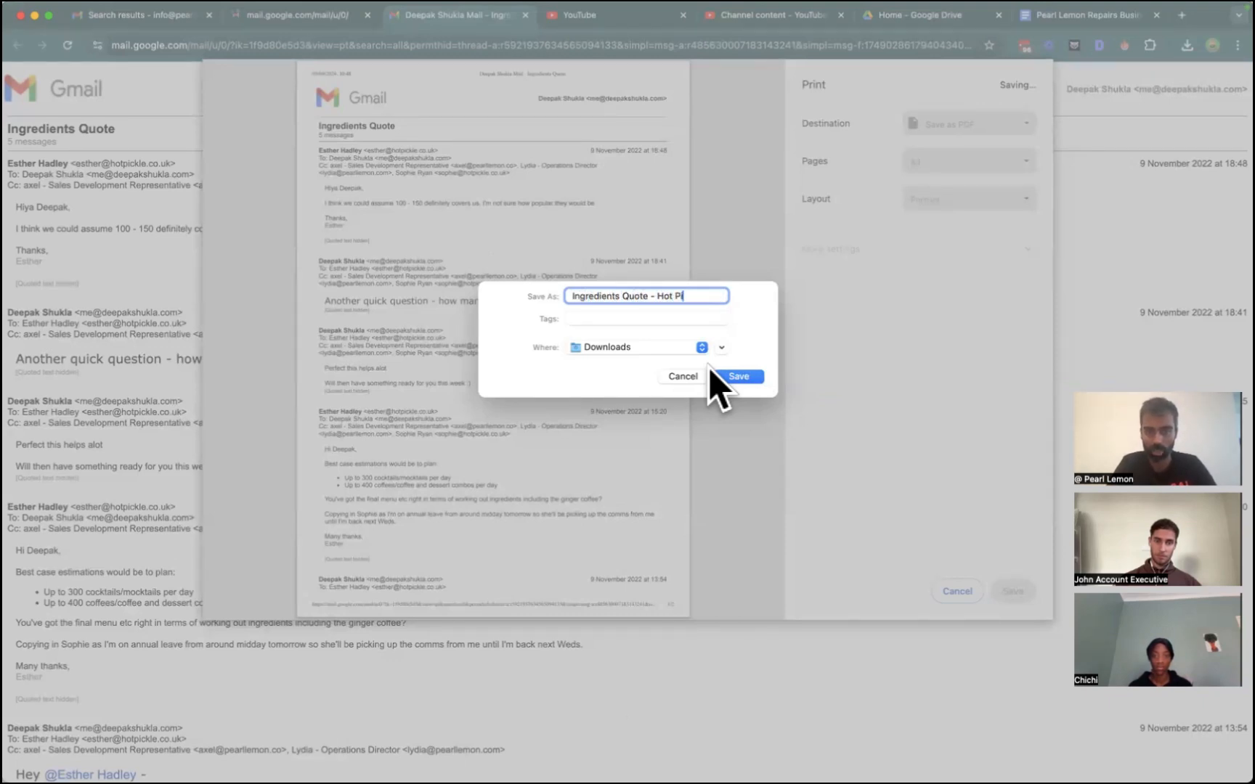
click(738, 376)
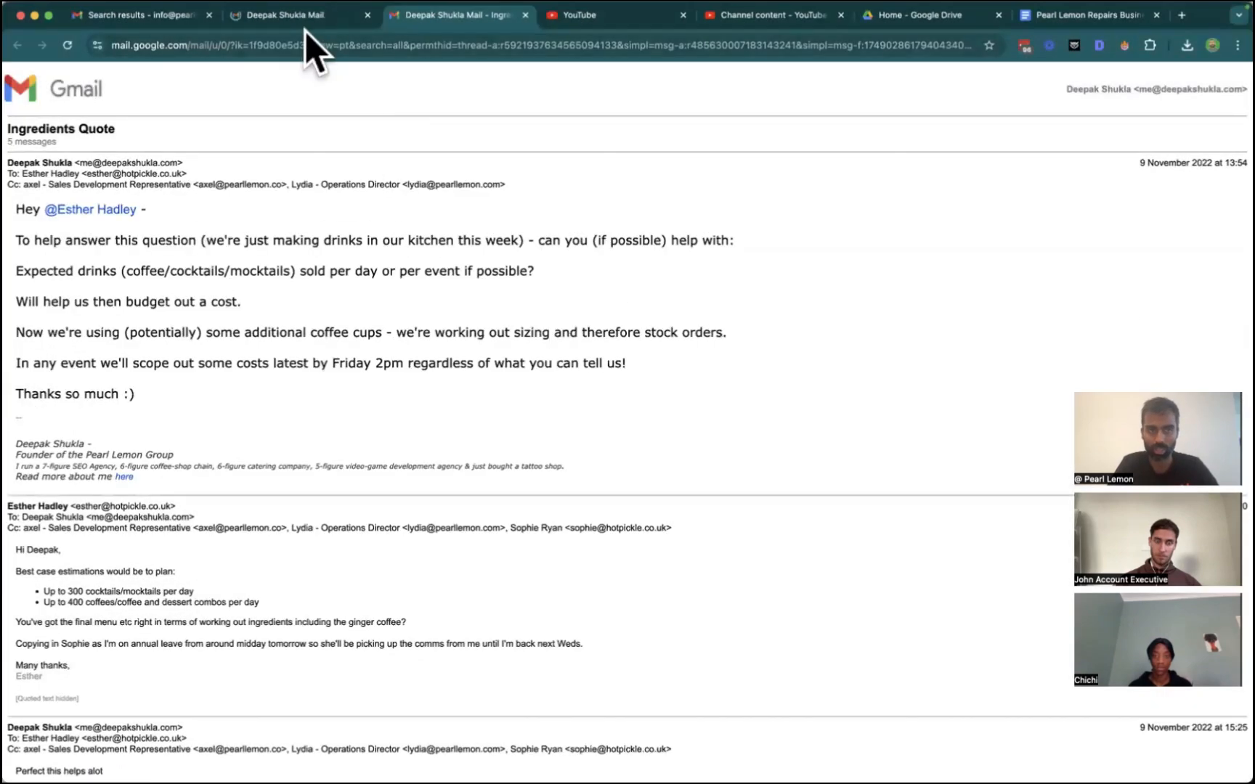
click(288, 15)
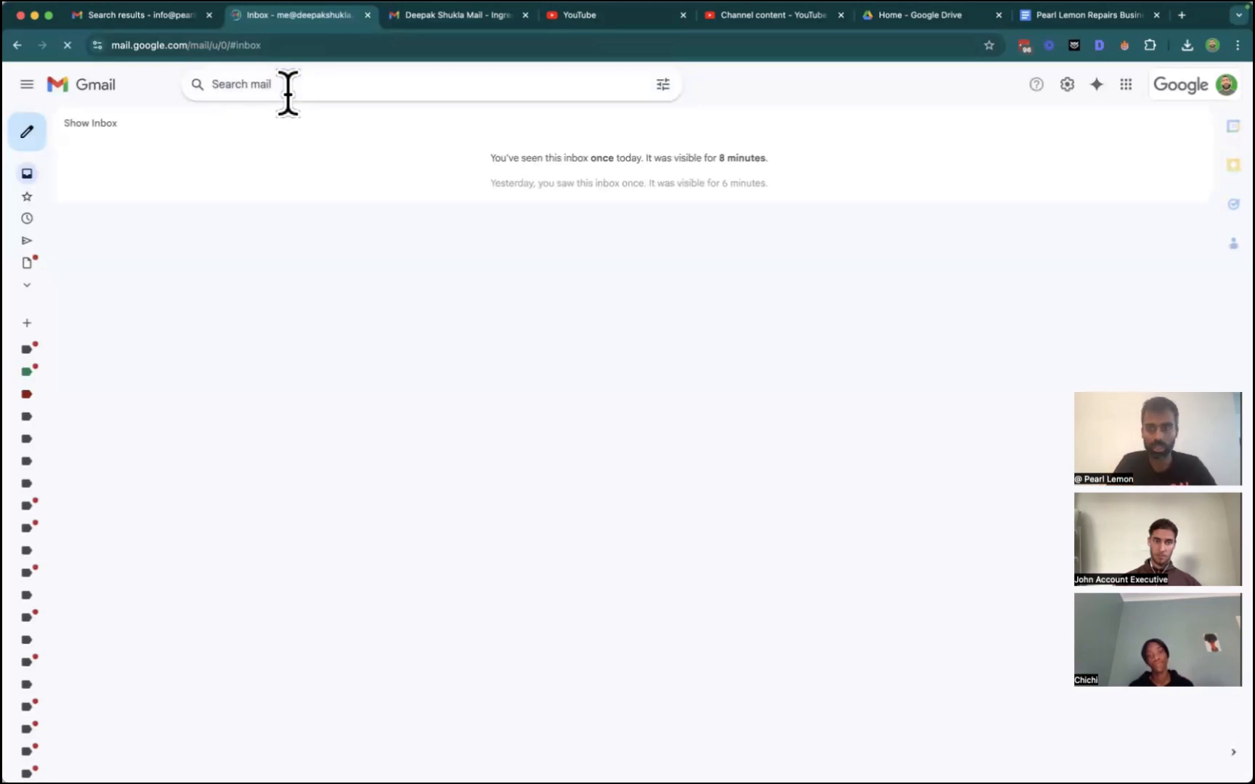
Search Gmail for 'hotpickle' and page to older results to reach the L'OR (adjusted) thread.
text(hotpick)
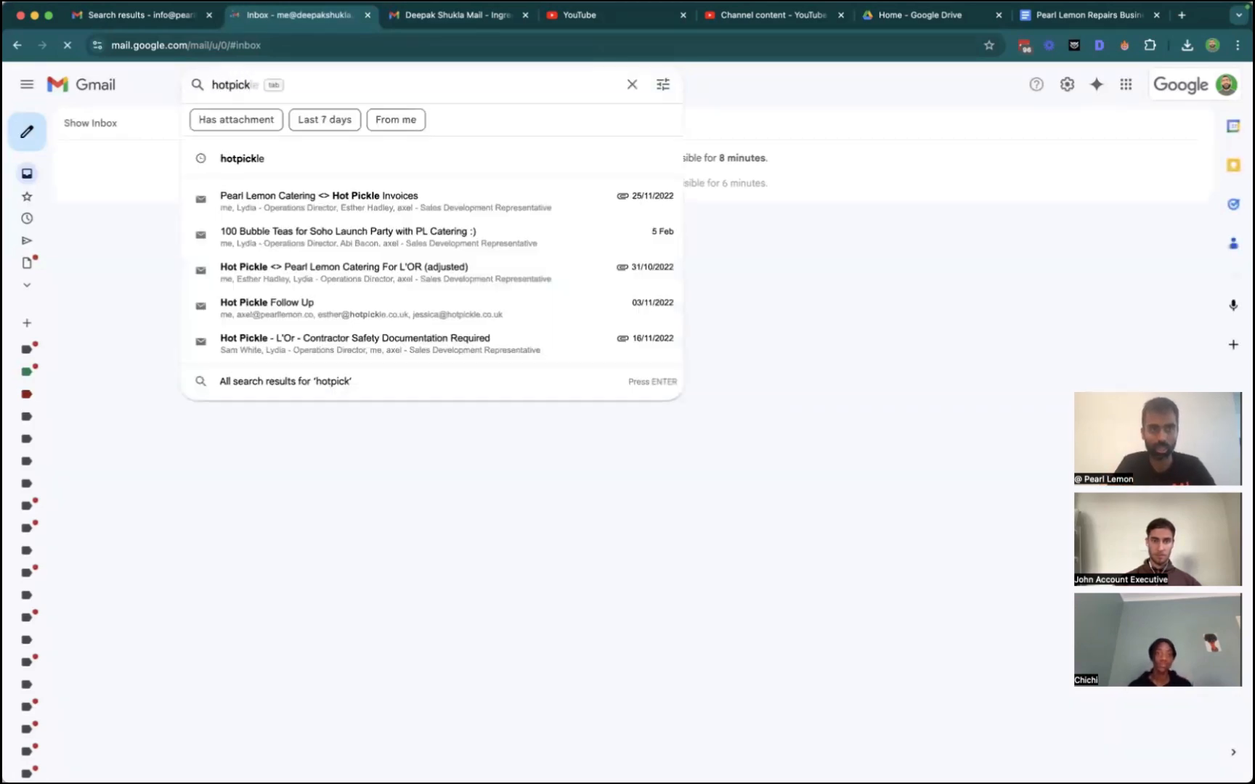
key(Enter)
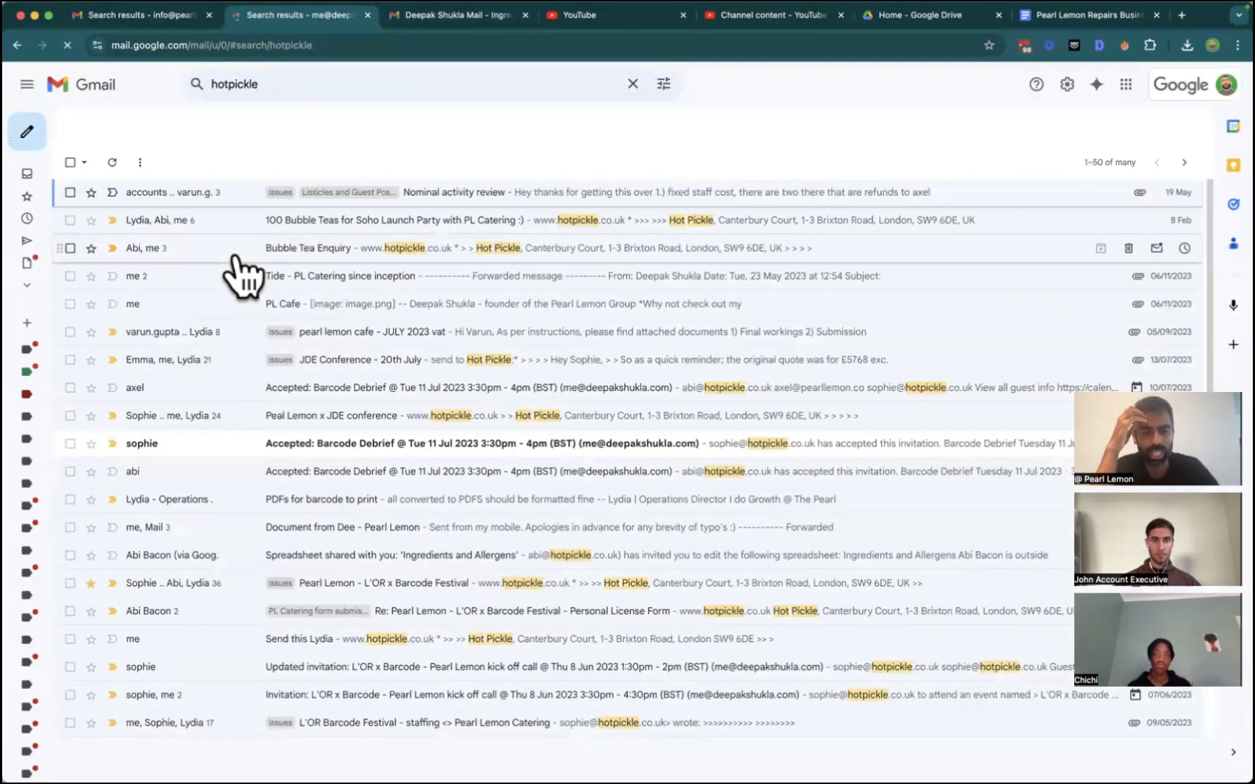
click(1184, 161)
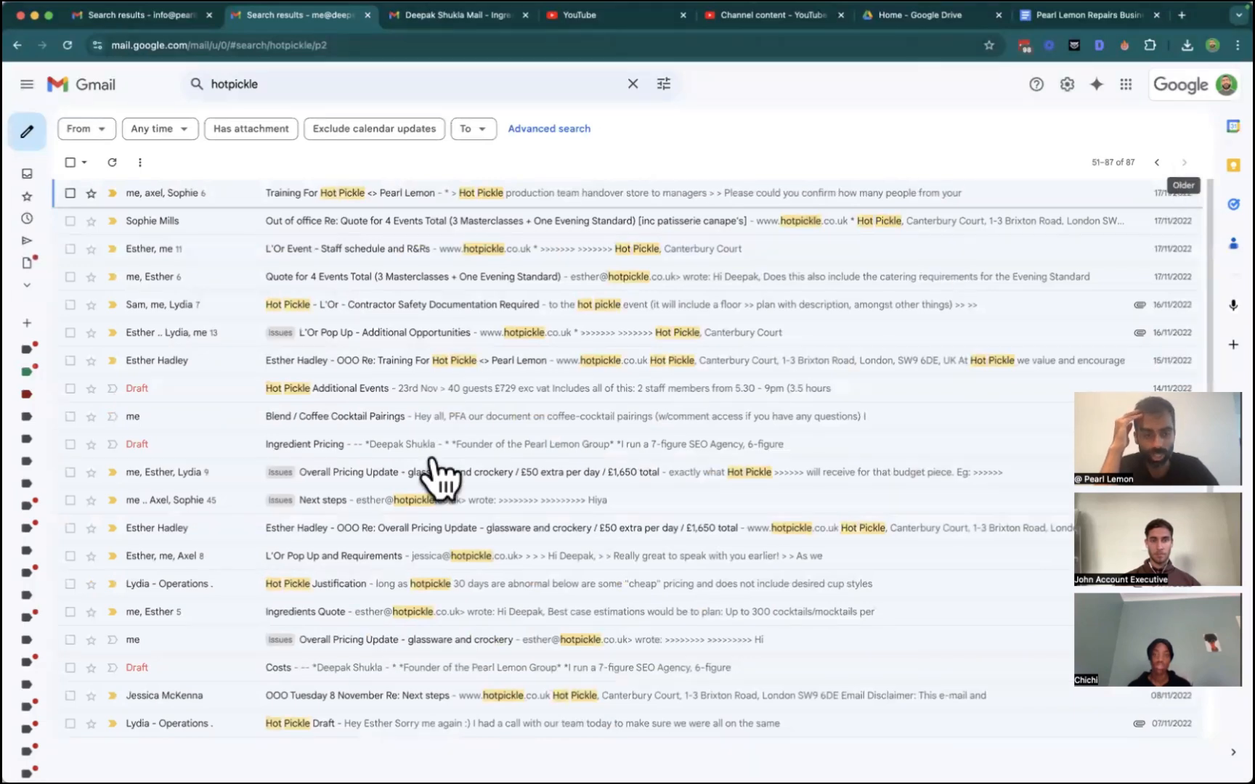
scroll(down, 3)
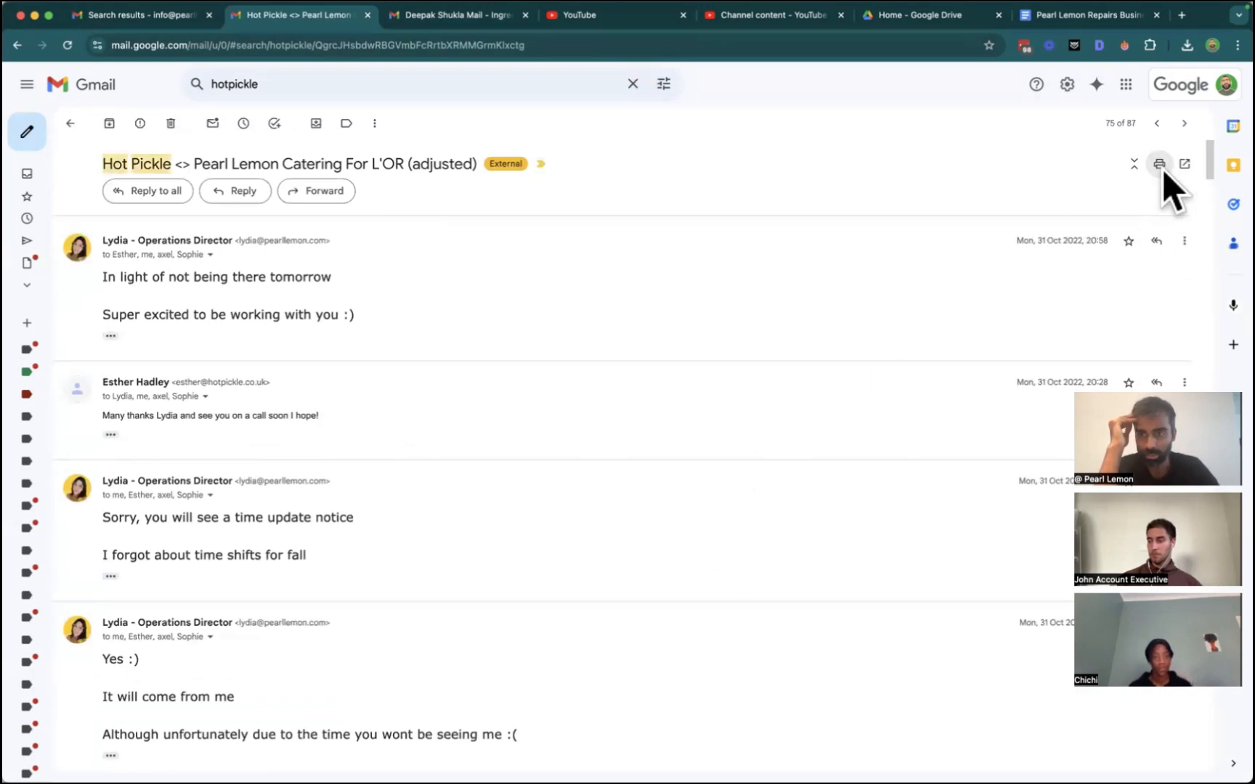
mouse_move(843, 289)
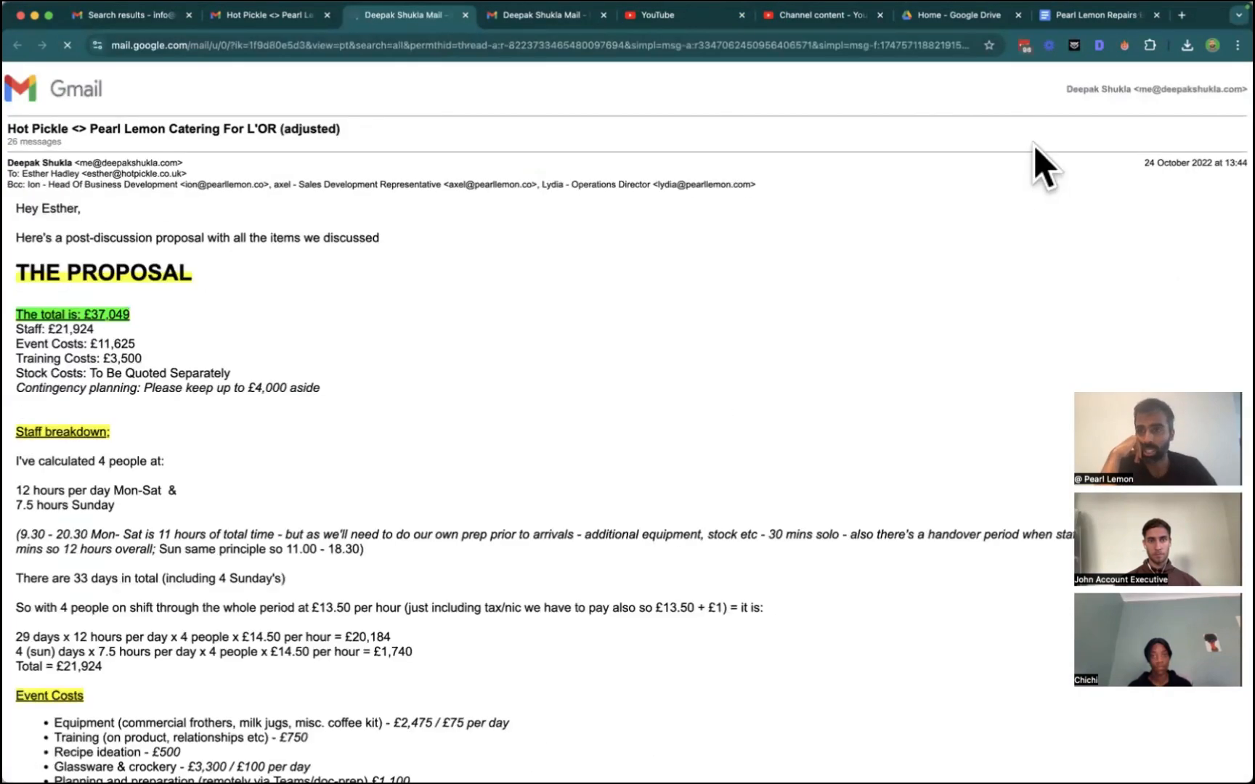
Print the L'OR (adjusted) thread to a PDF named 'Hot Pickle' in Downloads.
key(ctrl+p)
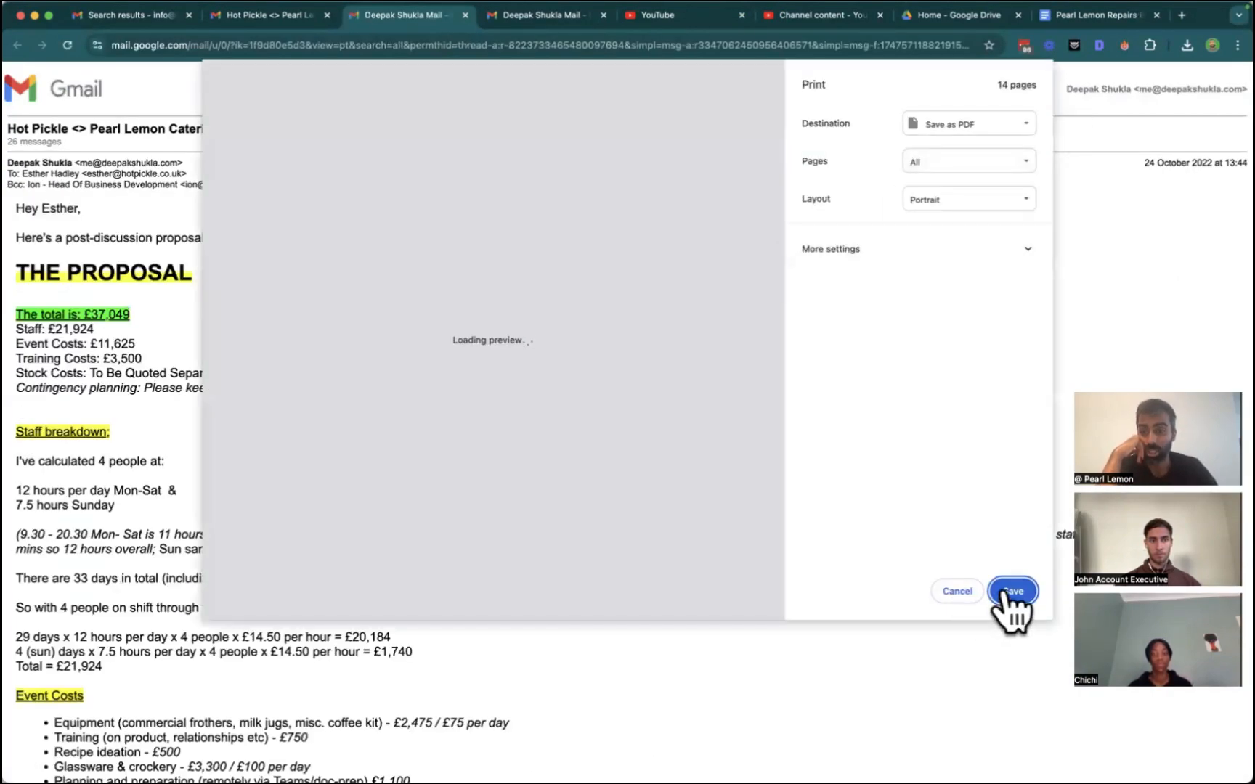
click(1012, 591)
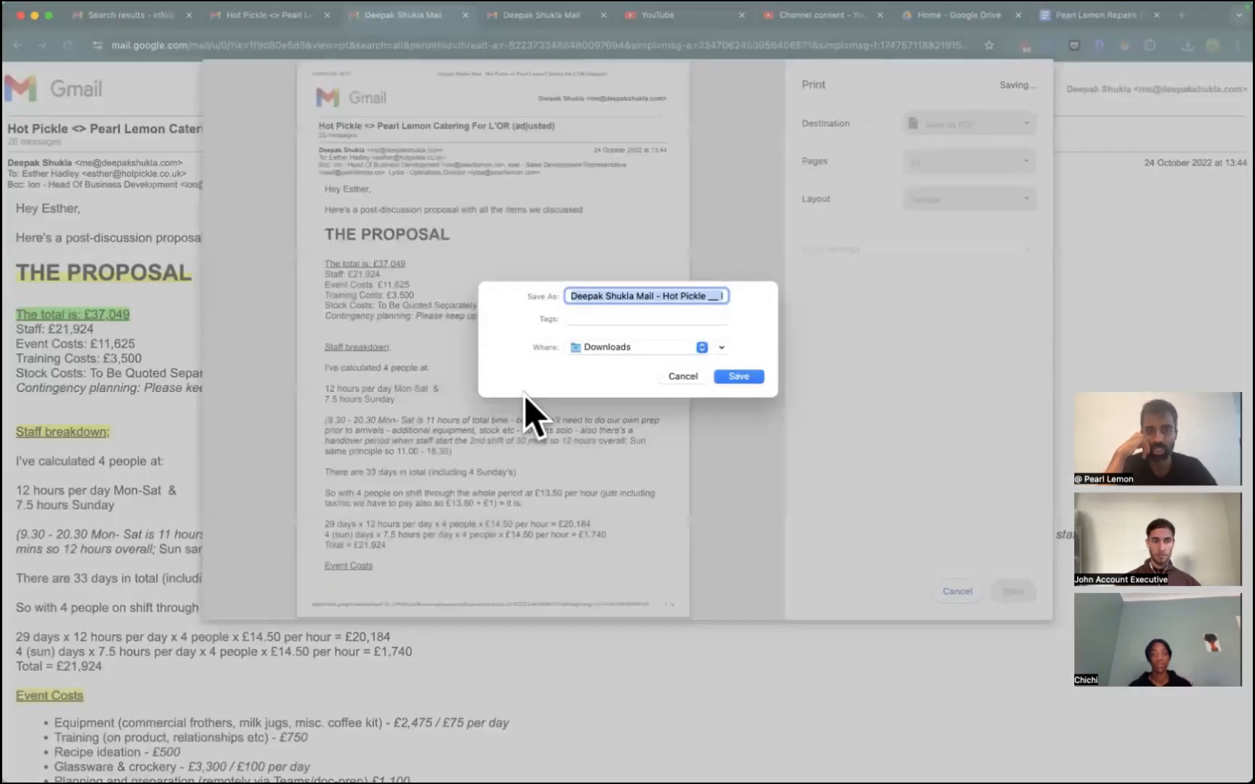
text(Hot Pickle)
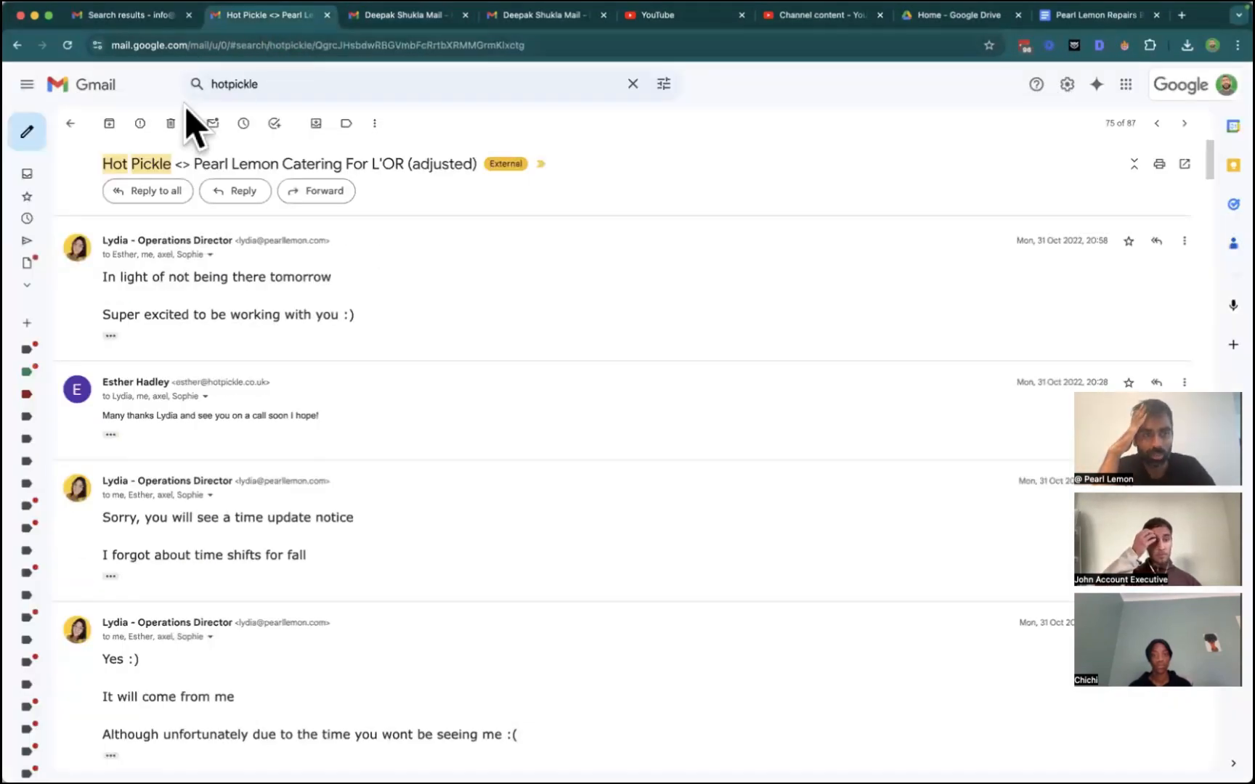
Open the L'Or Pop Up and Requirements thread from hotpickle results and save it as PDF.
click(71, 122)
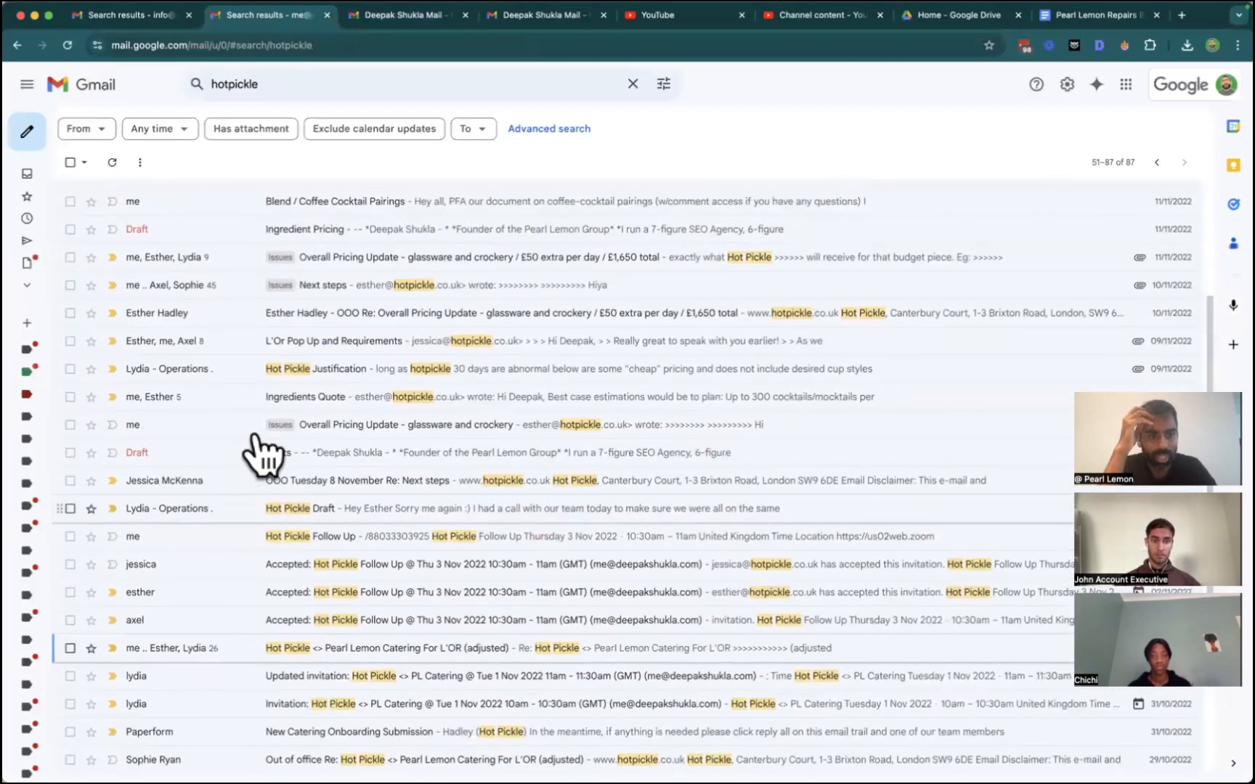
mouse_move(316, 355)
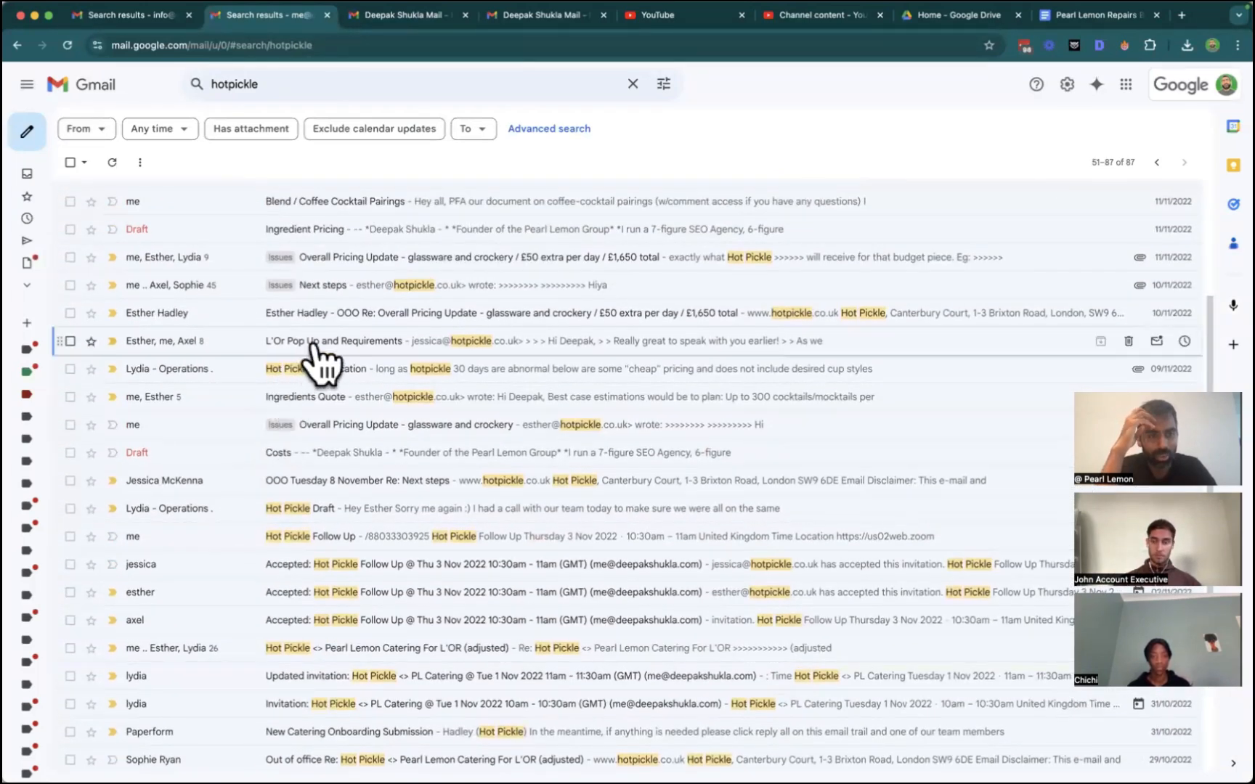
click(312, 341)
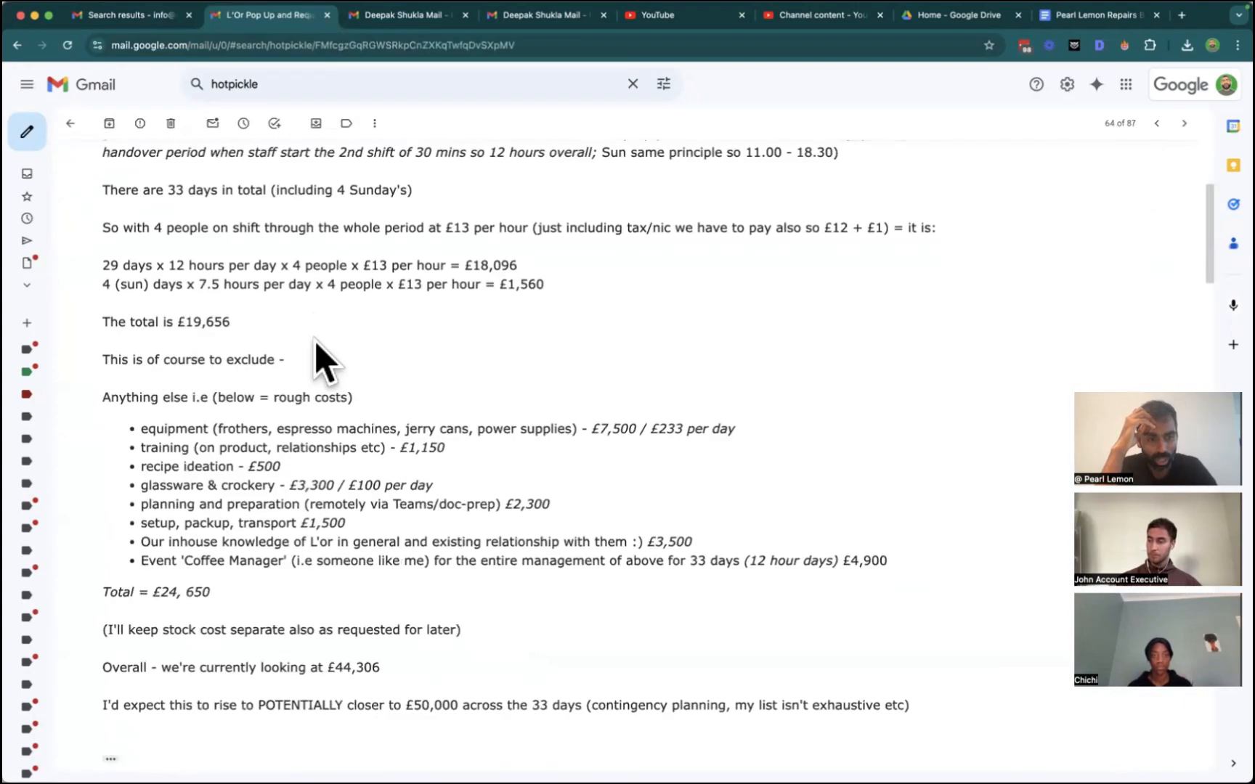
scroll(down, 3)
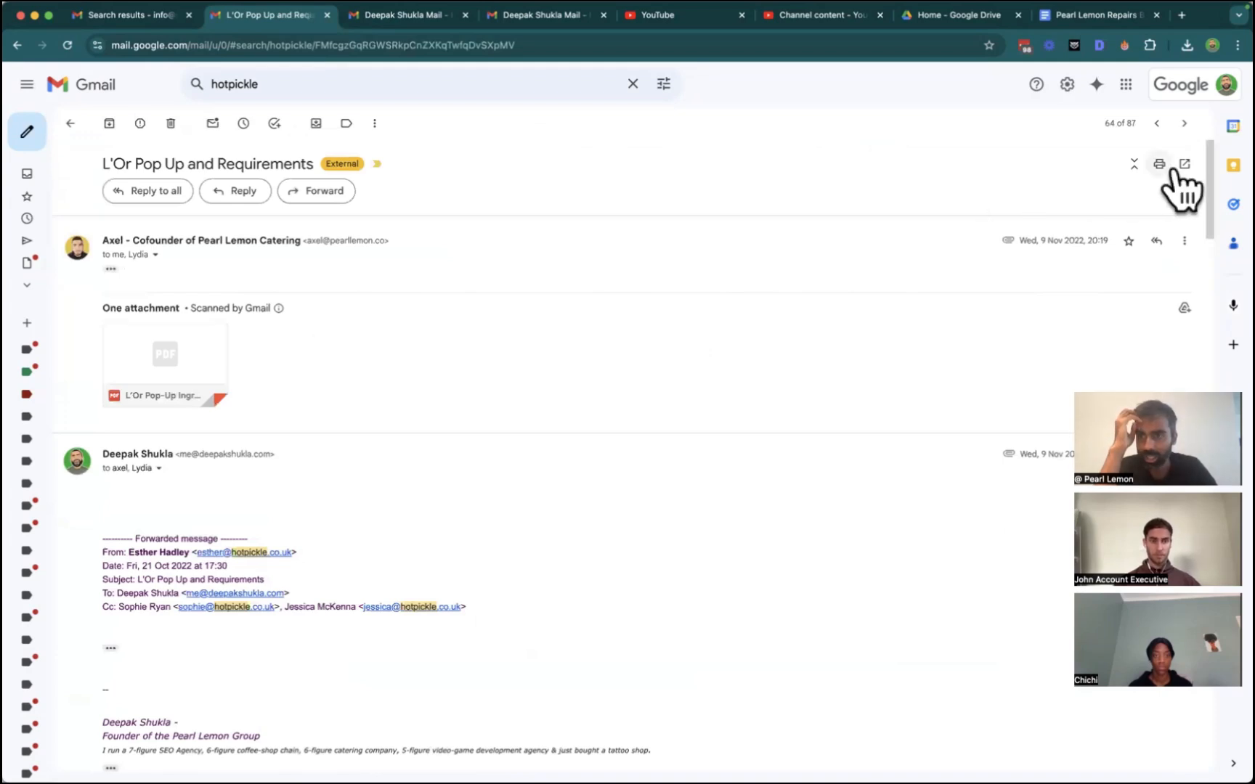
click(1187, 163)
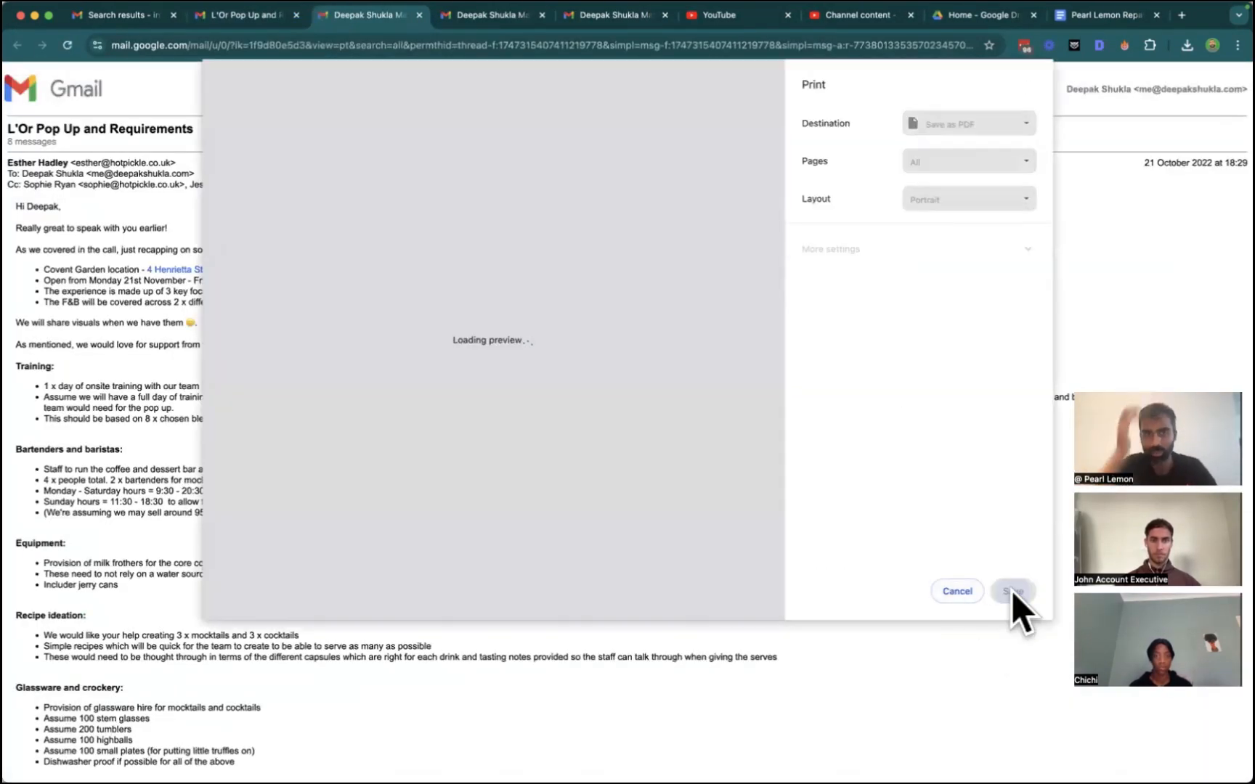
click(1015, 591)
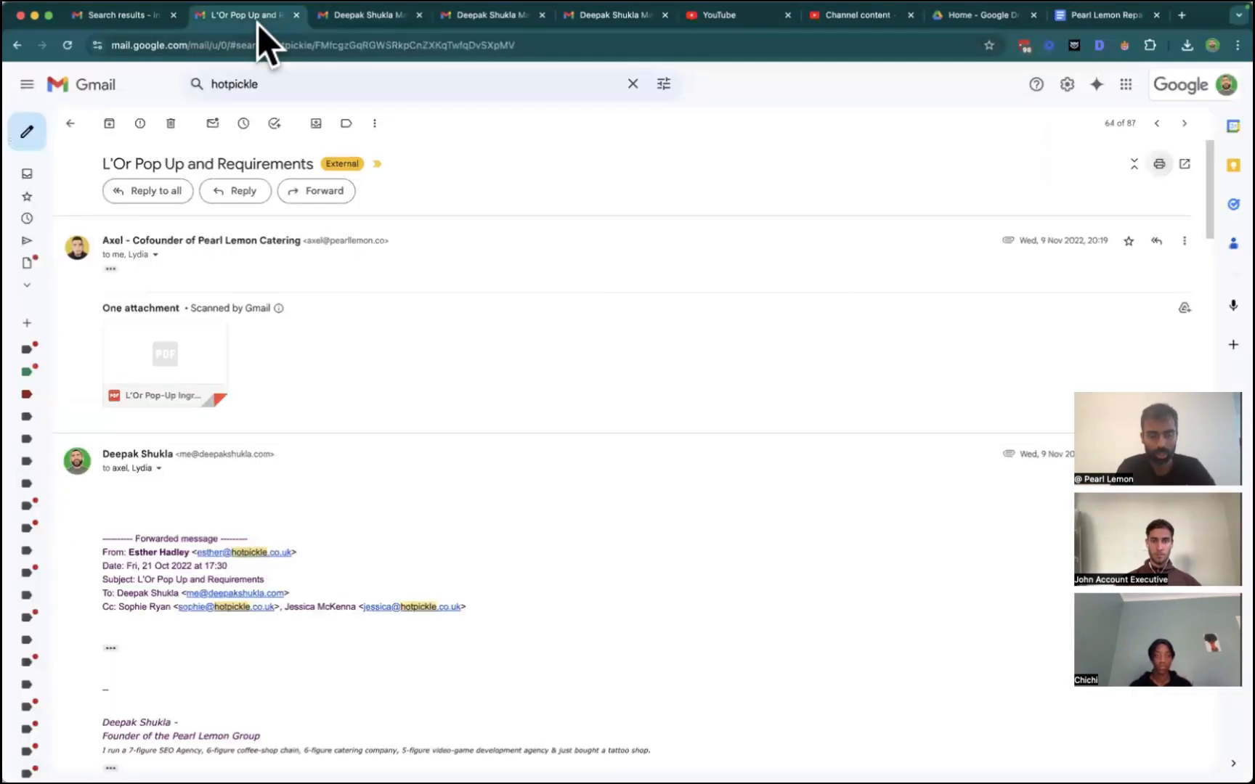
mouse_move(649, 247)
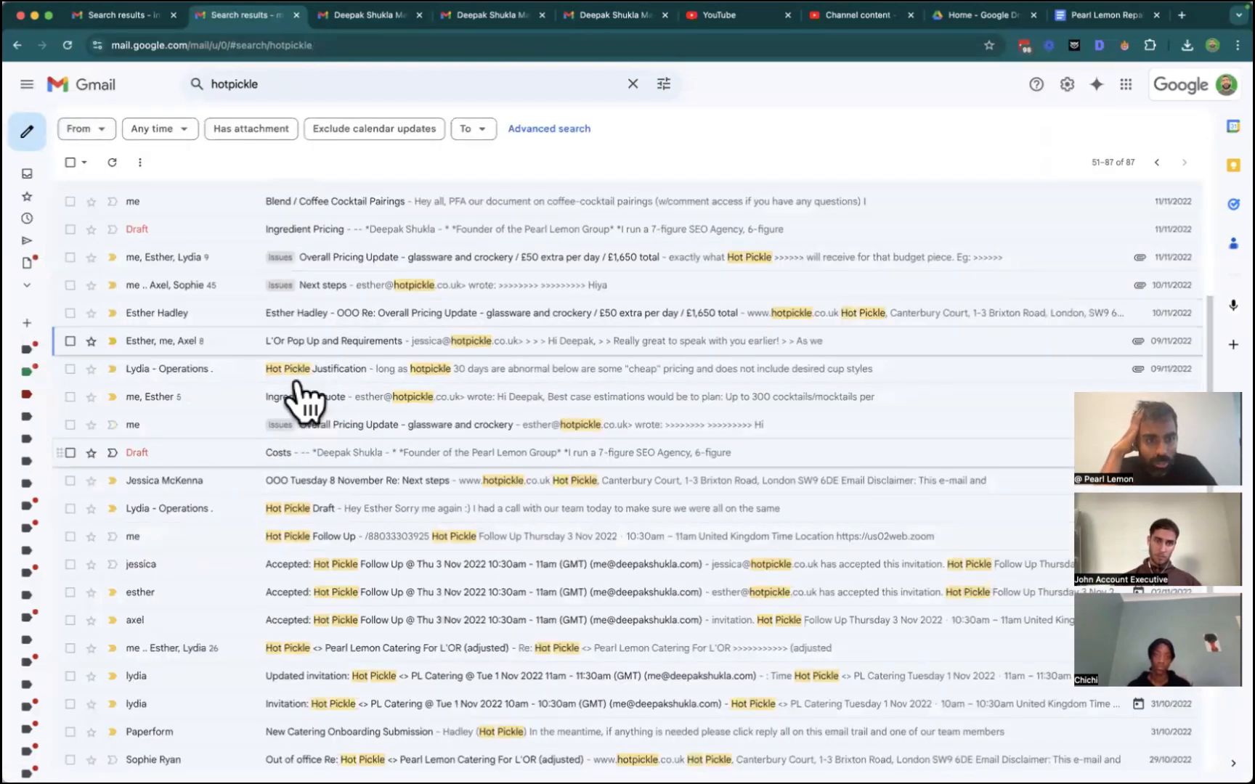
mouse_move(340, 302)
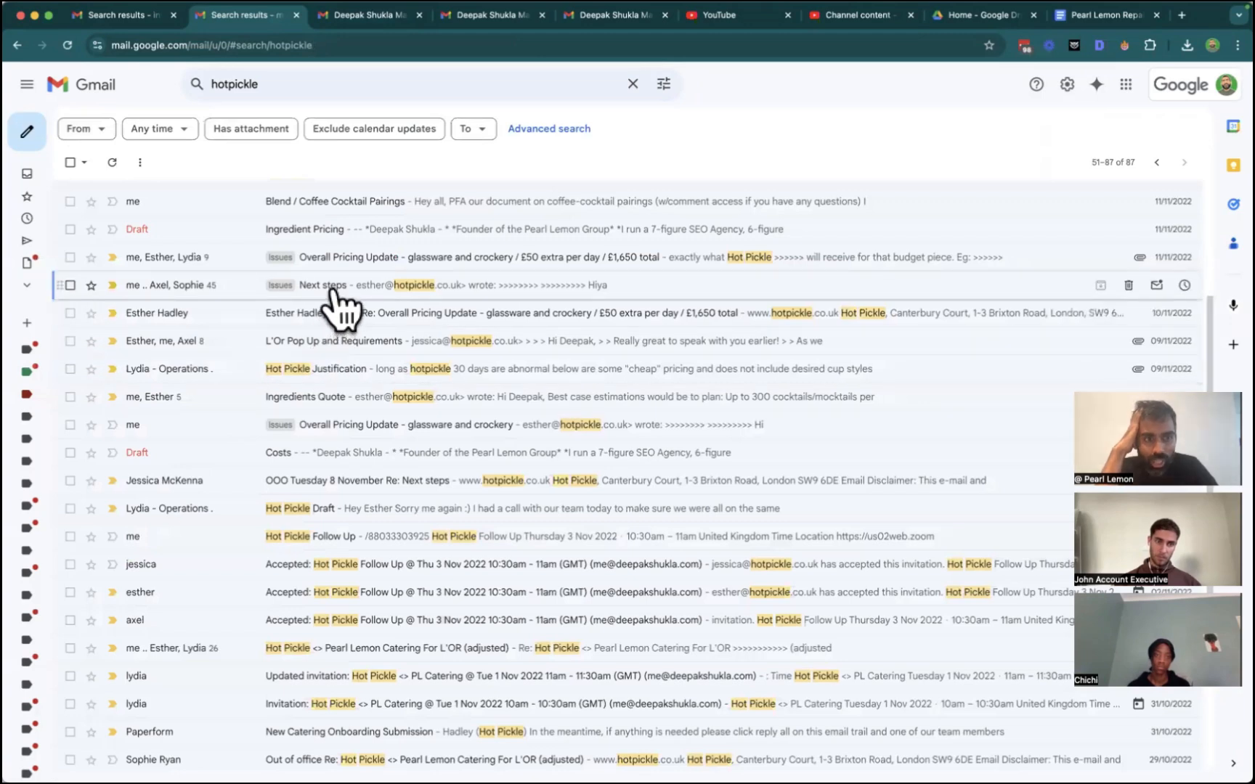
Open and scroll through the Next steps thread, then bring up a new ChatGPT chat.
click(323, 285)
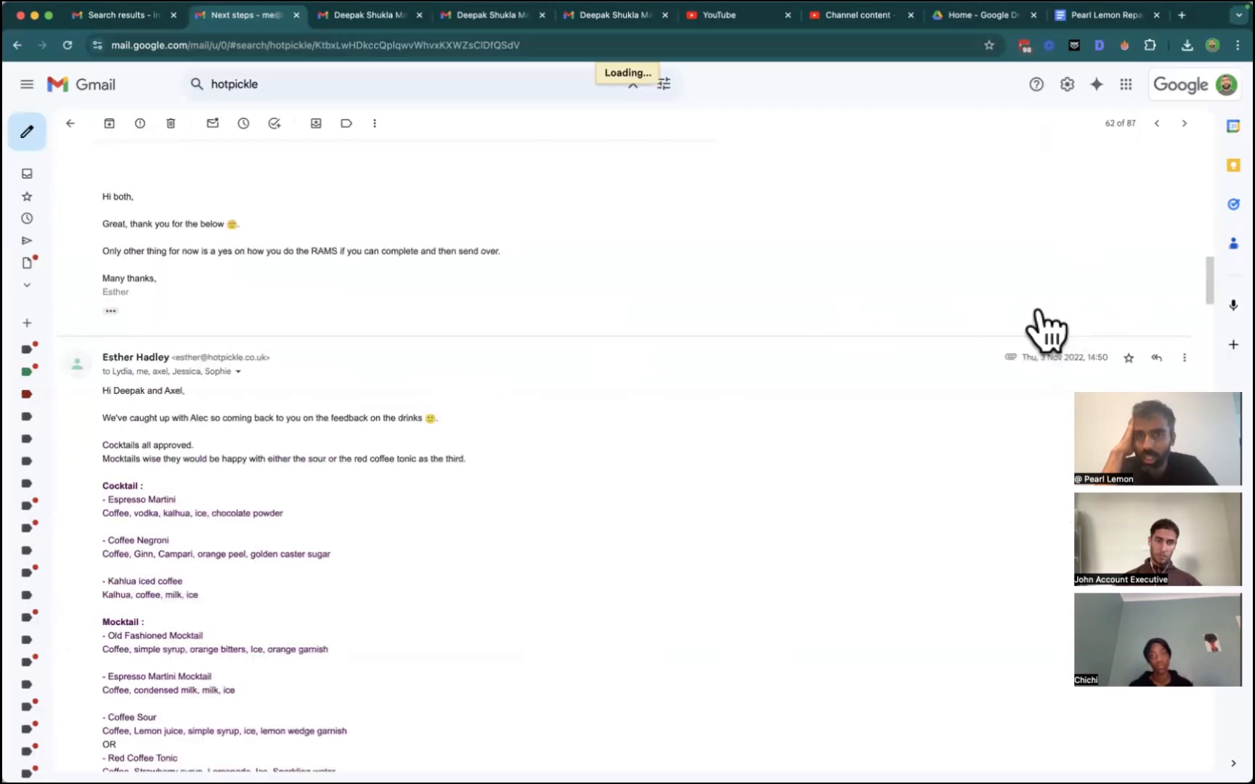
scroll(down, 3)
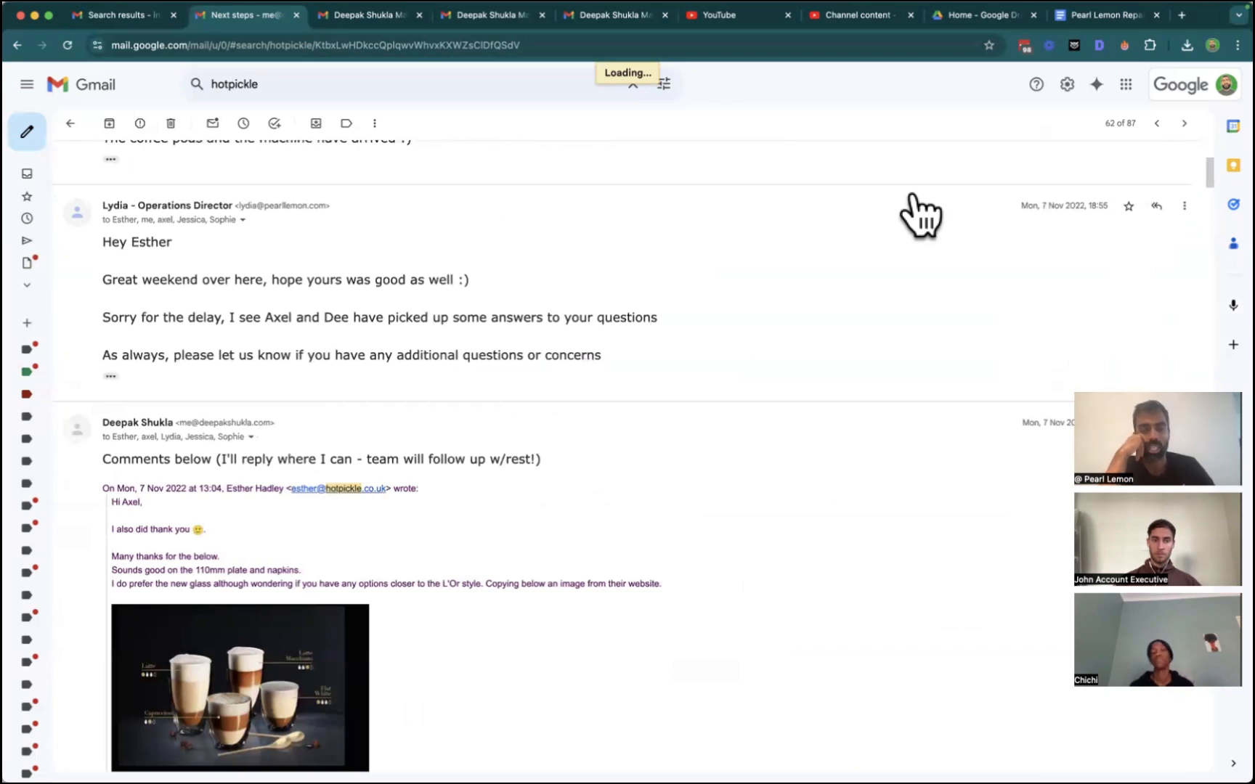
mouse_move(756, 404)
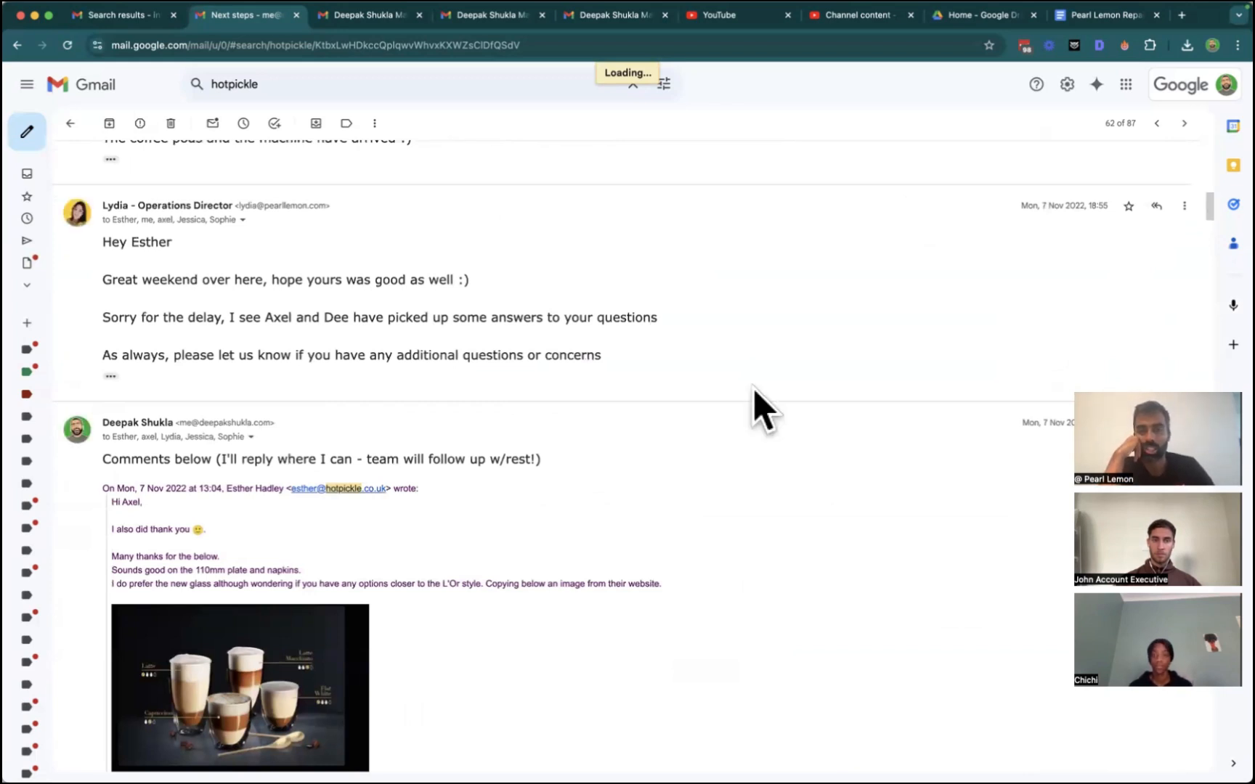
mouse_move(594, 186)
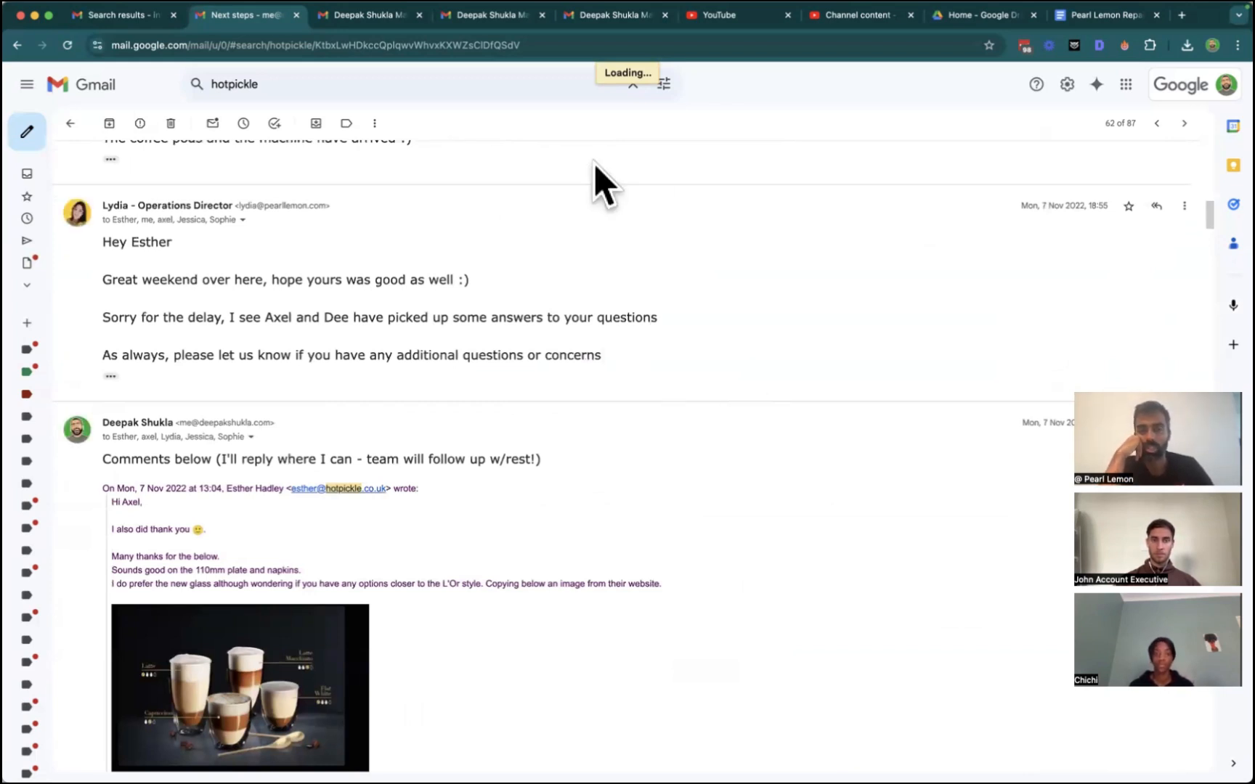
click(1179, 14)
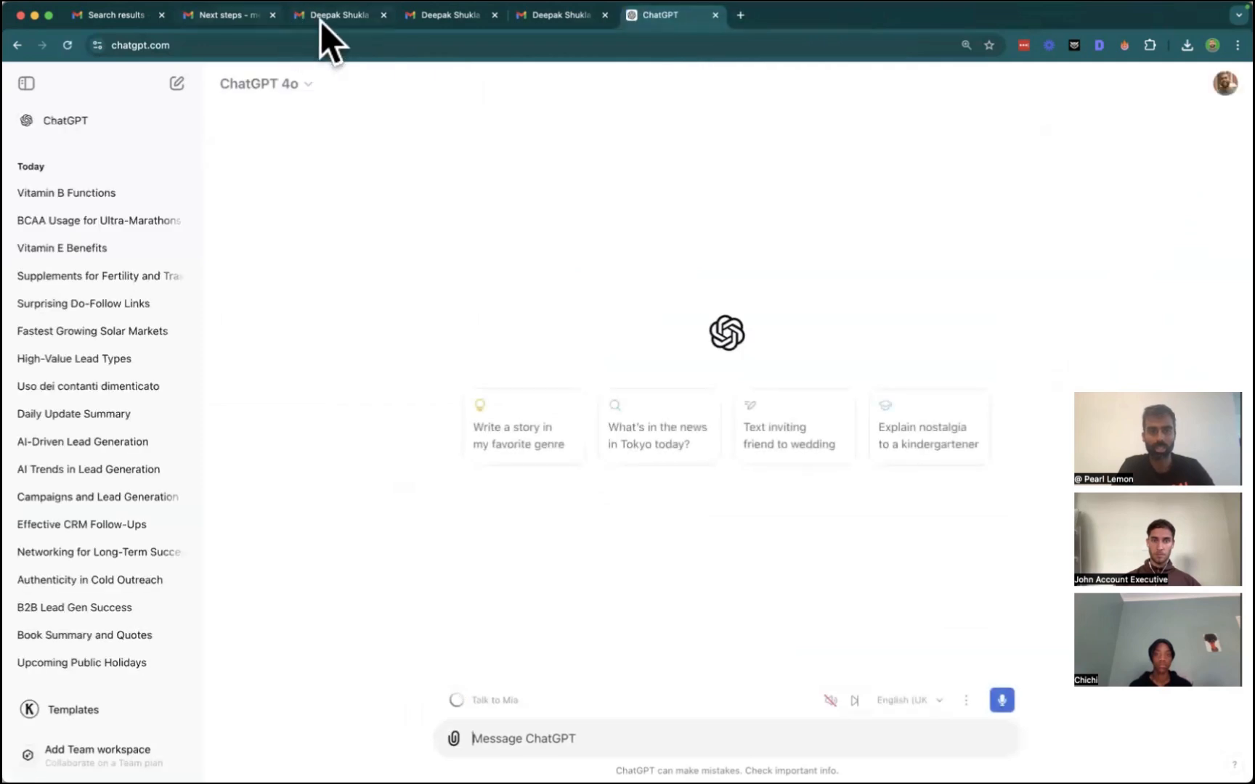
click(225, 15)
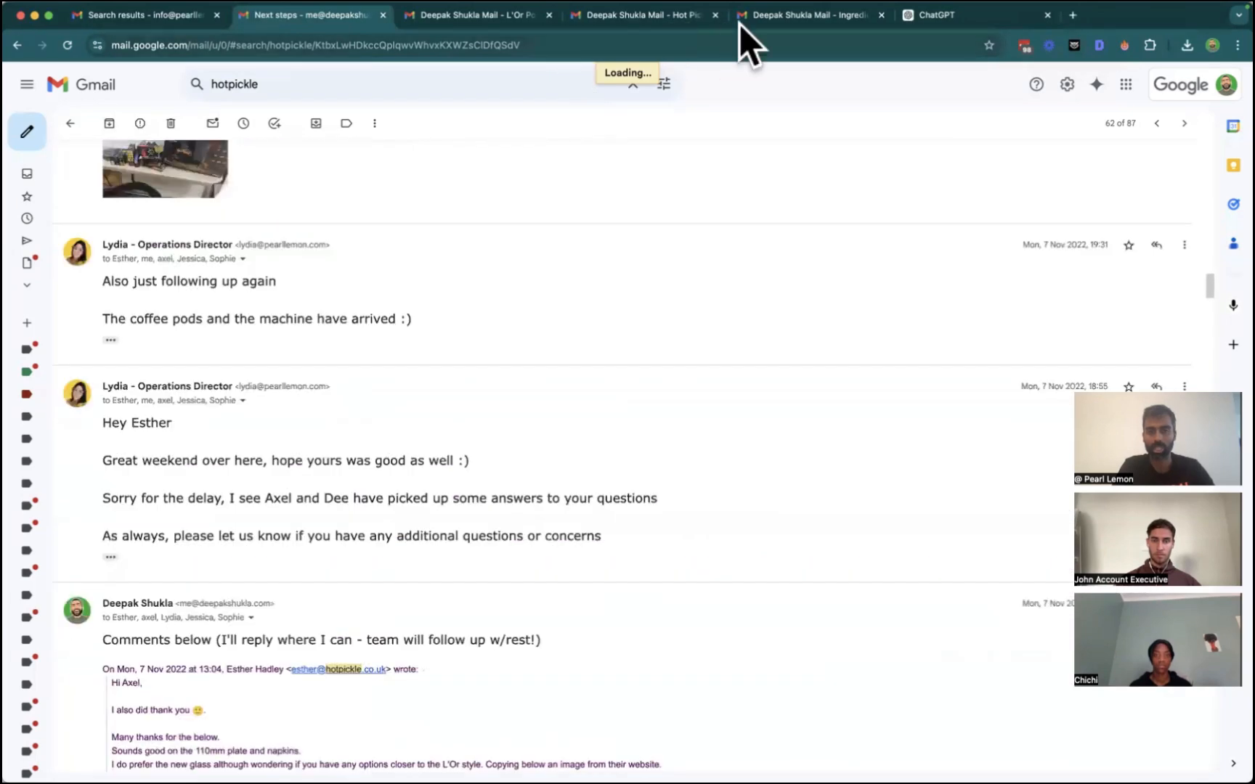
click(940, 14)
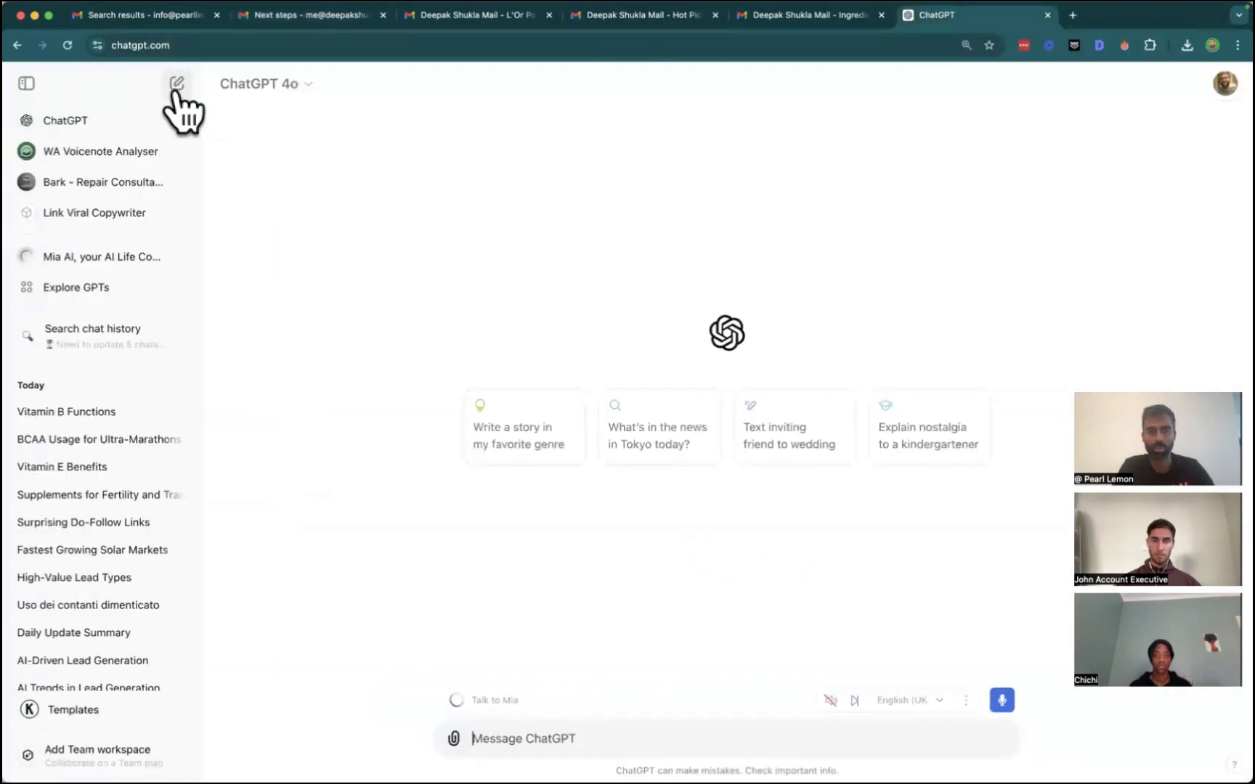
click(454, 738)
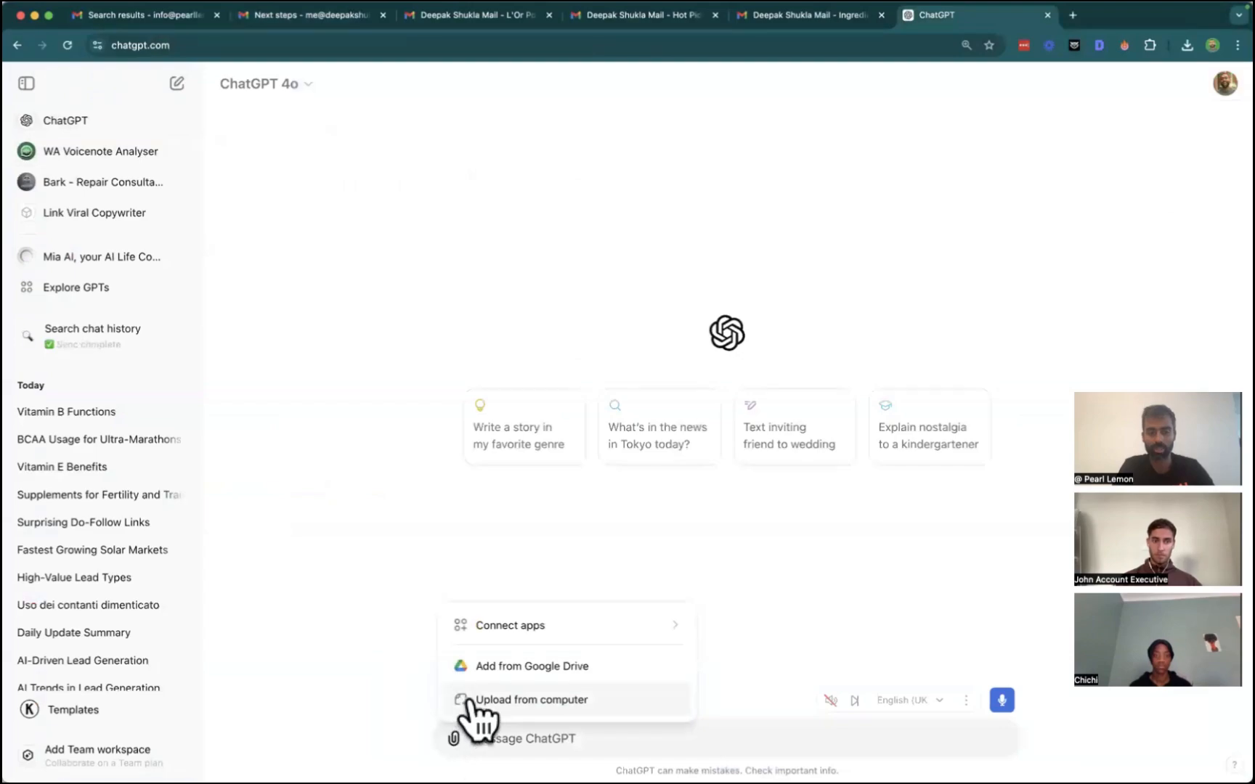
click(531, 699)
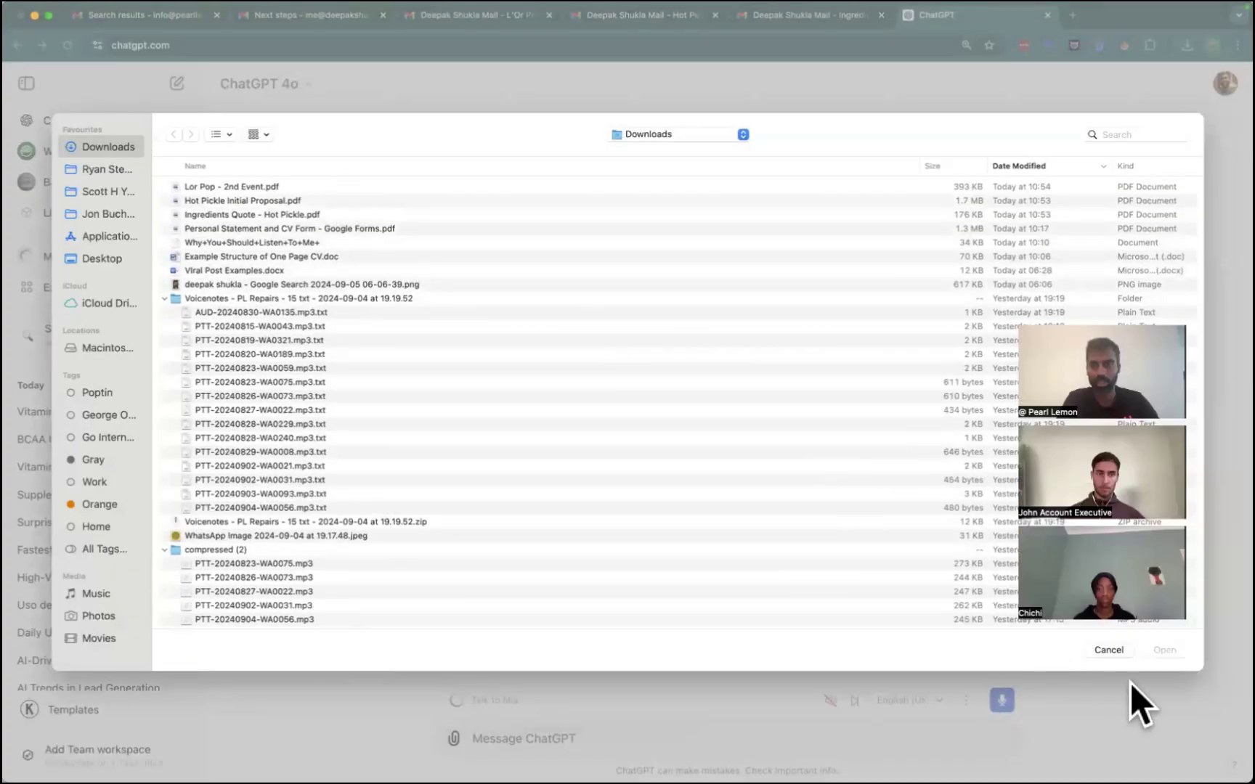
click(1108, 649)
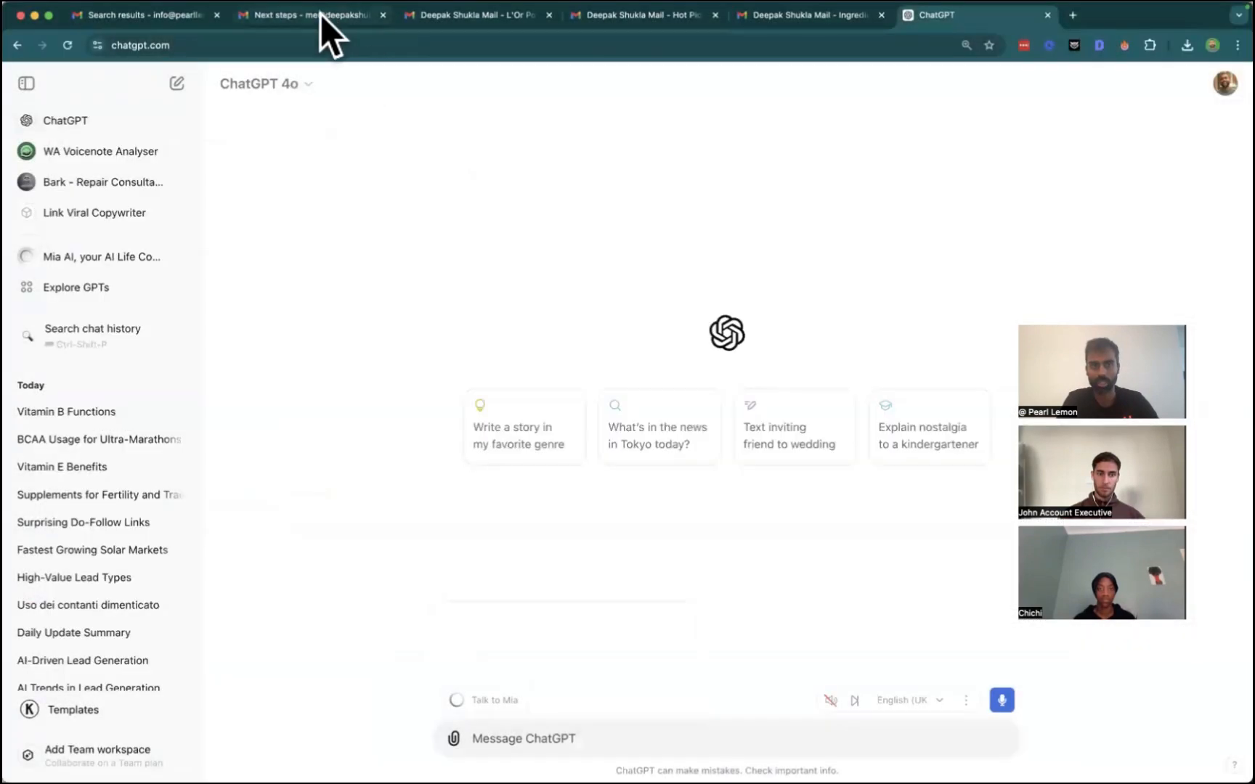
click(311, 15)
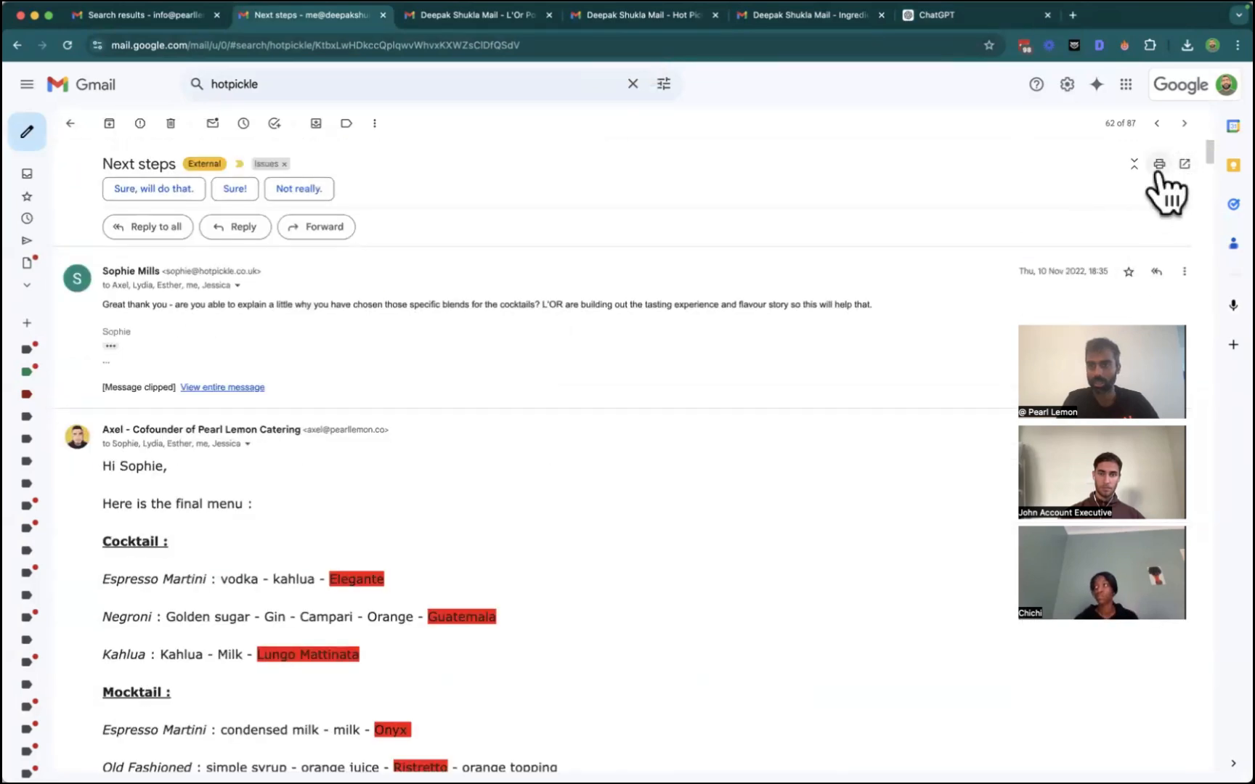
Print the Next steps thread to a PDF named 'Event Delive…' in Downloads.
click(1160, 164)
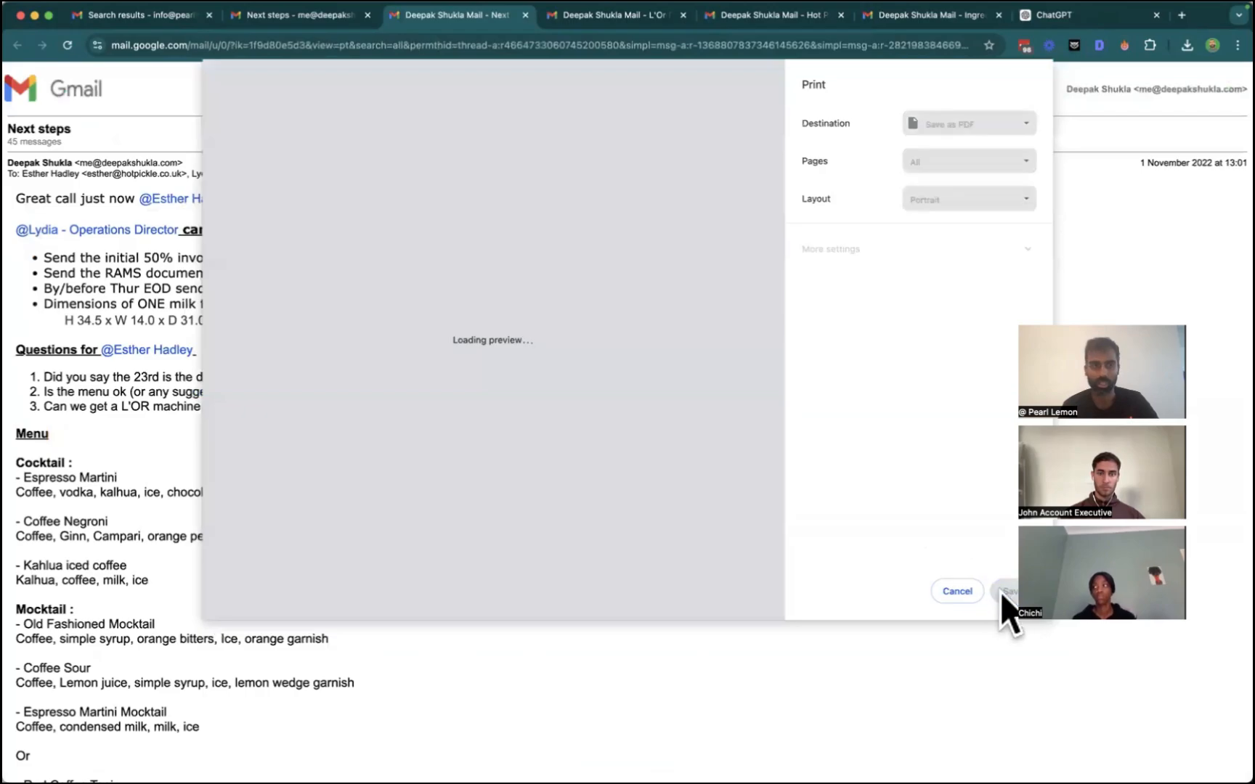
click(1009, 592)
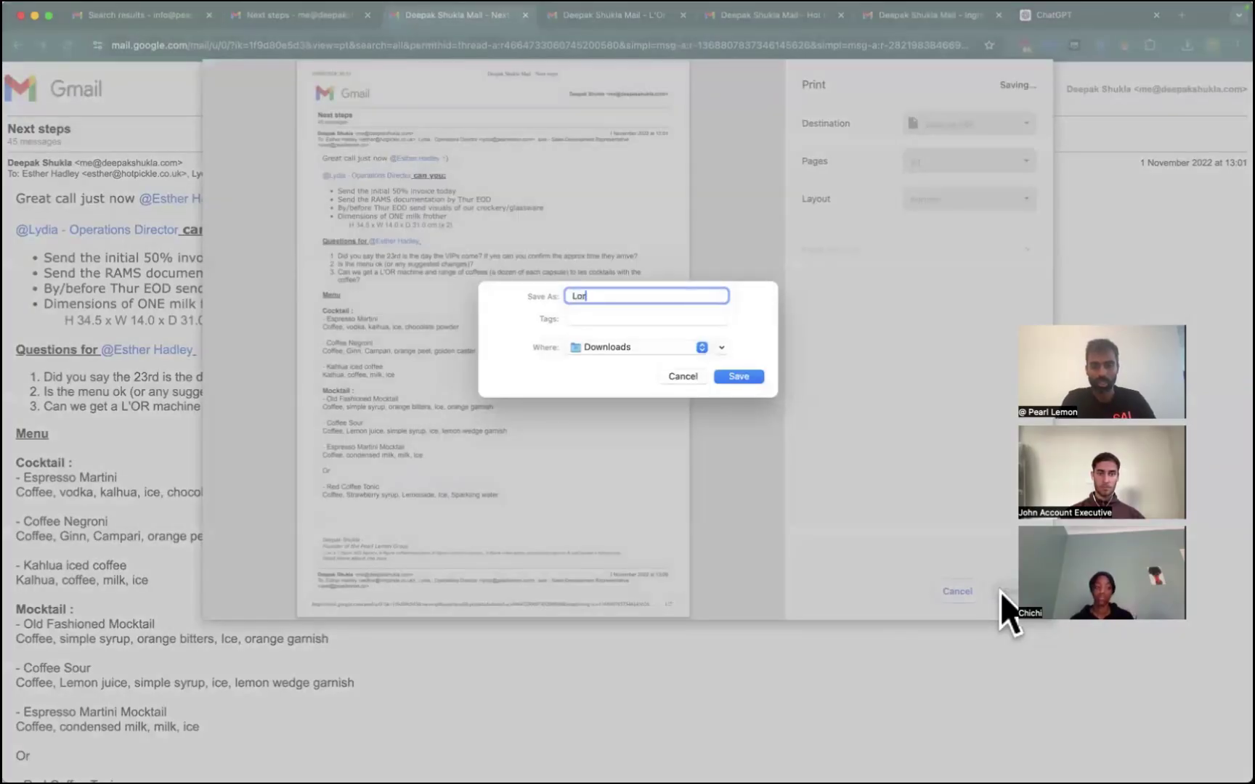
text(Event Delive)
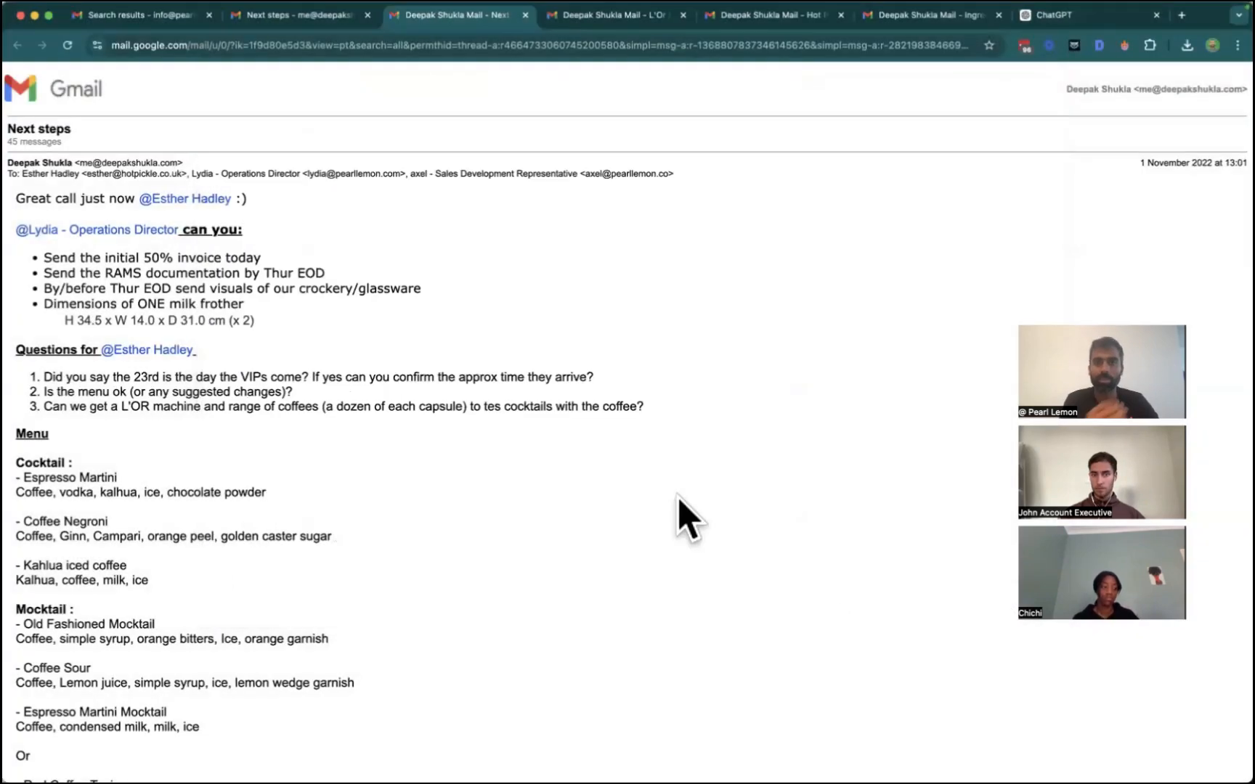
Attach Hot Pickle Initial Proposal.pdf to the ChatGPT chat.
click(1065, 16)
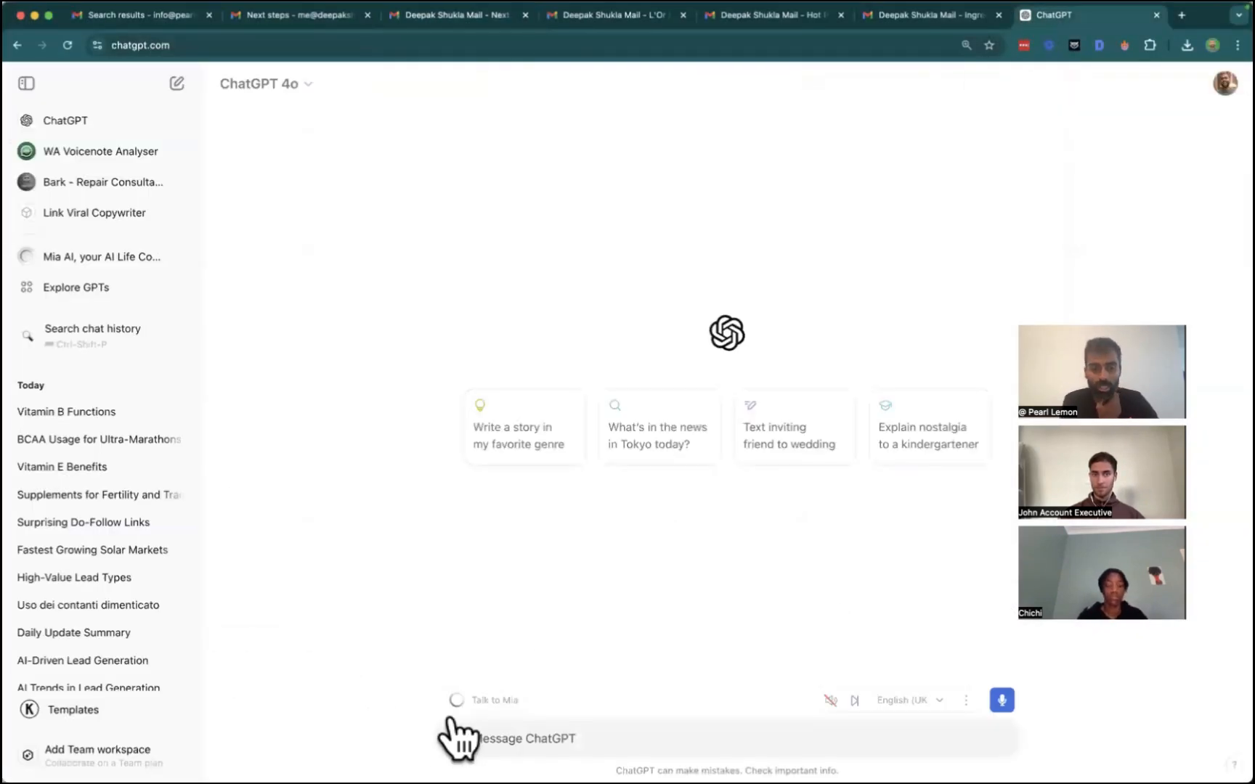
click(453, 739)
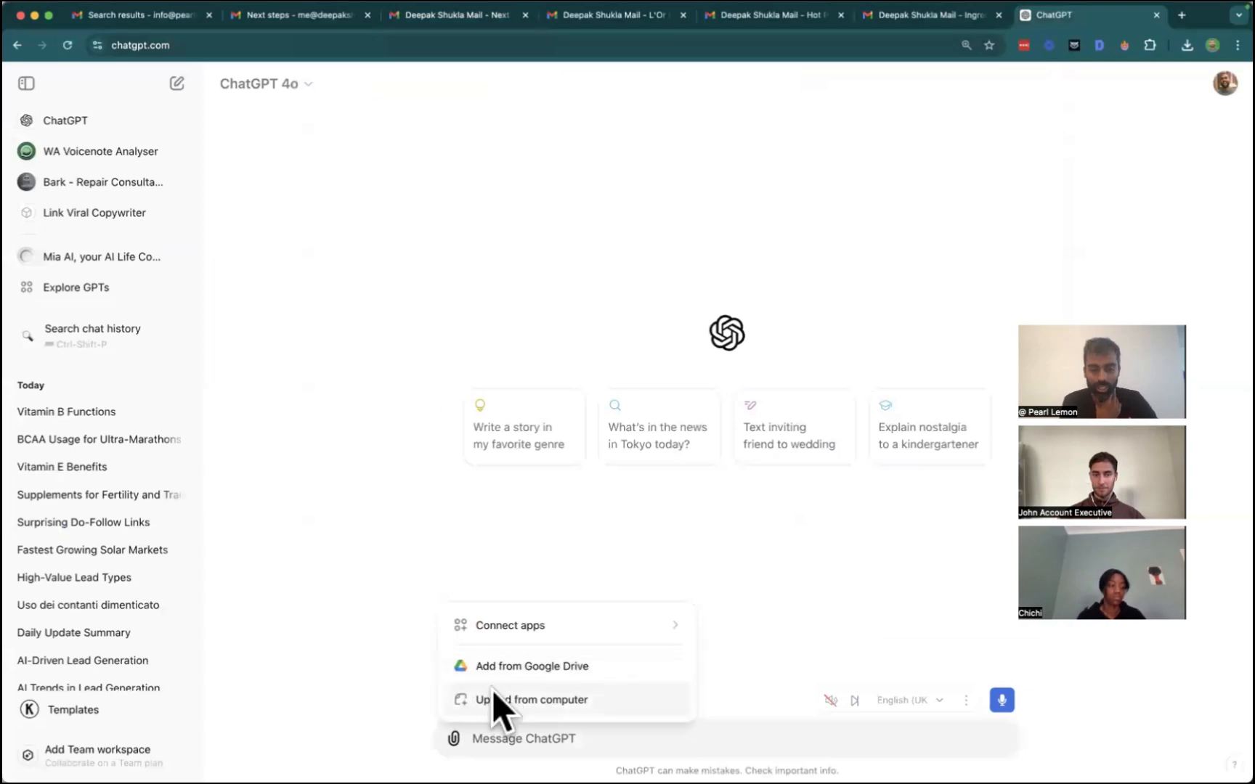
click(530, 700)
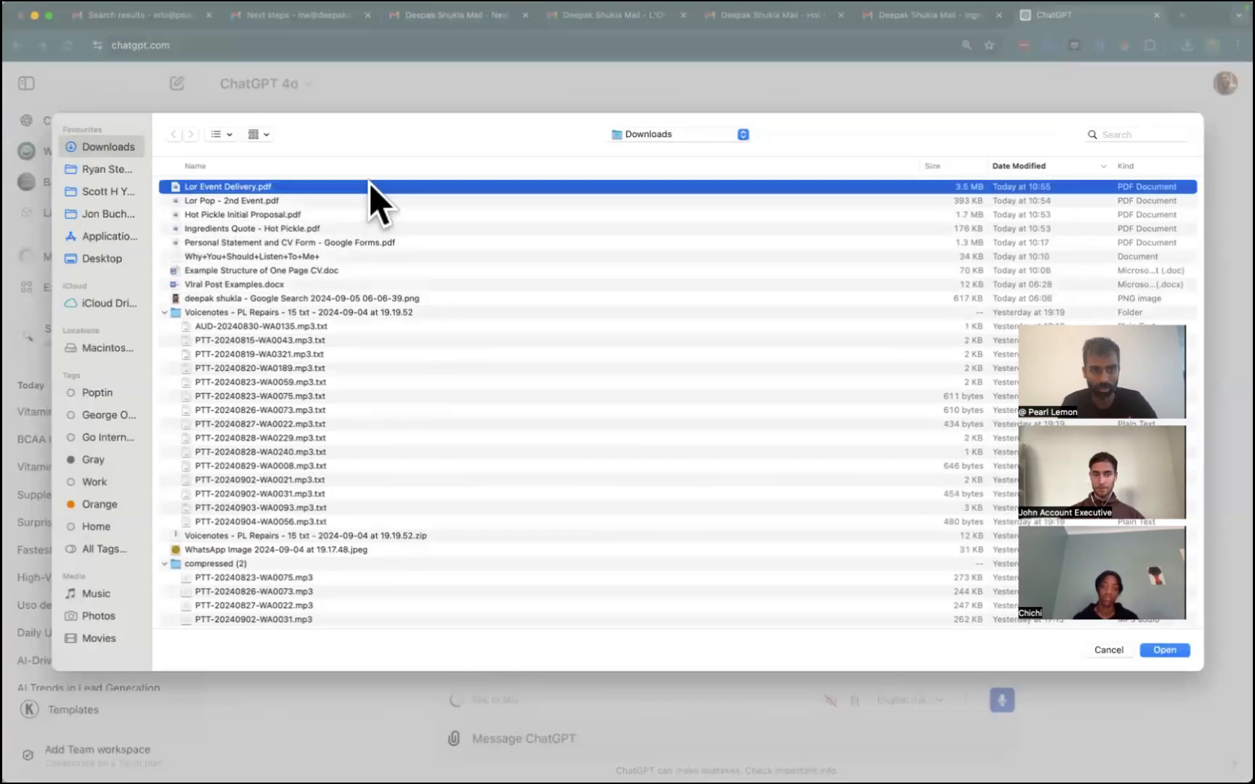
mouse_move(300, 251)
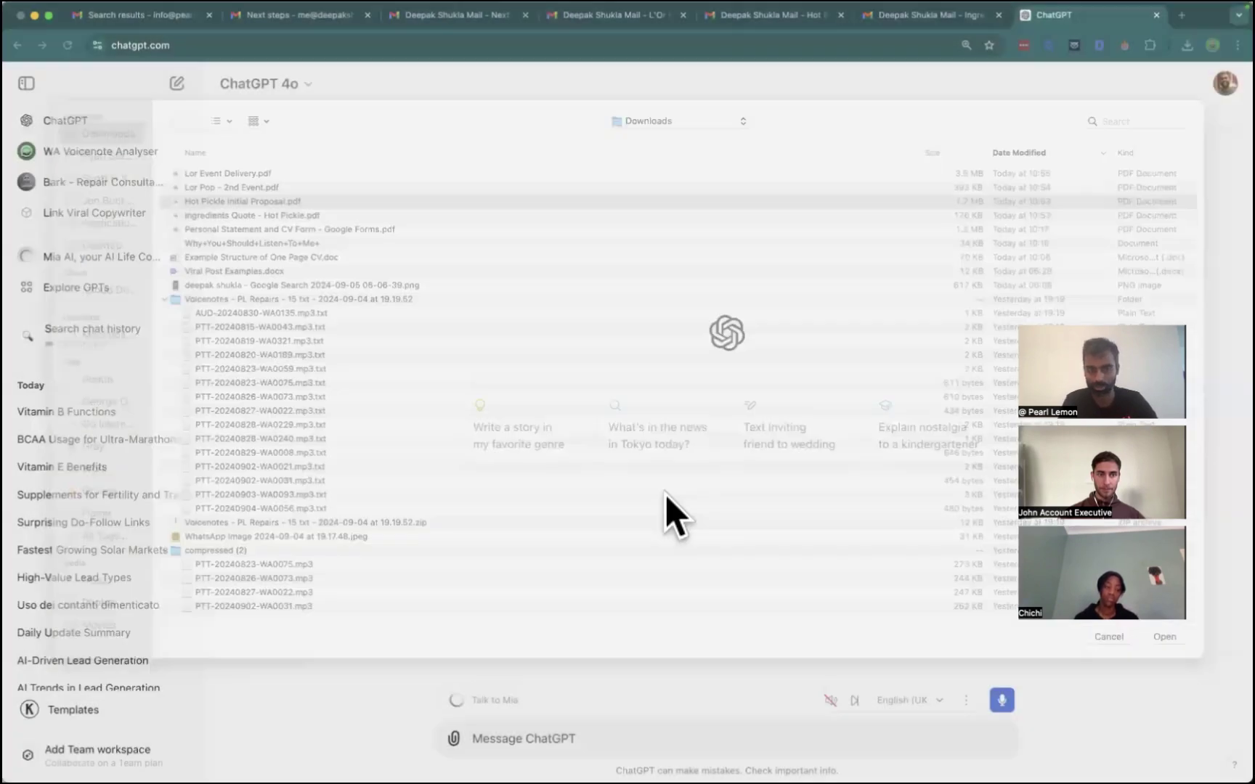
Dictate and send a request for a step-by-step email quoting guide for Pearl Lemon Catering.
click(1165, 637)
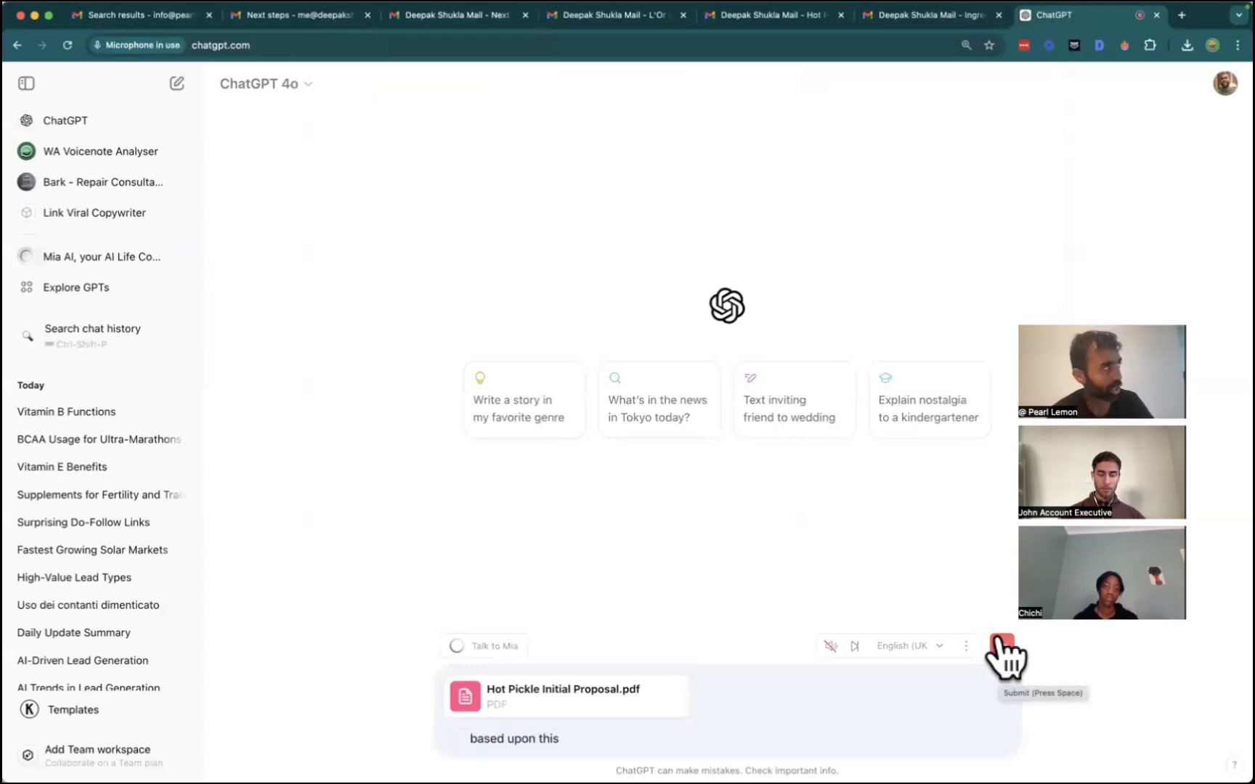
text(document can you put together a step-by-step guide for someone who's looking)
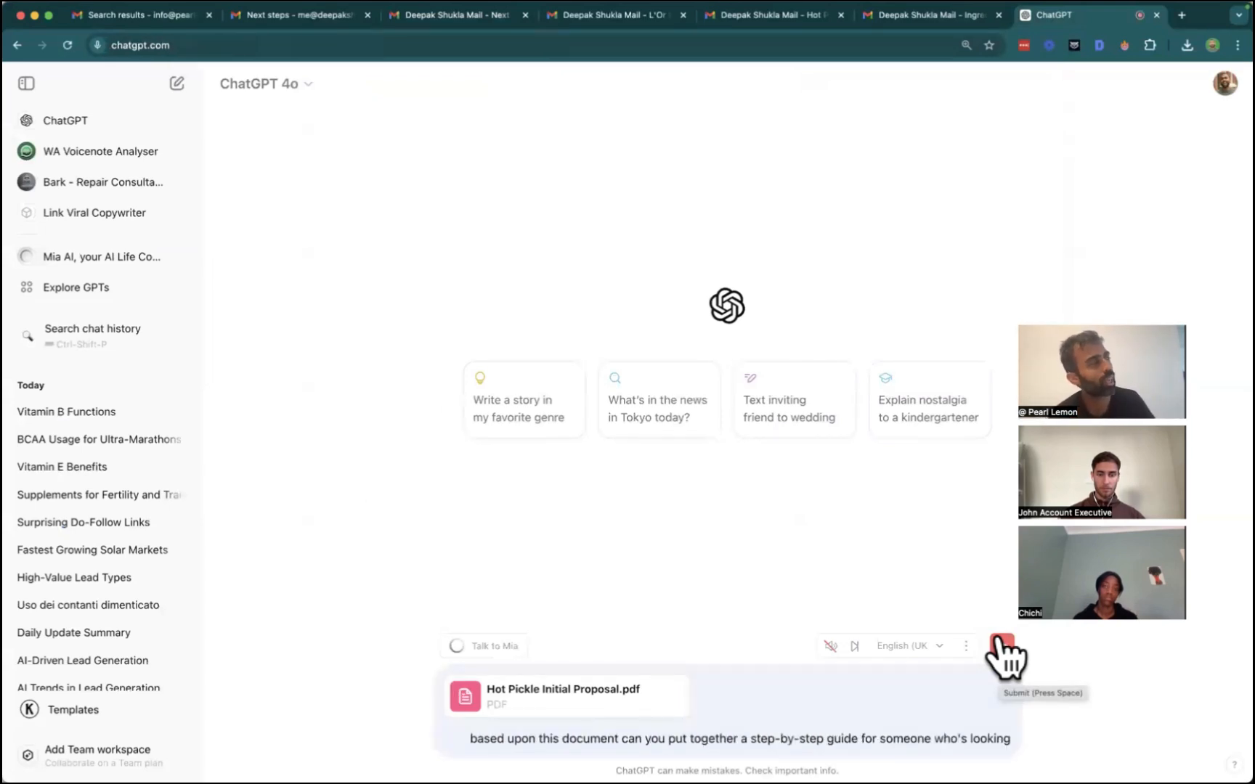
text(to quote)
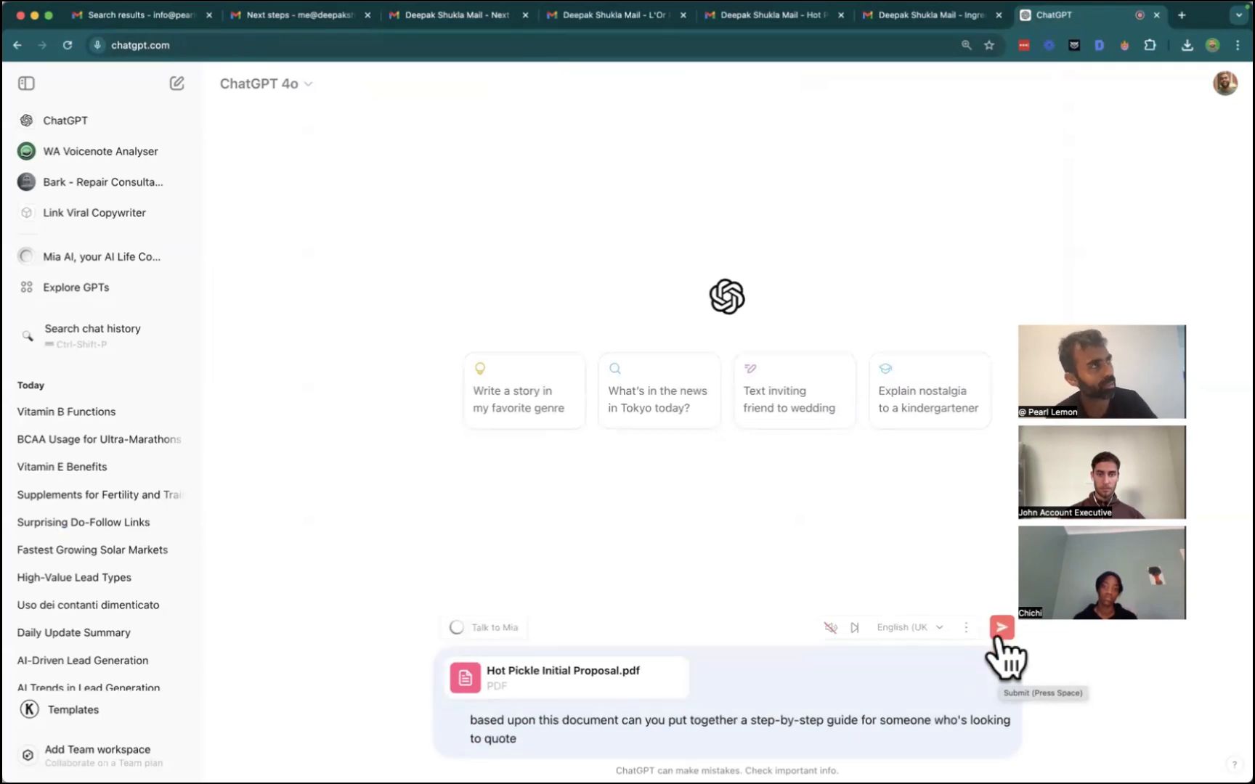
text(a potential prospect over email)
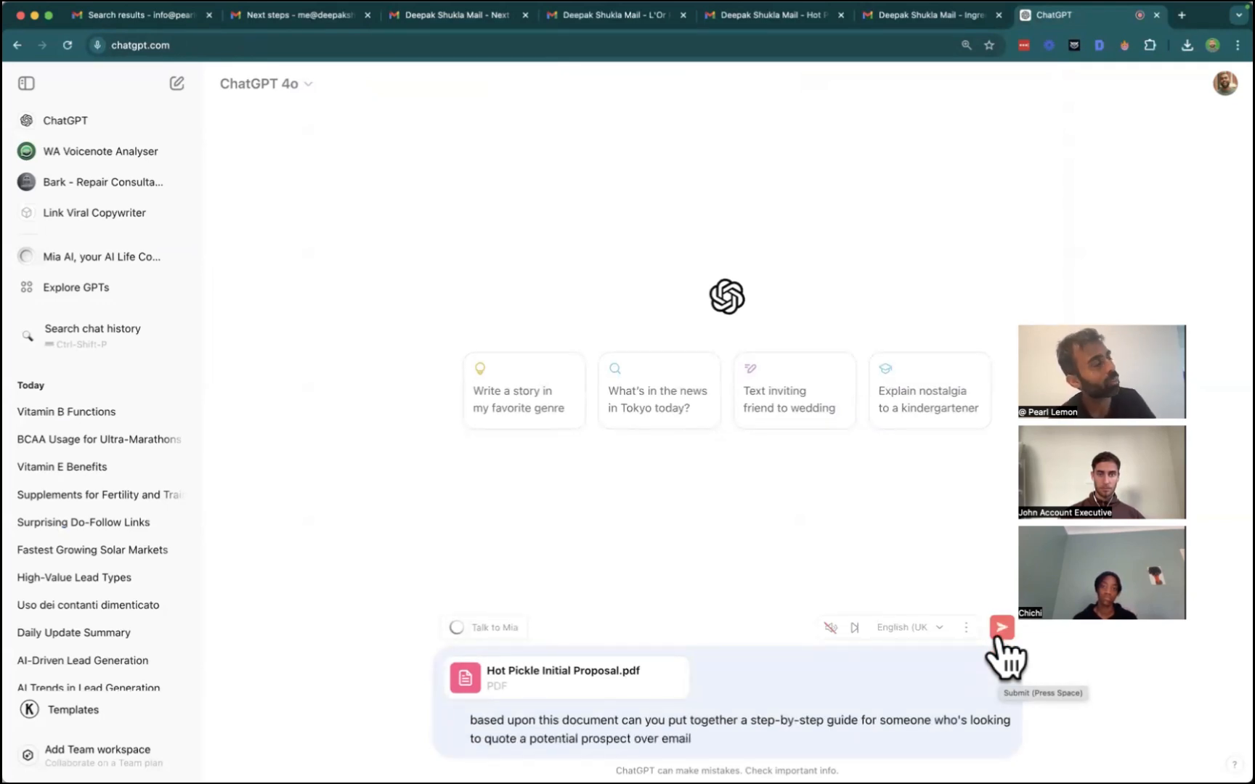
text(what to do on the basis of what you can see in this email thread)
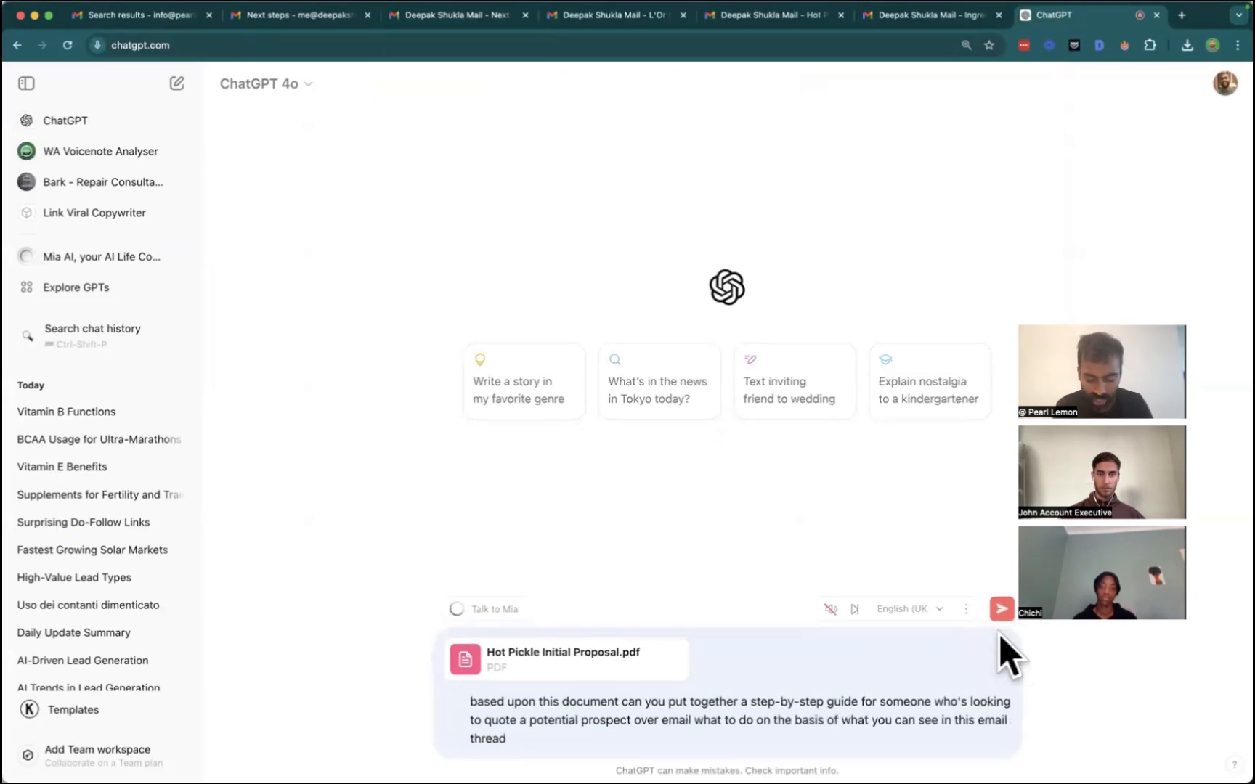
text(this is for the company called)
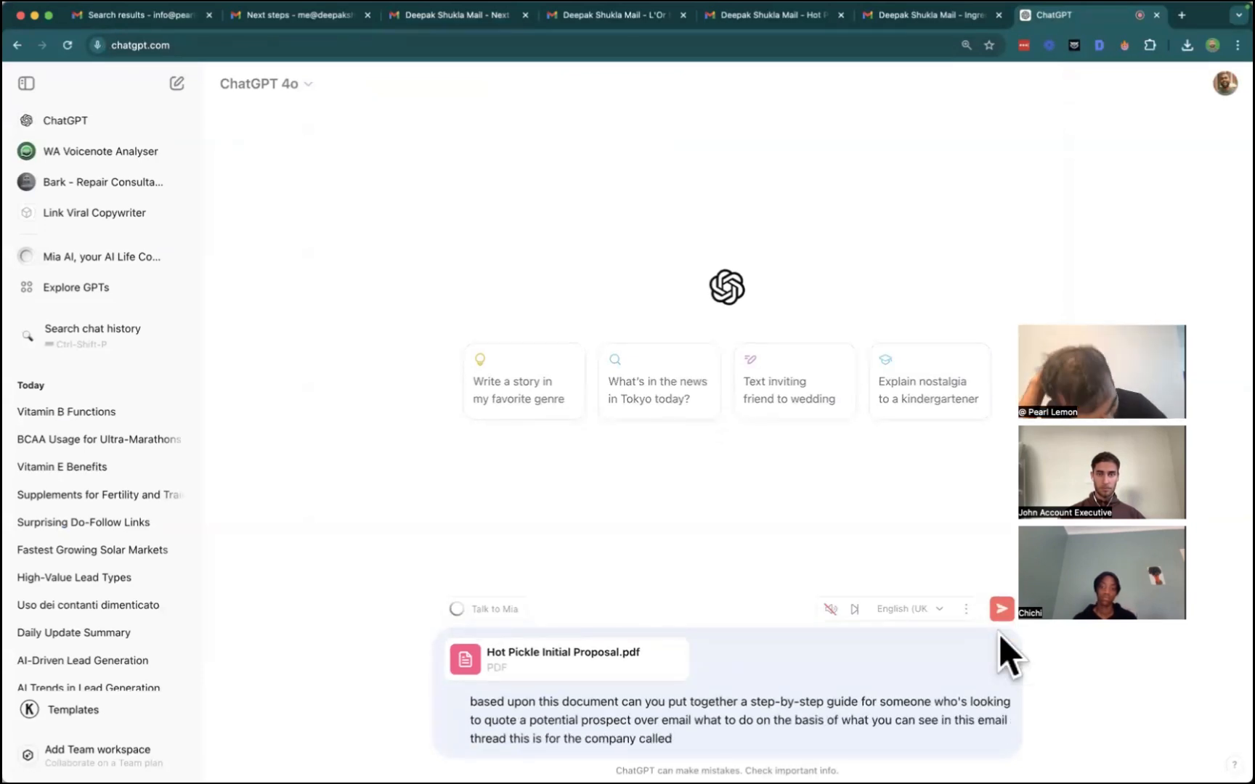
text(Pearl lemon catering we are a catering company that delivers)
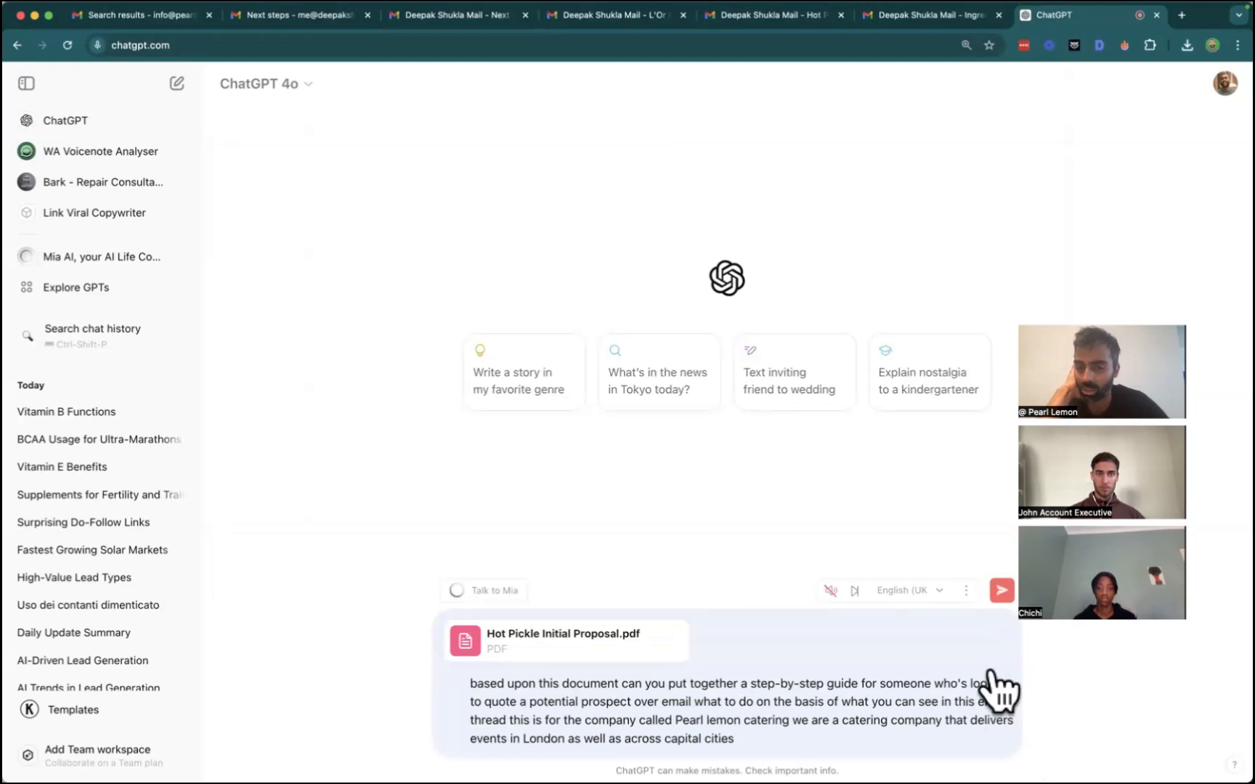
click(1002, 591)
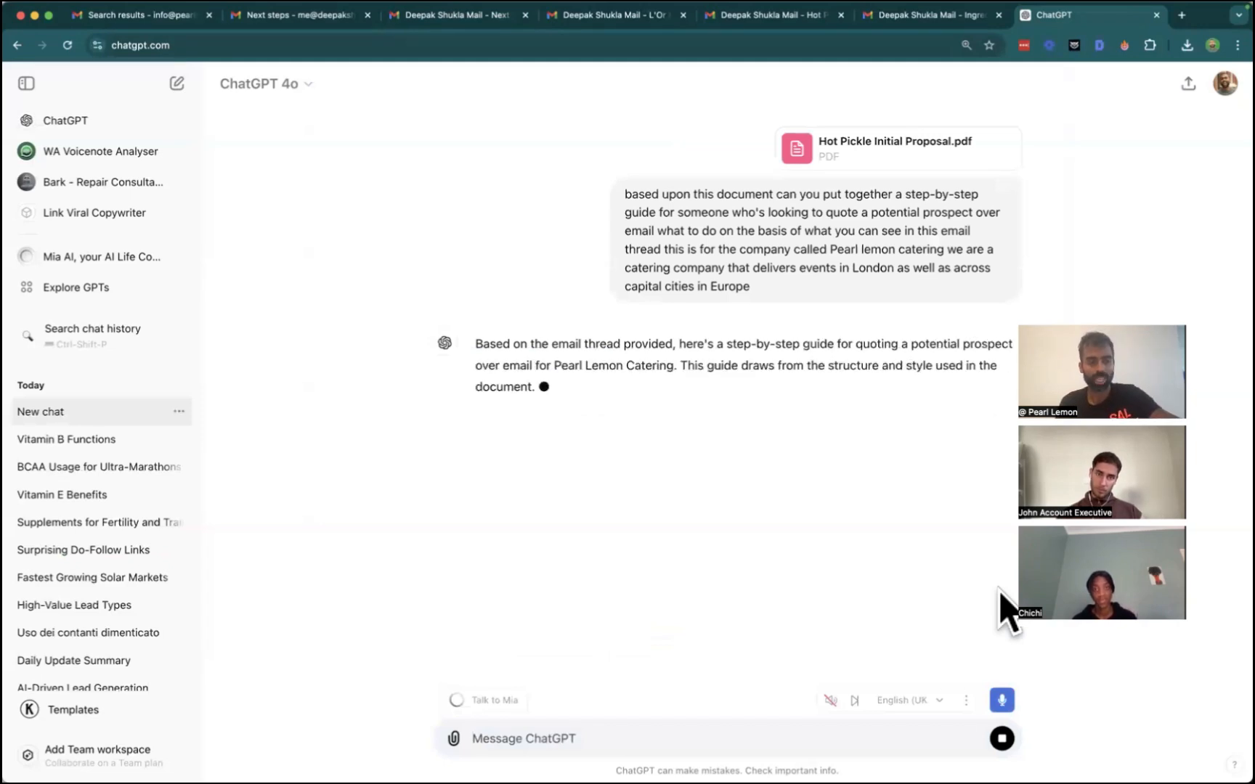
Return to the ChatGPT tab and follow the email quoting guide through signature template and tips.
click(1180, 13)
text(doc.new)
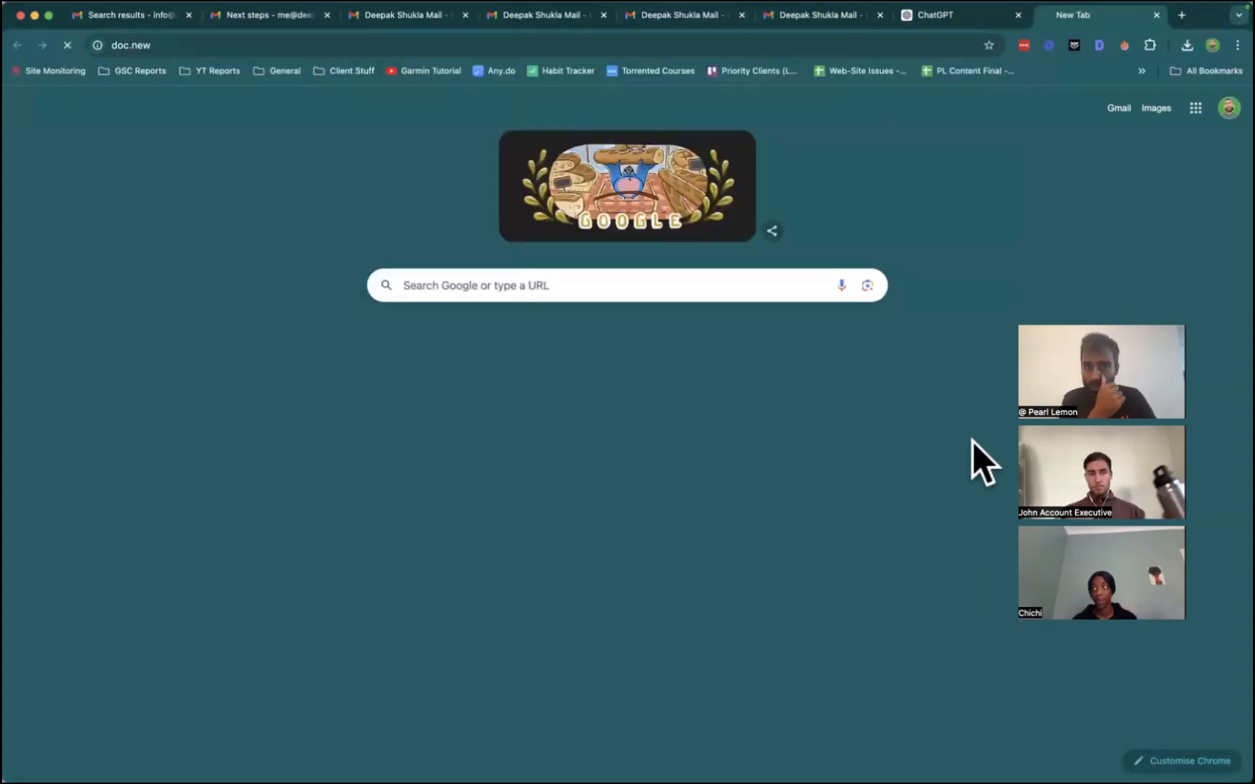
click(826, 14)
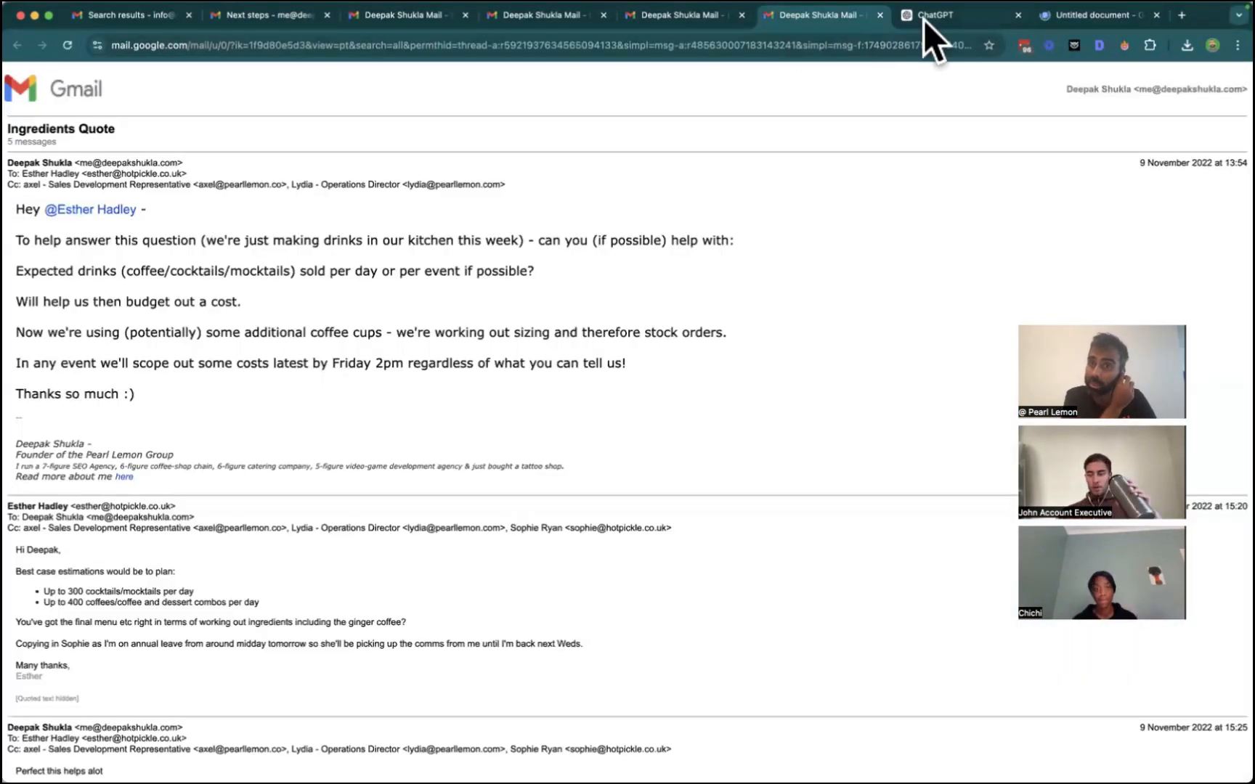
click(935, 15)
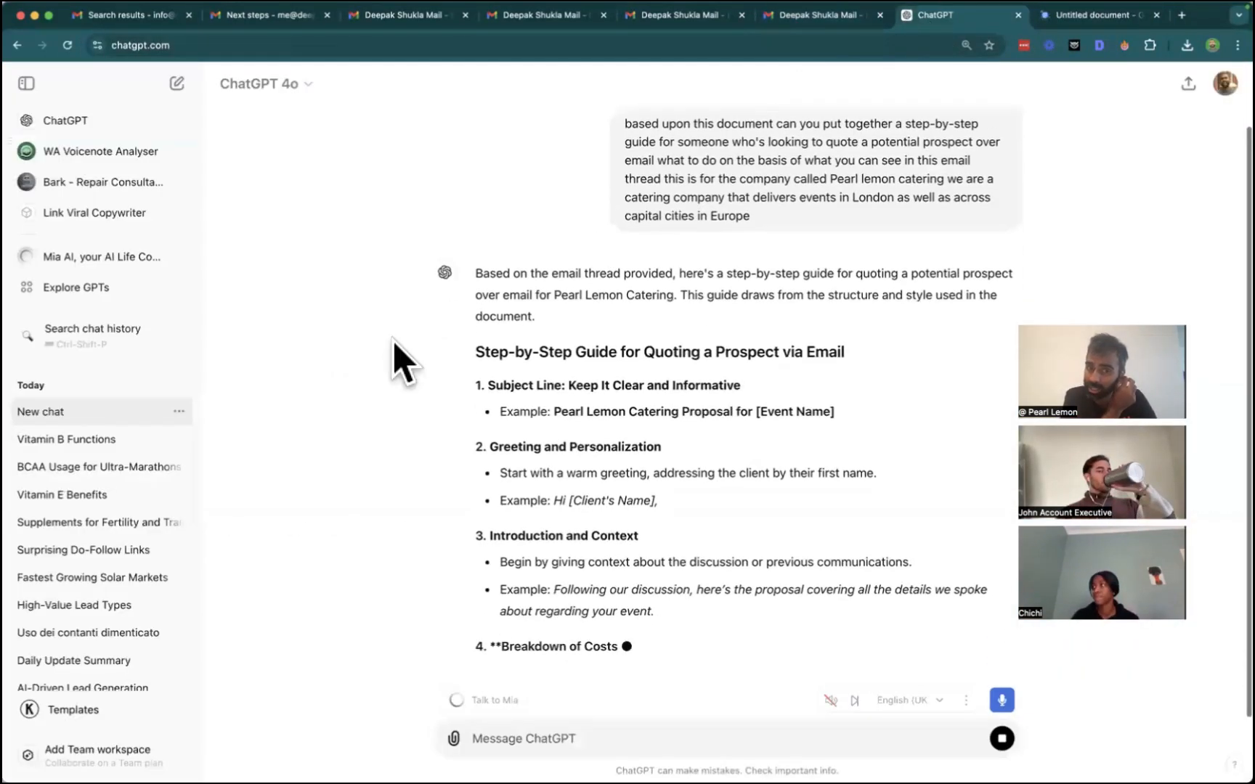
scroll(down, 3)
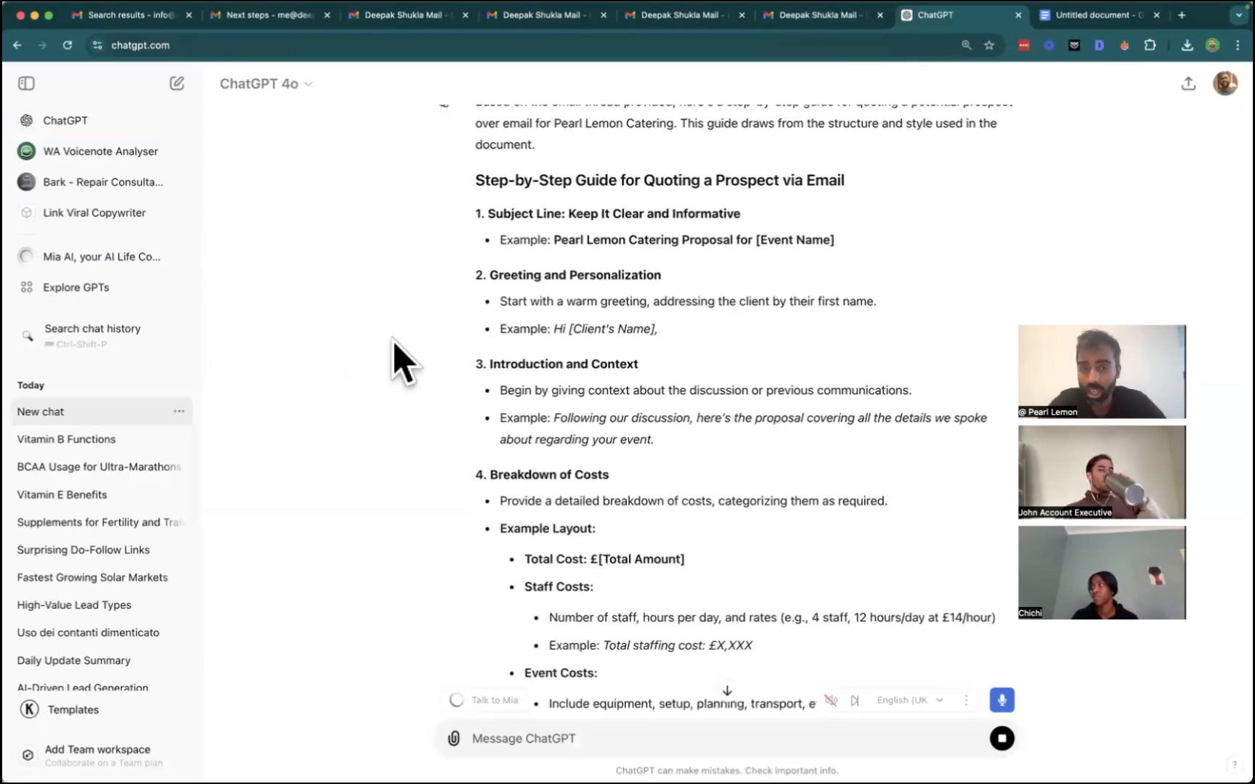
scroll(down, 3)
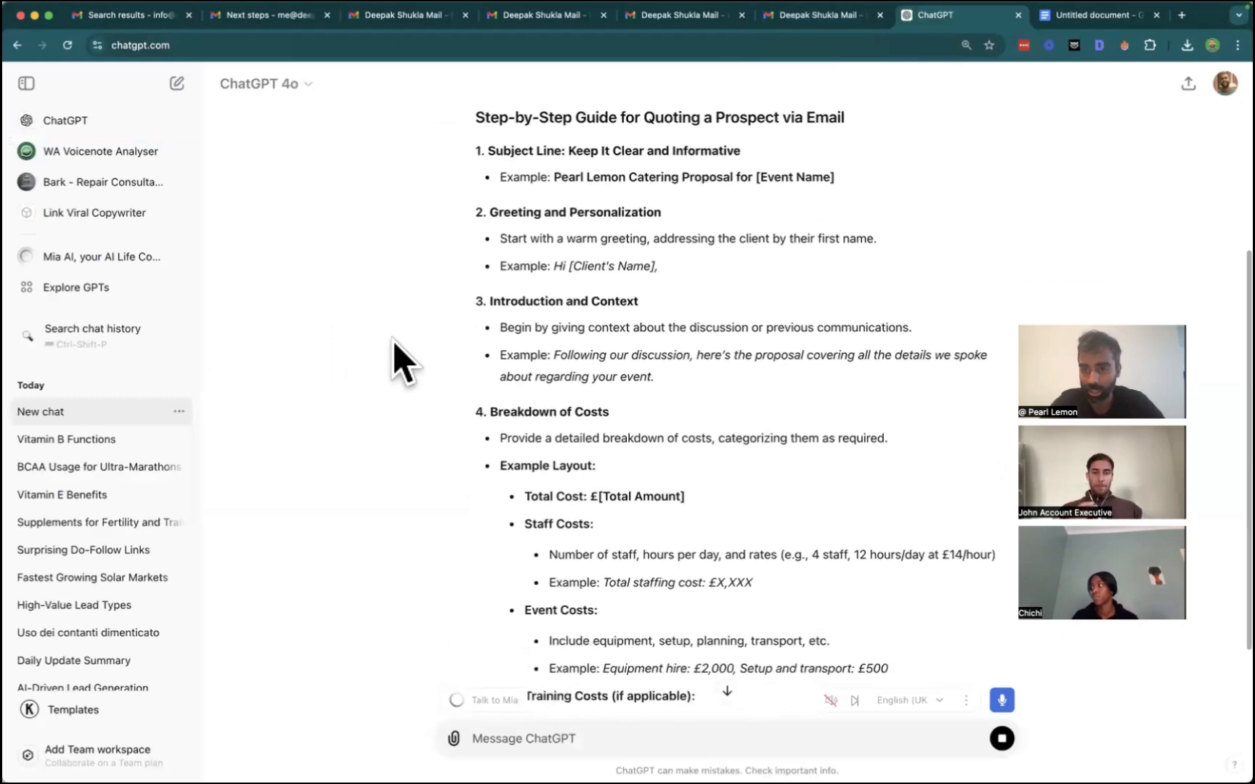
scroll(down, 3)
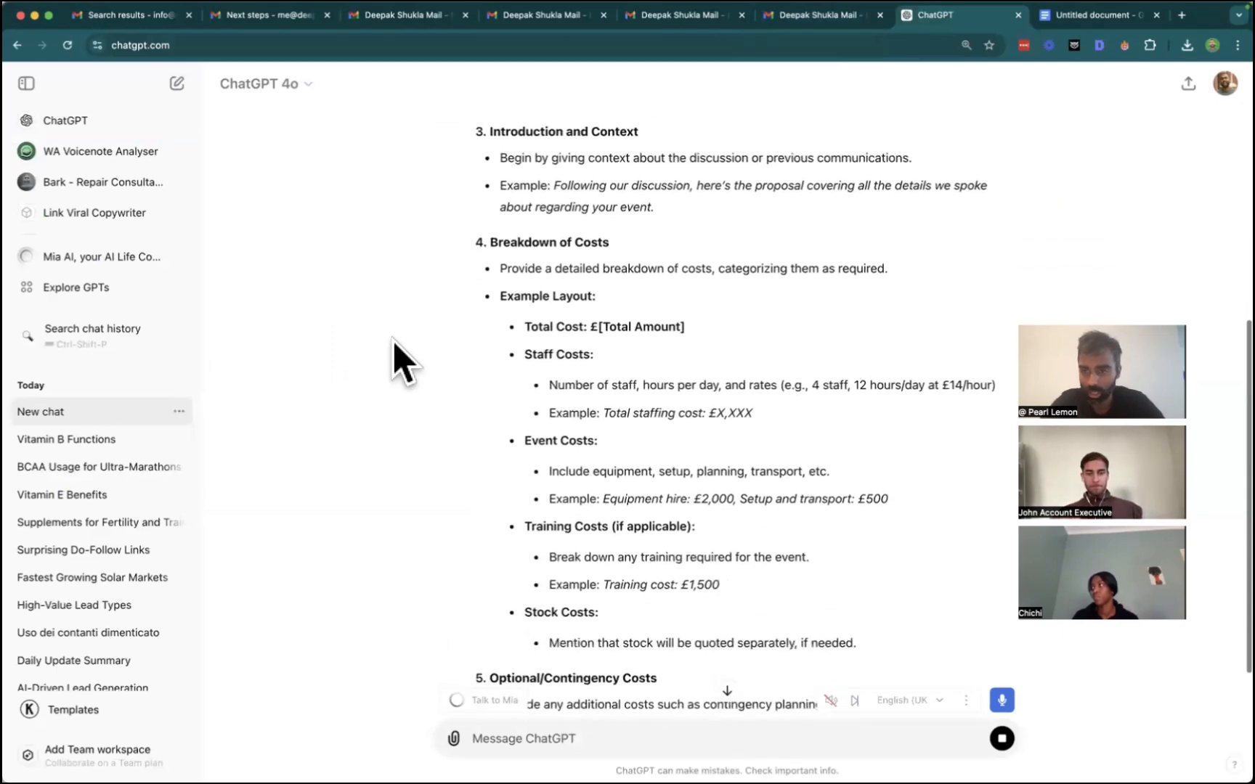
scroll(down, 3)
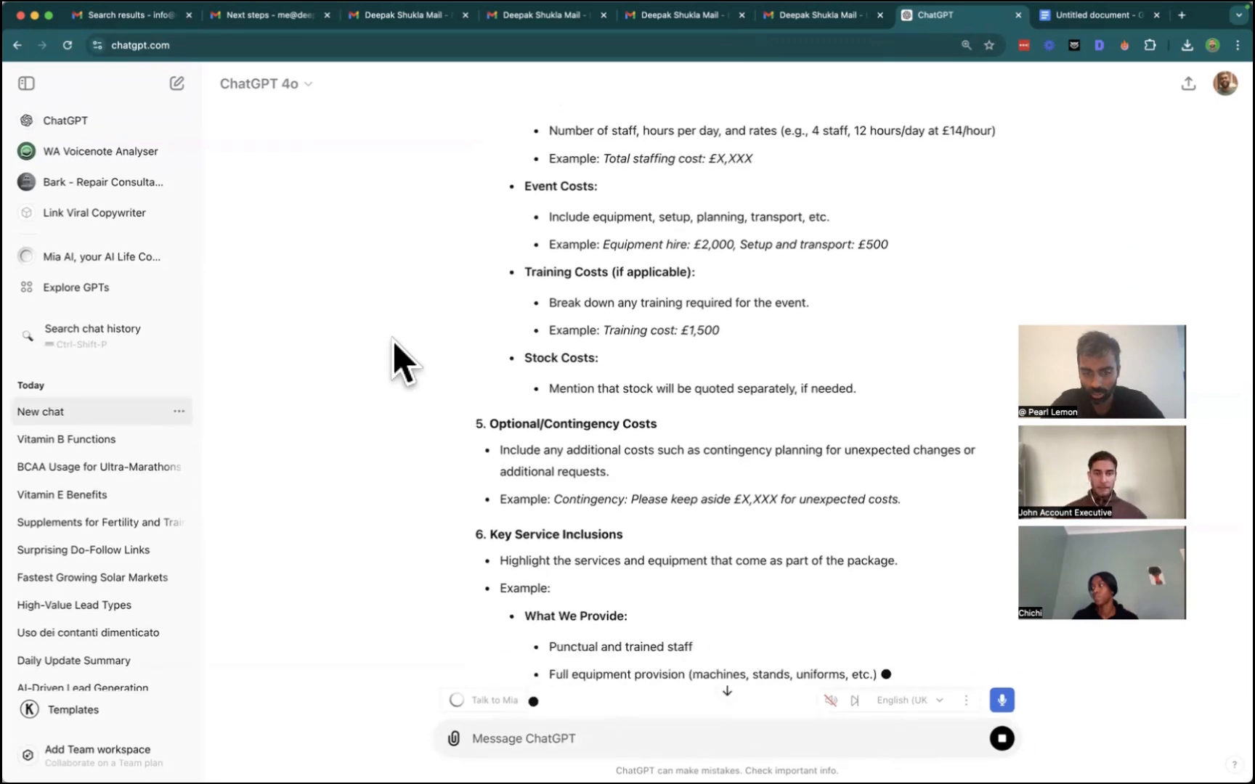
scroll(down, 3)
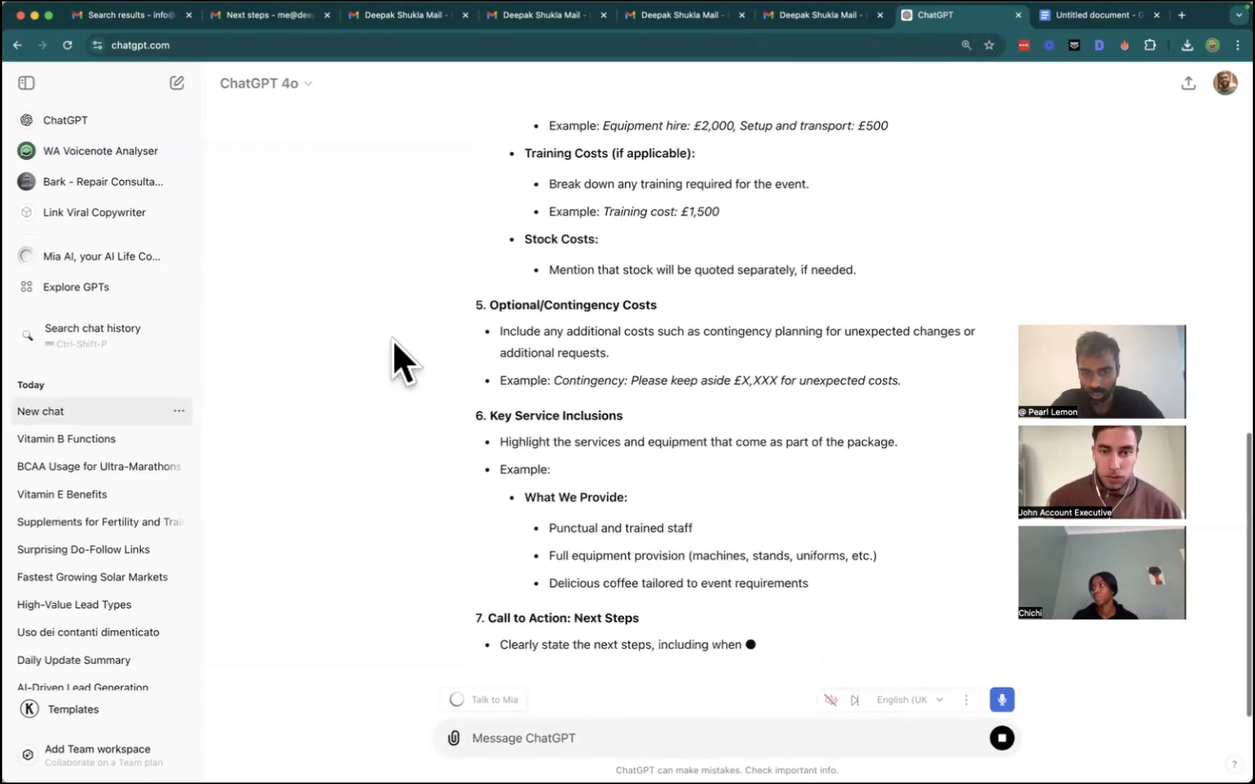
scroll(down, 3)
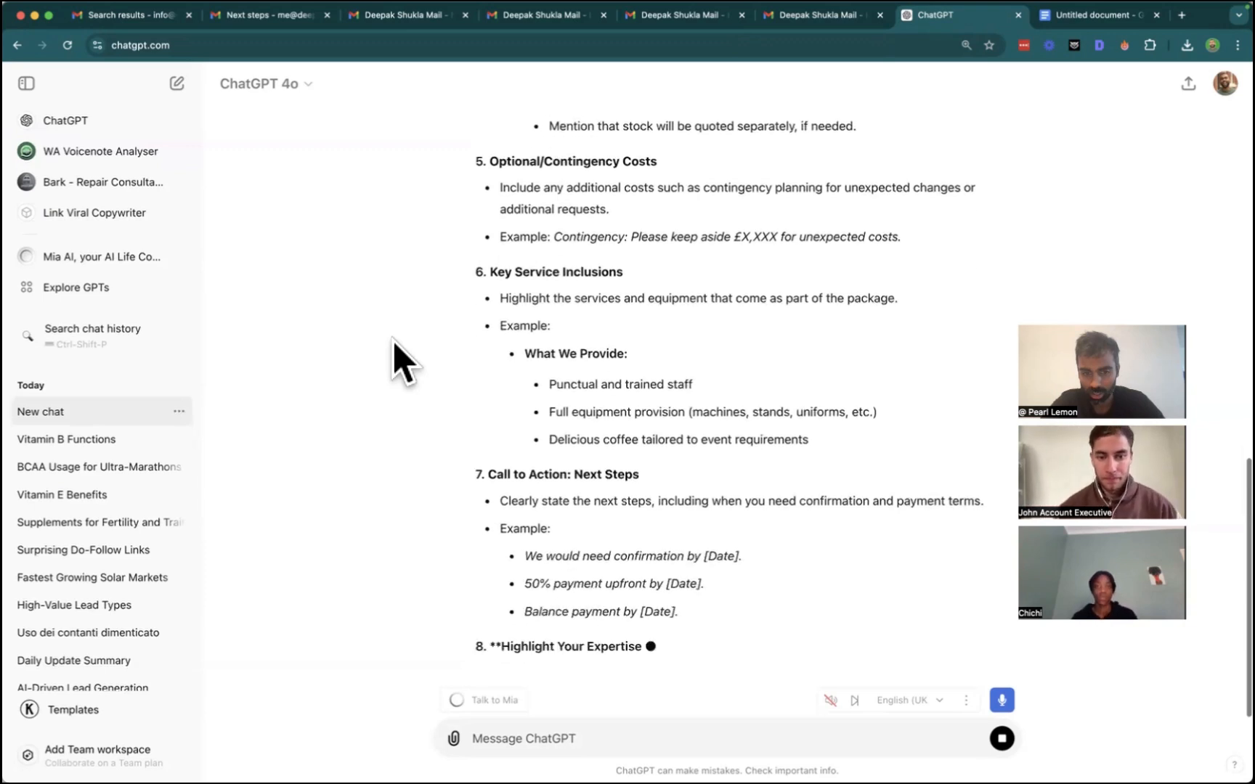
scroll(down, 3)
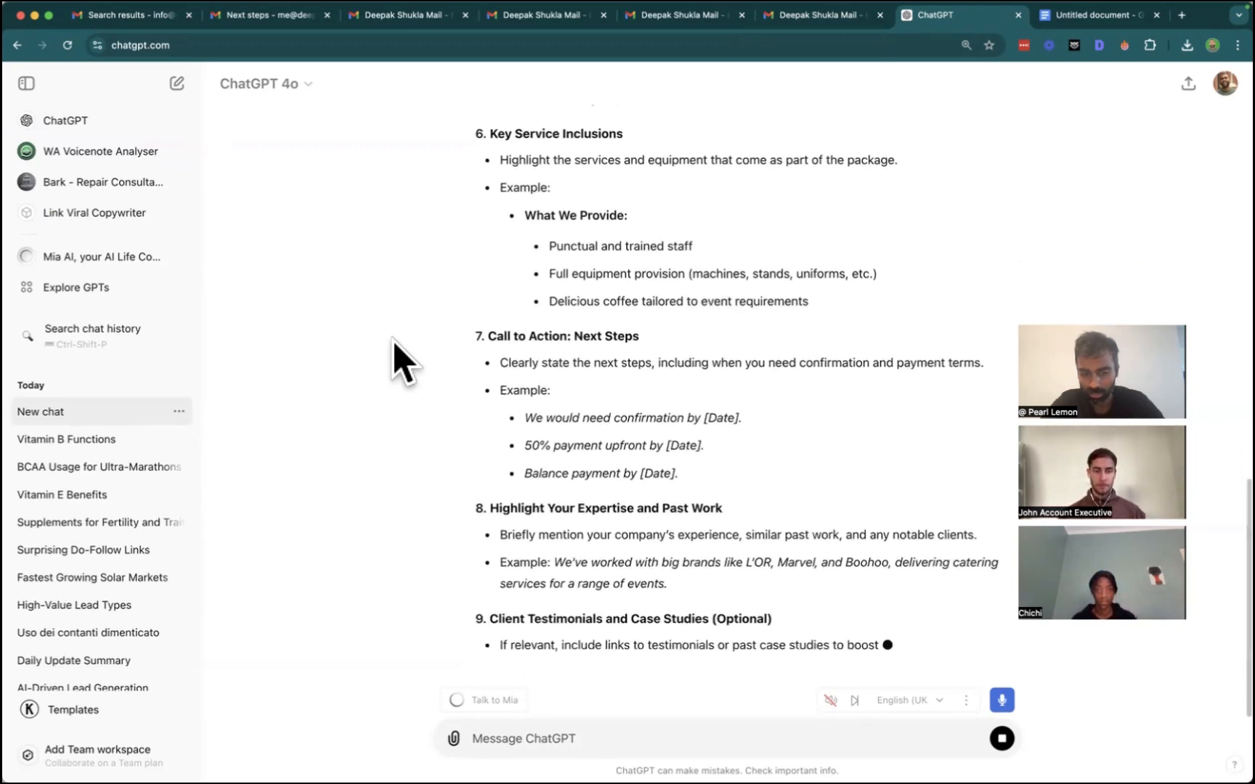
scroll(down, 3)
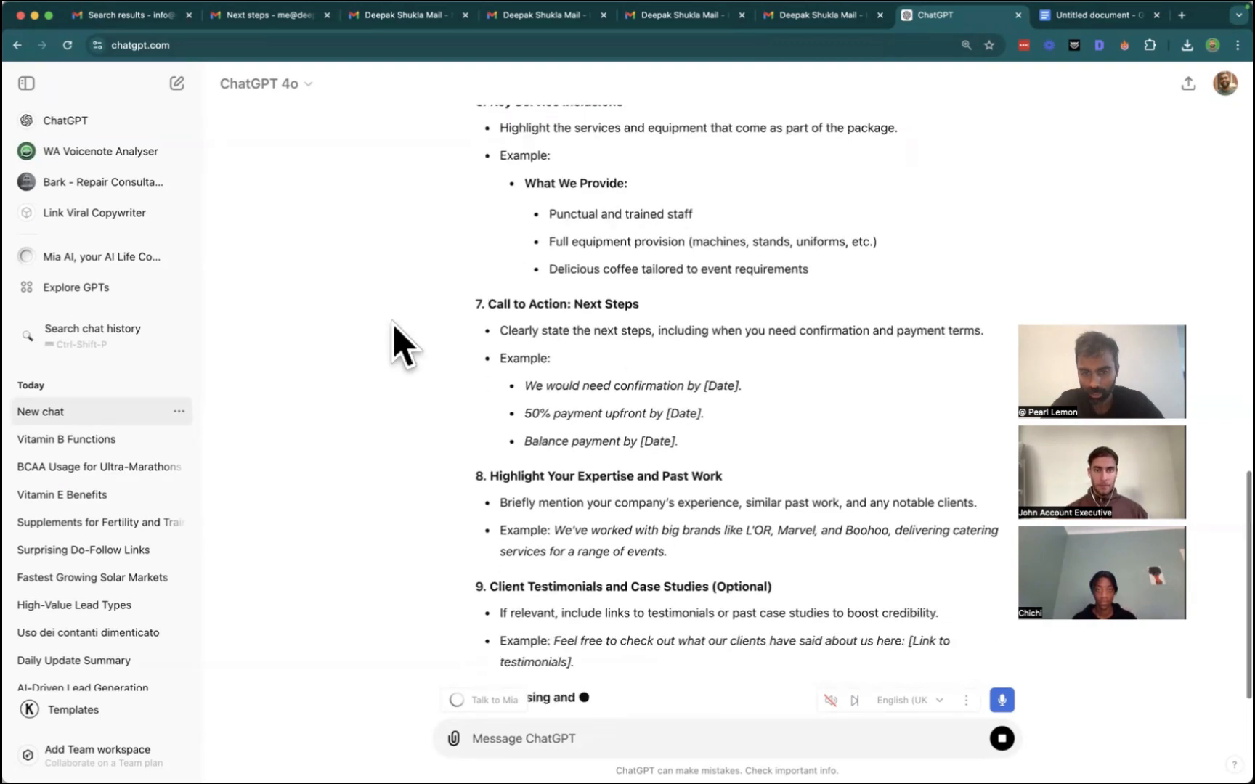
scroll(down, 3)
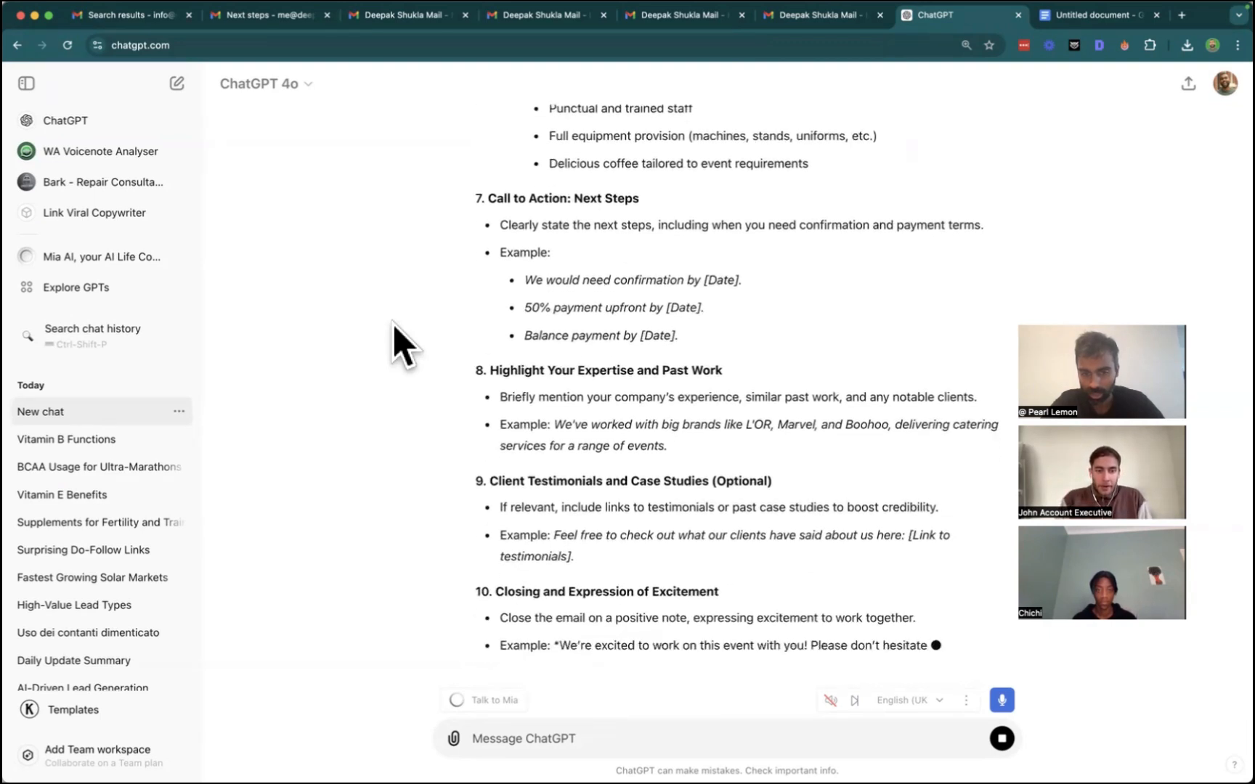
scroll(down, 3)
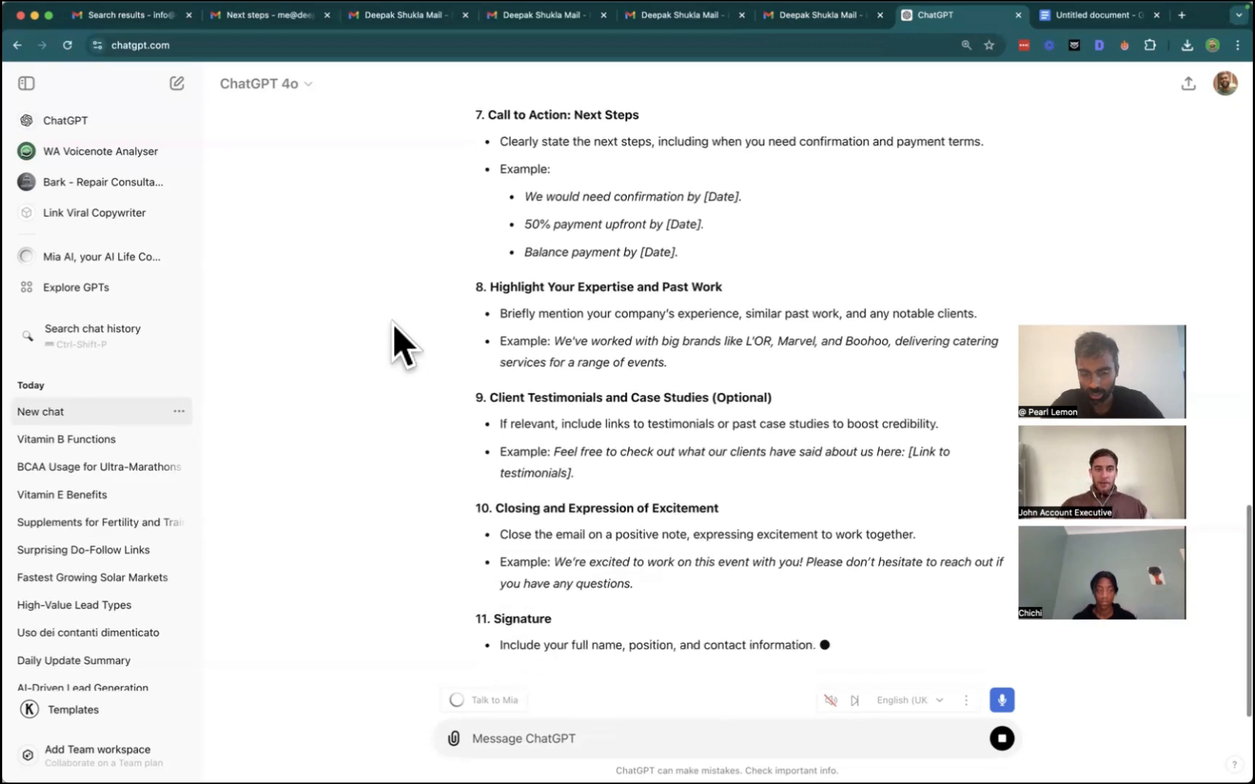
scroll(down, 3)
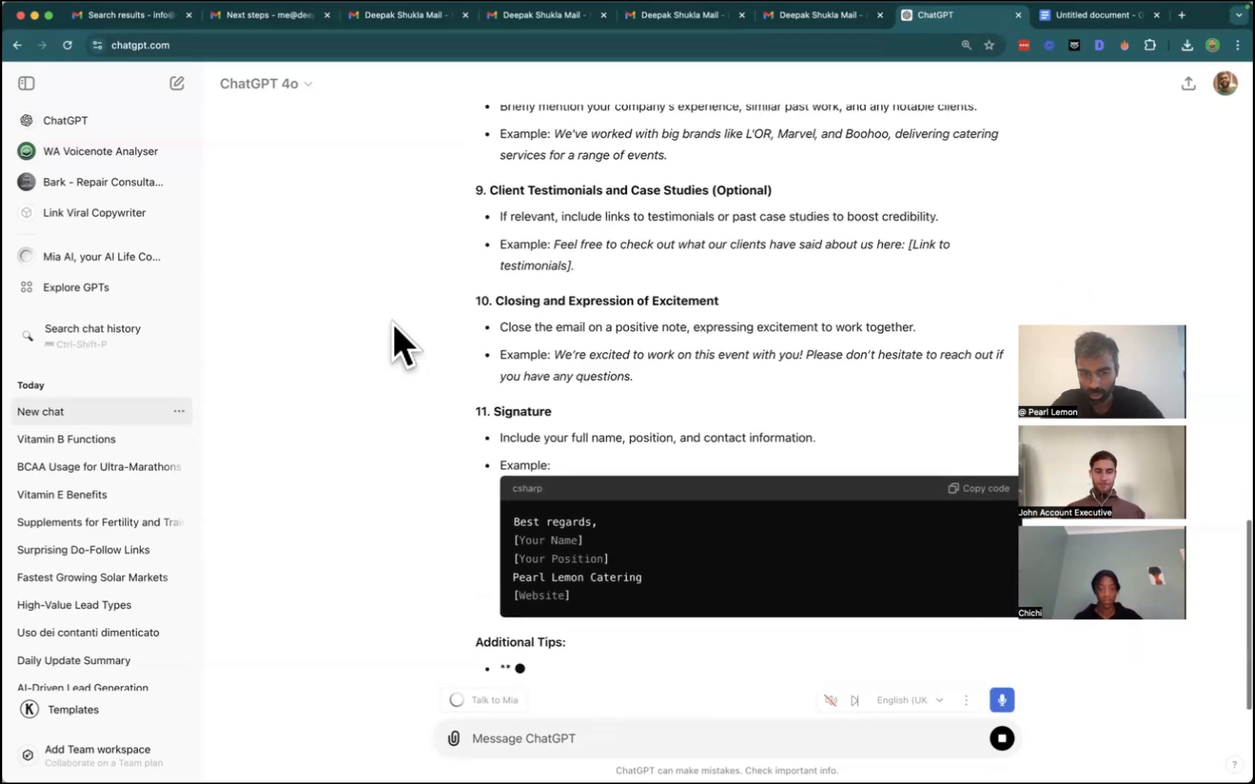
scroll(down, 3)
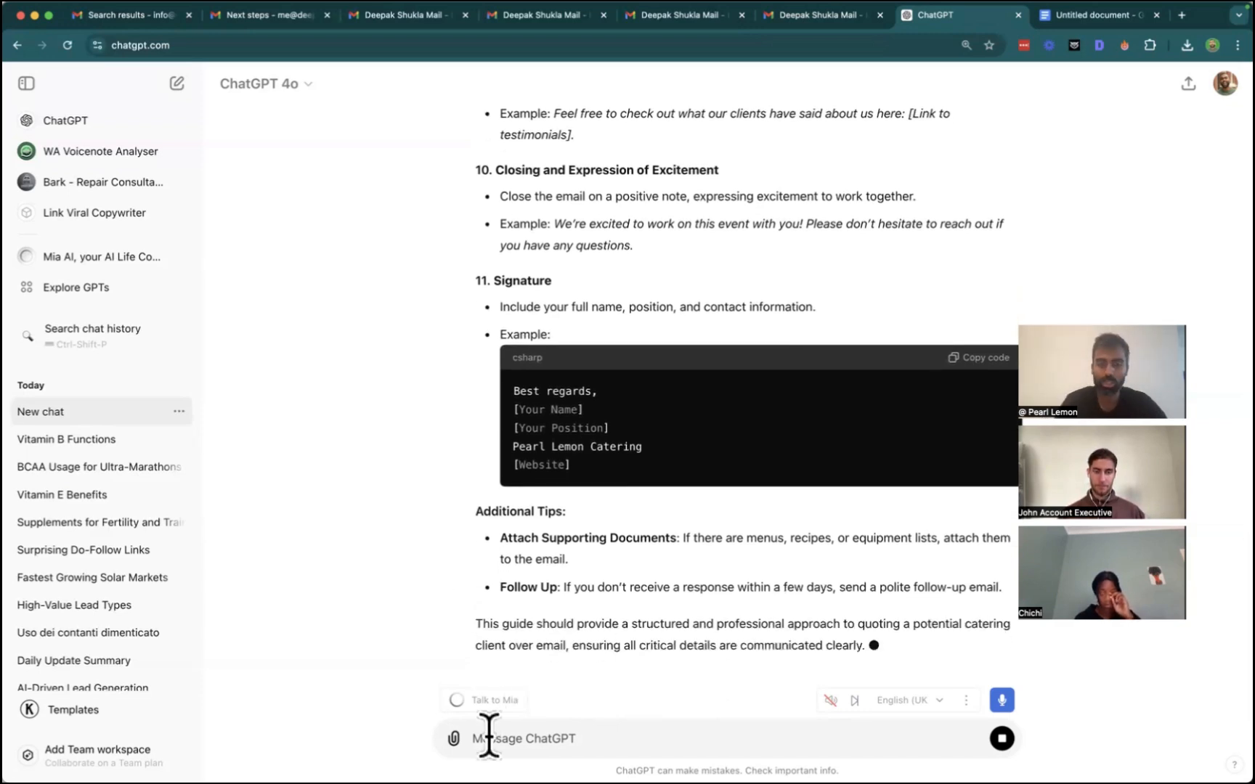
Attach Ingredients Quote - Hot Pickle.pdf and request a guide on quoting specific ingredients.
click(456, 739)
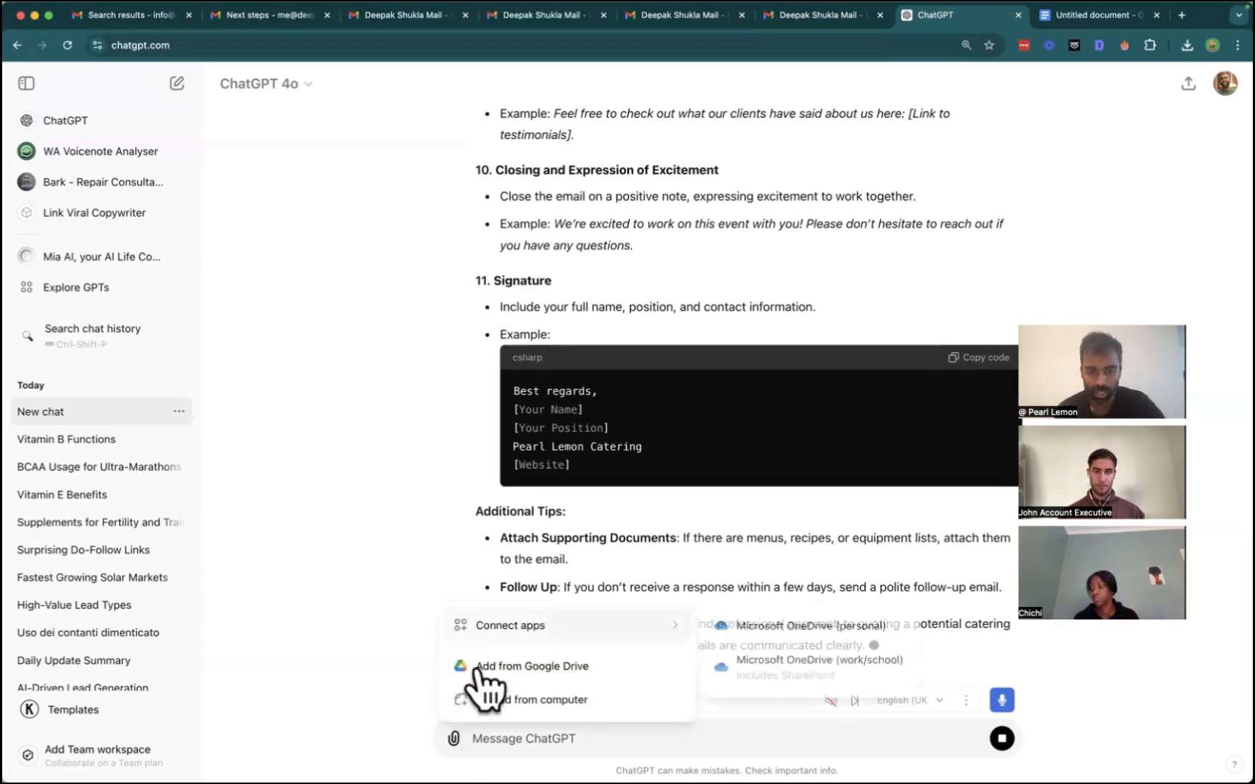
click(546, 699)
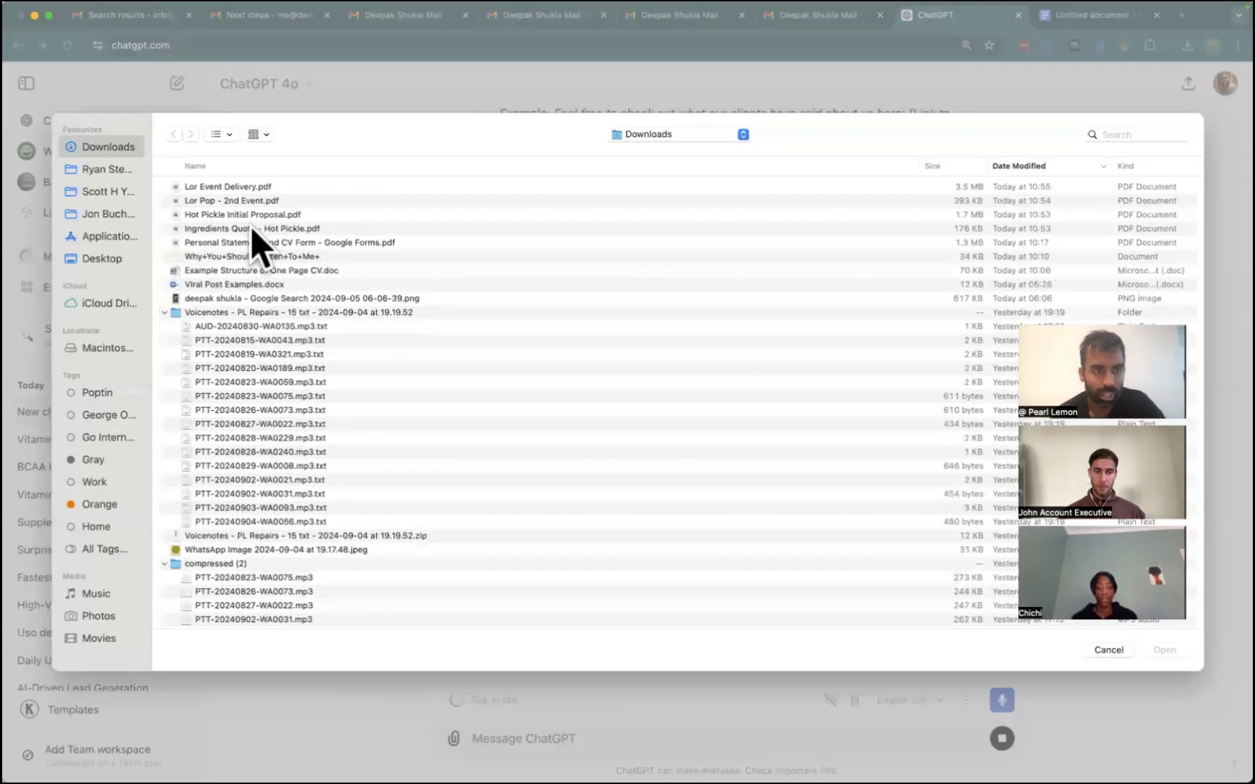
mouse_move(312, 298)
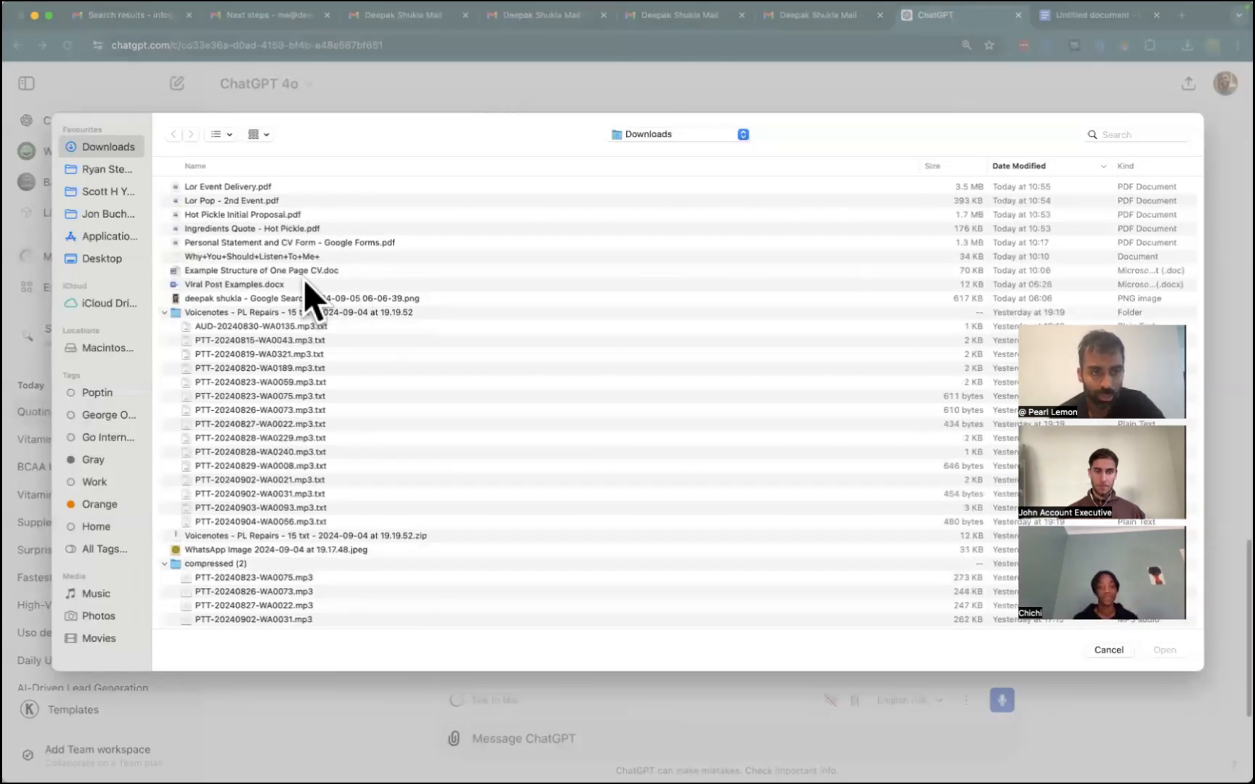
click(247, 226)
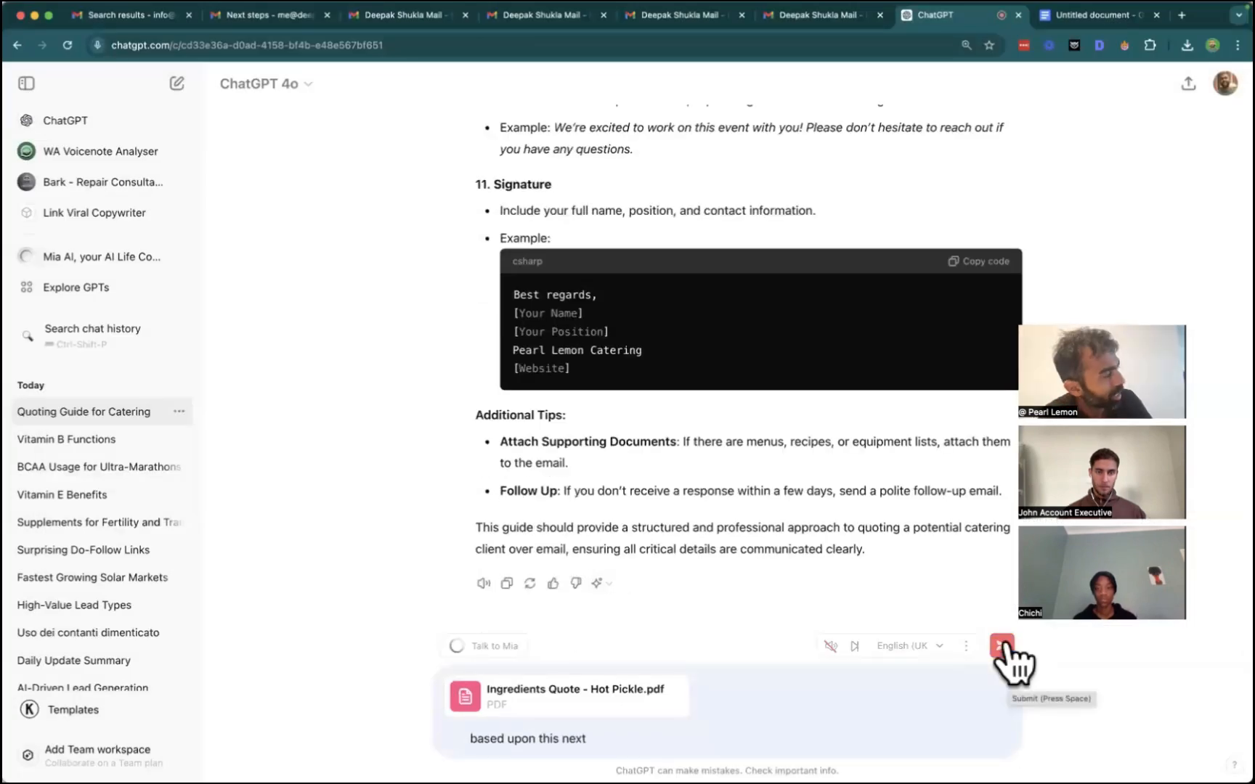
text(email thread I'm giving you)
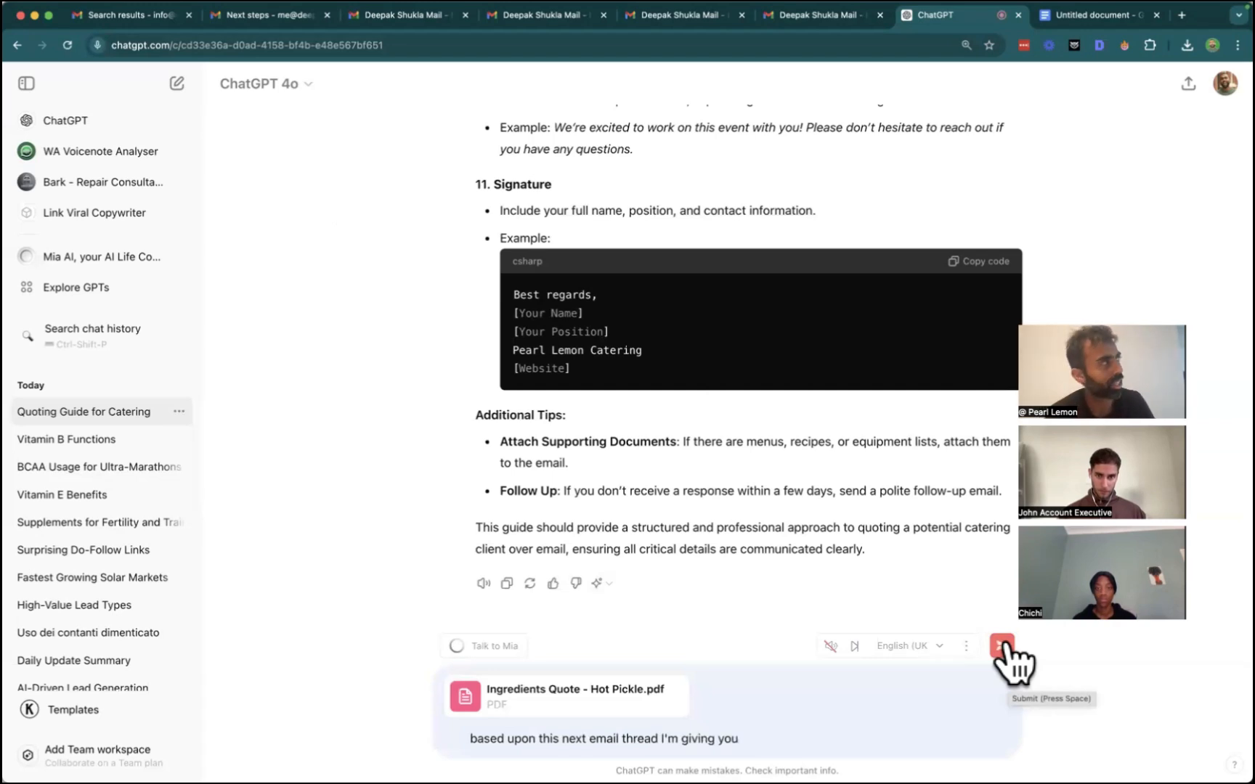
text(put together a step-by-step guide about how to quote a negotiate)
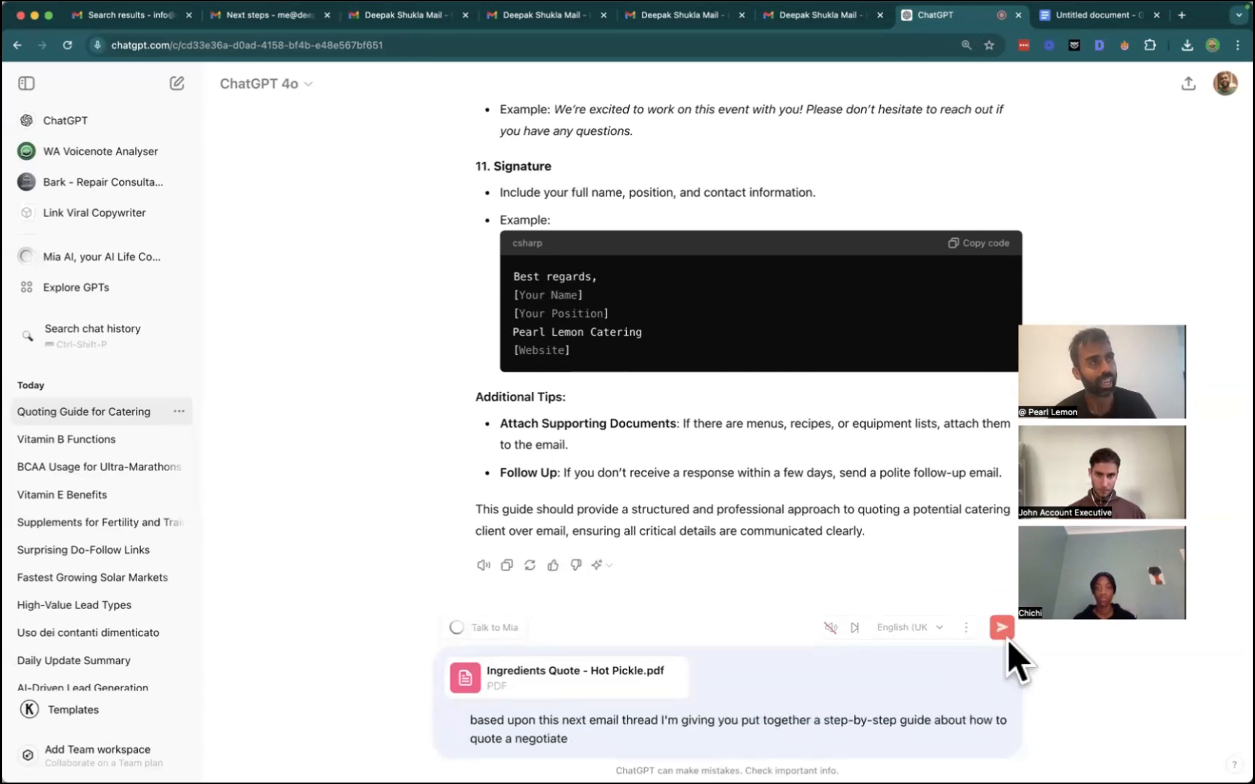
text(and have communication around)
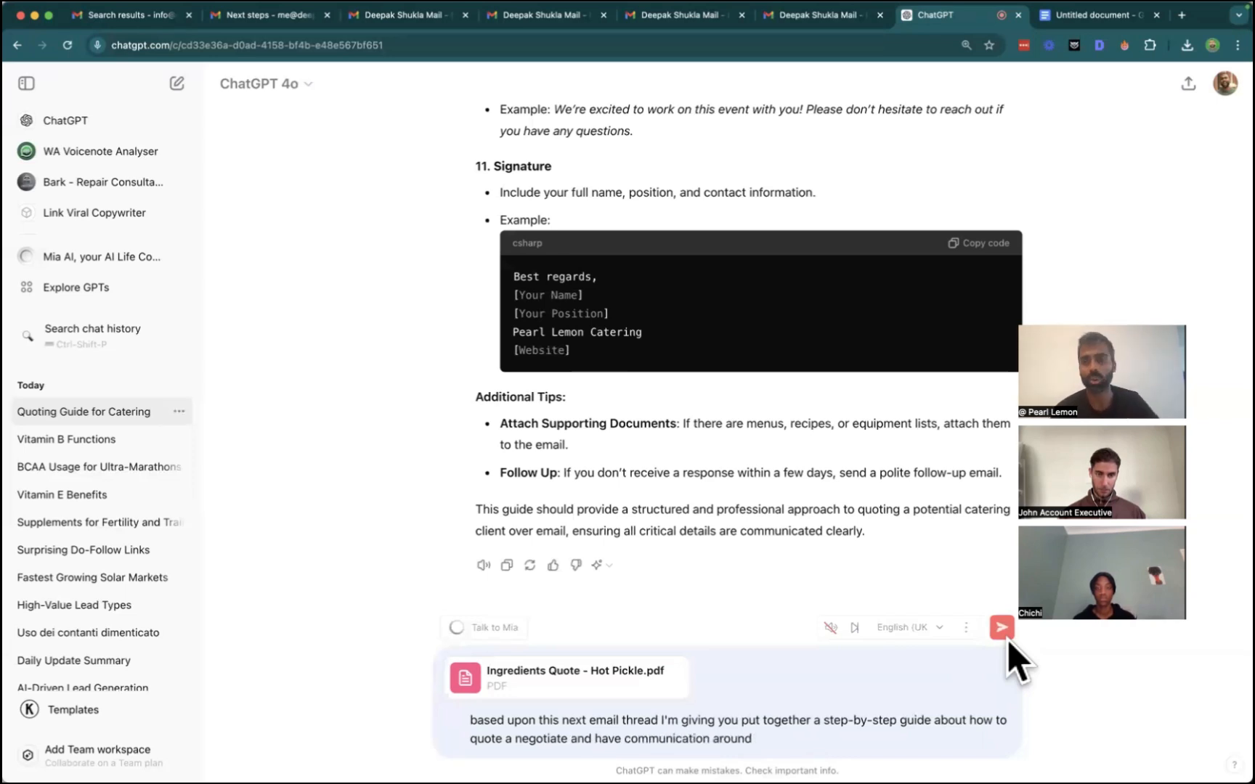
text(quotes for specific ingredient)
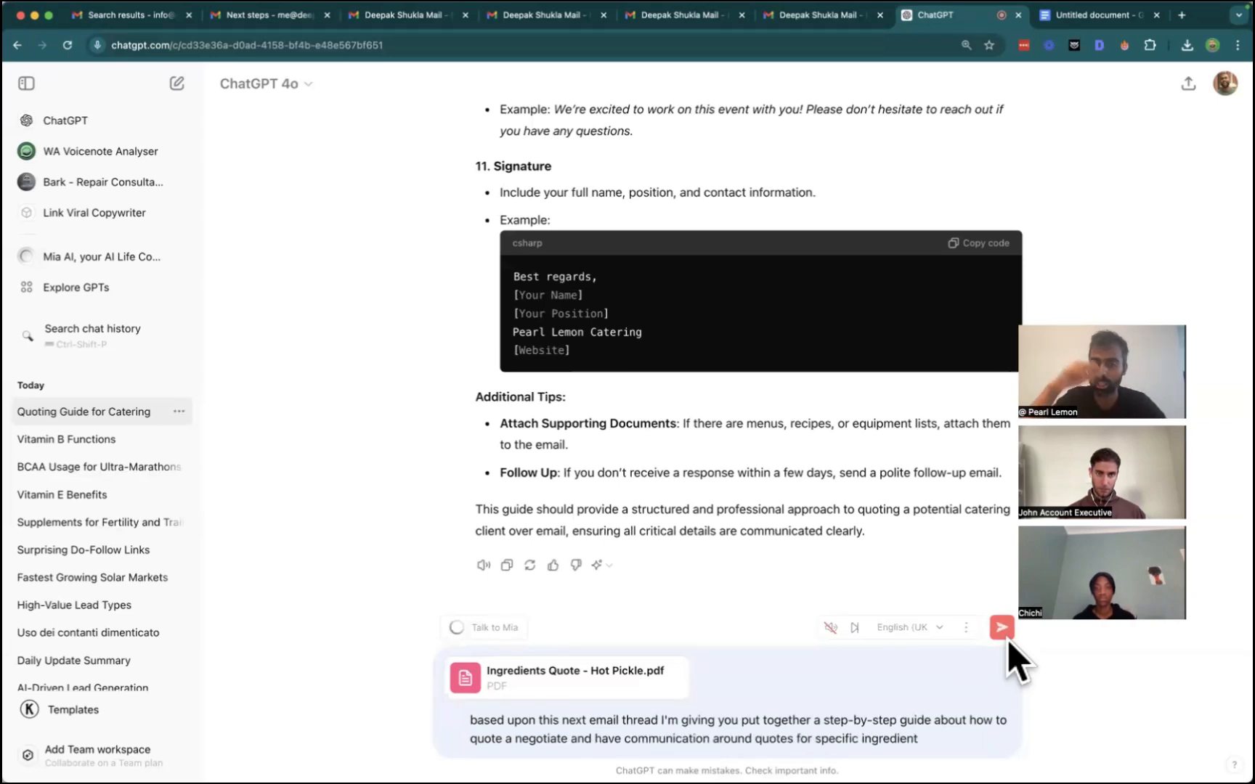
click(1001, 627)
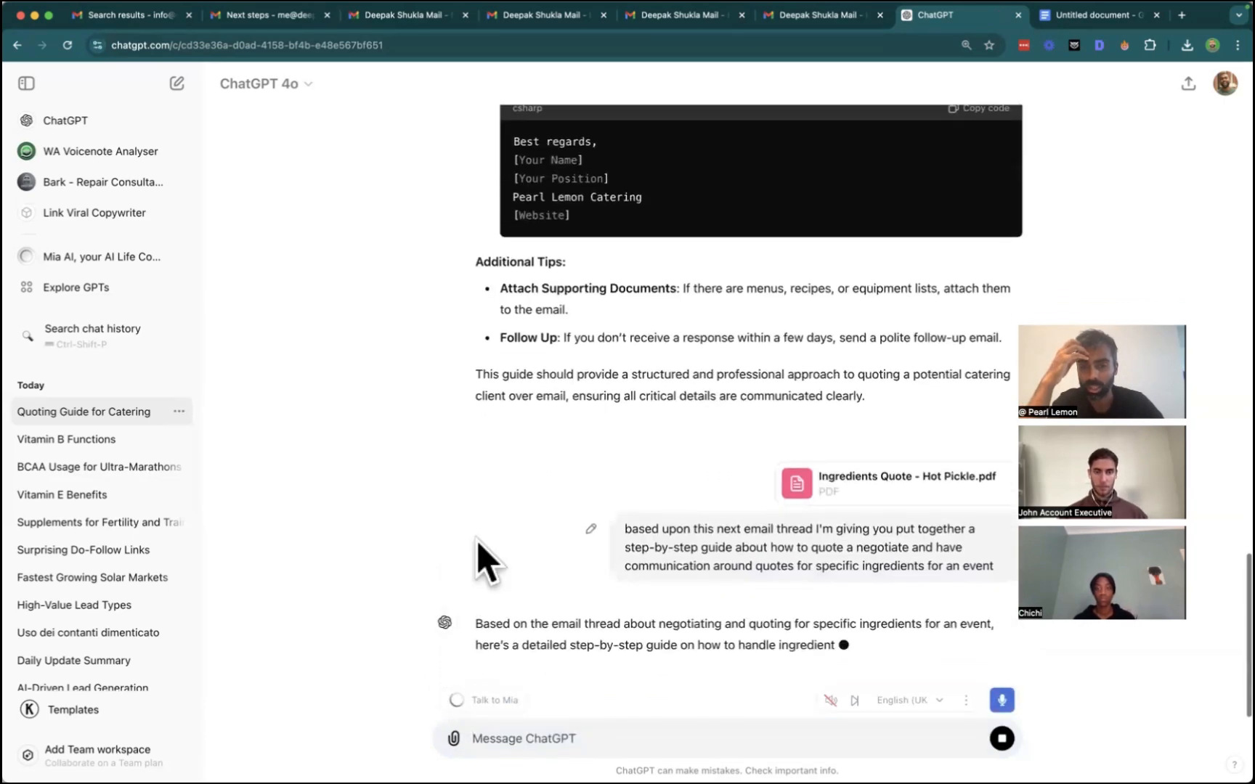
Follow the ingredient guide from contingency planning to section 10, payment and delivery follow-up.
scroll(down, 3)
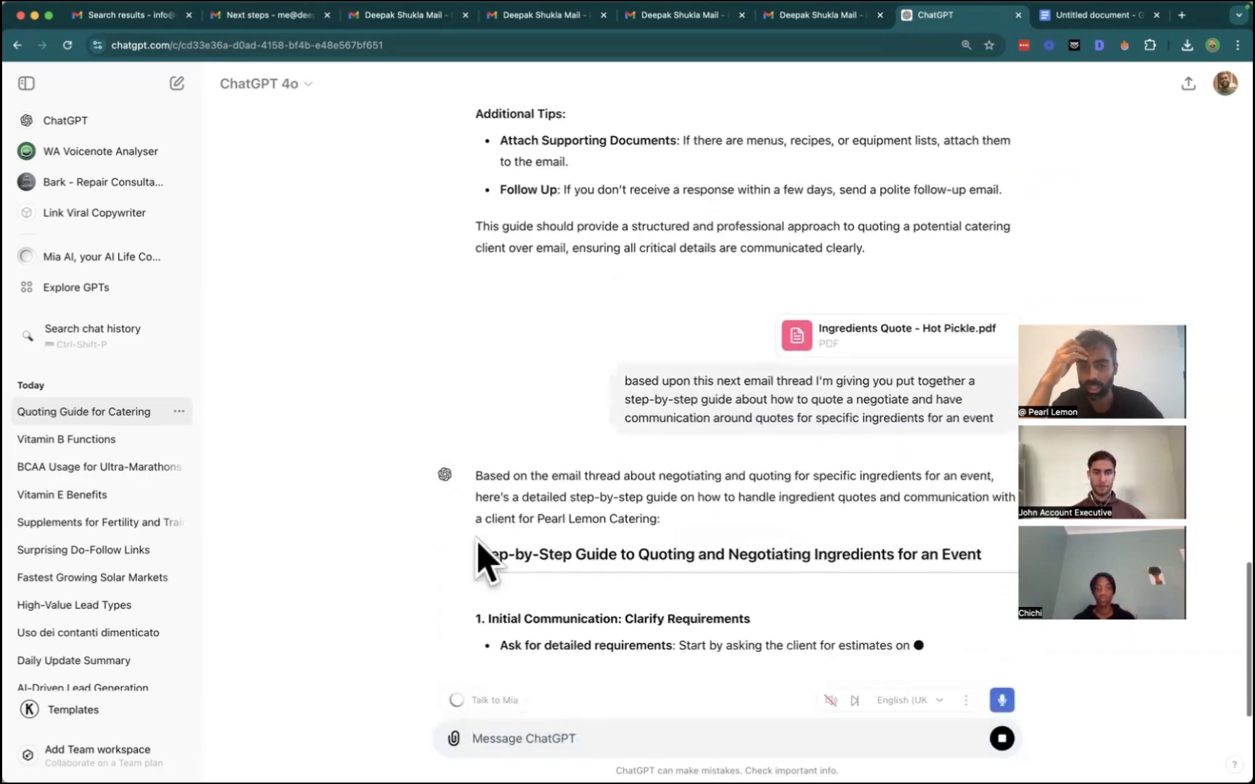
scroll(down, 3)
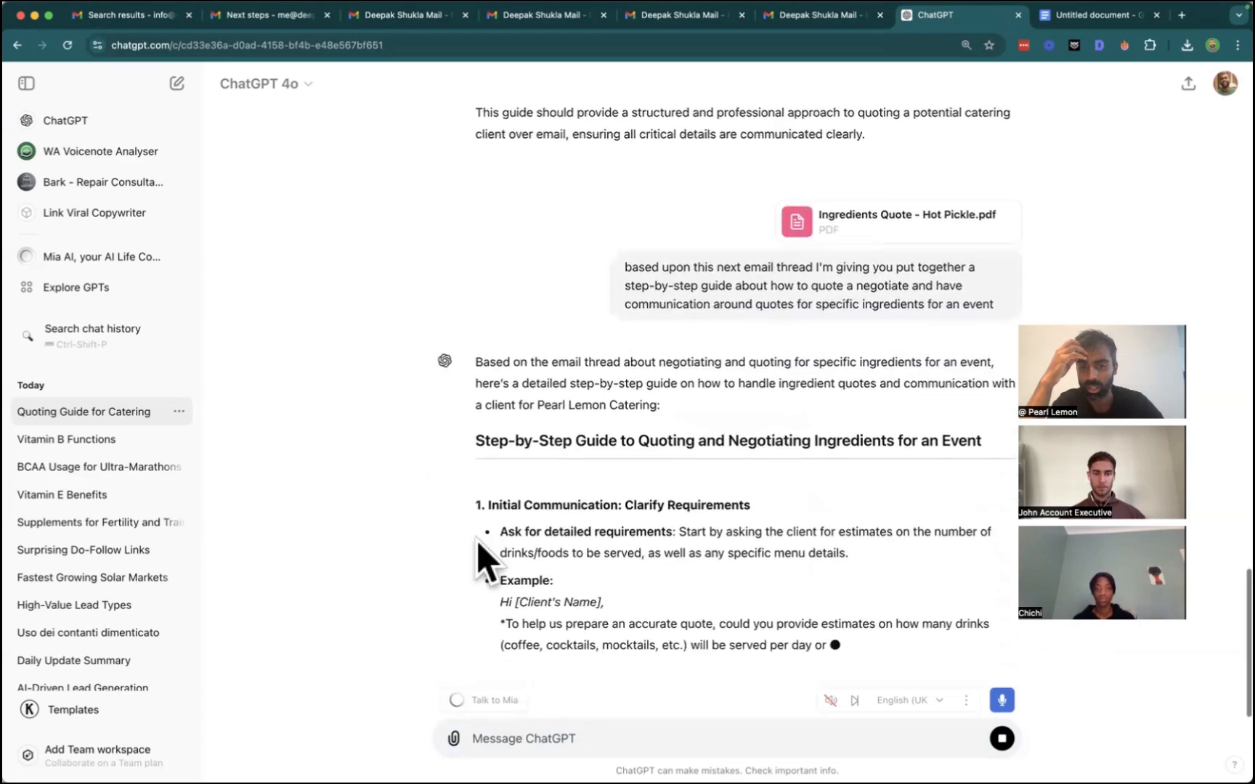
scroll(down, 3)
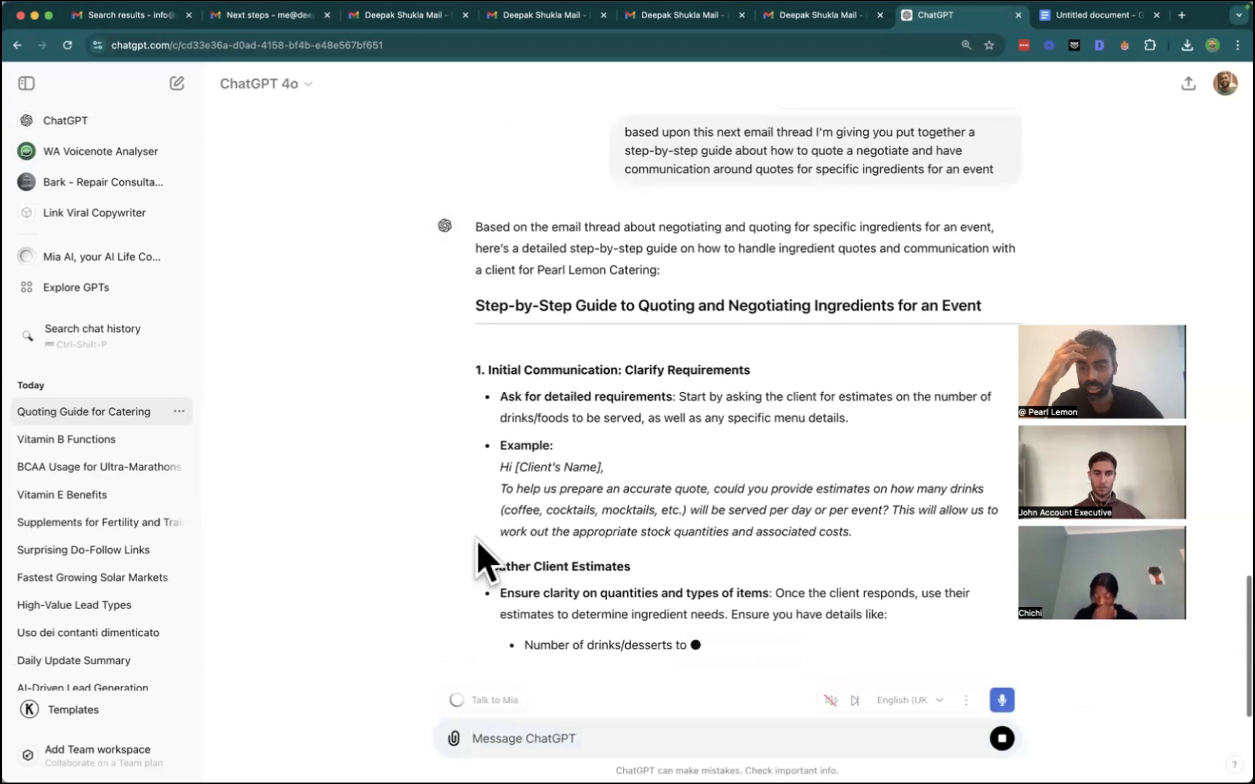
scroll(down, 3)
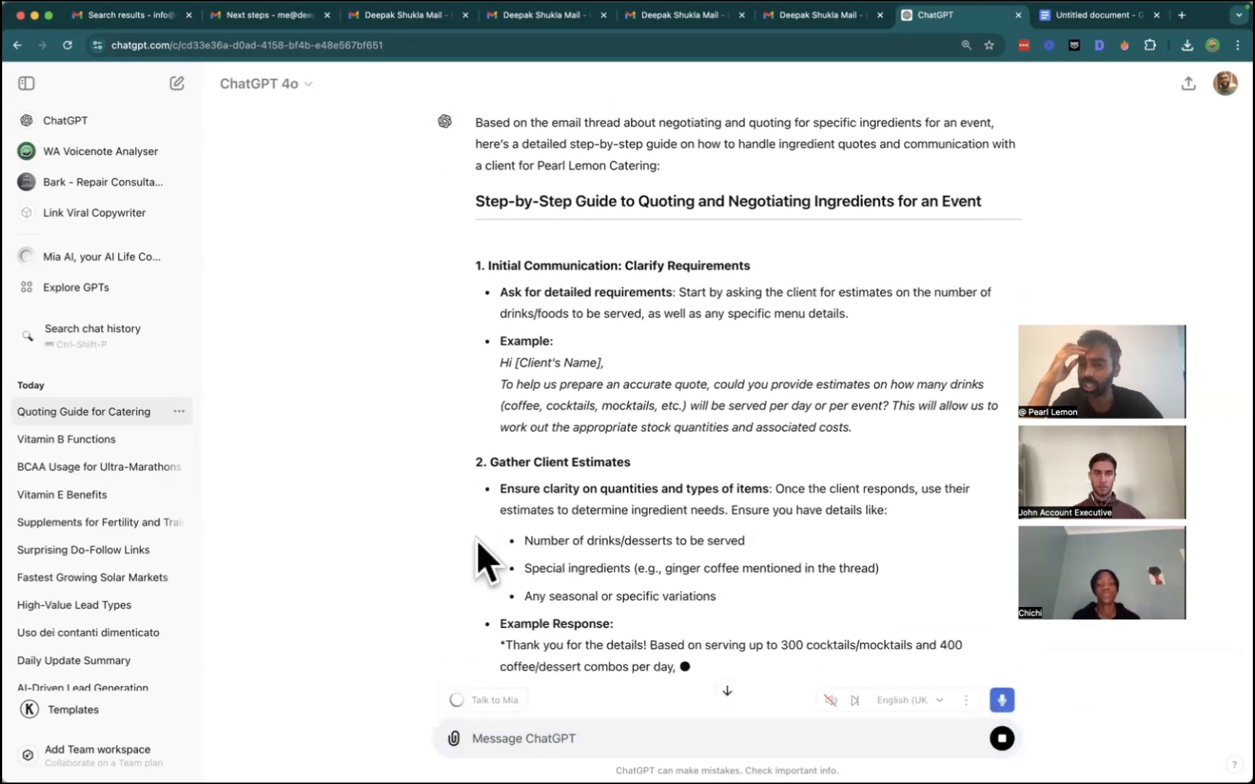
scroll(down, 3)
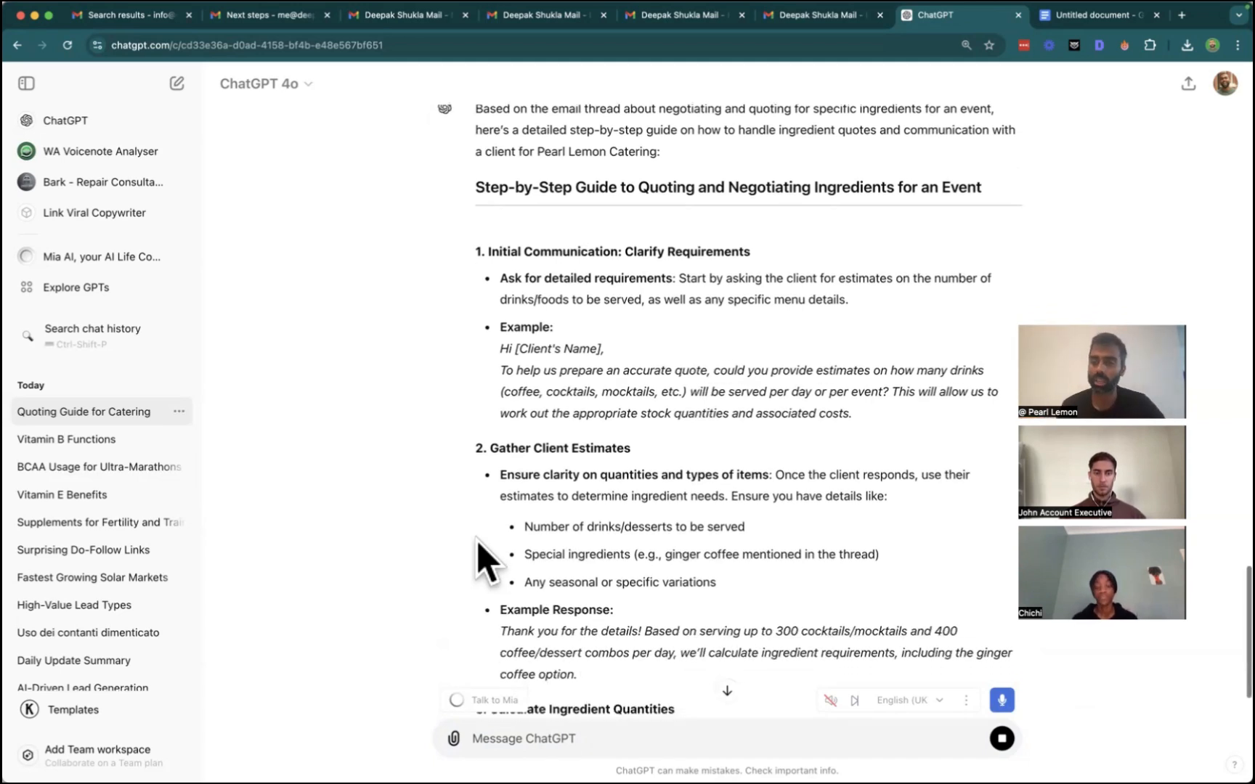
scroll(down, 3)
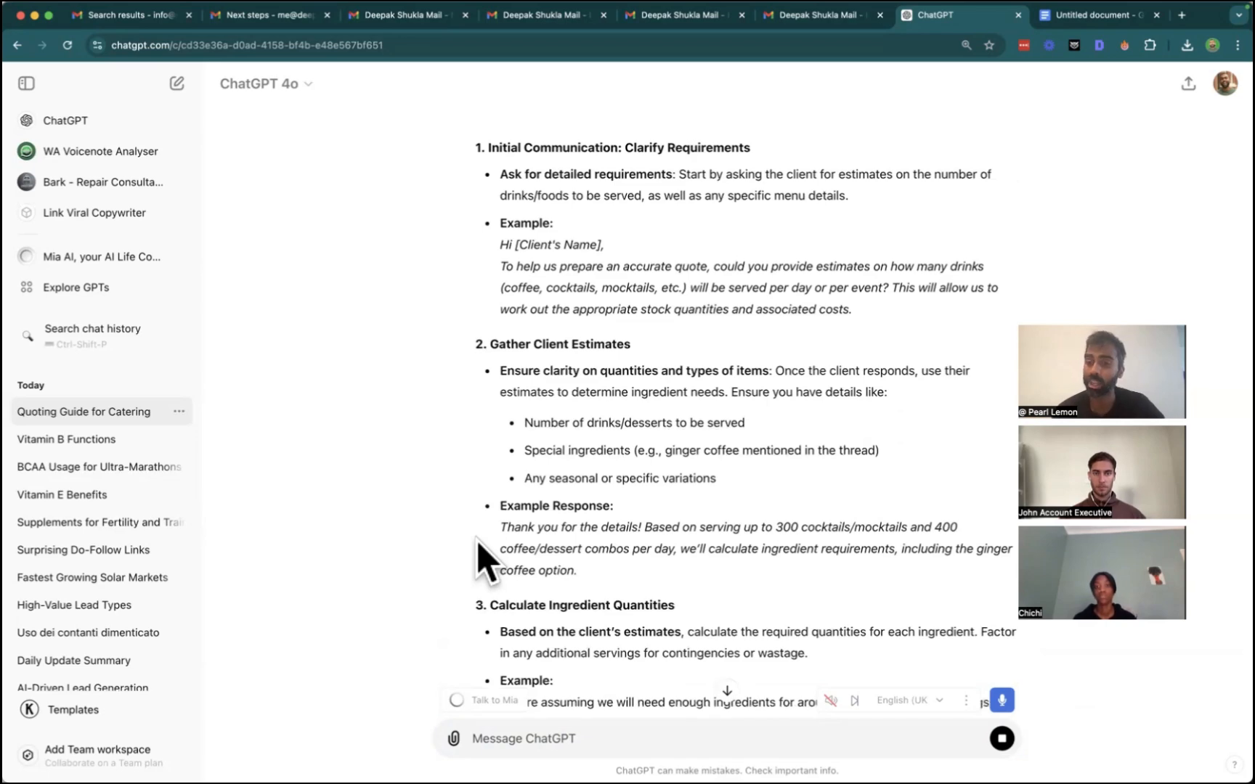
scroll(down, 3)
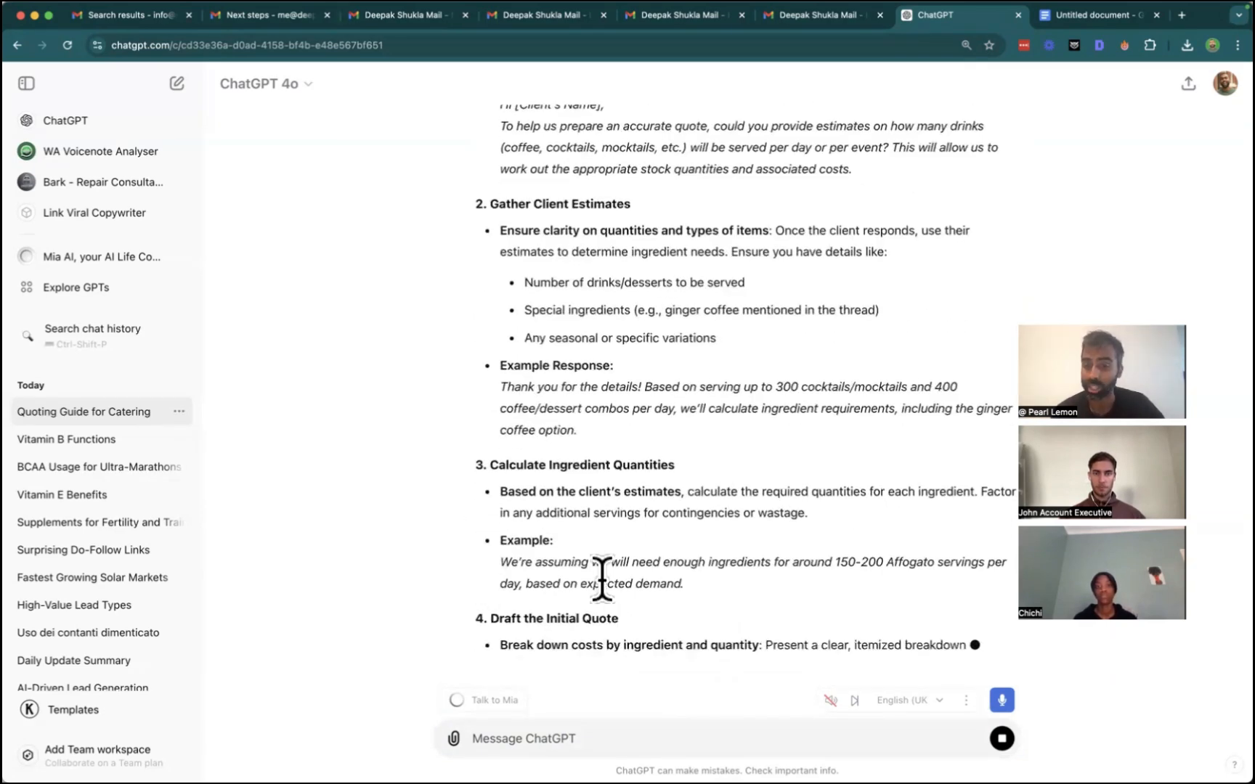
scroll(down, 3)
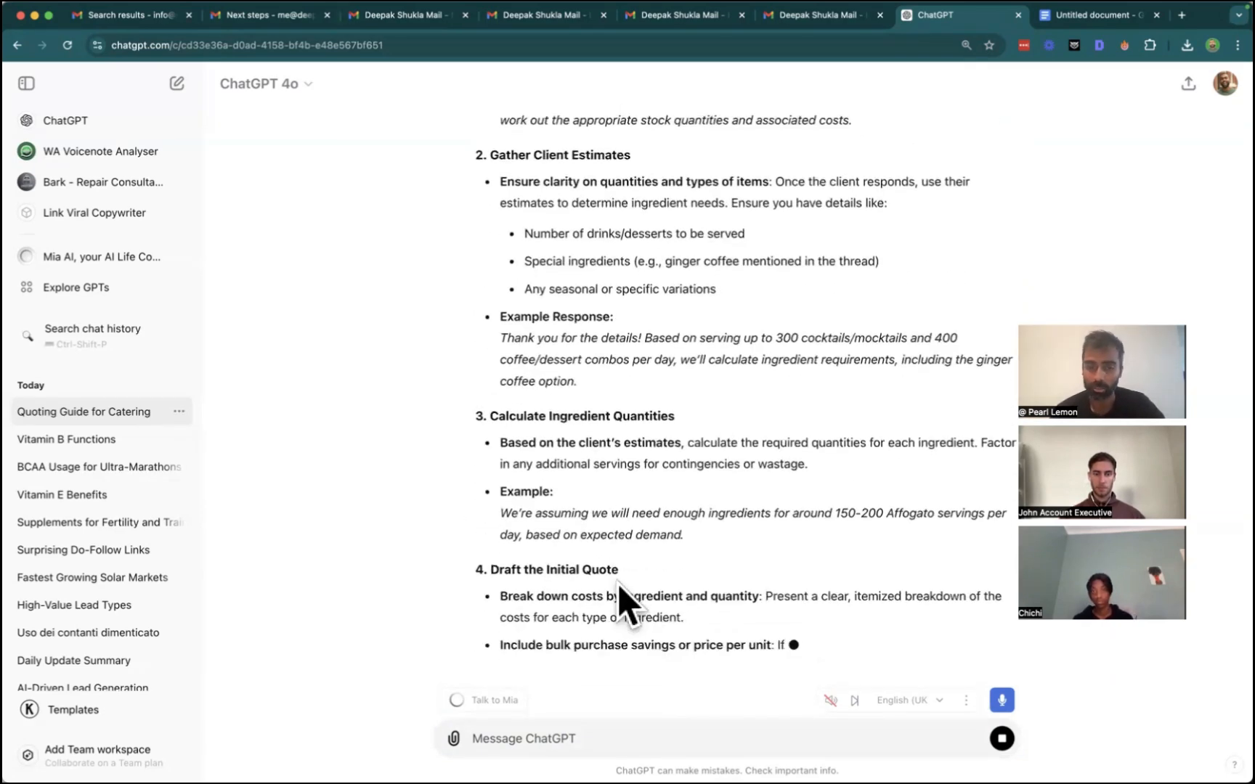
scroll(down, 3)
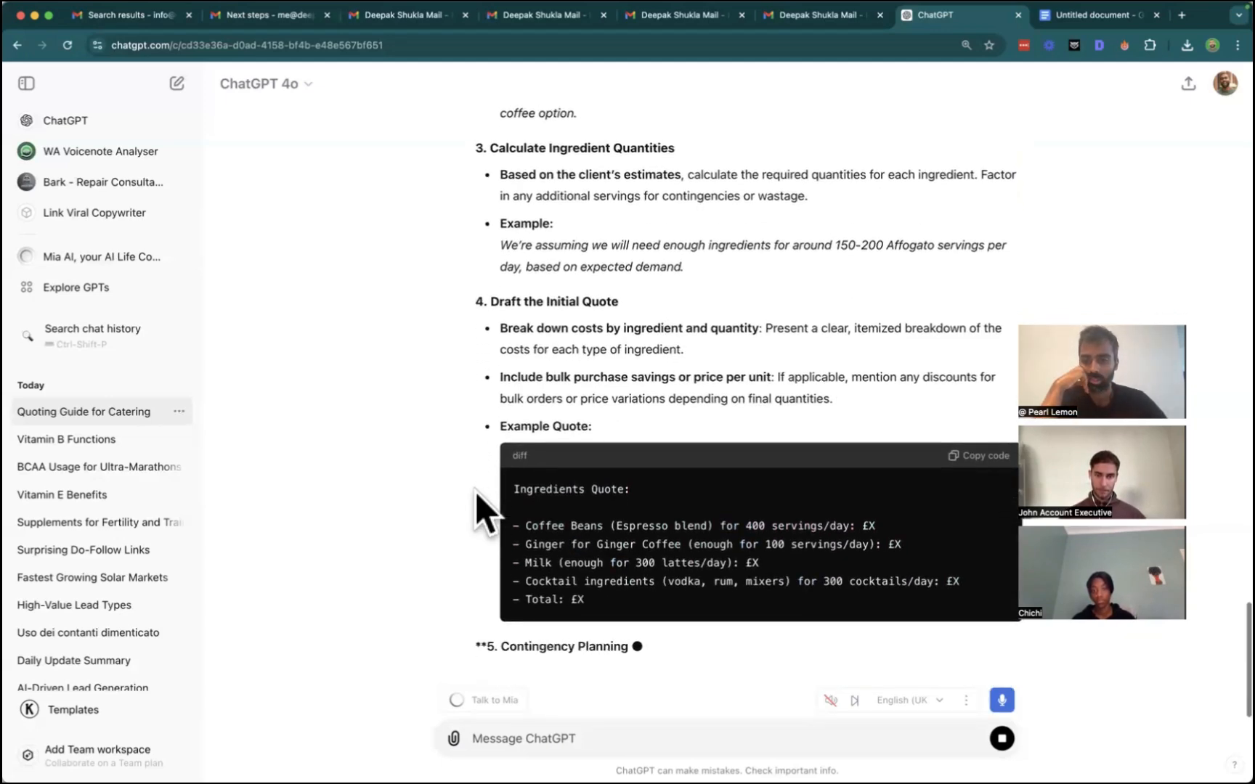
scroll(down, 3)
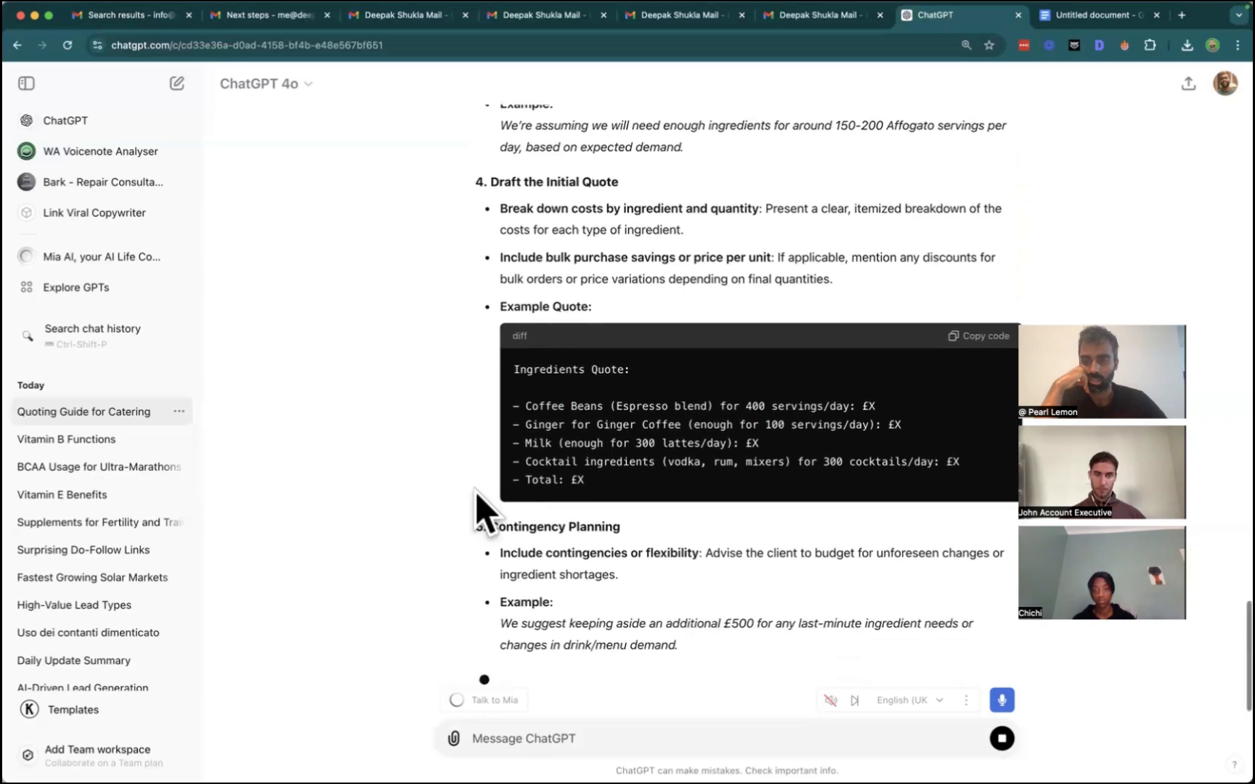
scroll(down, 3)
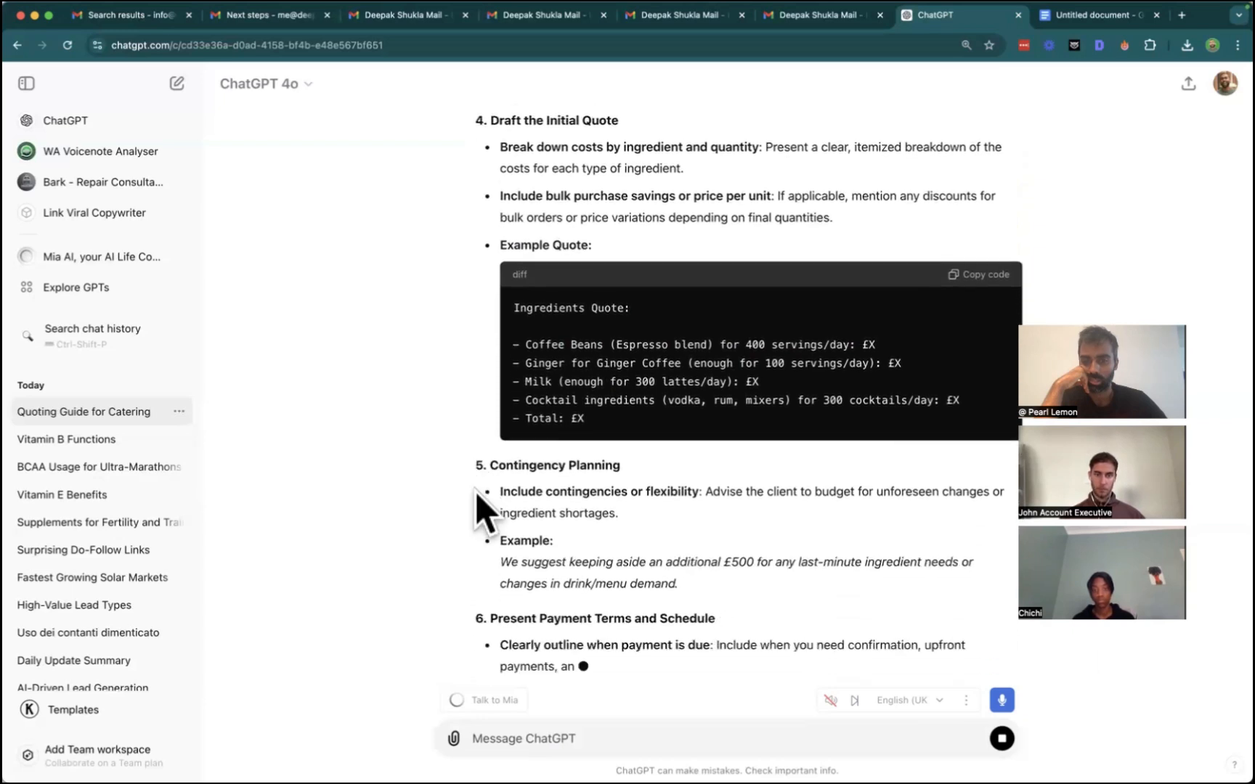
scroll(down, 3)
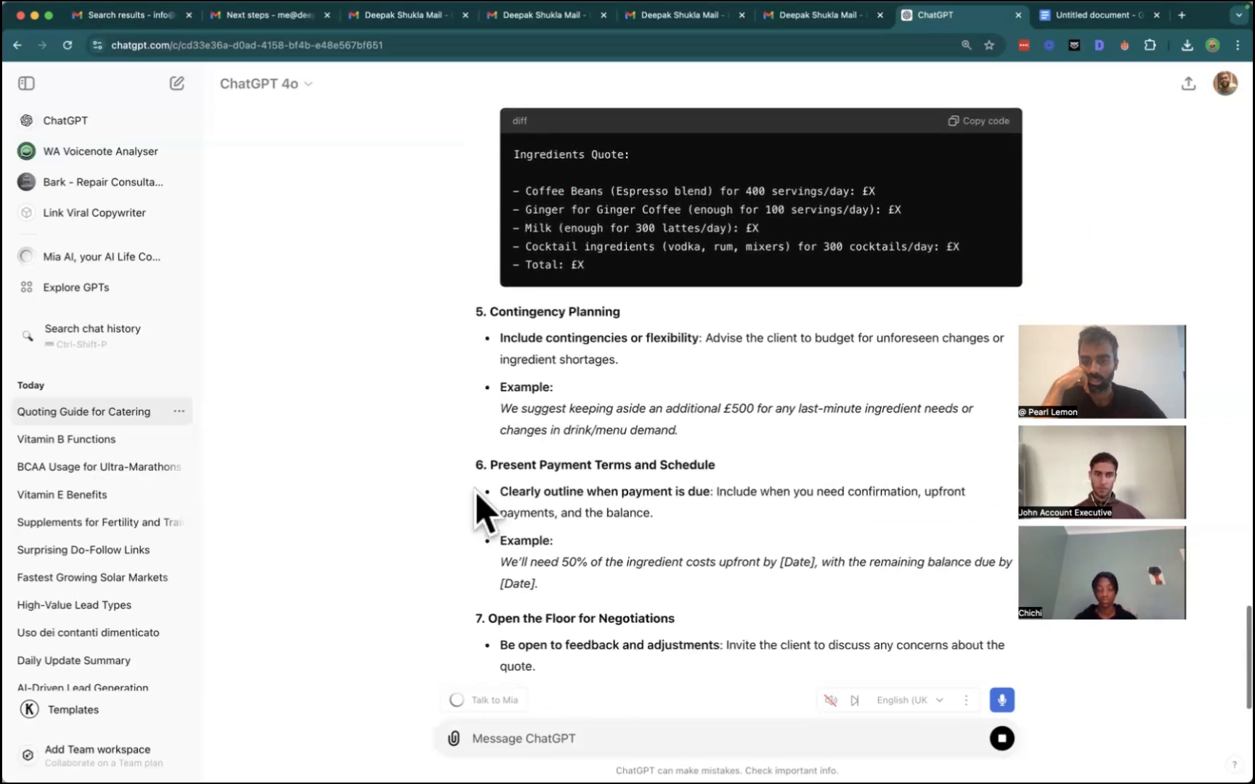
scroll(down, 3)
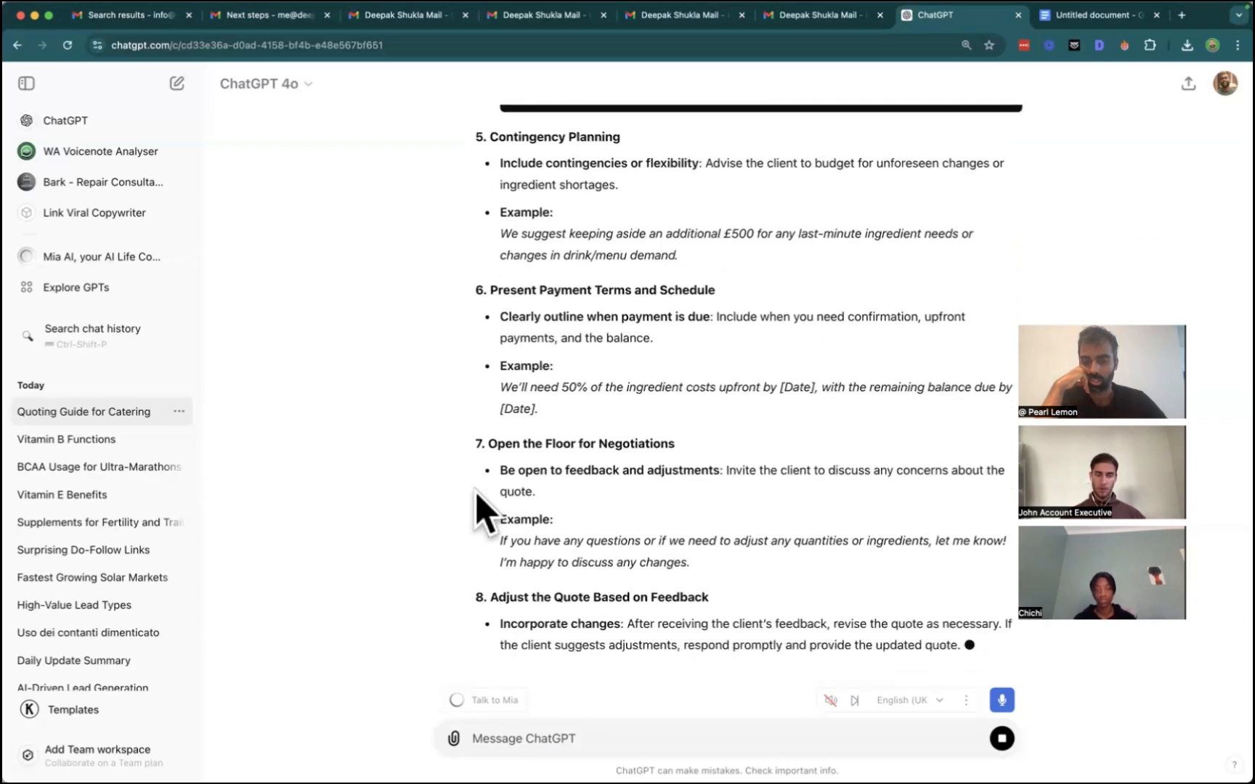
scroll(down, 3)
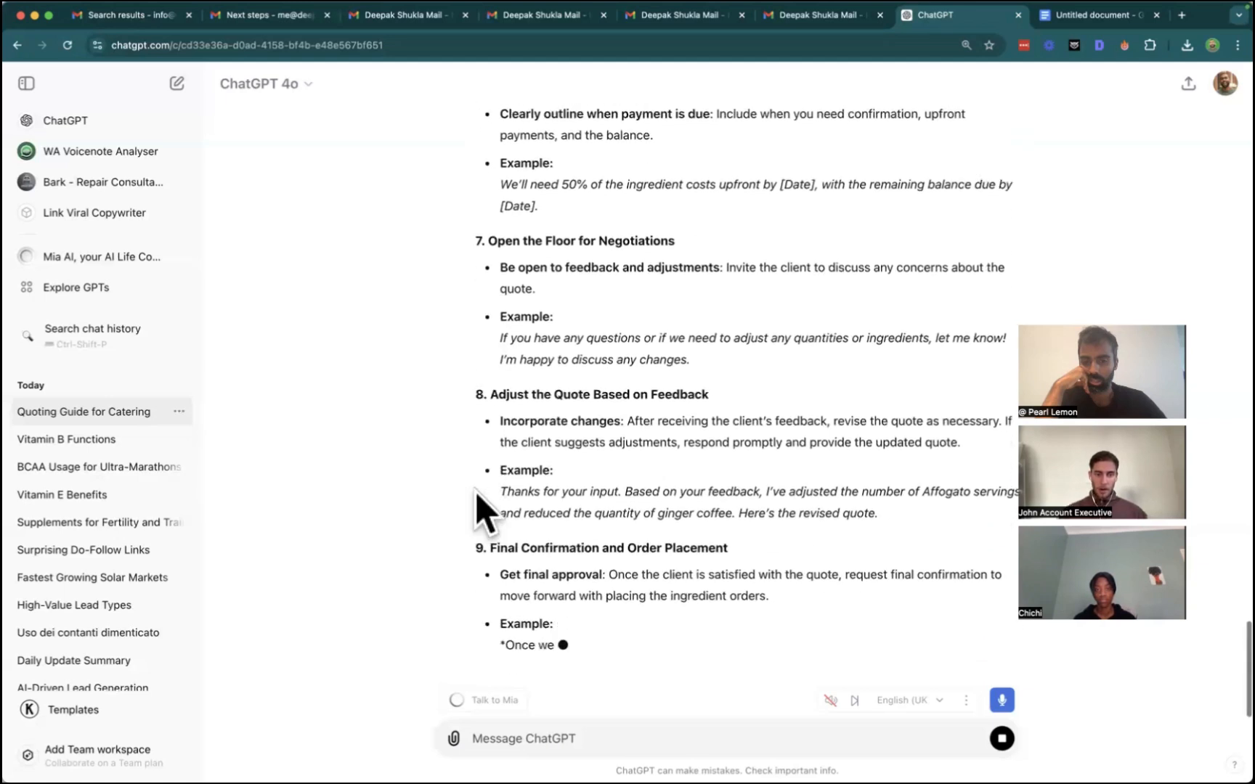
scroll(down, 3)
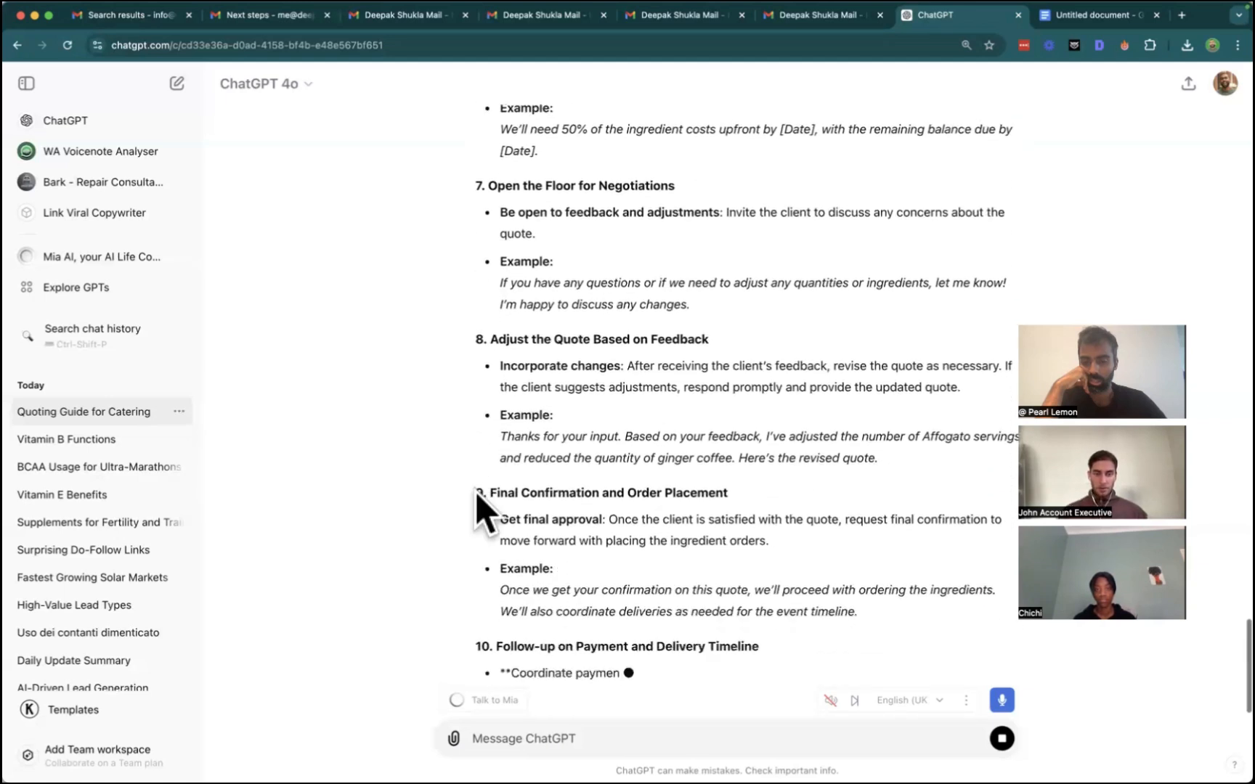
scroll(down, 3)
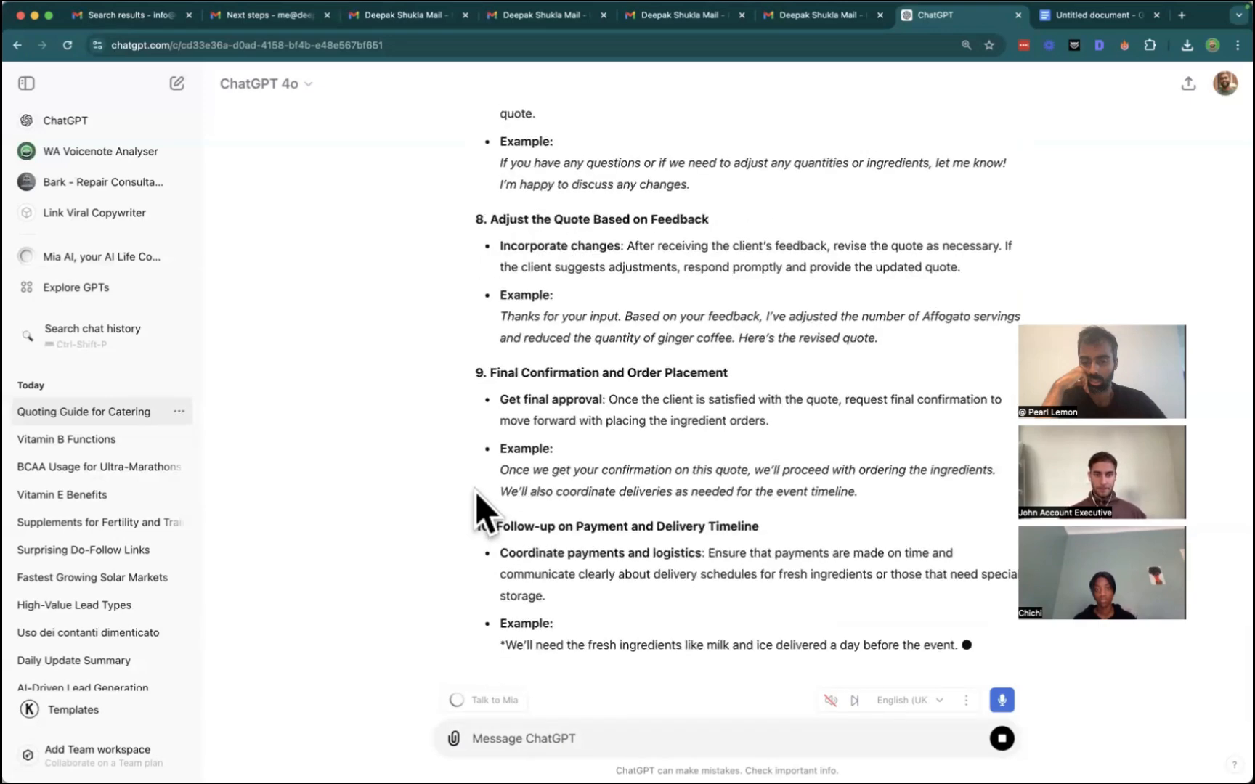
scroll(down, 3)
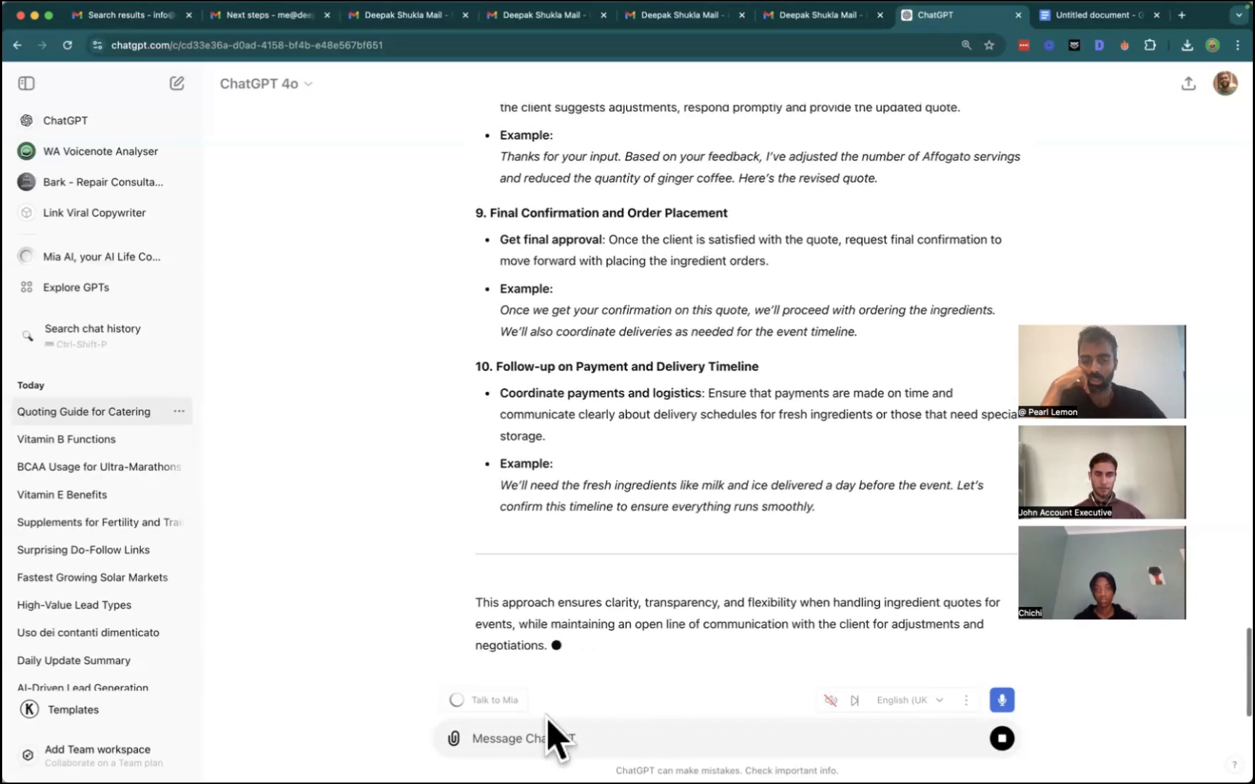
Attach Lor Event Delivery.pdf from Downloads instead of the Hot Pickle Initial Proposal PDF.
click(457, 738)
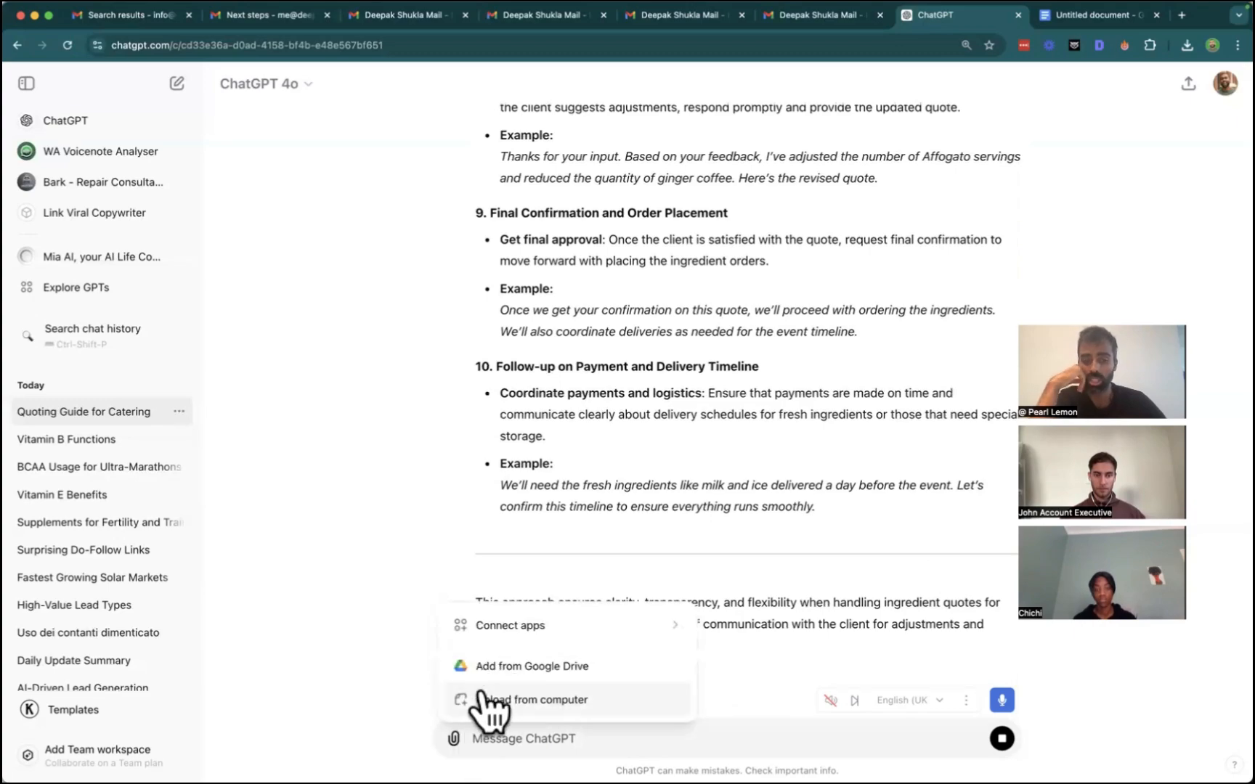
click(536, 699)
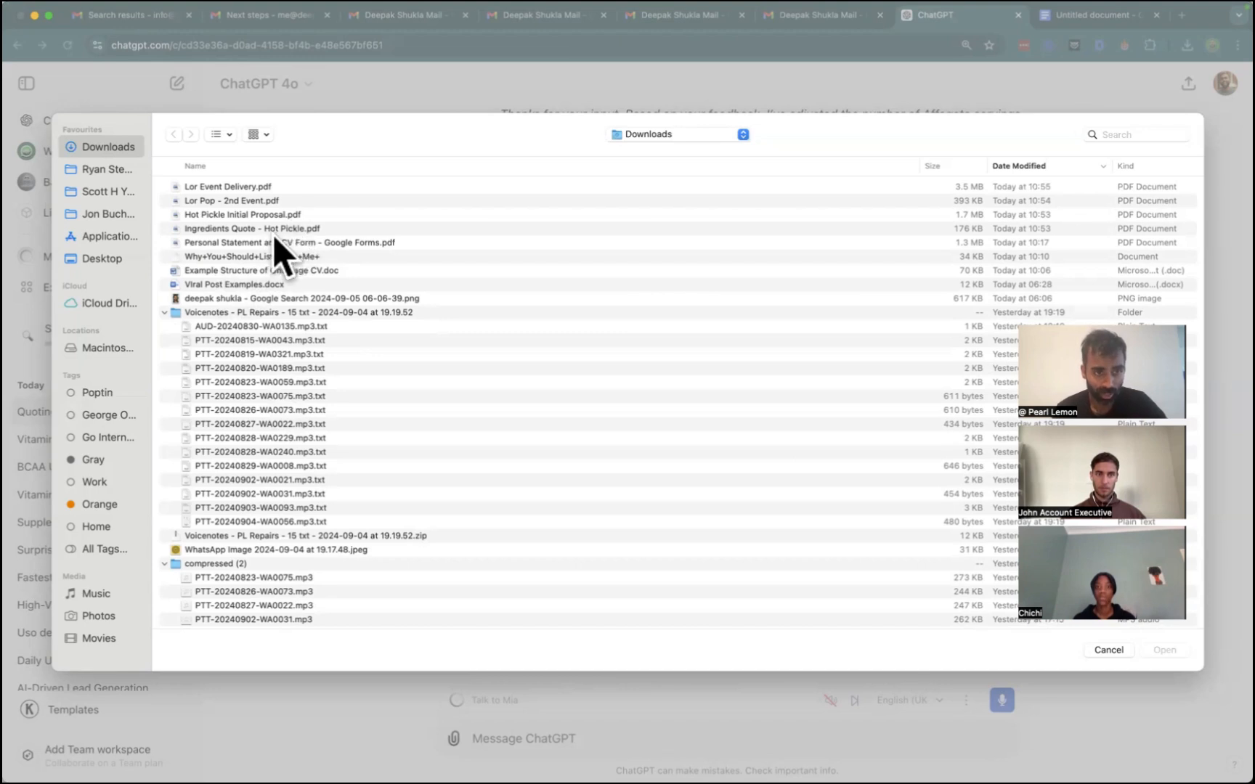
click(243, 215)
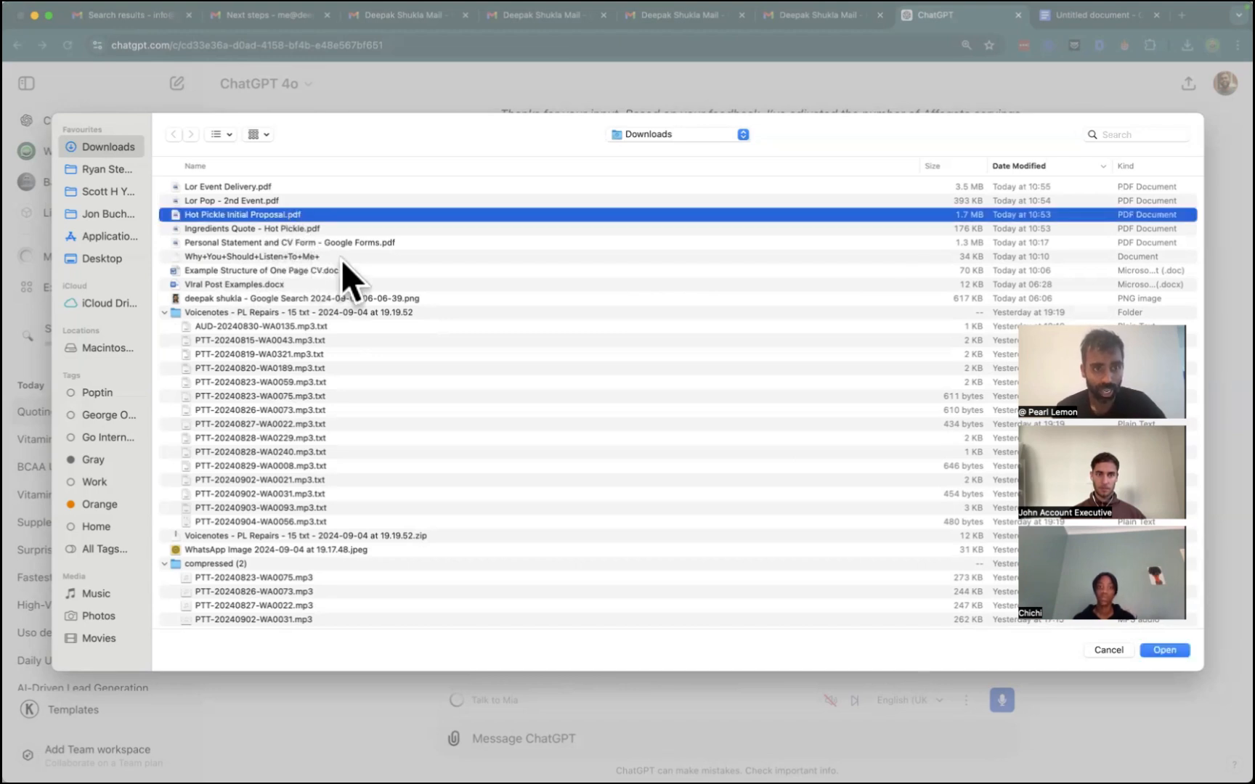
click(226, 186)
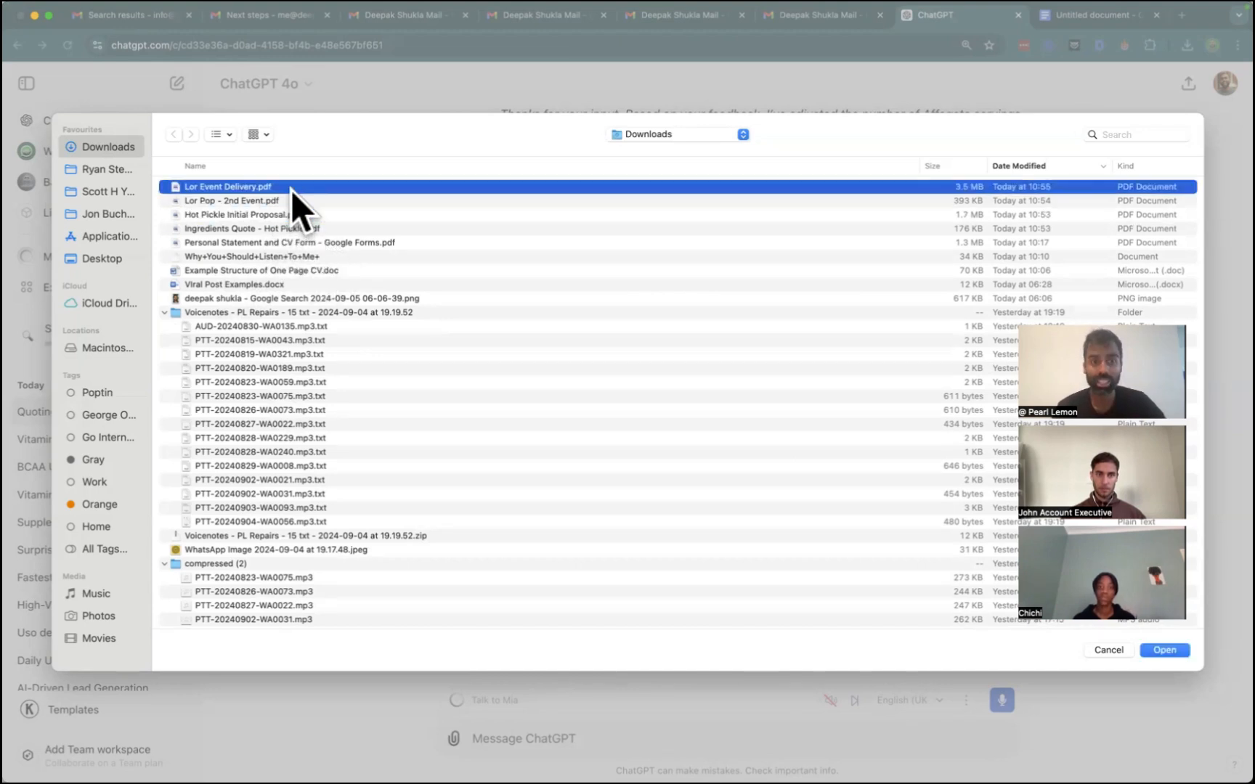
click(1164, 650)
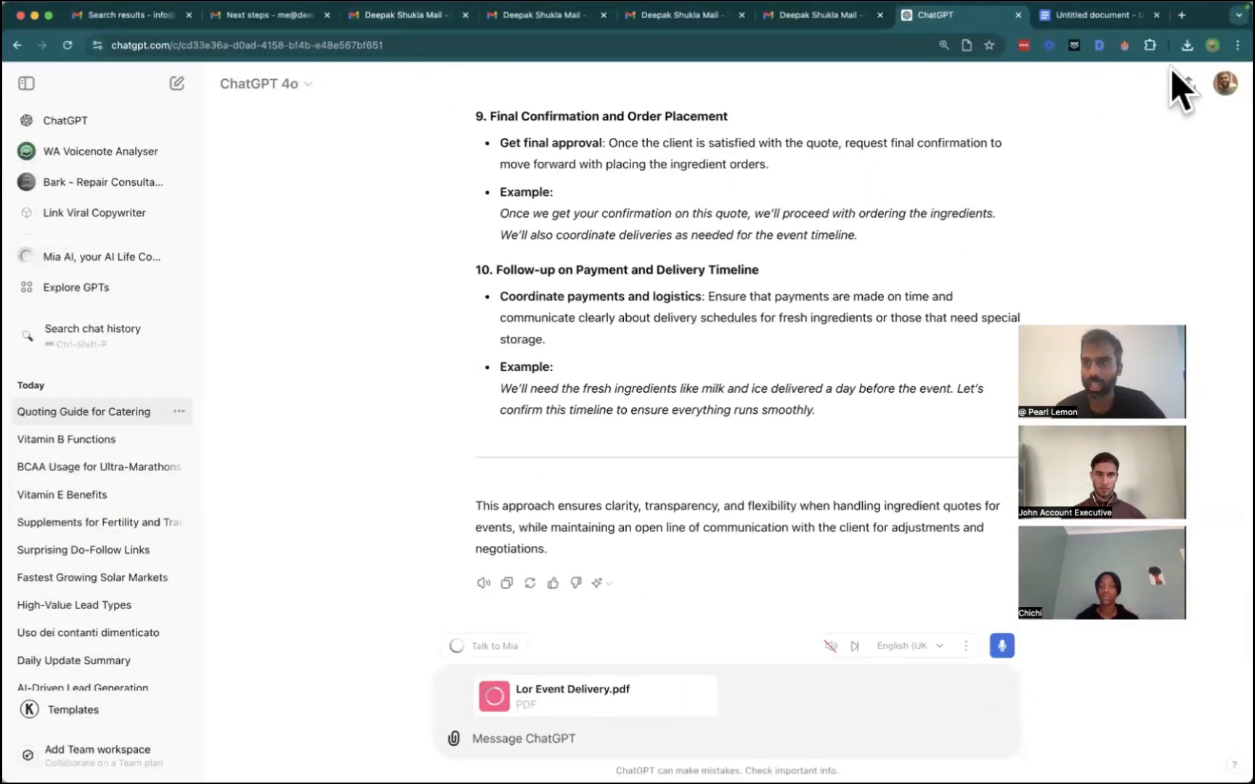
mouse_move(276, 748)
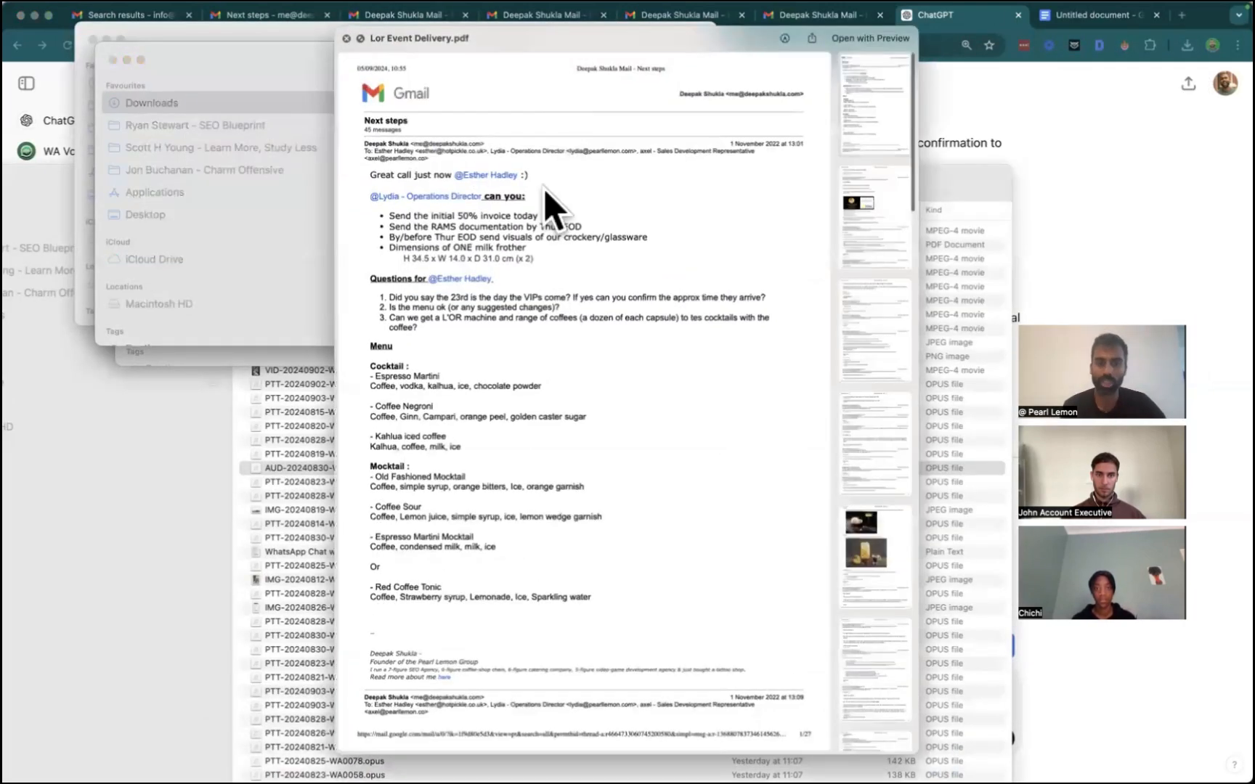
scroll(down, 3)
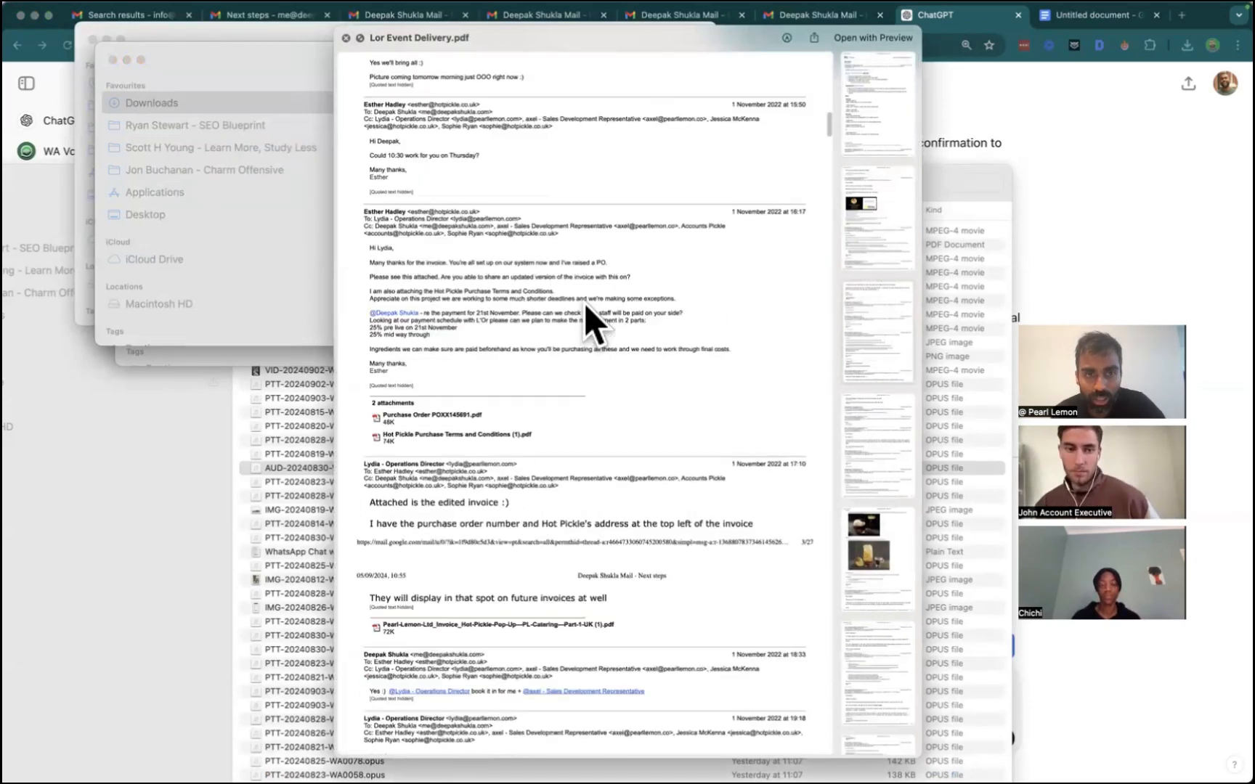
scroll(down, 3)
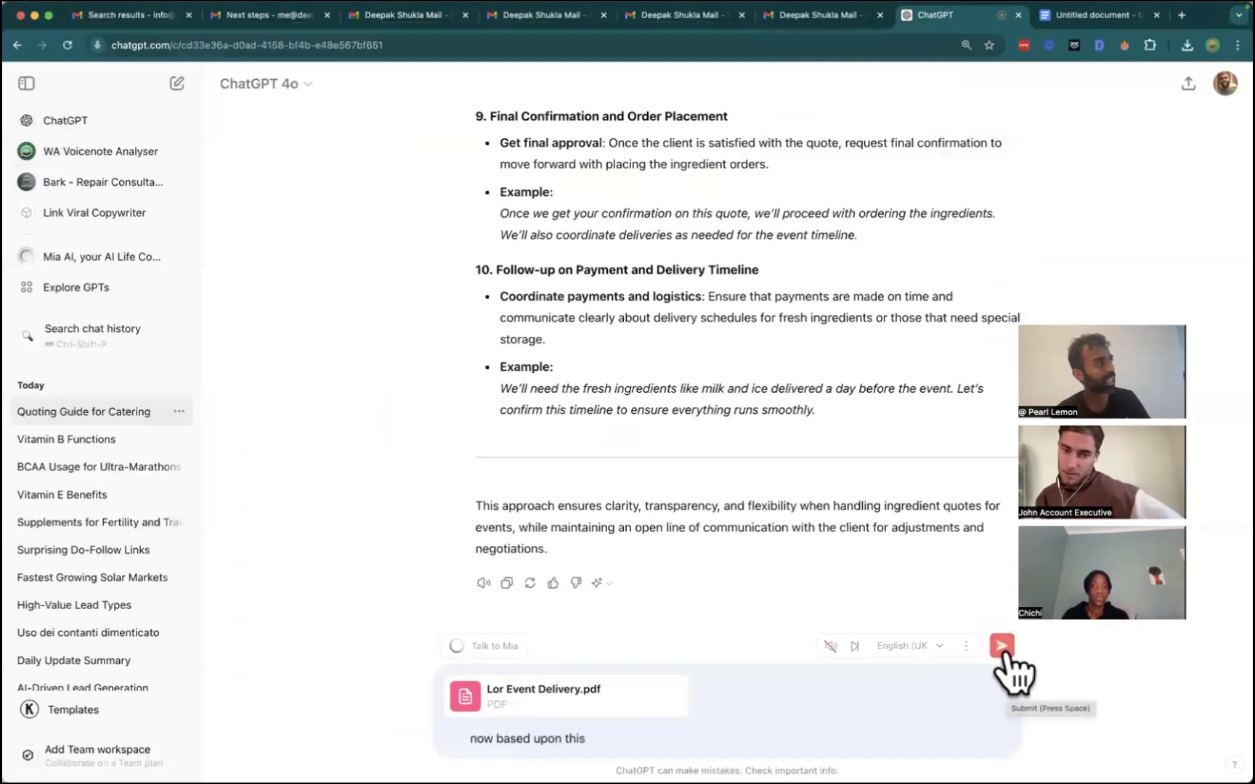
Request a post-onboarding logistics management guide based on the Lor Event Delivery PDF.
text(PDF put together a guide for)
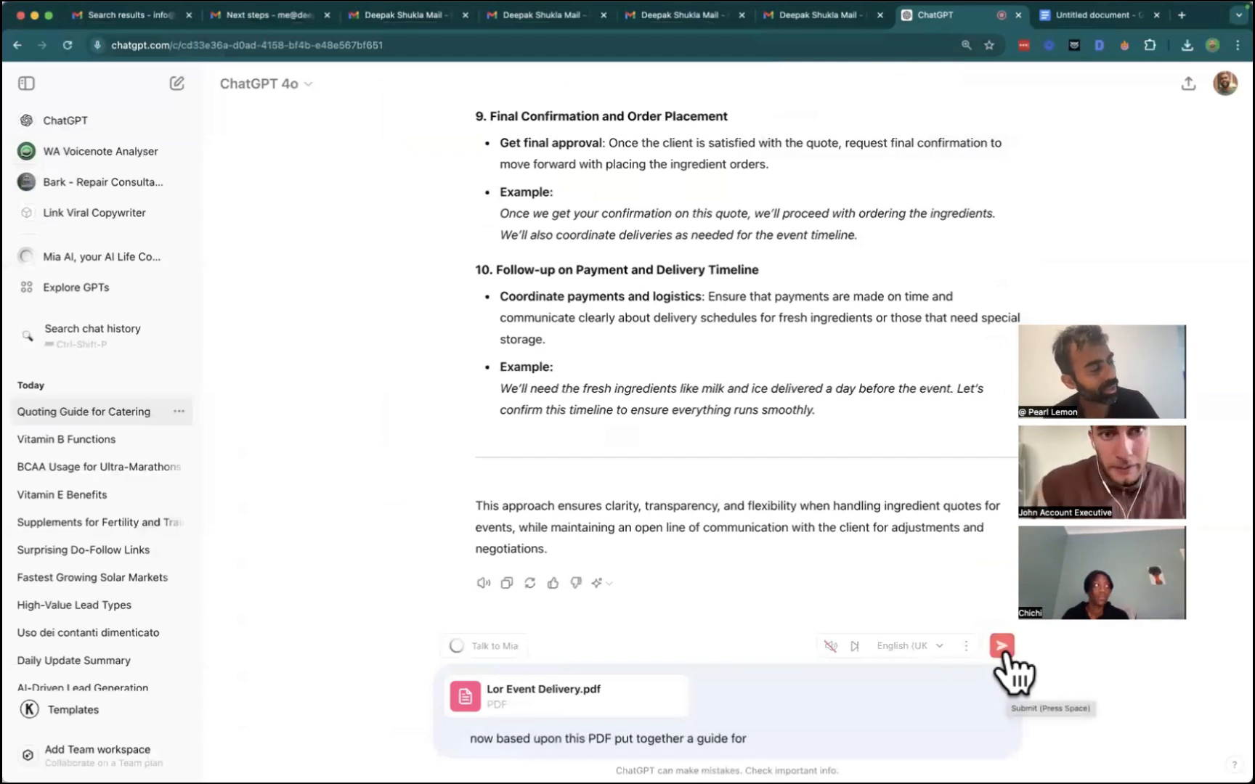
text(how to then do)
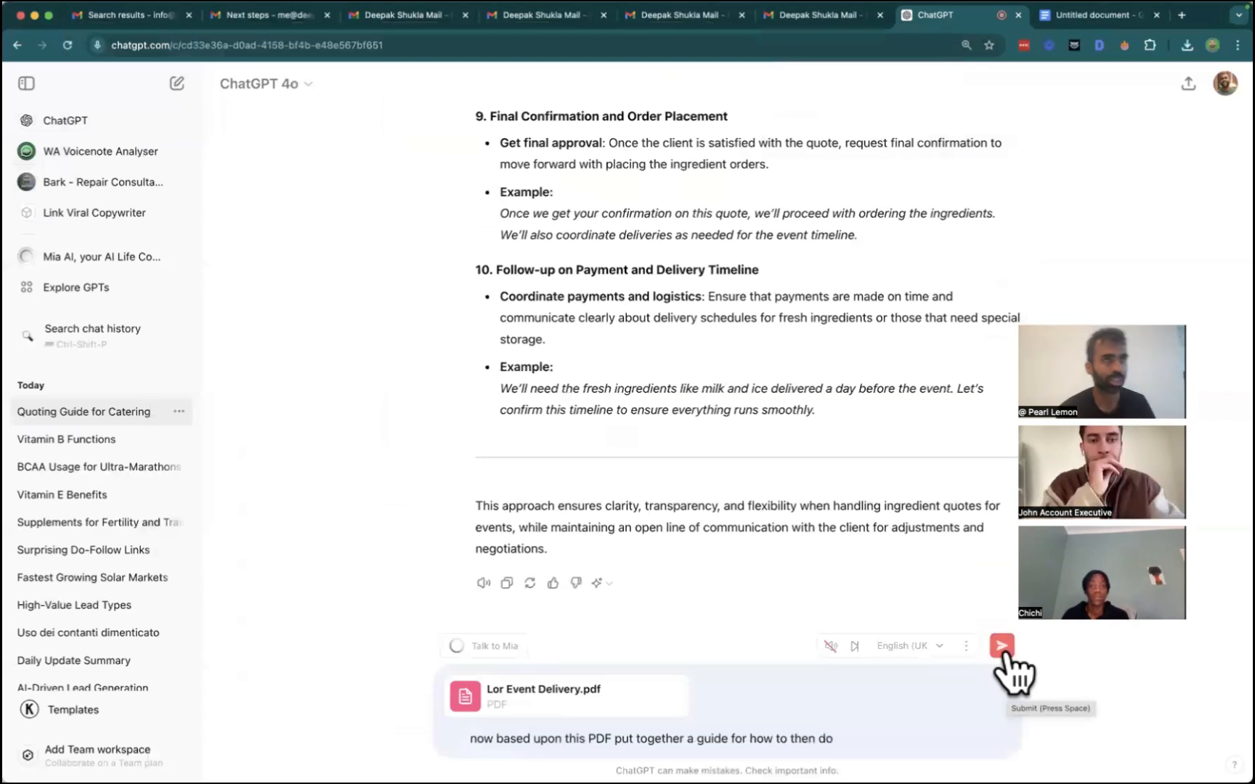
text(preparation from an Logistics standpoint for an event so this would be a)
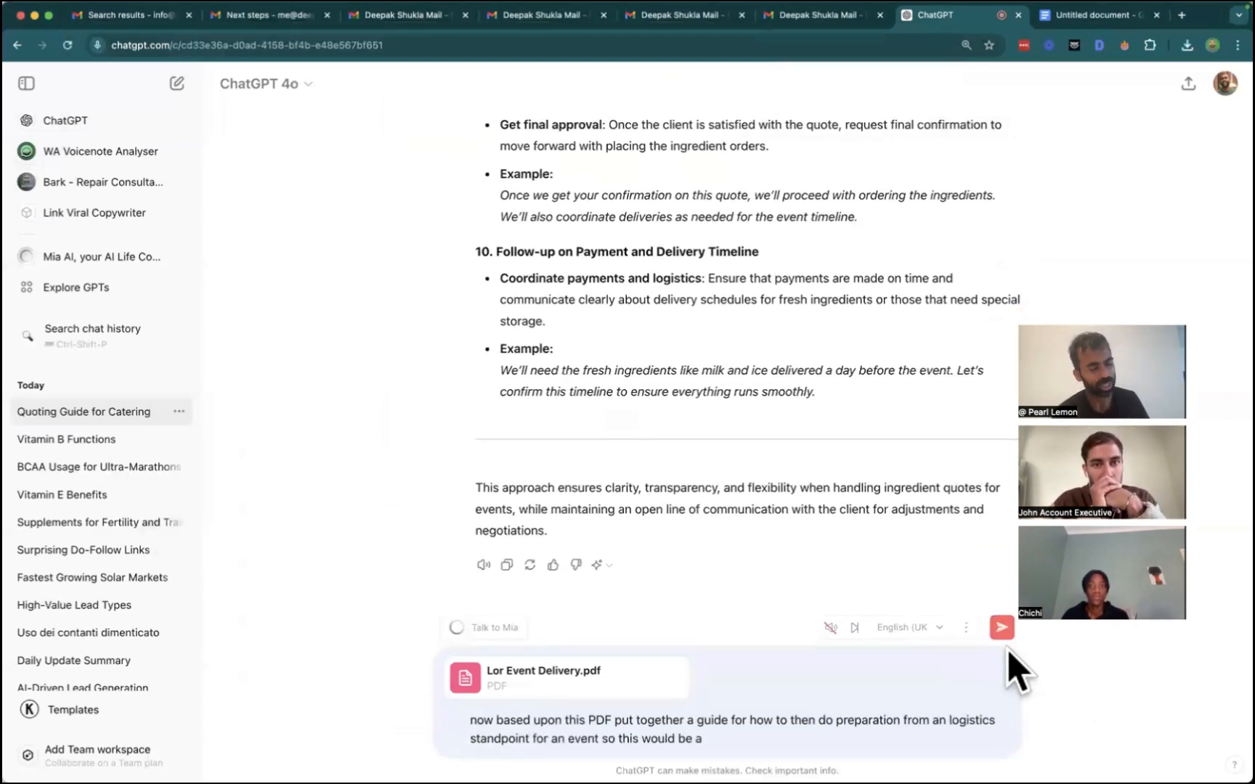
text(guide to logistics management)
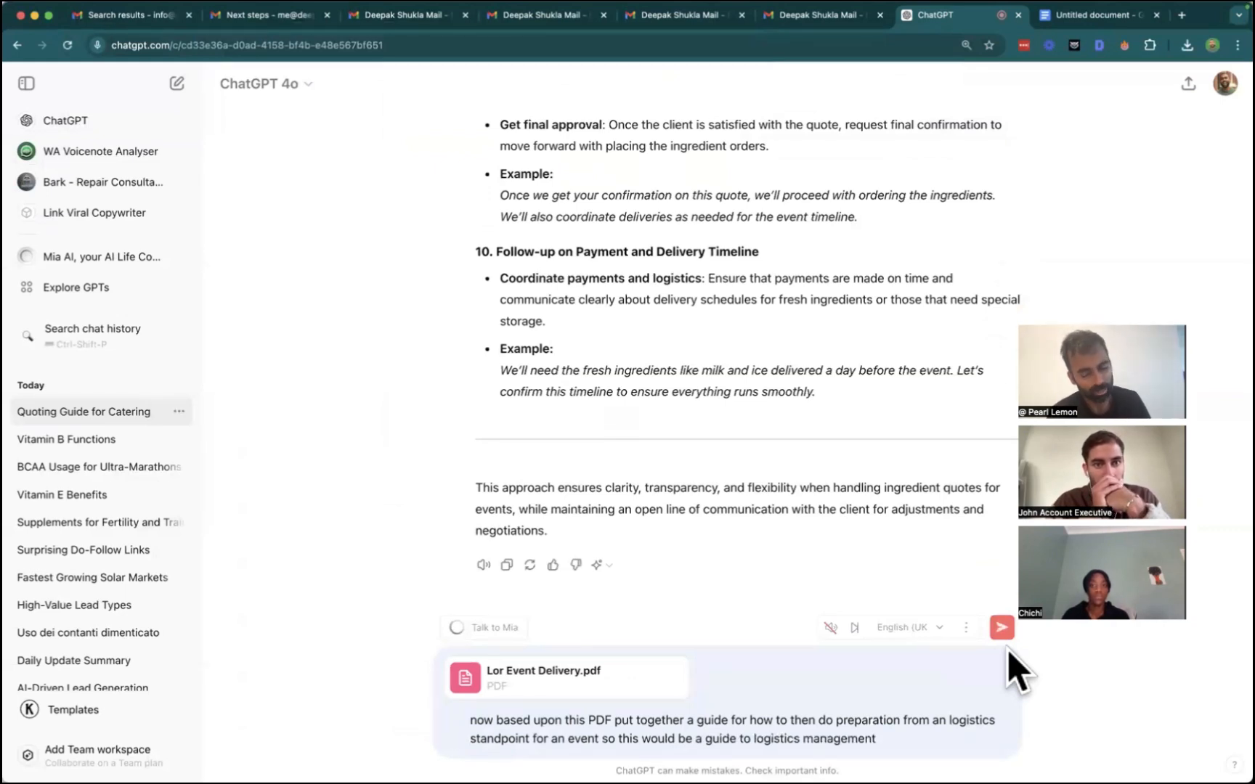
text(post onboarding)
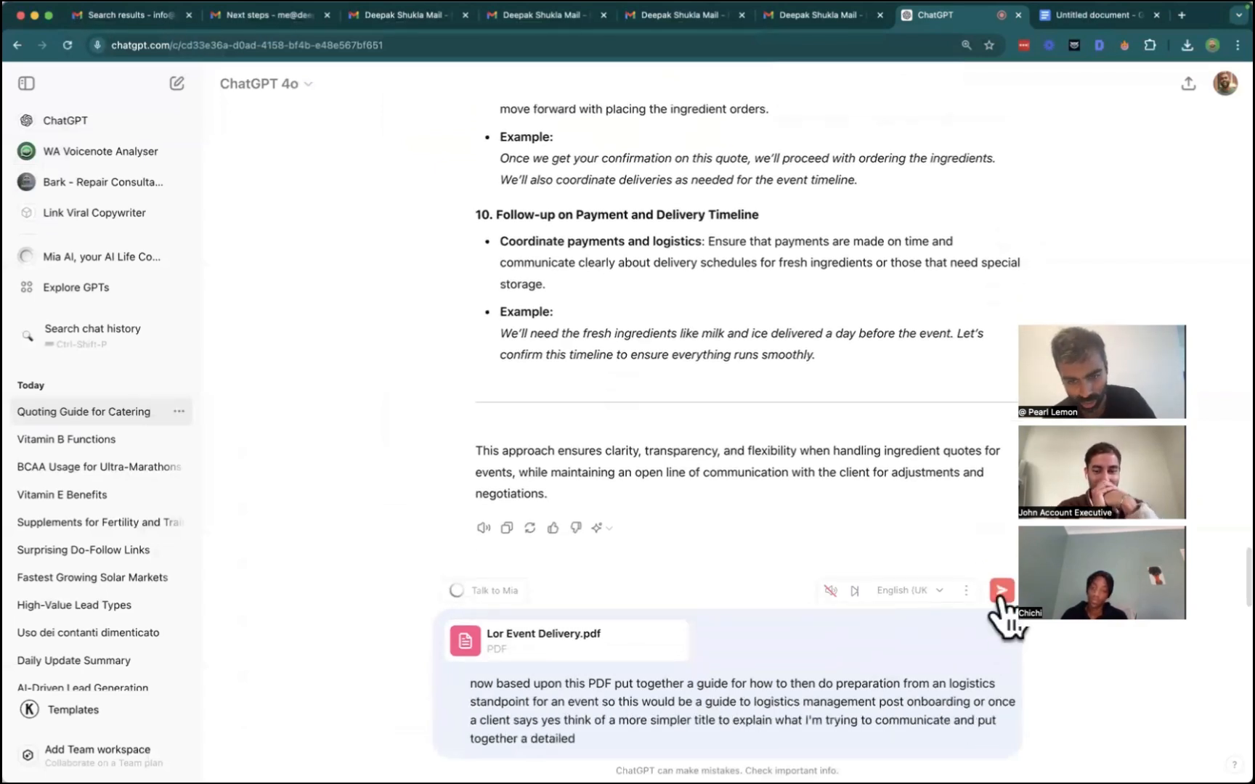
click(999, 590)
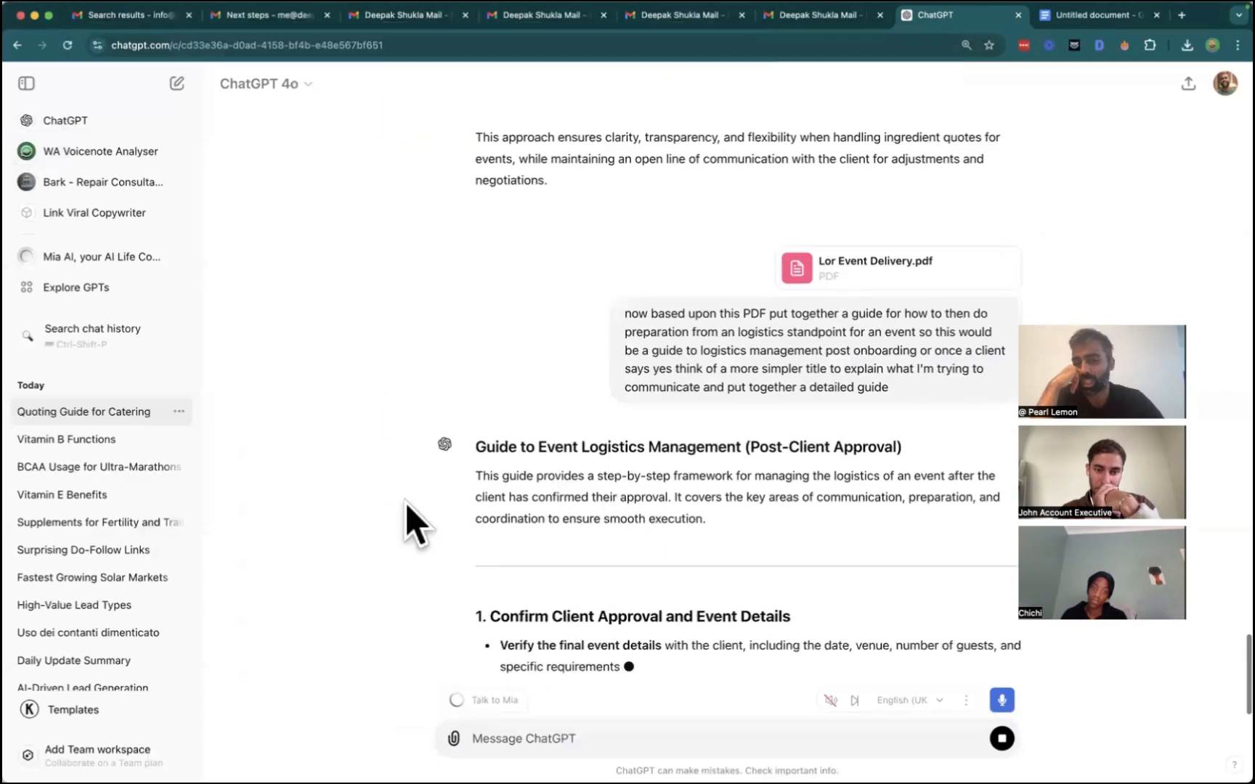
Follow the logistics guide through staff briefing, event execution and post-event wrap-up (sections 7–9).
scroll(down, 3)
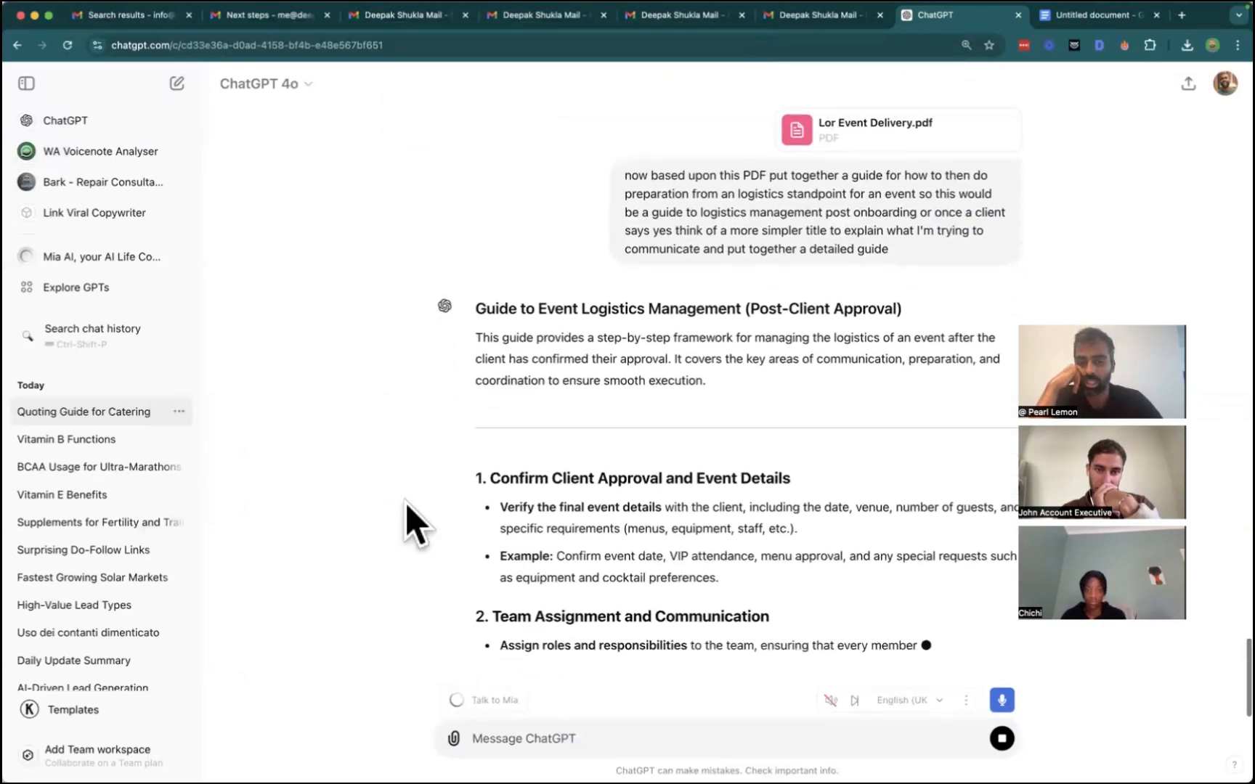
scroll(down, 3)
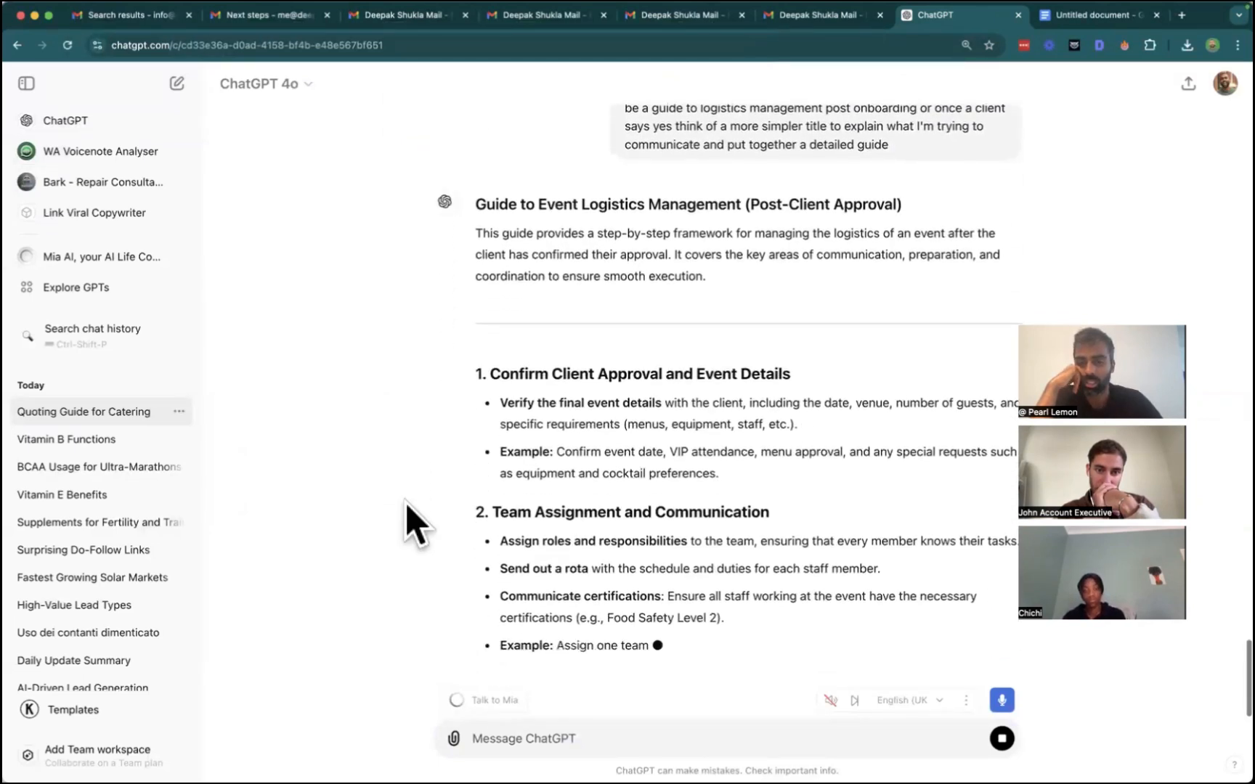
scroll(down, 3)
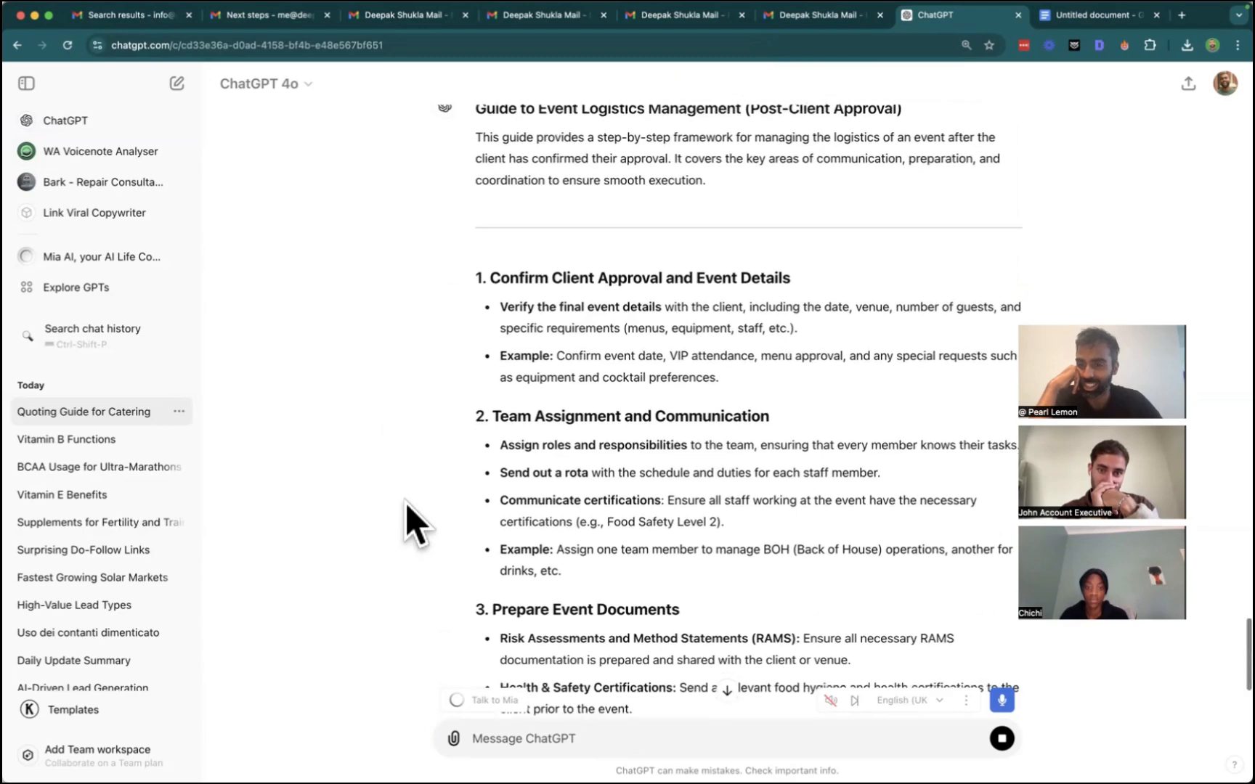
scroll(down, 3)
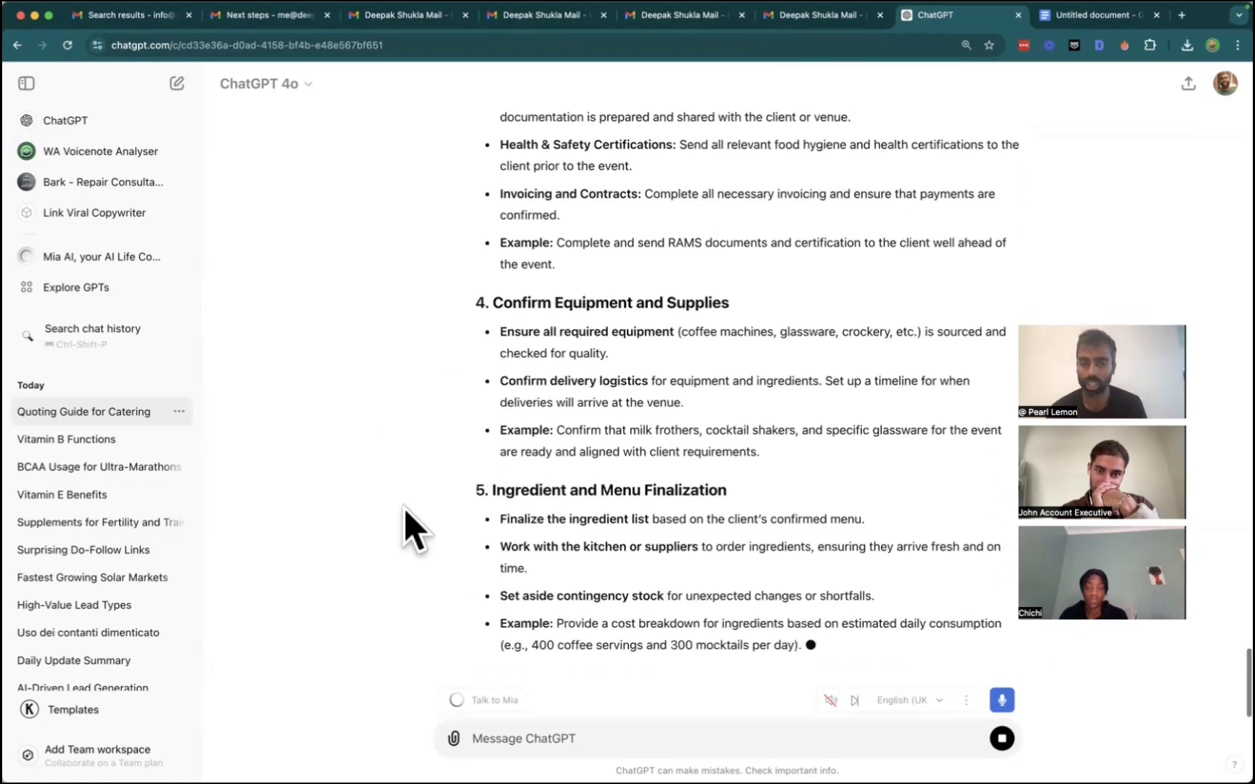
scroll(down, 3)
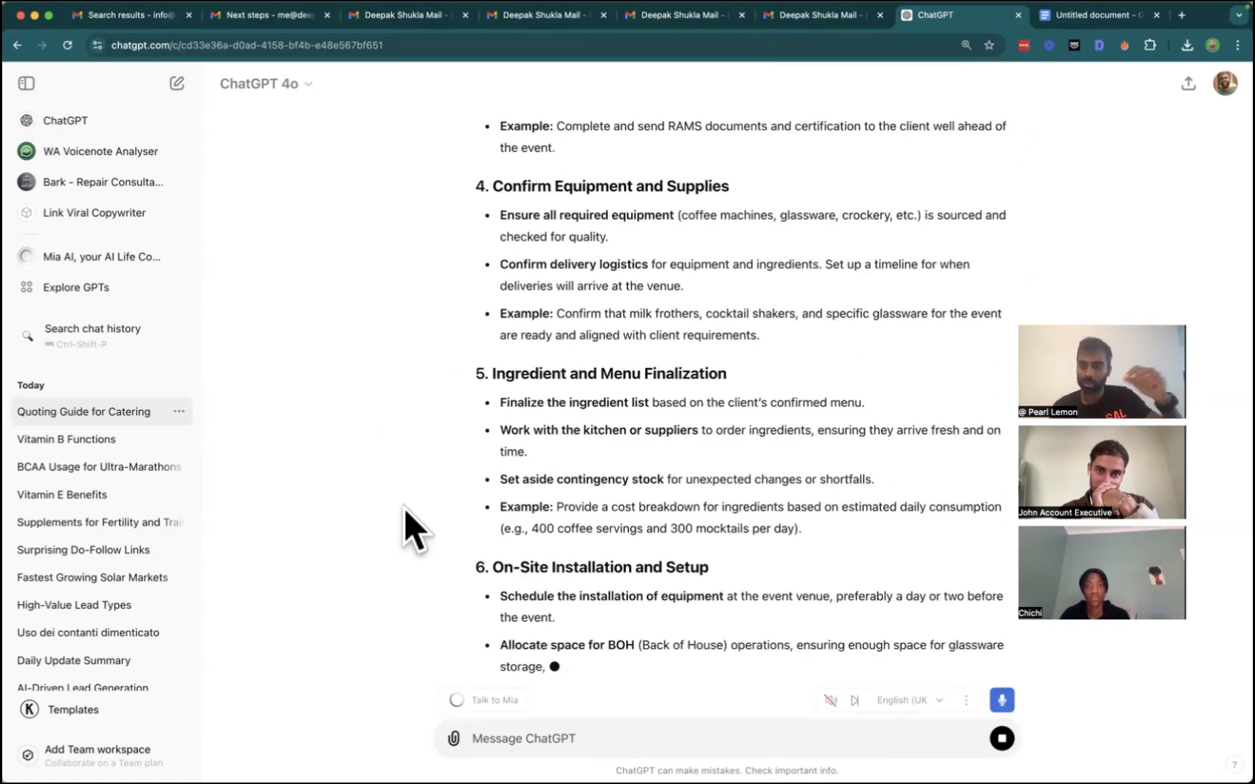
scroll(down, 3)
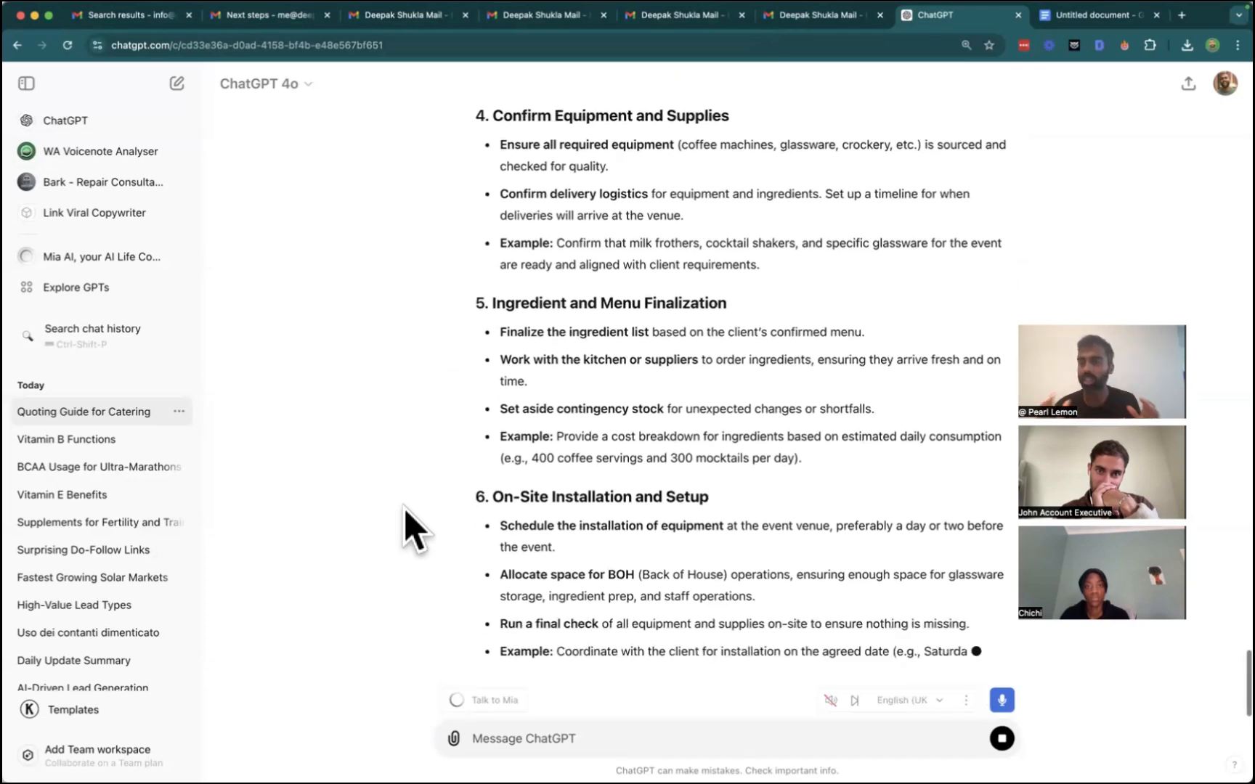
scroll(down, 3)
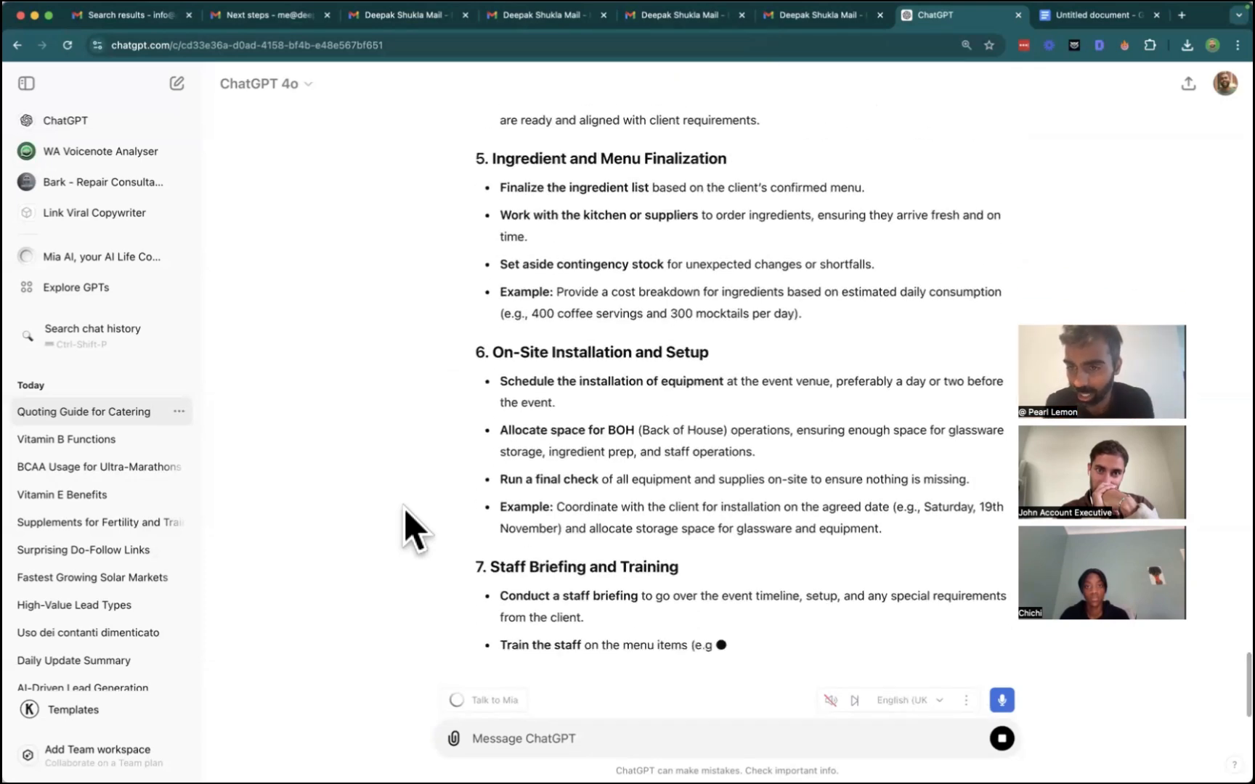
scroll(down, 3)
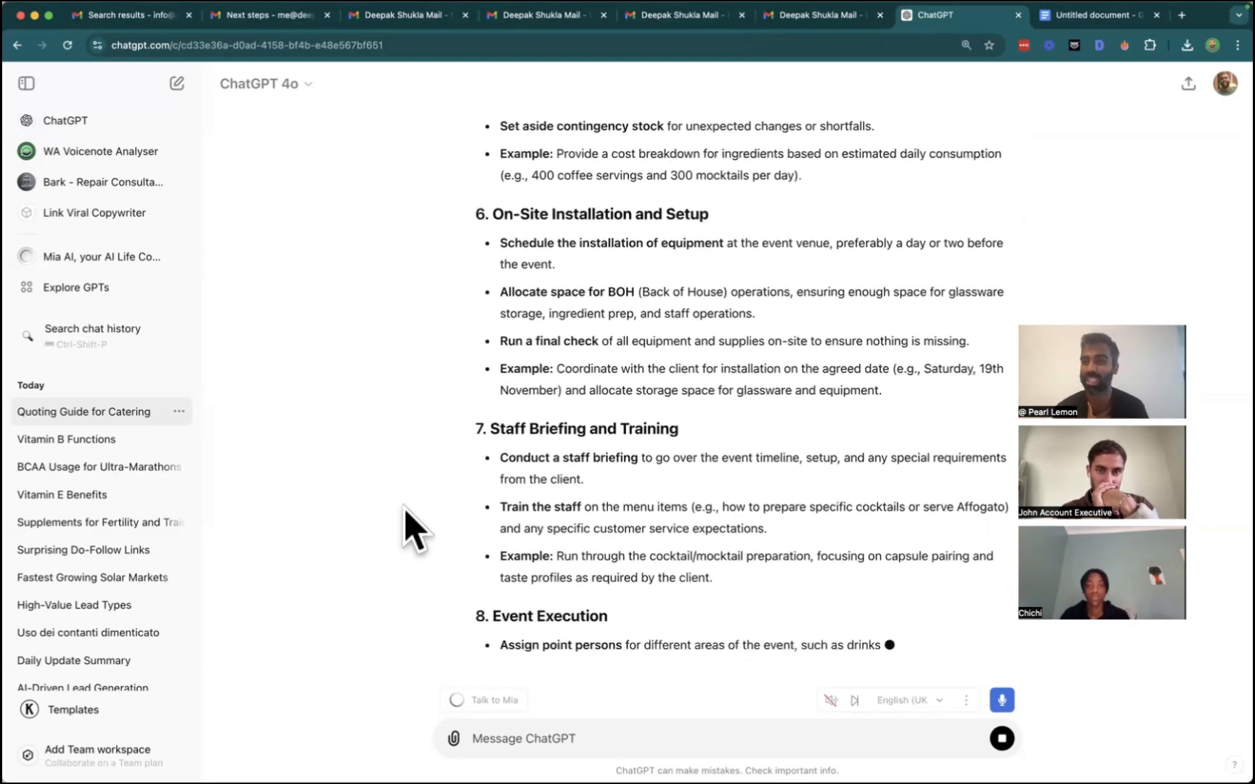
scroll(down, 3)
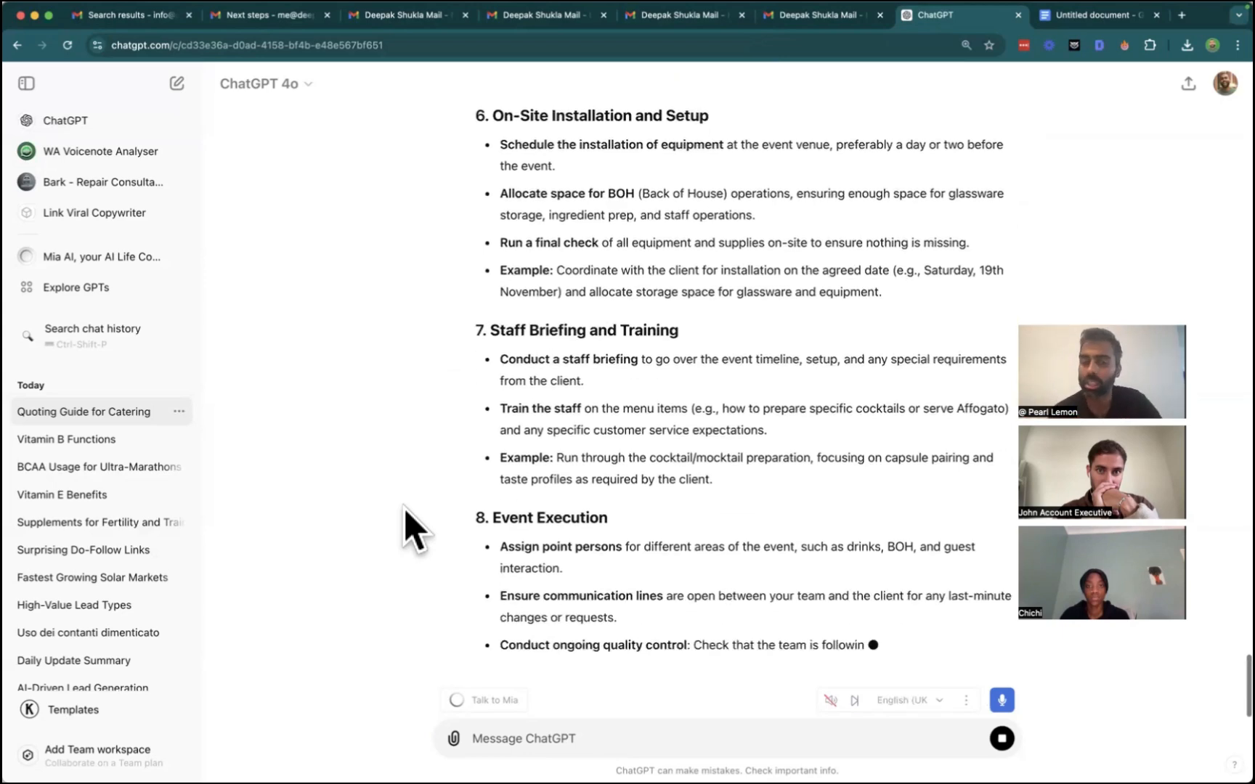
scroll(down, 3)
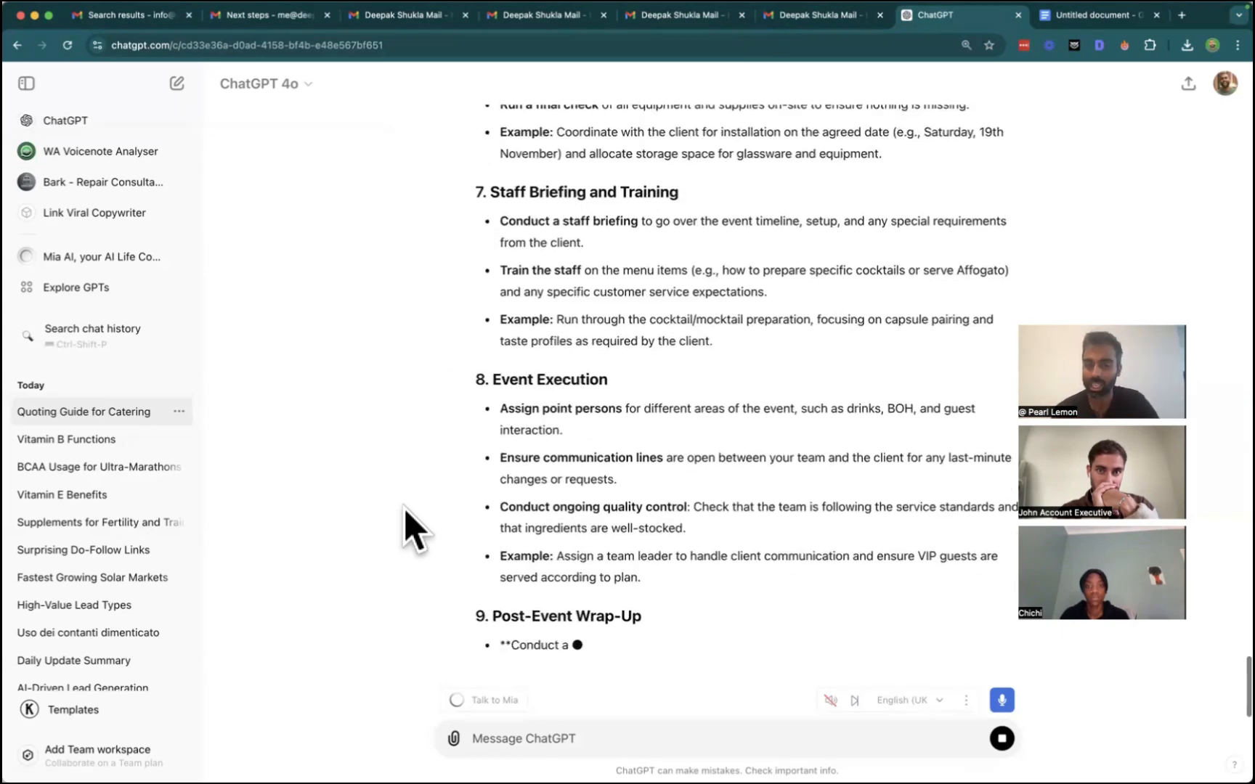
scroll(down, 3)
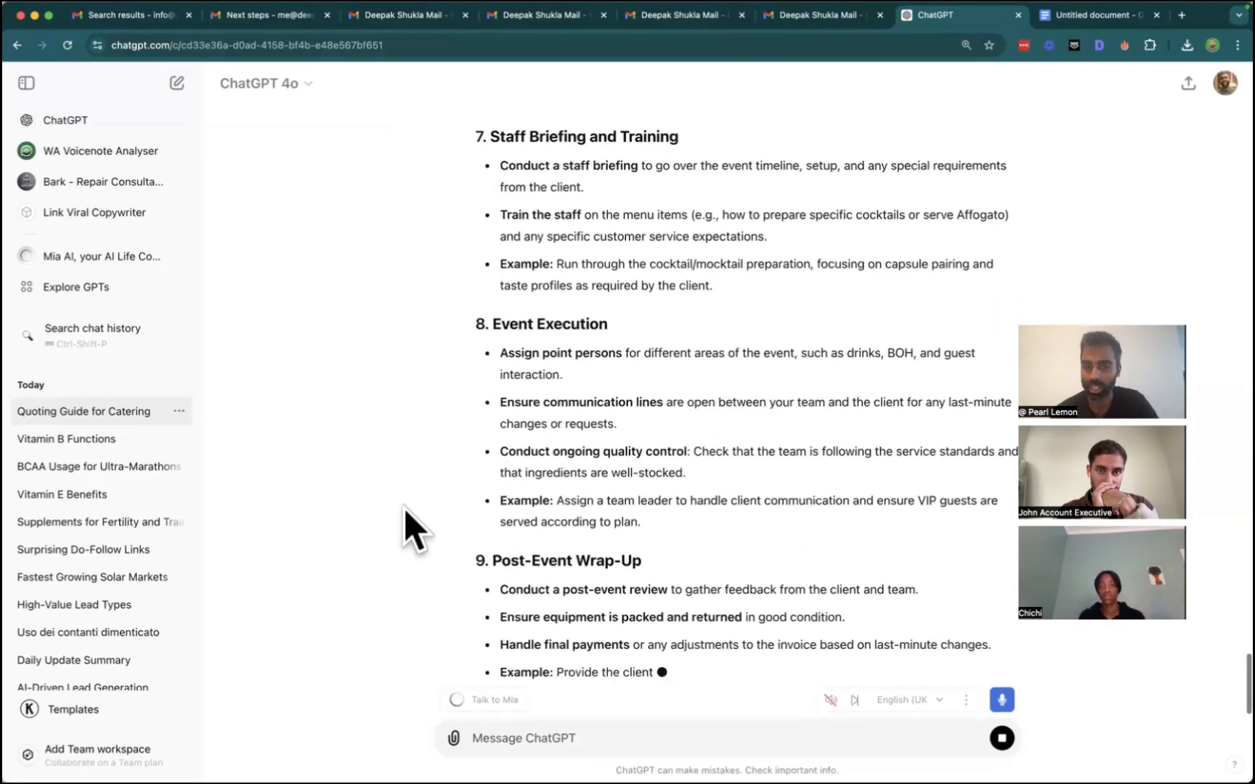
scroll(down, 3)
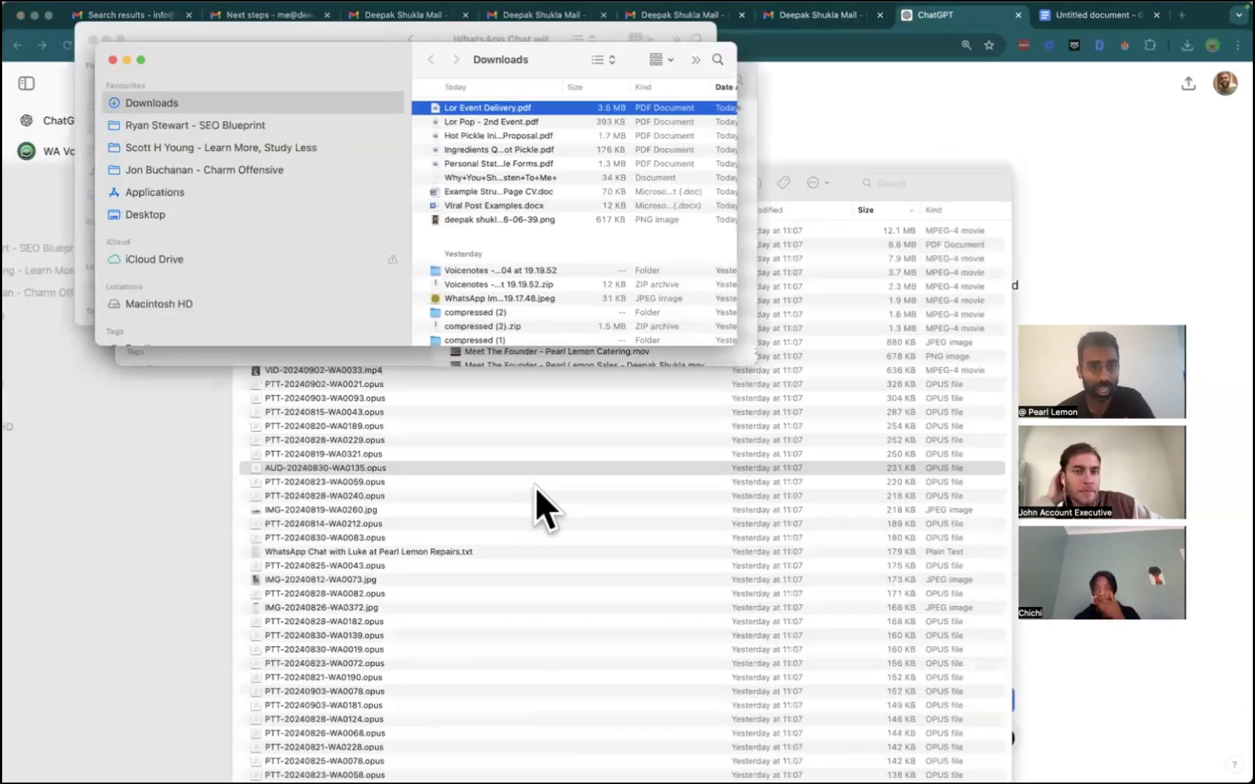
Preview Lor Pop - 2nd Event.pdf in Quick Look and attach it to a new message.
double_click(491, 122)
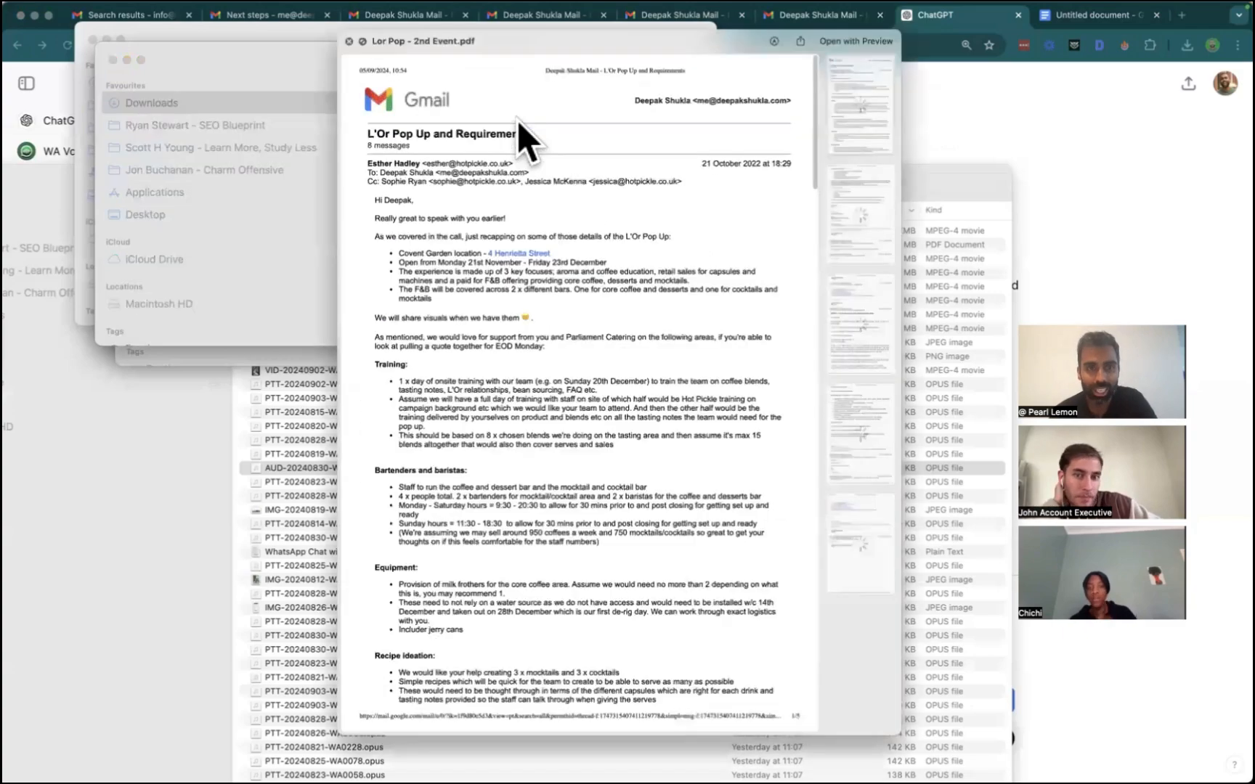
scroll(down, 3)
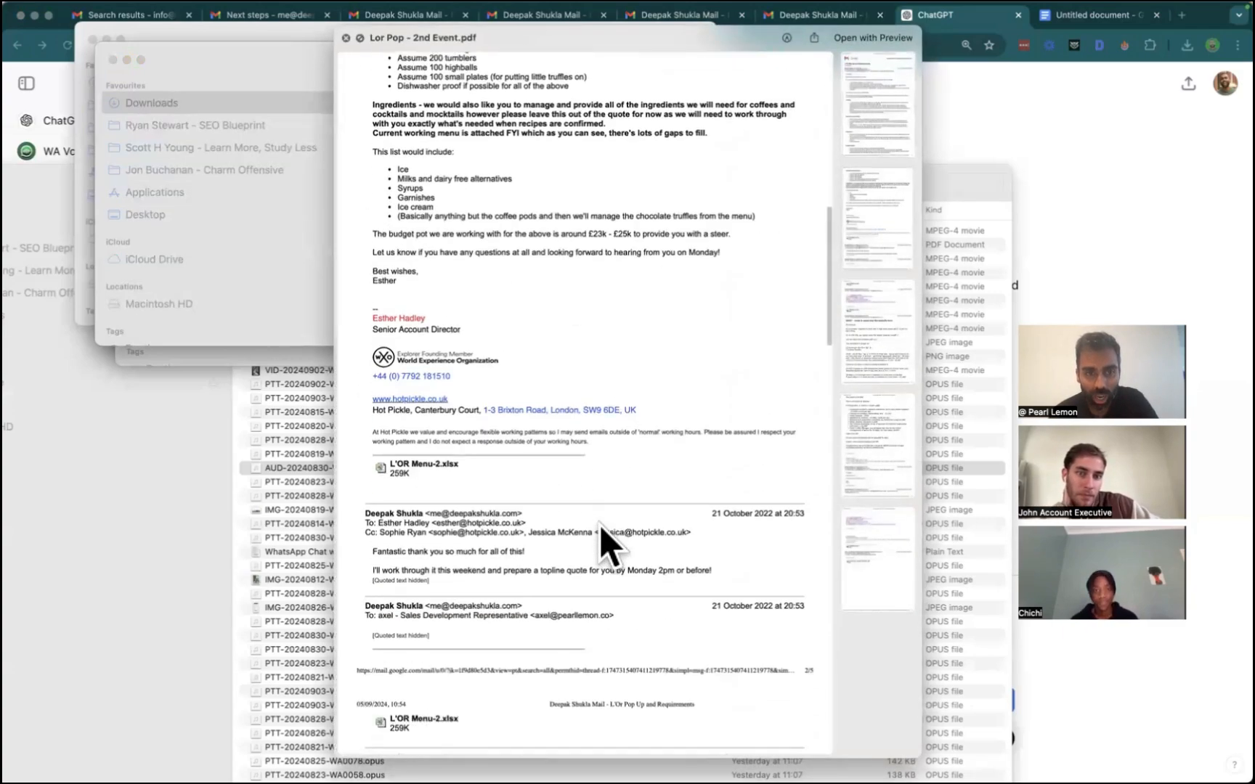
scroll(down, 3)
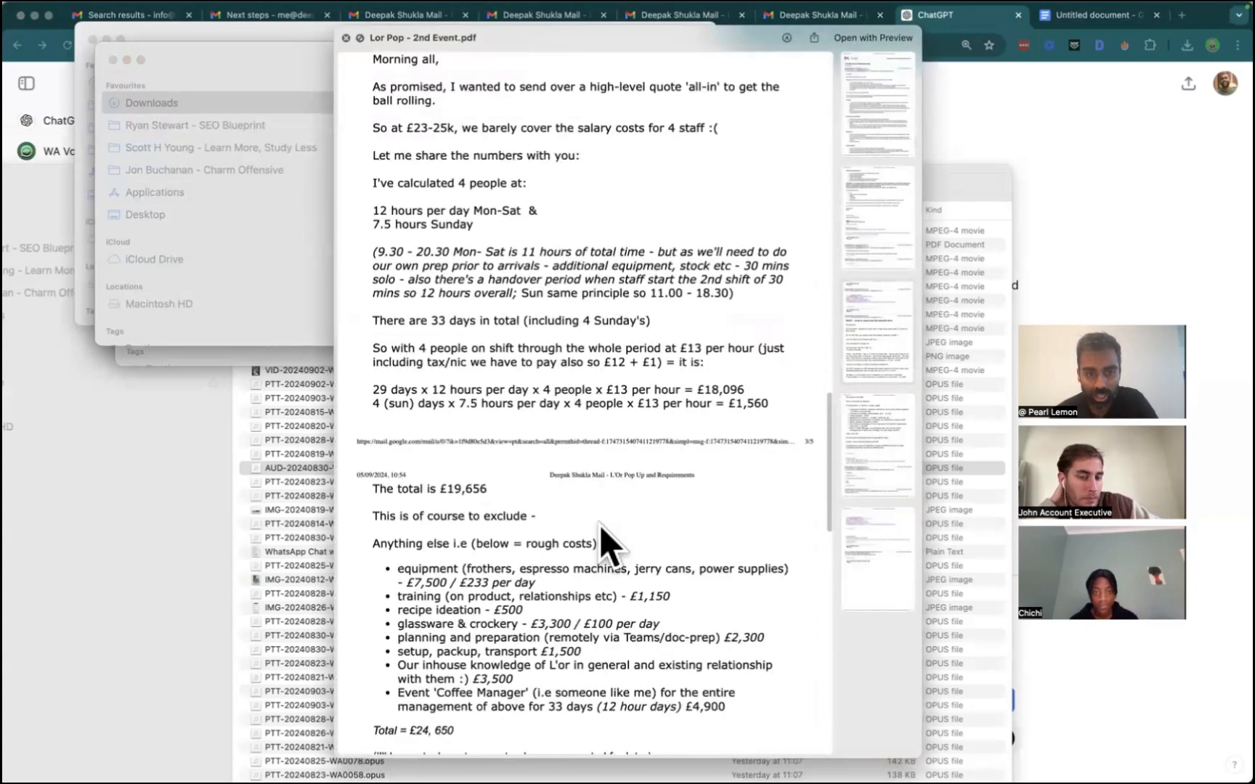
scroll(down, 3)
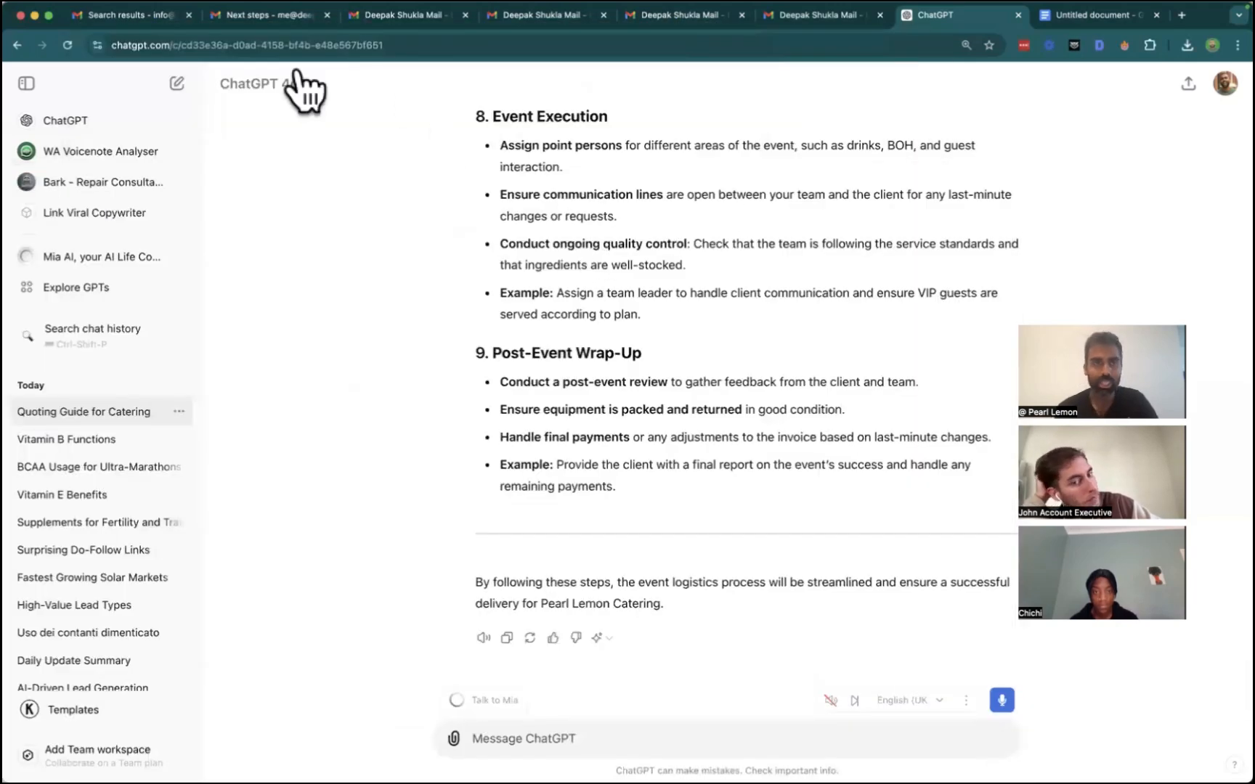
mouse_move(453, 743)
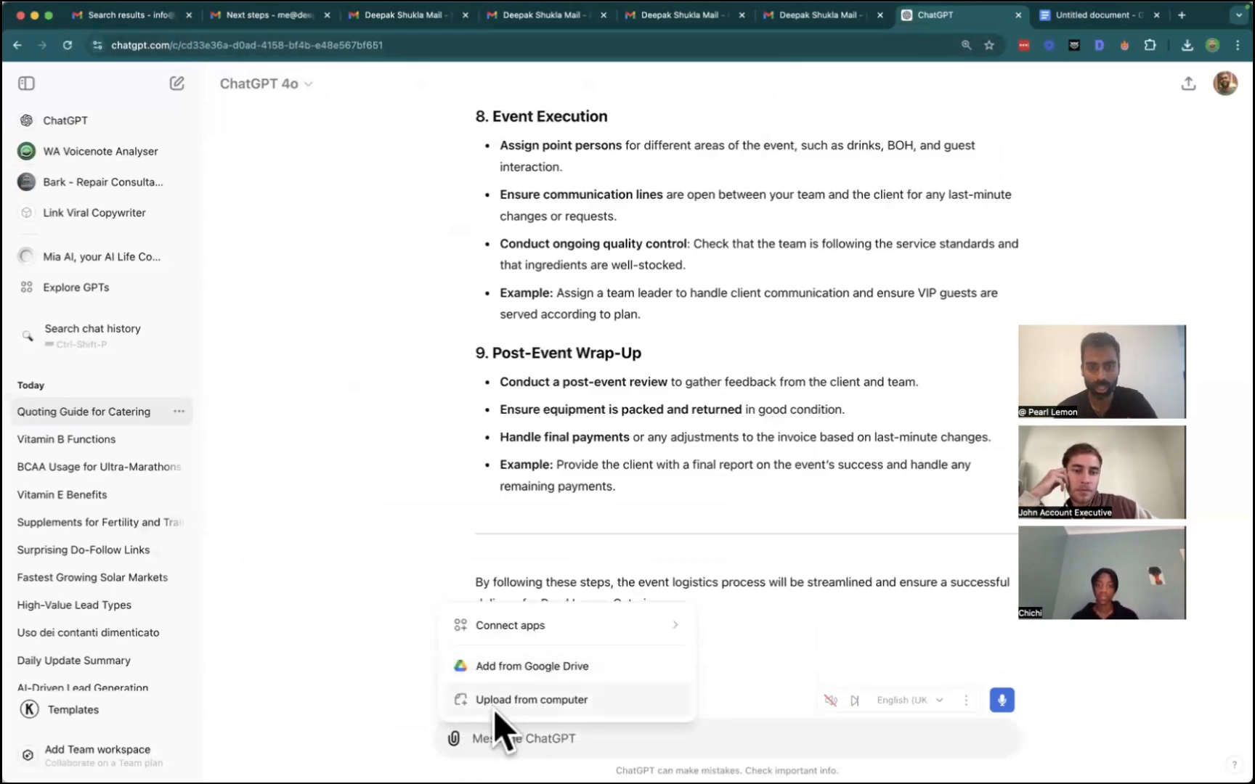
click(531, 699)
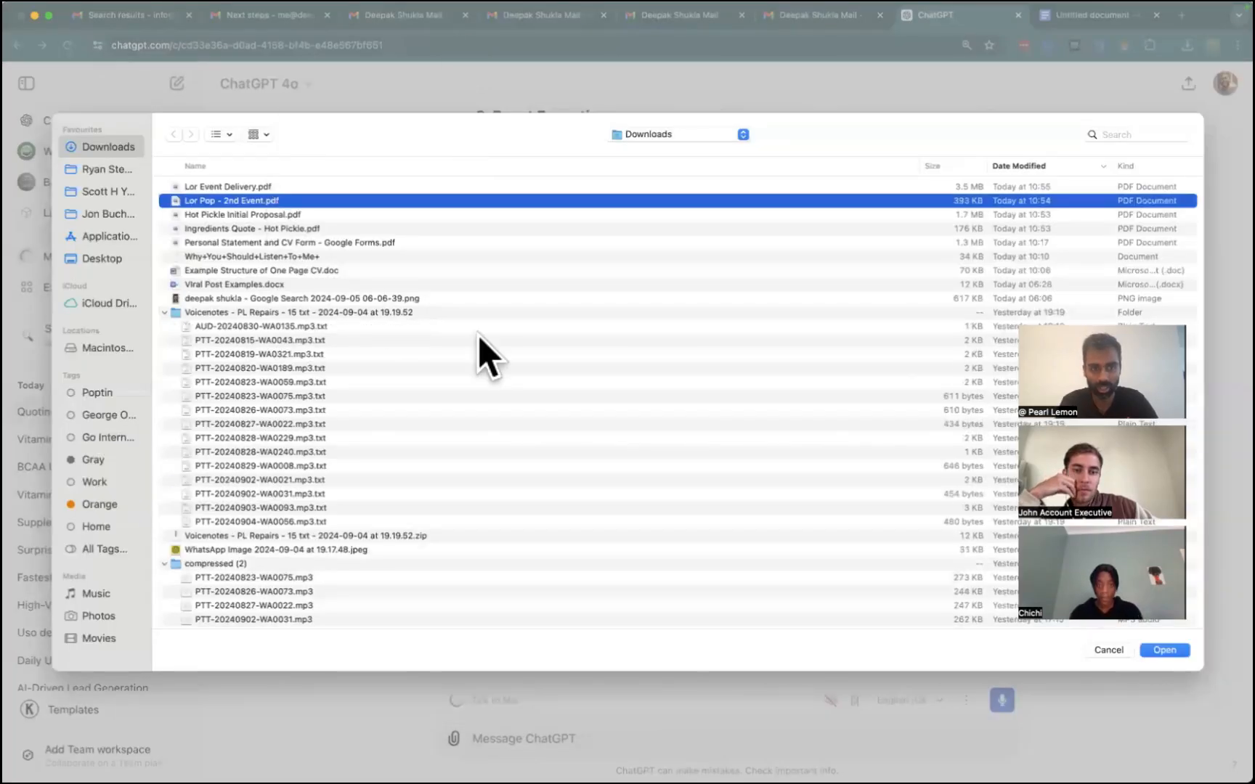
click(1164, 650)
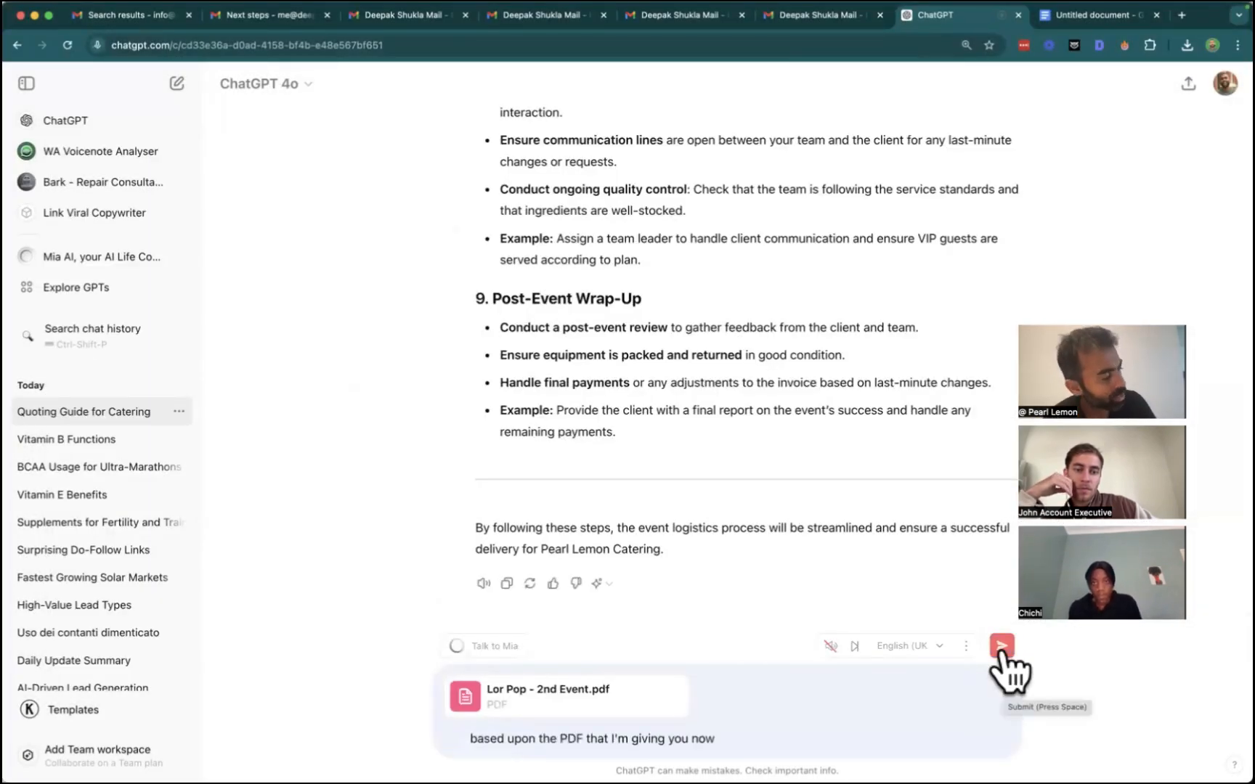
Ask for more insights on this second quoting example and how it differs from the first.
text(please also give)
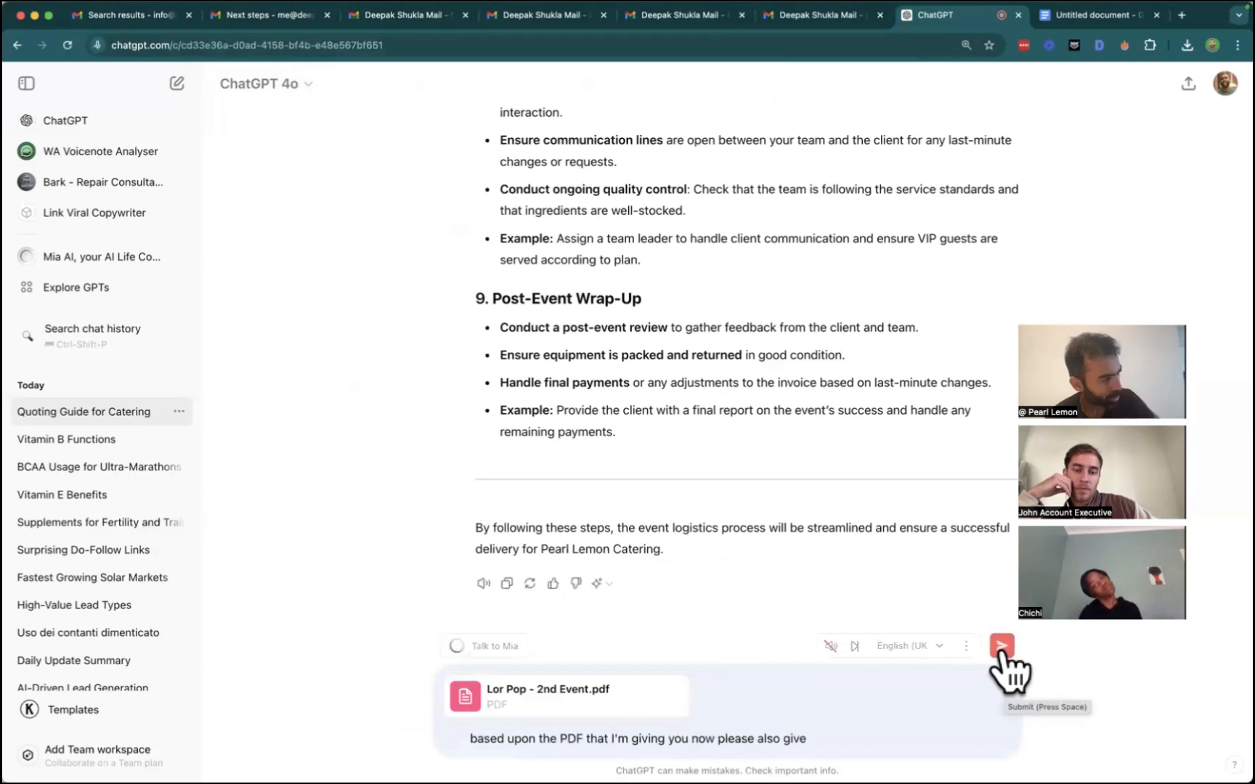
text(me some more insights for a second)
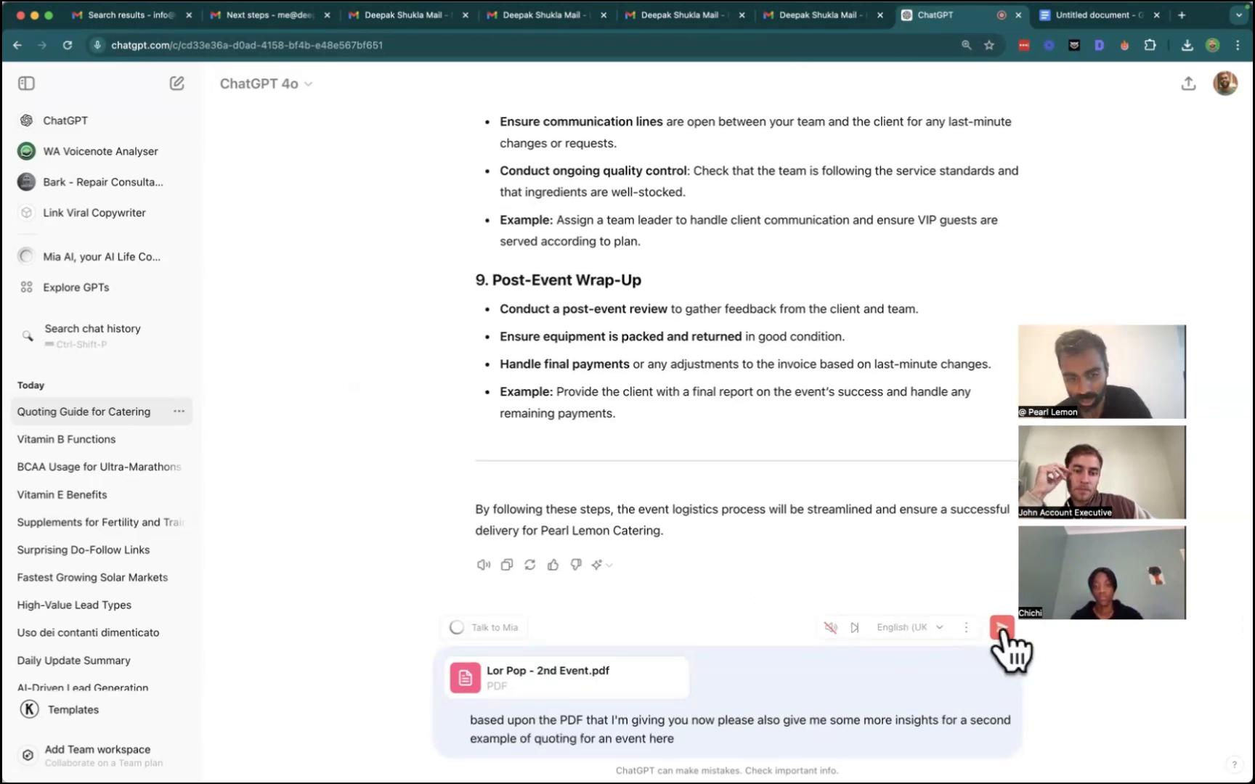
text(with and and specify any notable differences between the first)
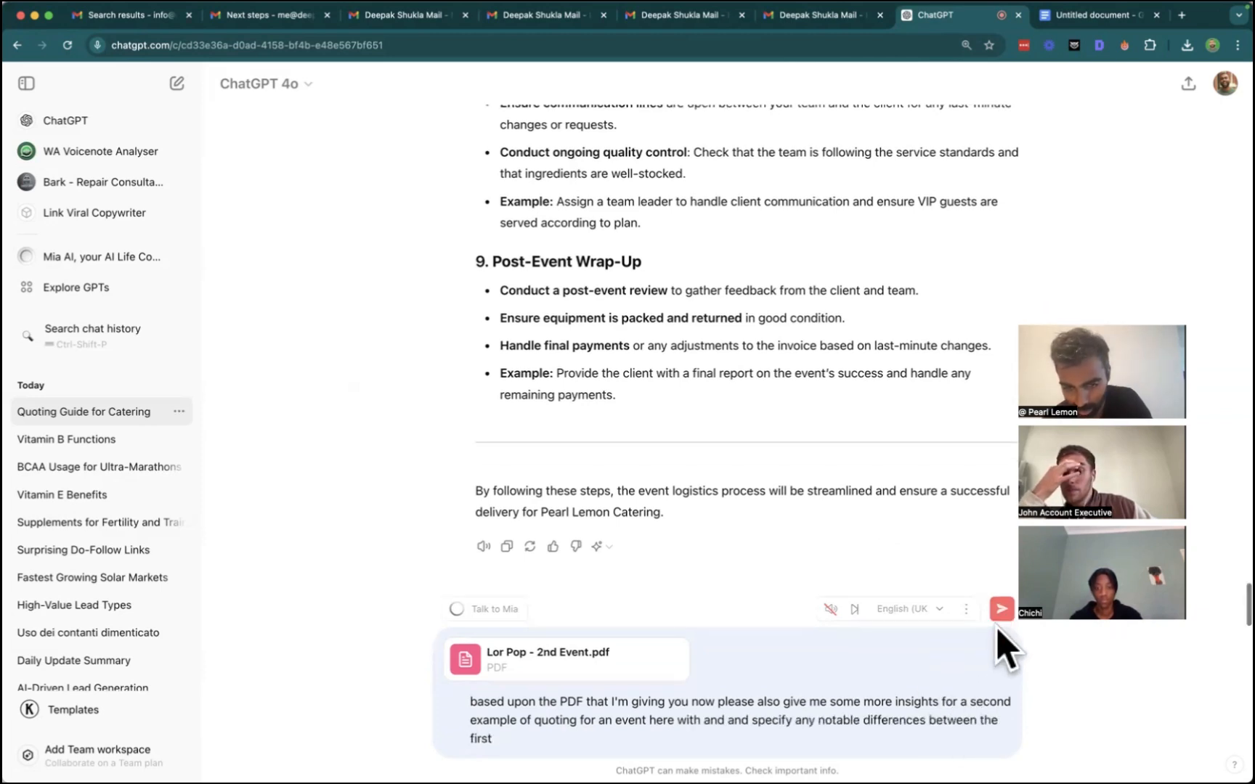
click(1001, 609)
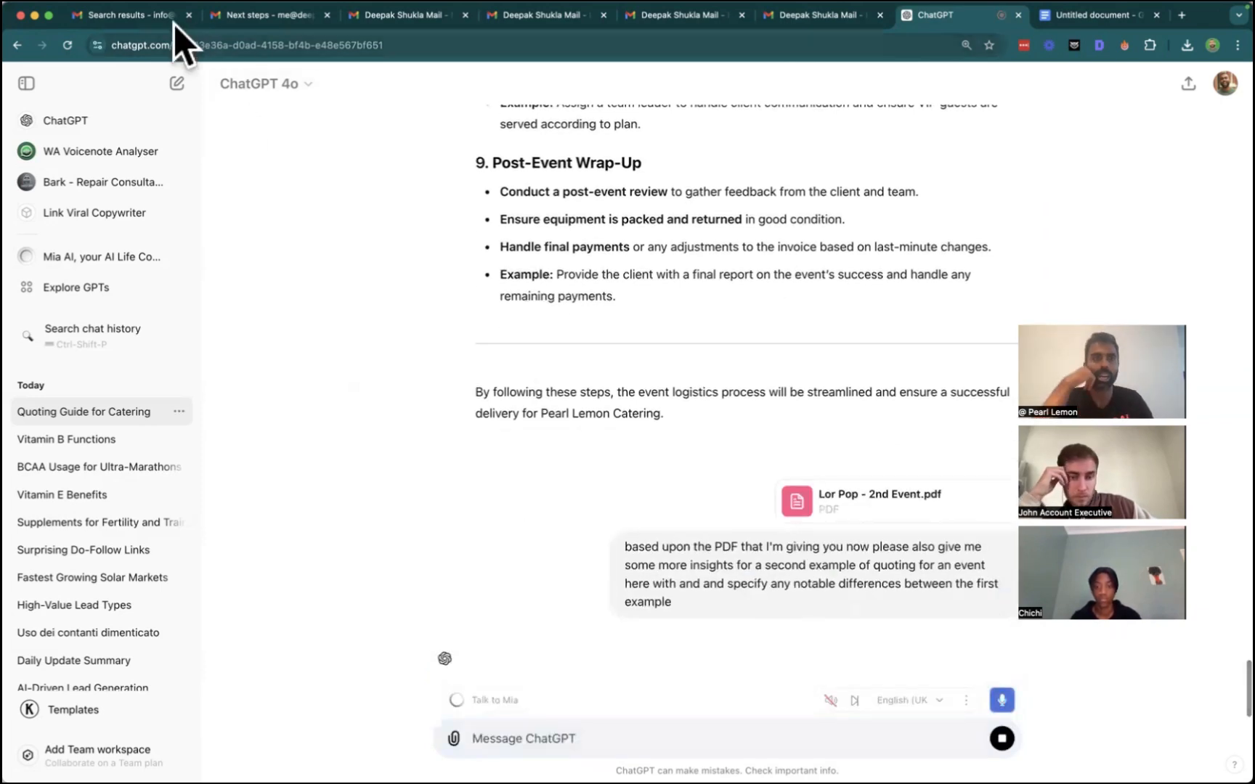
In a new tab, search the channel's uploaded videos for 'hot pickle' and open the Lor event recording.
click(1182, 13)
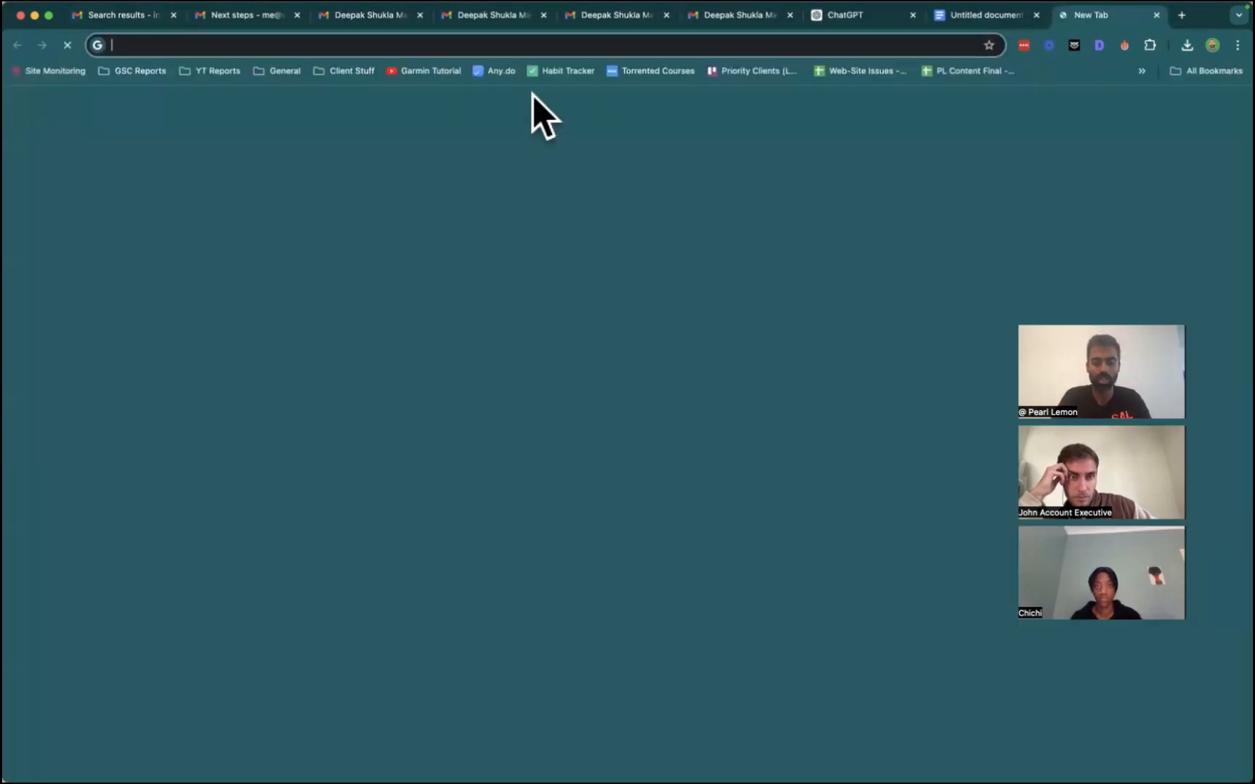
text(web.whatsapp.com)
text(you)
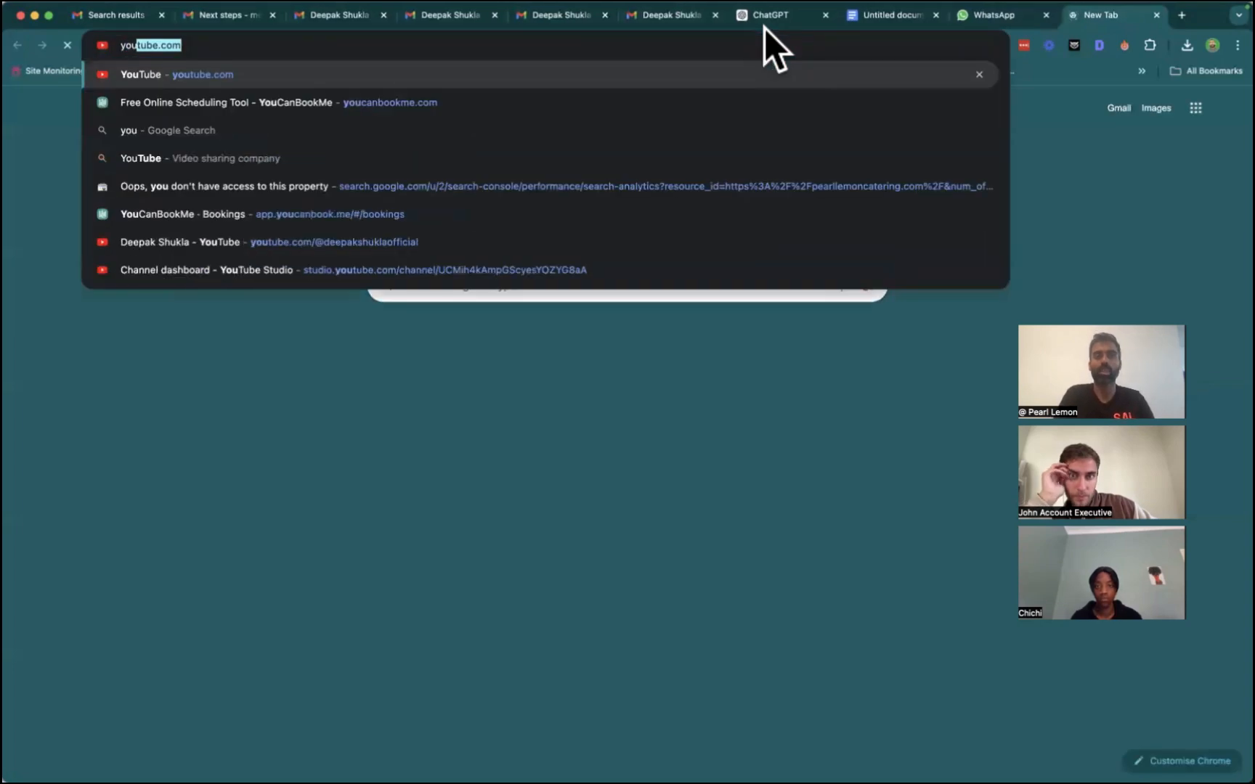
key(Enter)
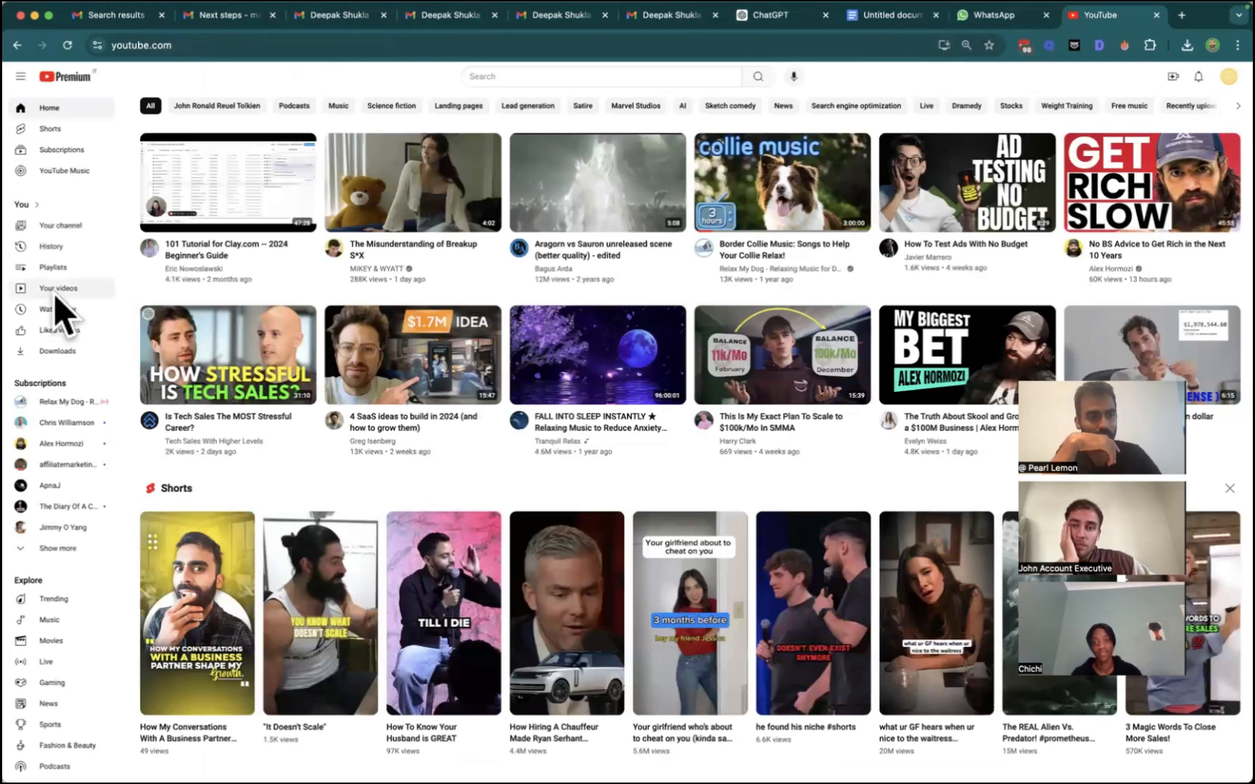
click(59, 288)
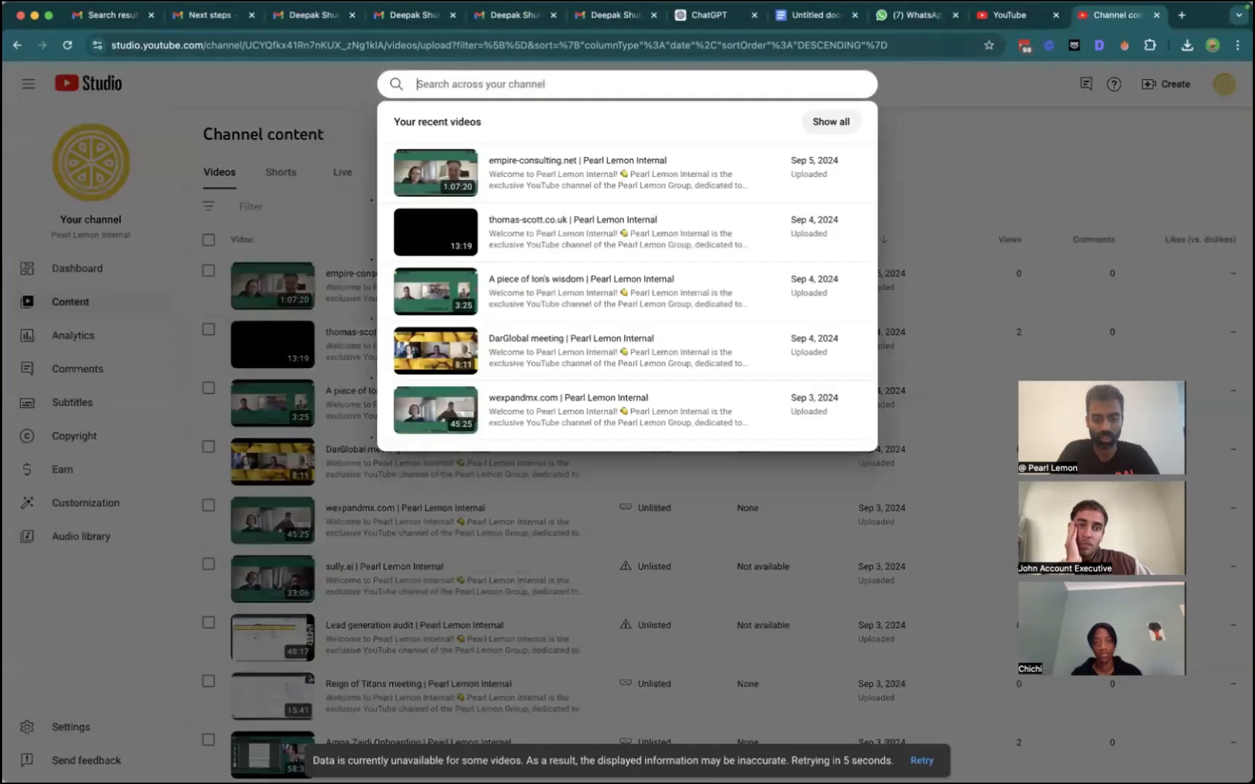
text(hot pickle)
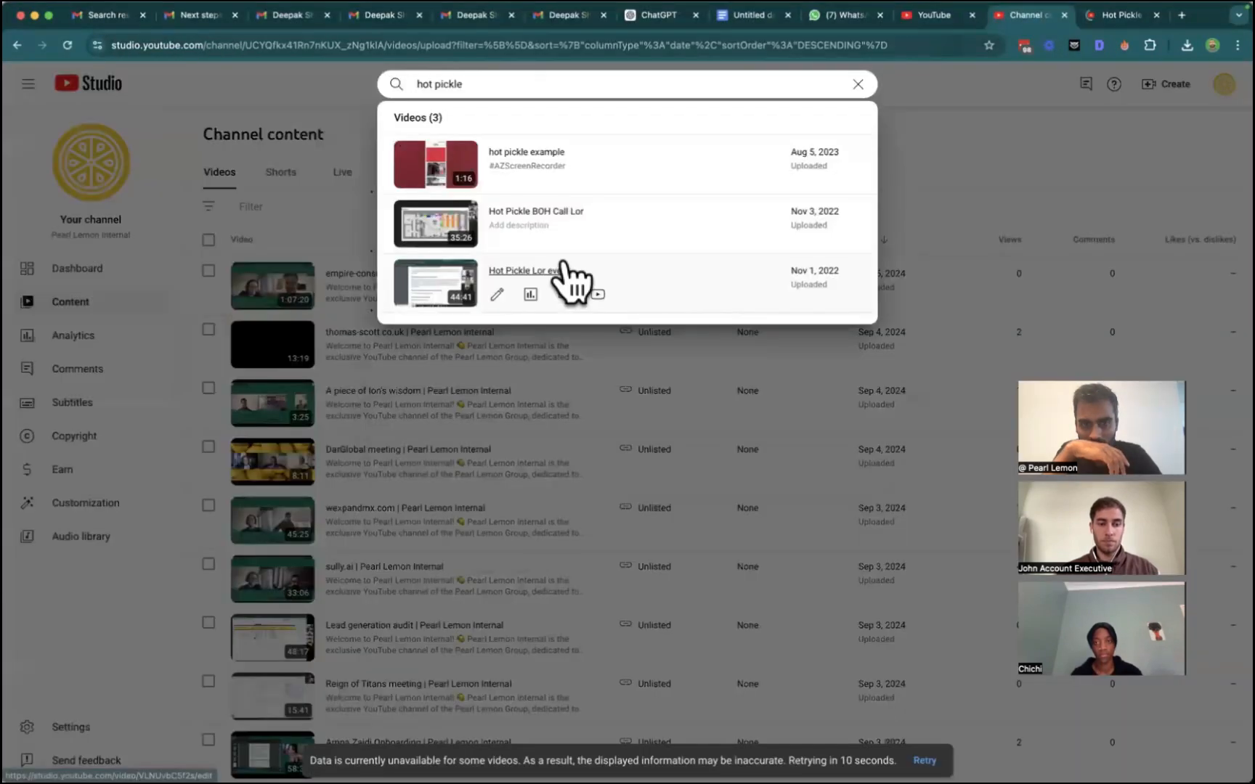
click(523, 270)
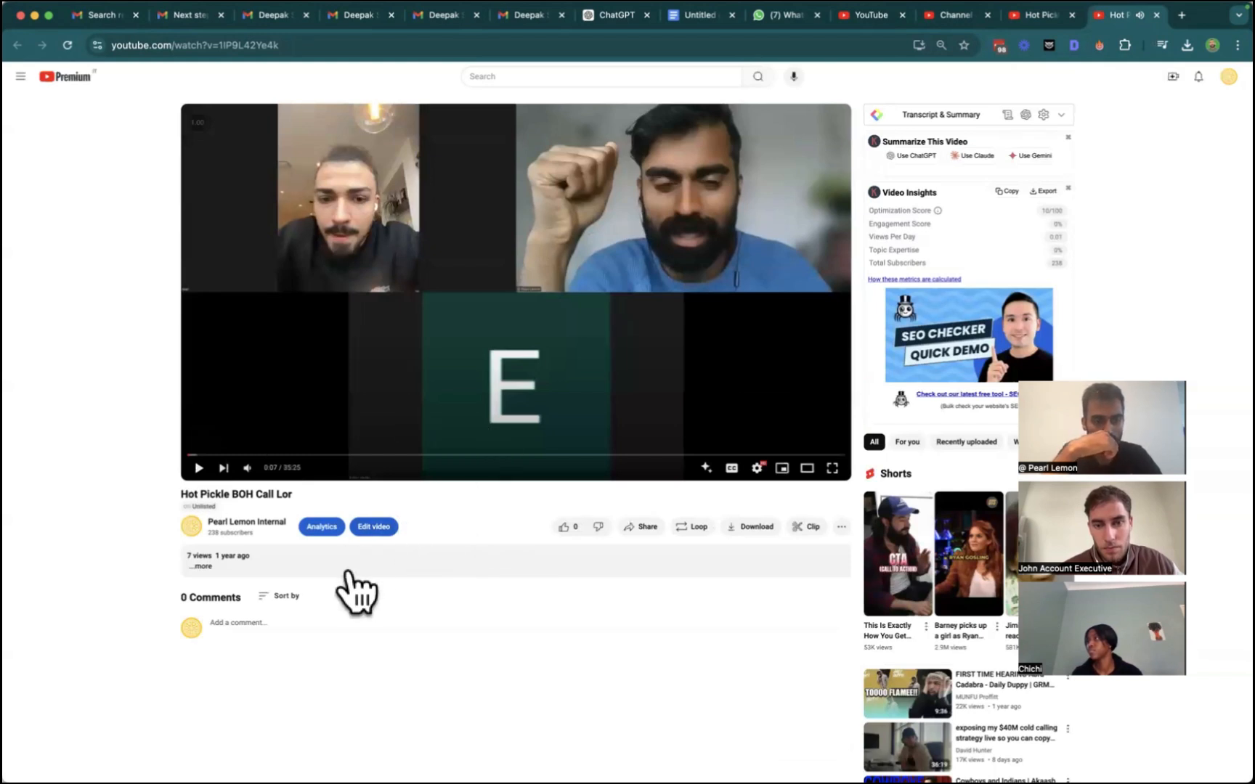
mouse_move(1045, 123)
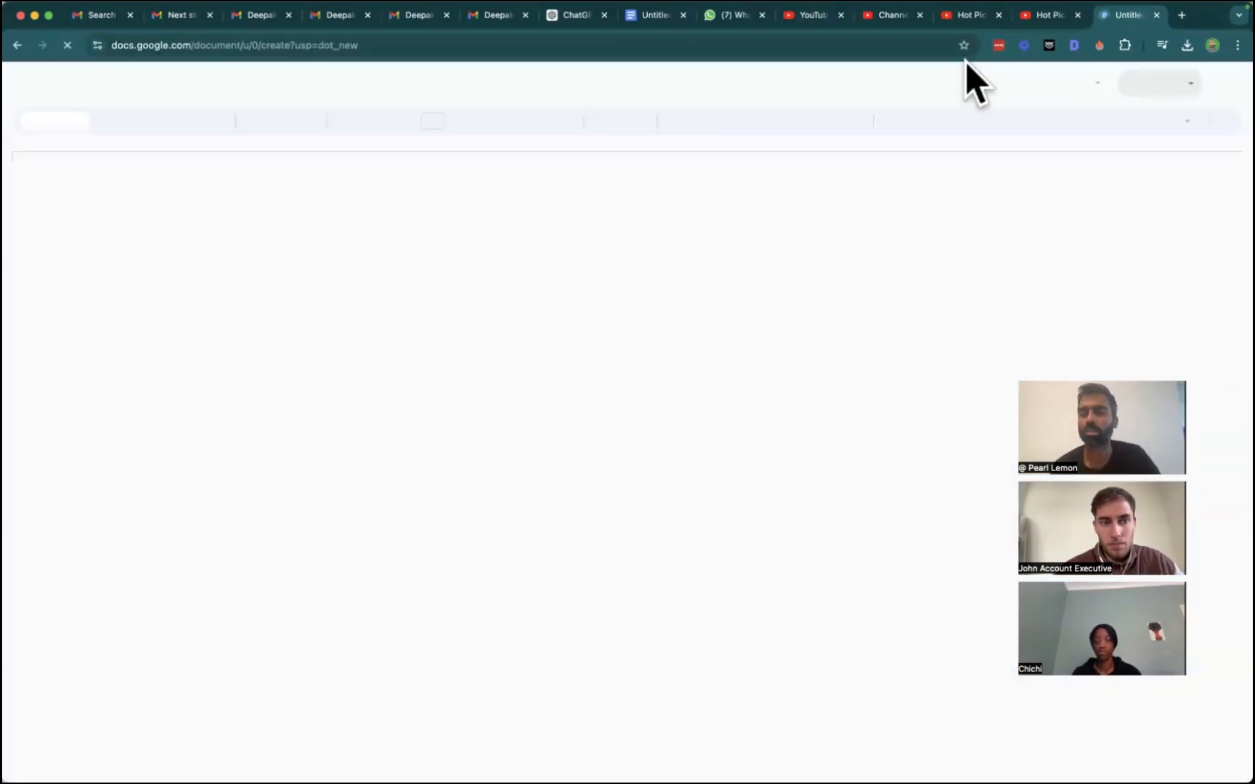
Show the BOH call transcript and title the new document 'Calls With Hot Pickle'.
click(965, 15)
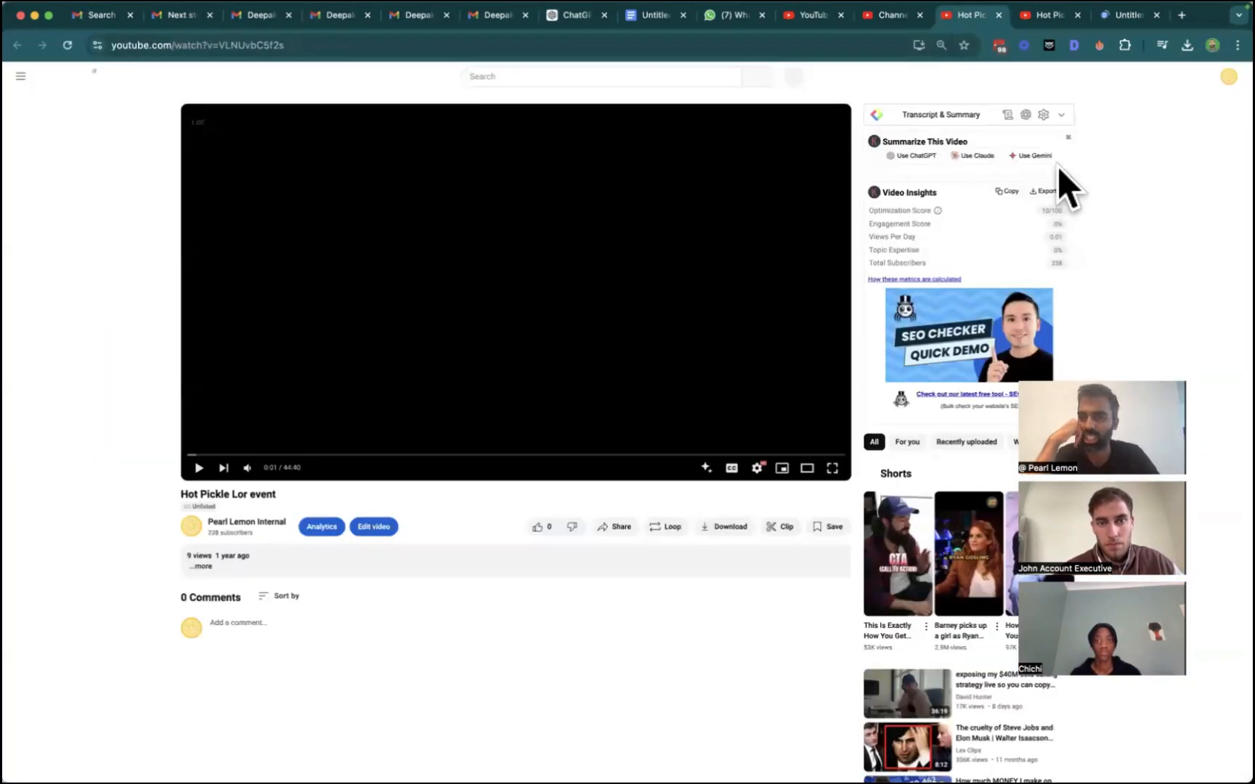
click(1046, 16)
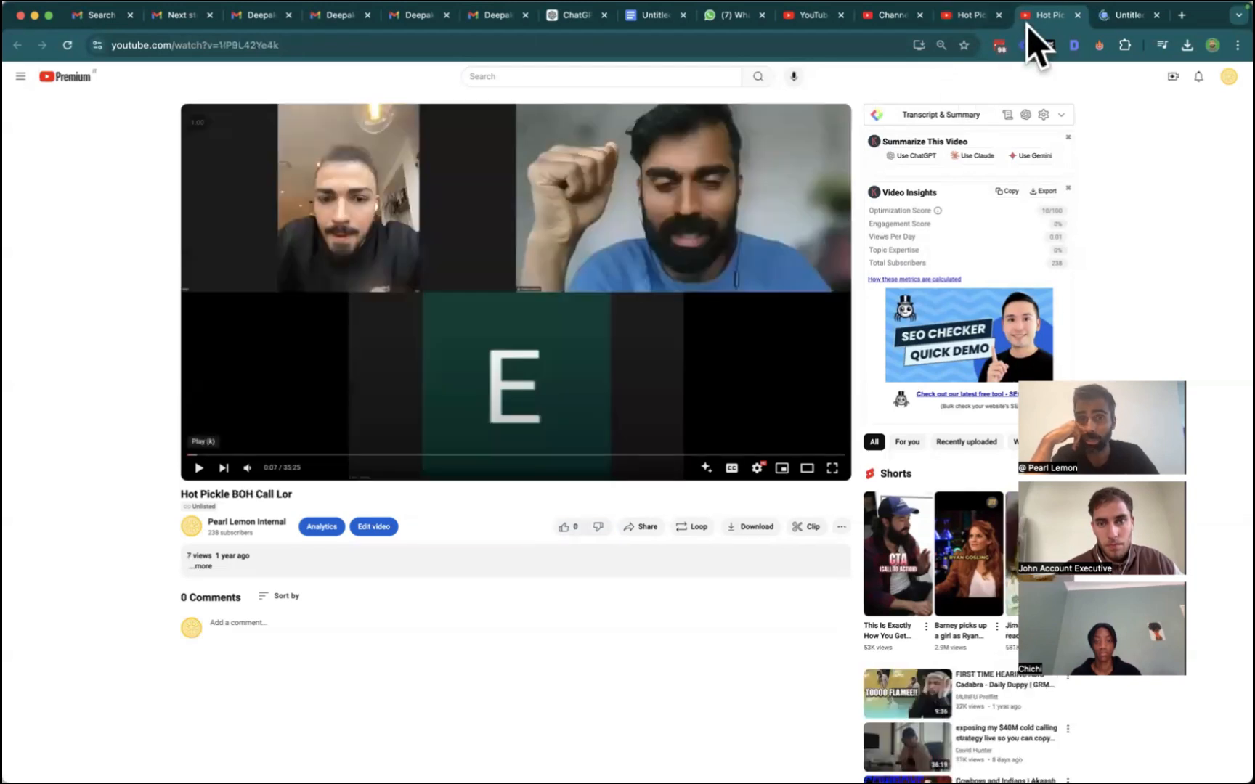
click(1062, 115)
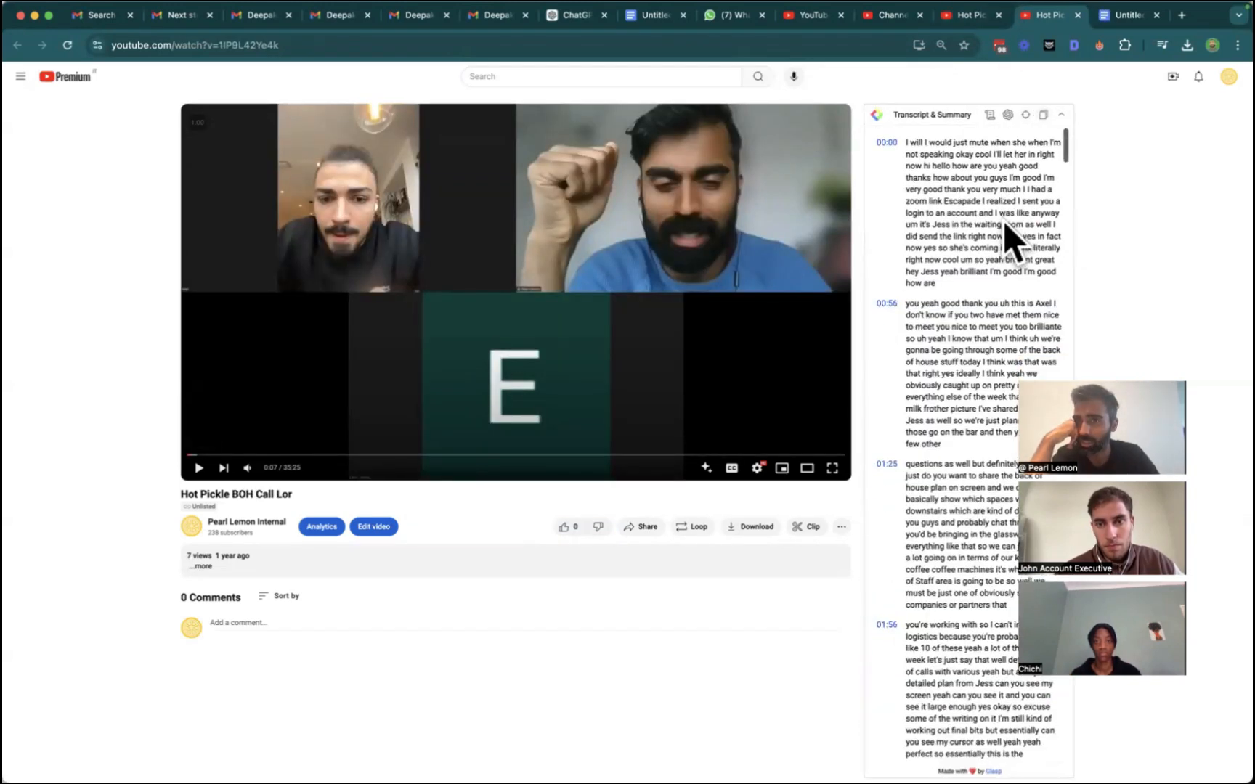
click(1124, 14)
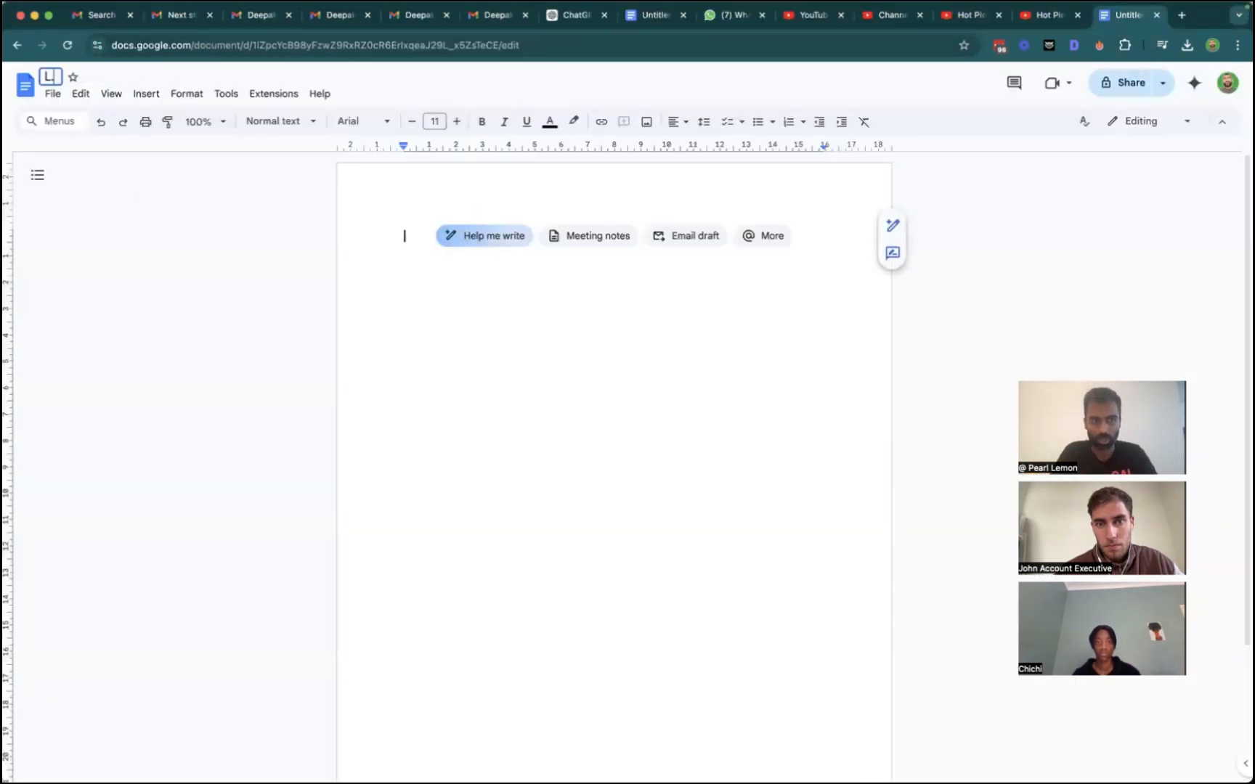
text(Calls With Hot Pickle)
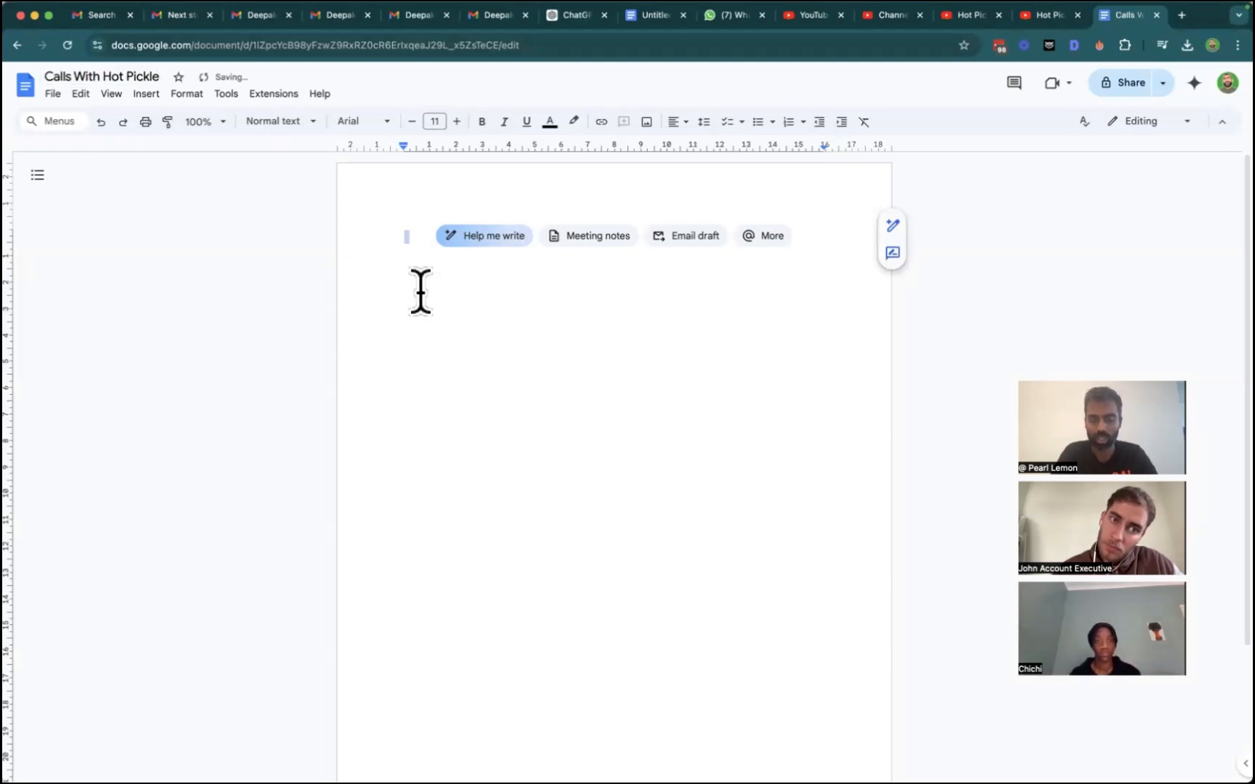
click(1045, 15)
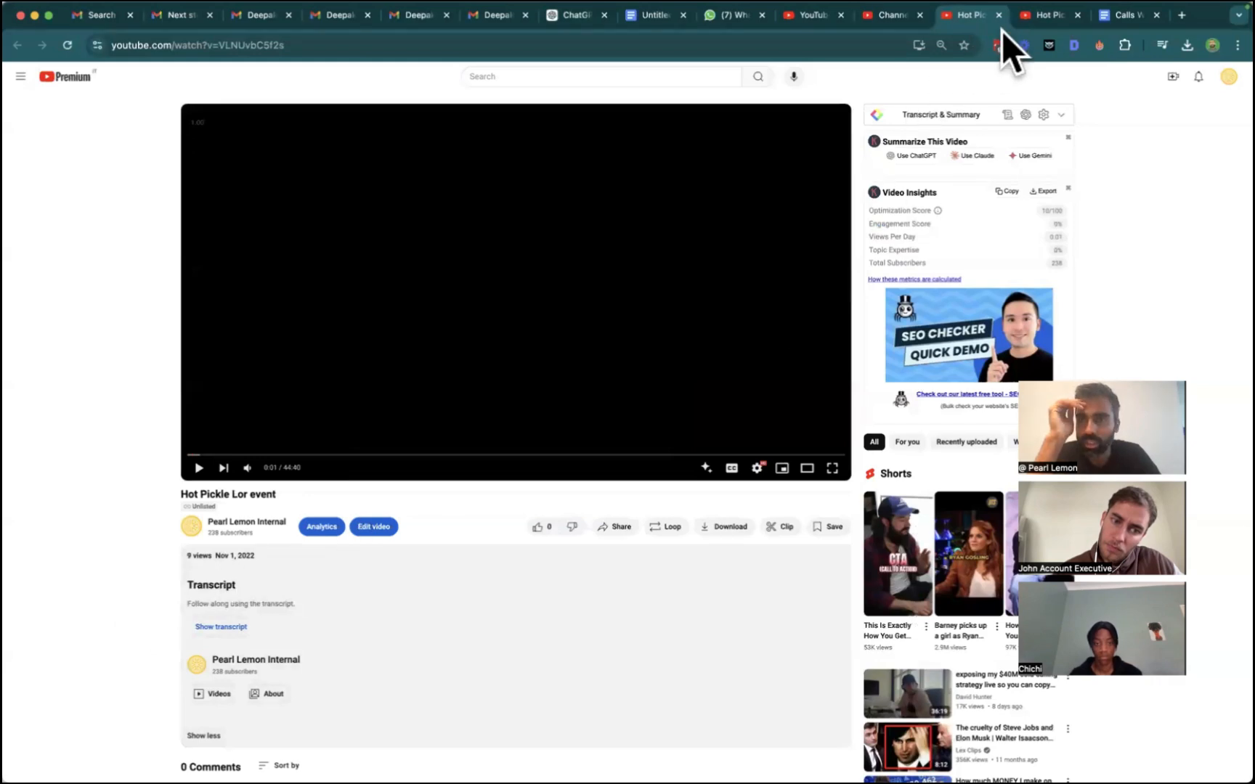
Bring the timestamped call transcripts from the video tabs into the Calls With Hot Pickle document.
click(1047, 15)
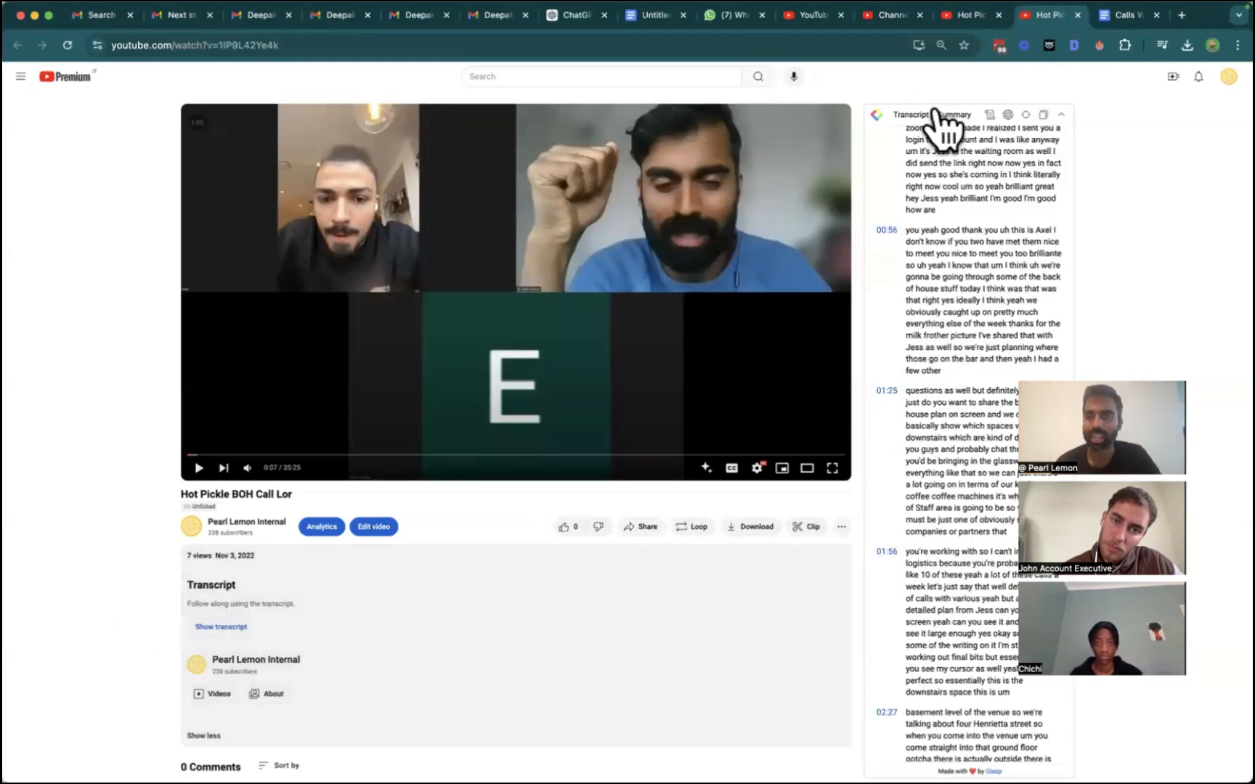
click(971, 16)
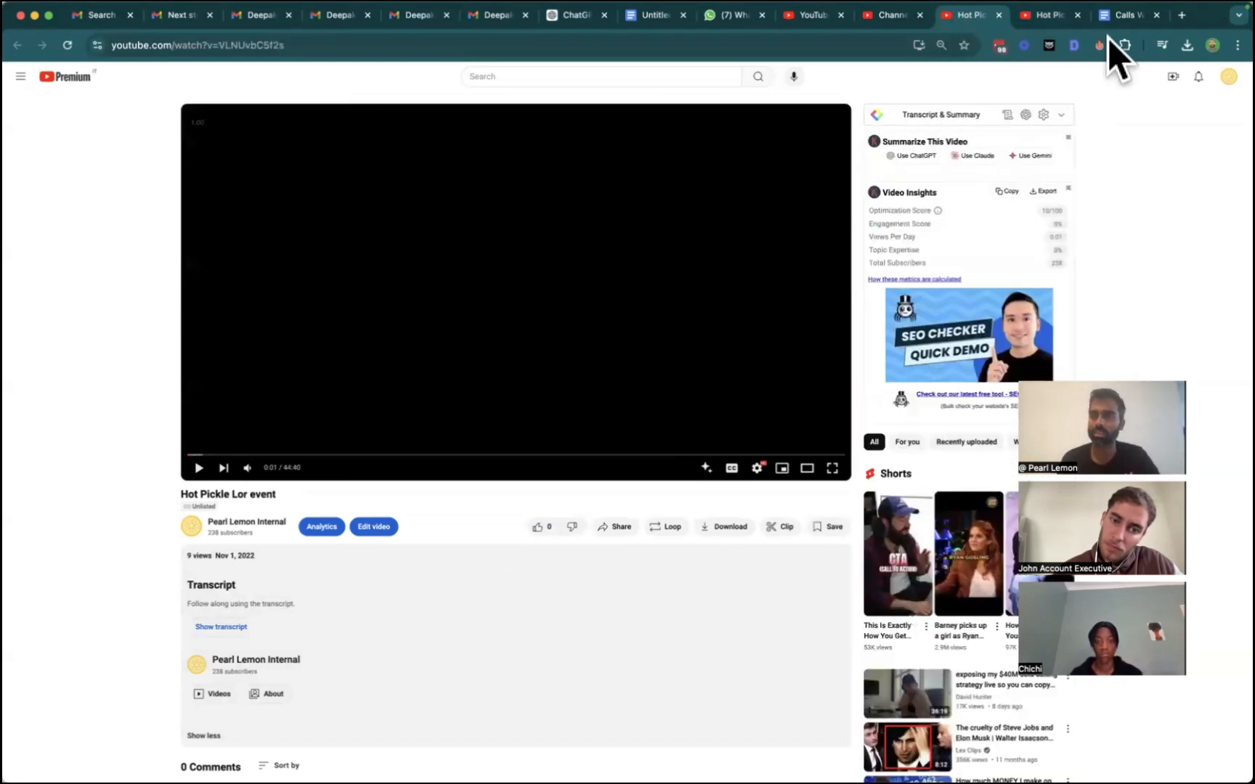
click(1124, 14)
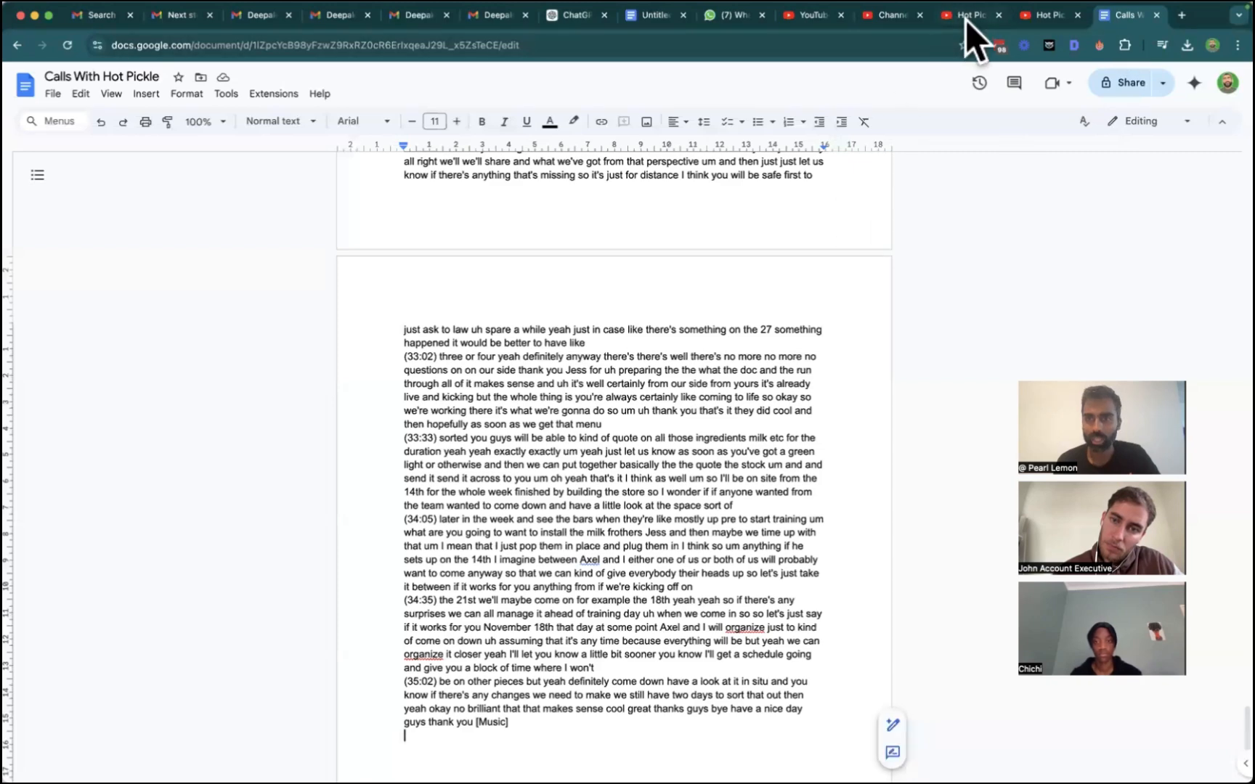
click(965, 14)
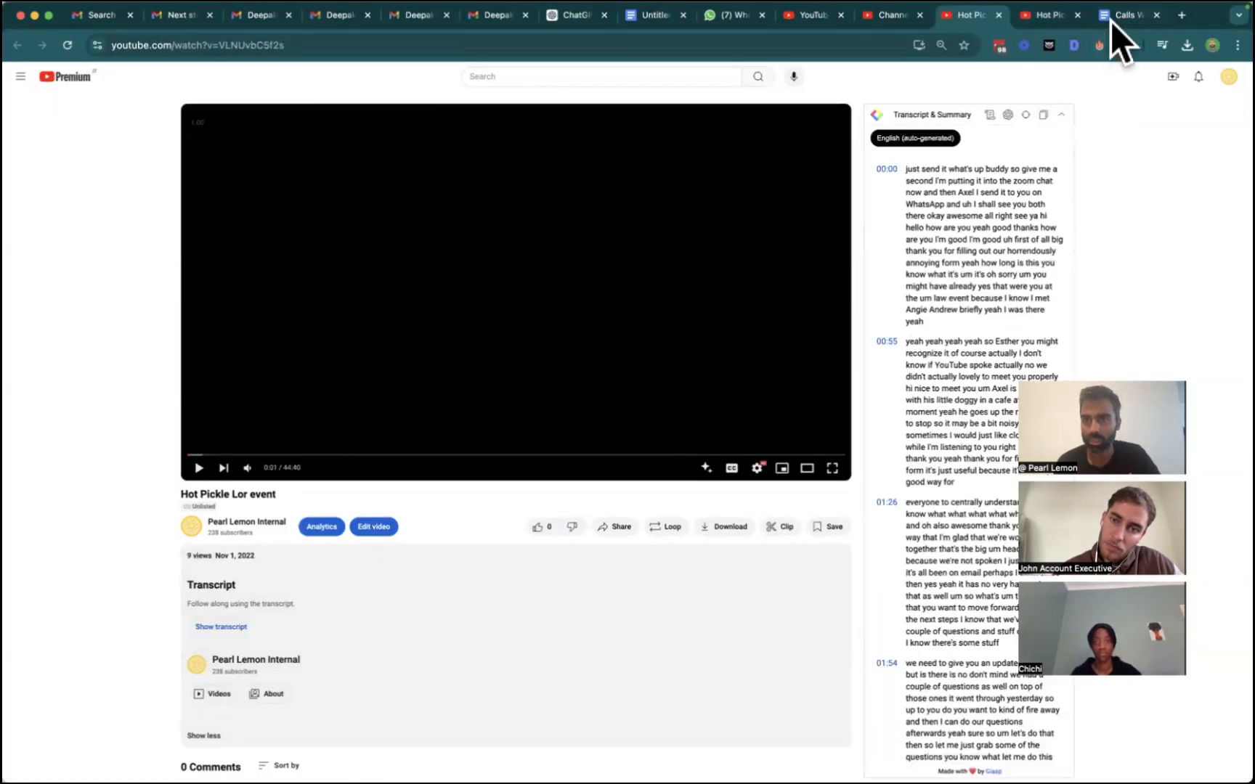
click(1130, 15)
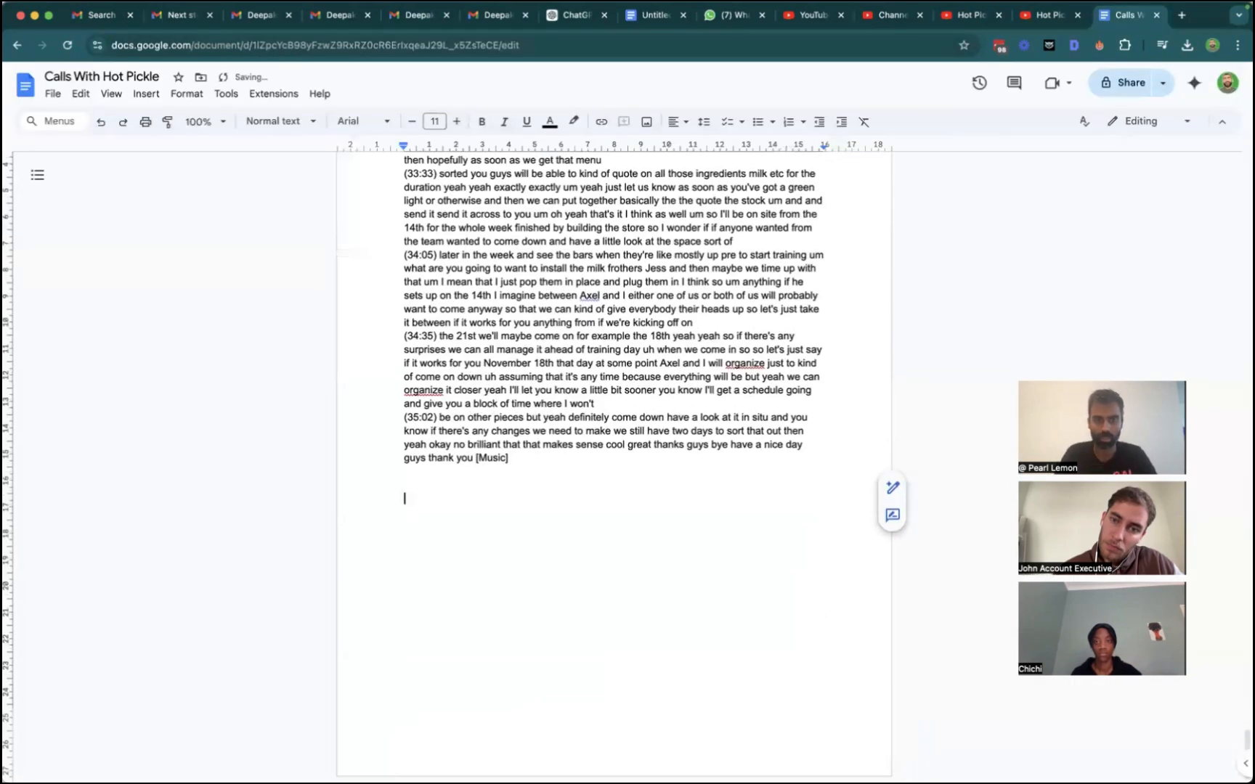
mouse_move(941, 93)
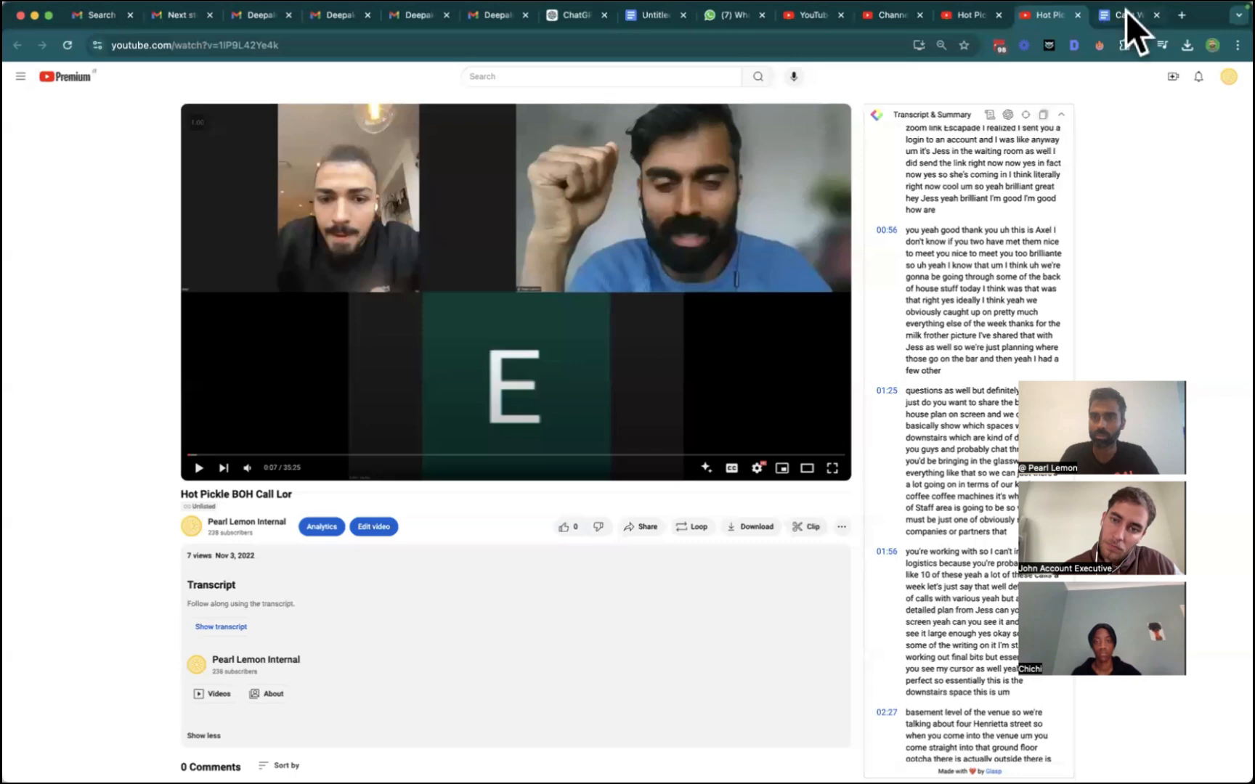
click(1130, 15)
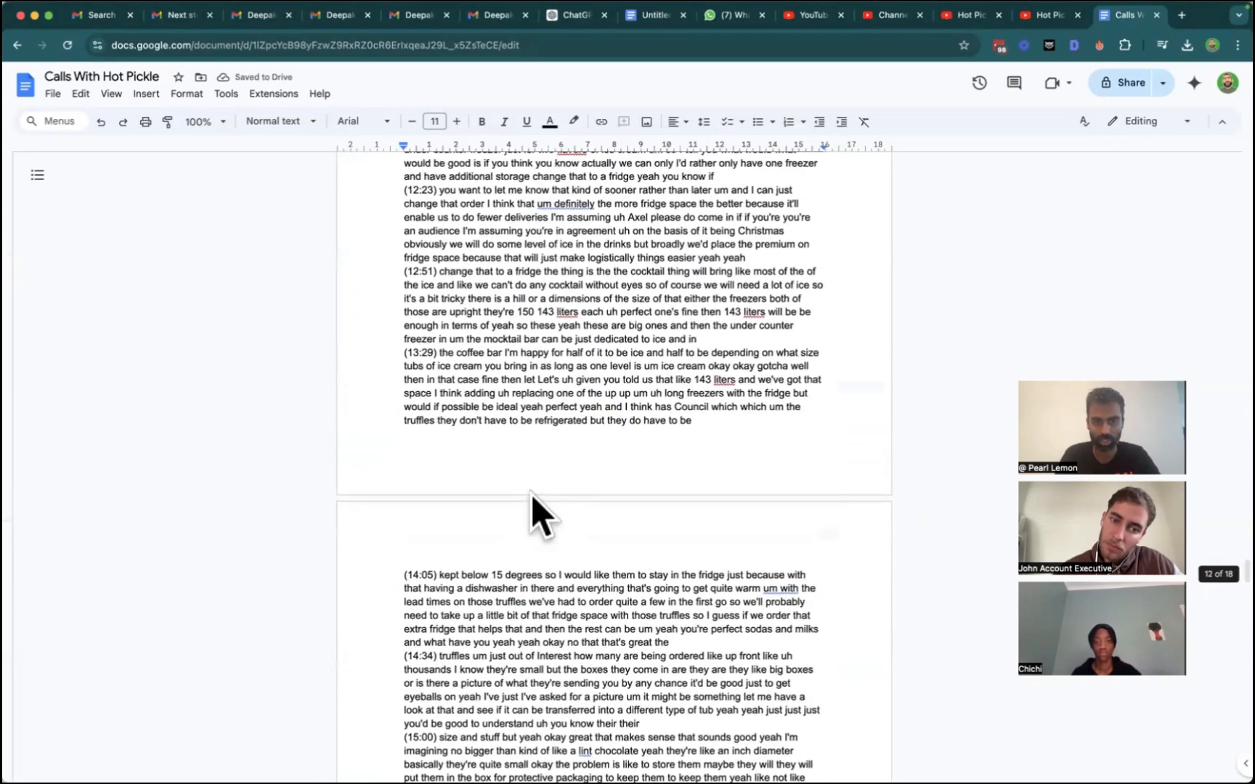
scroll(down, 3)
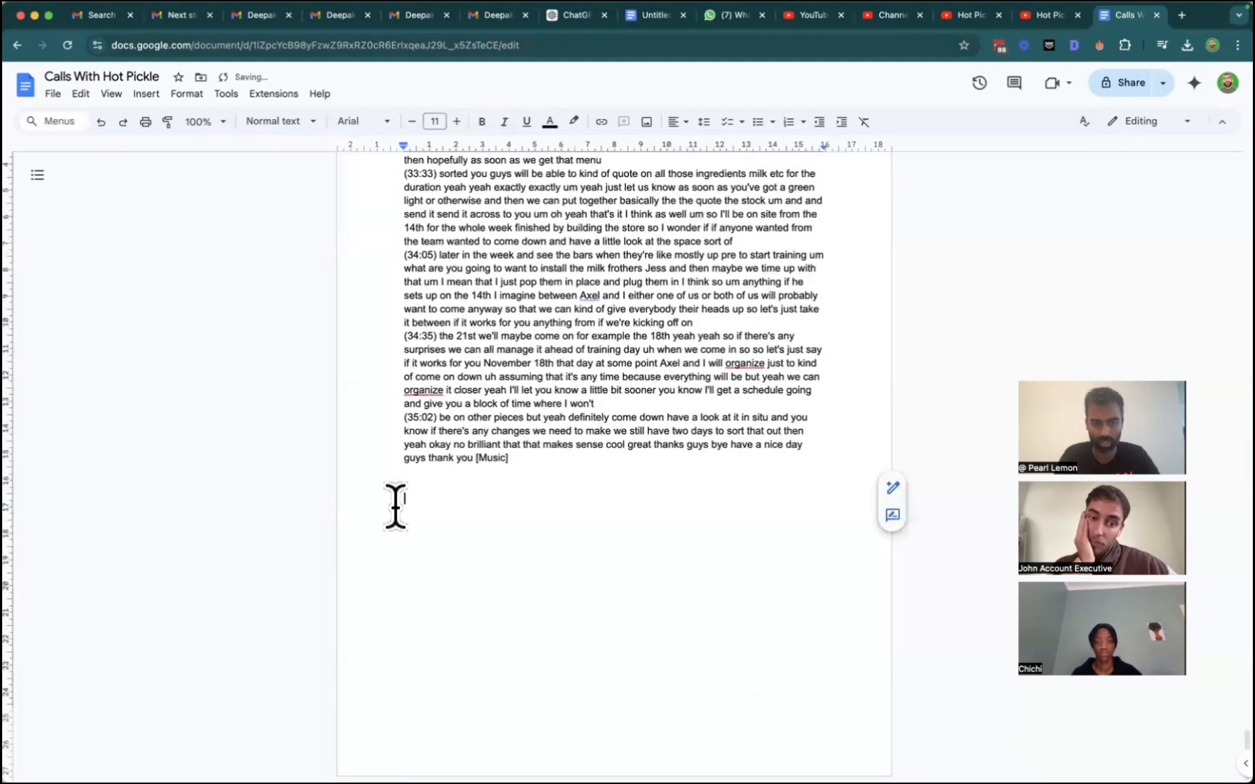
click(964, 15)
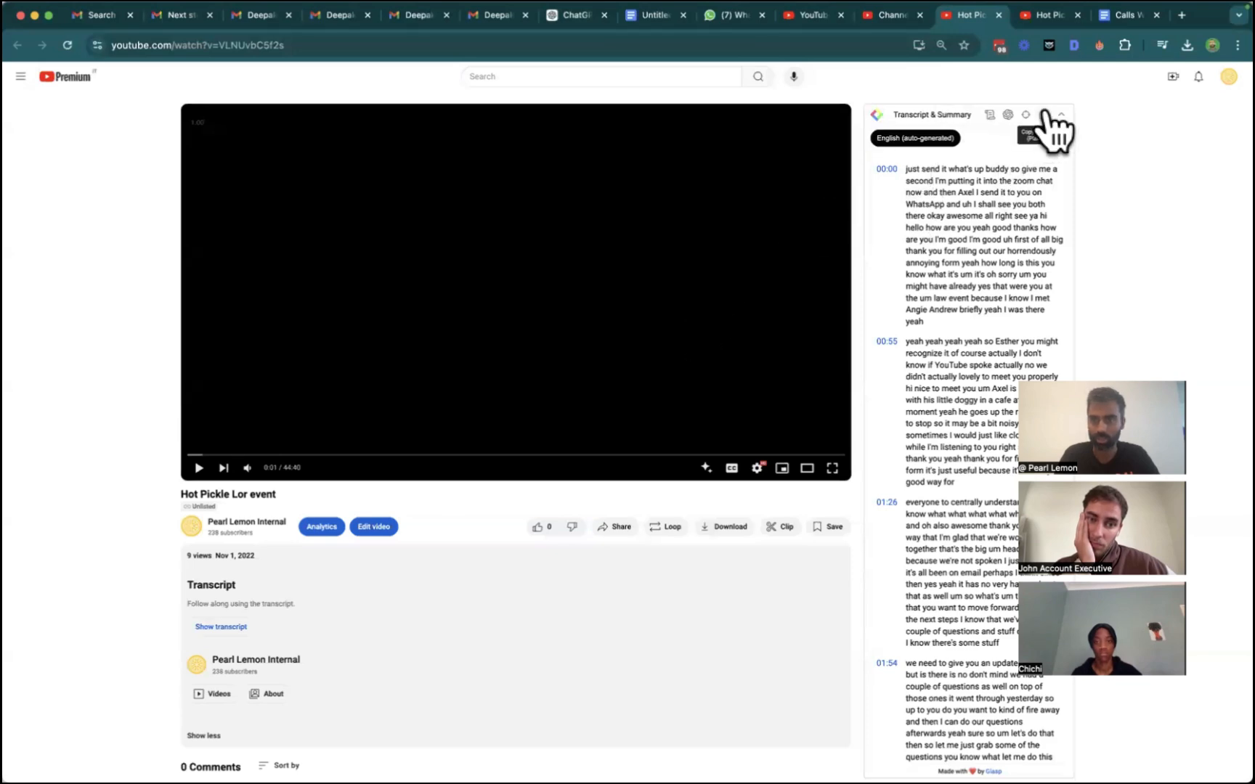
click(1123, 15)
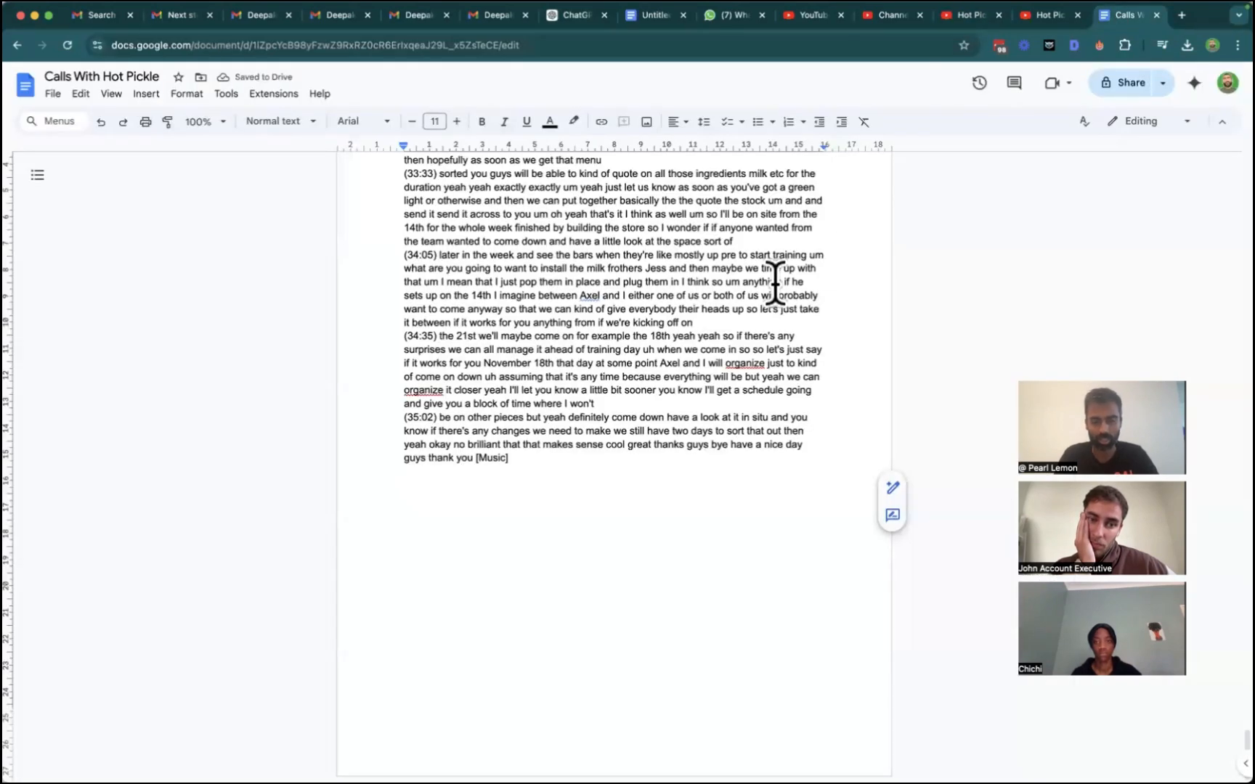
click(53, 93)
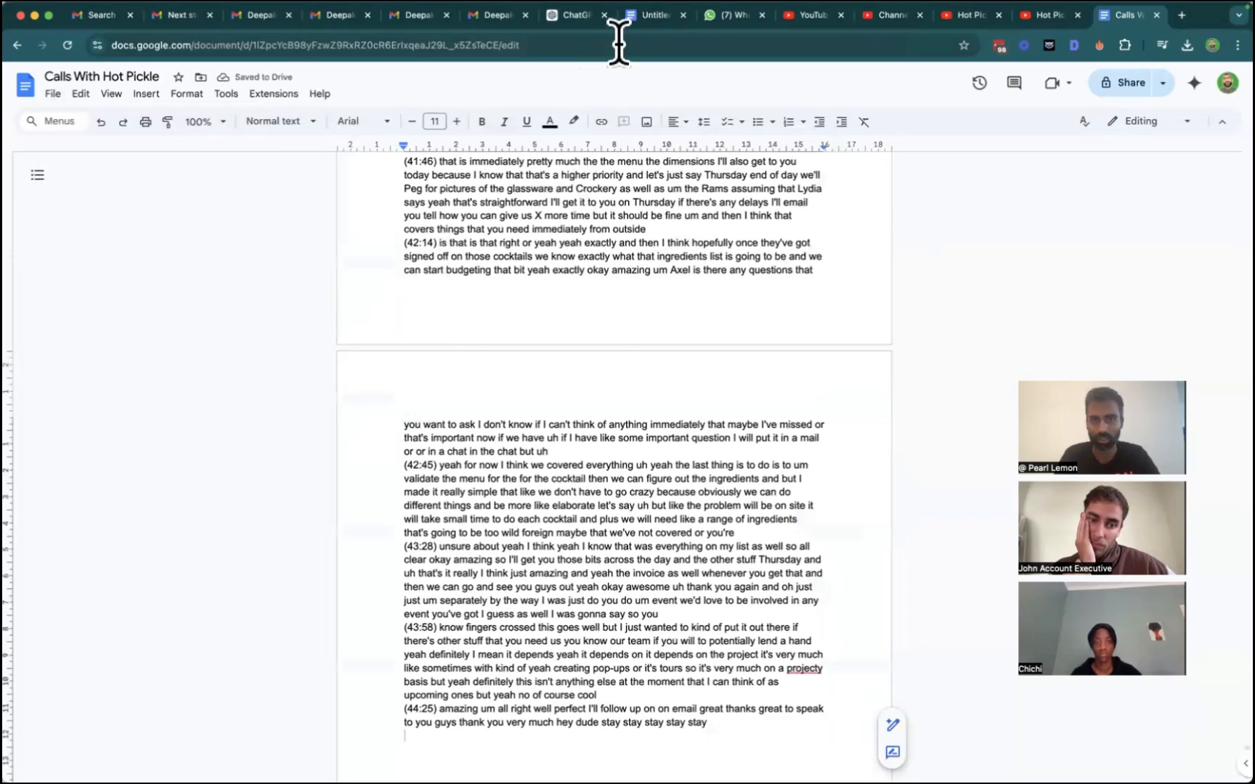
Attach Calls With Hot Pickle.docx and request a step-by-step client-call event logistics guide.
click(574, 15)
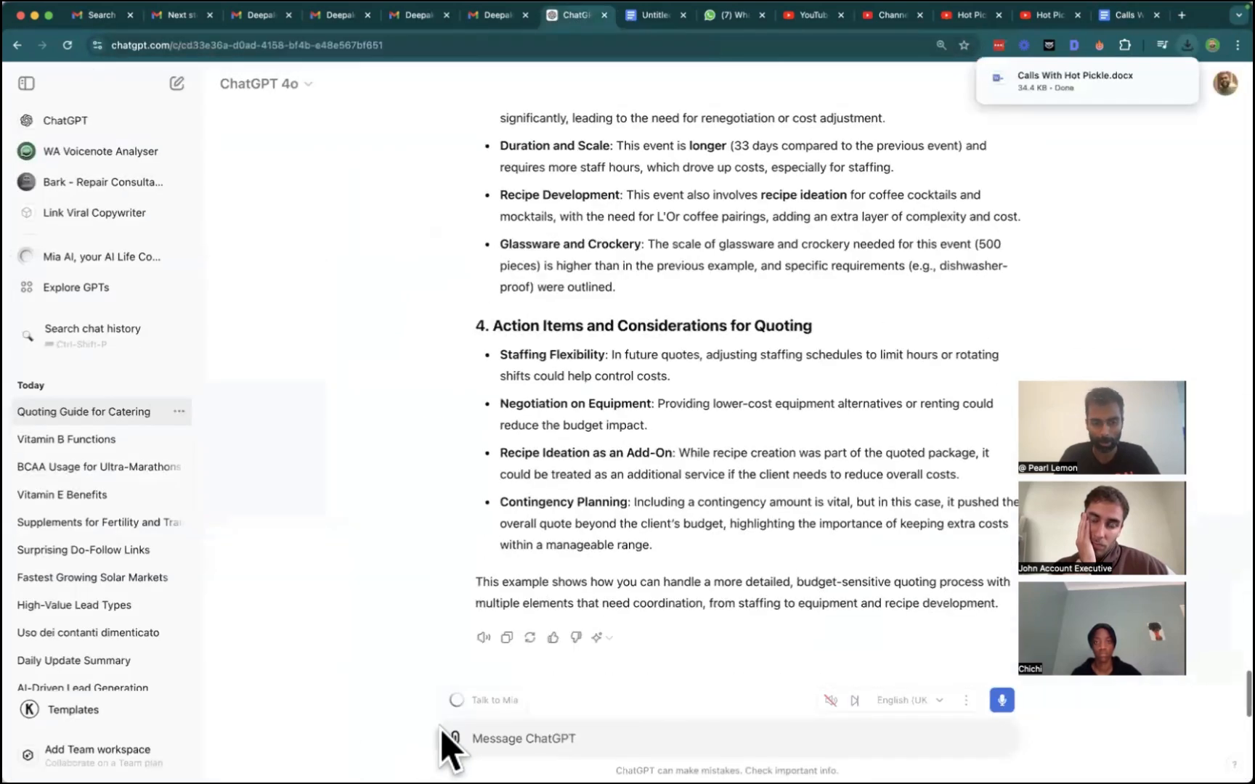
click(454, 739)
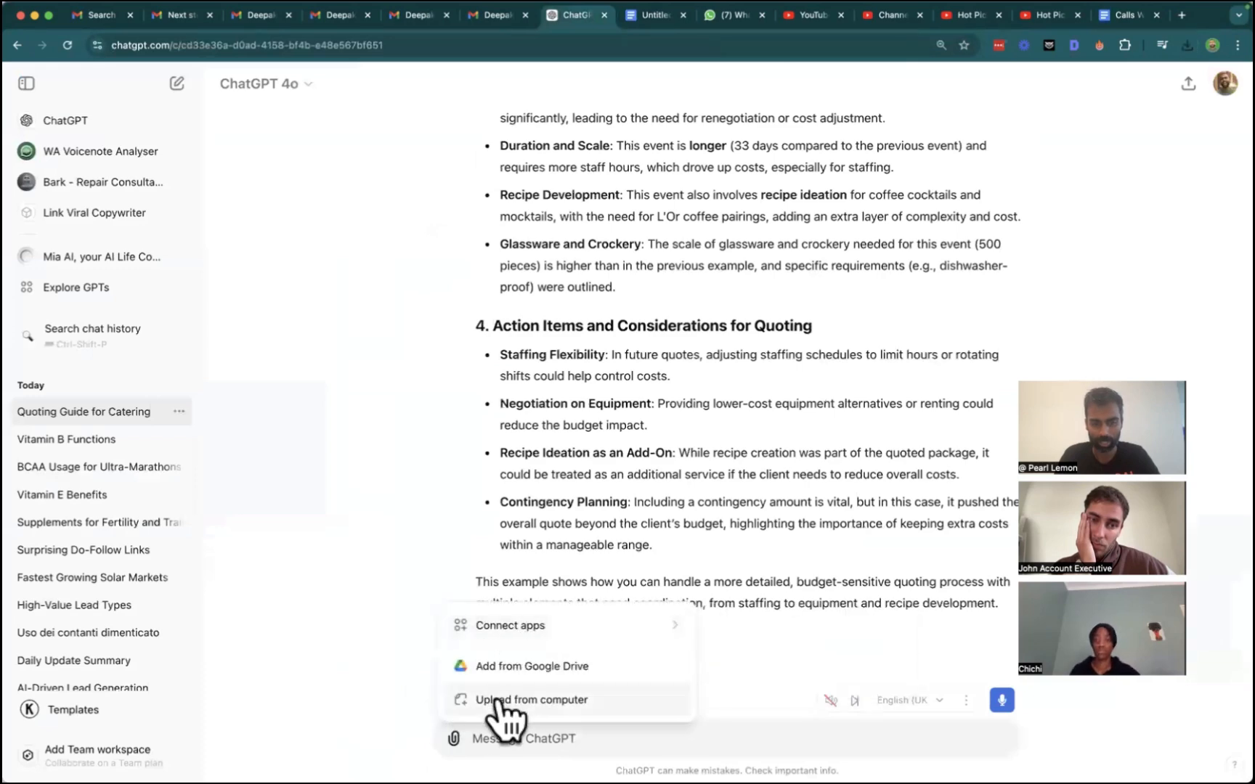
click(532, 700)
text(based upon these two cool )
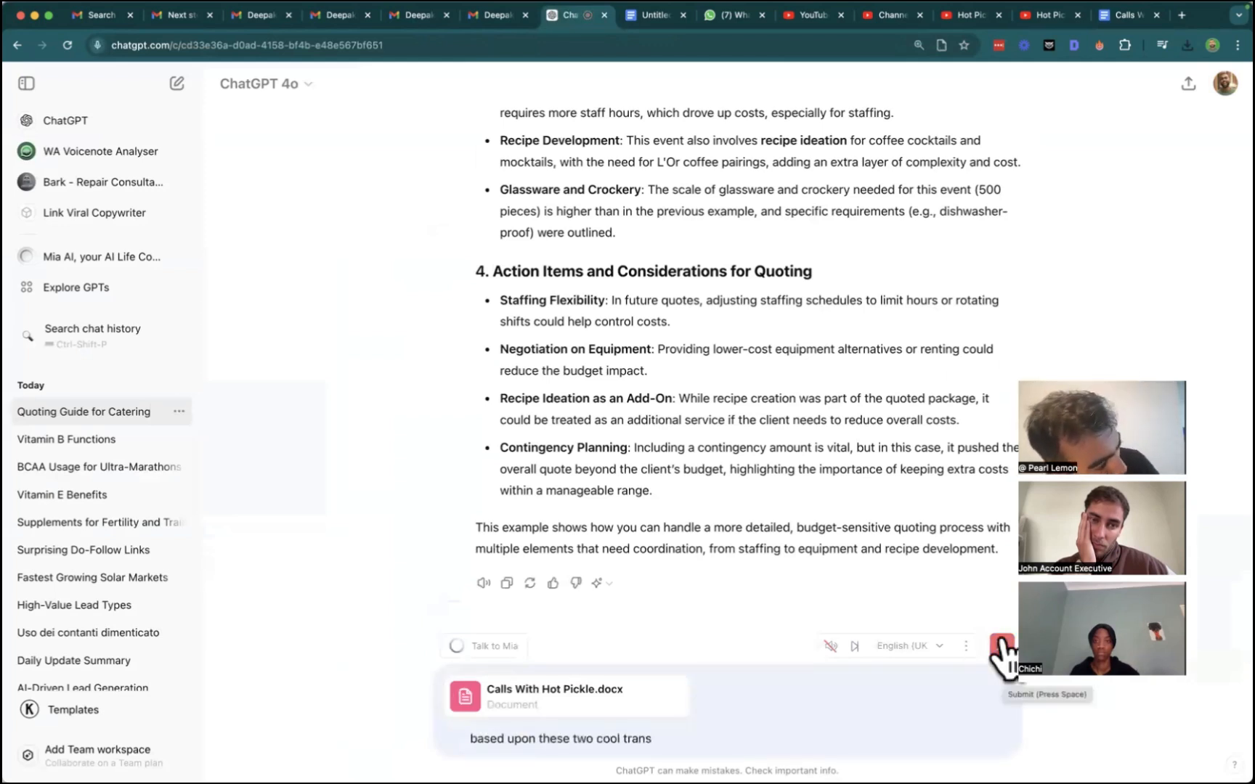
text(transcripts put together a guide)
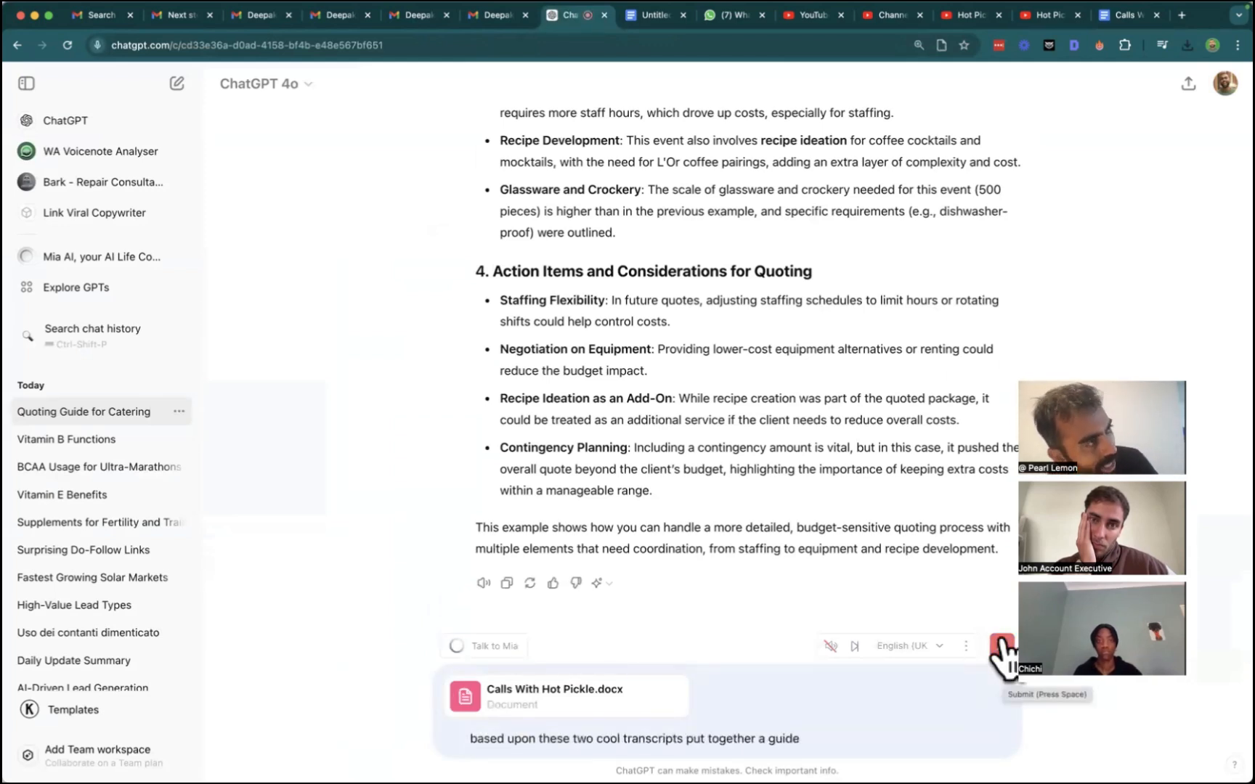
text(a step-by-step guide to managing)
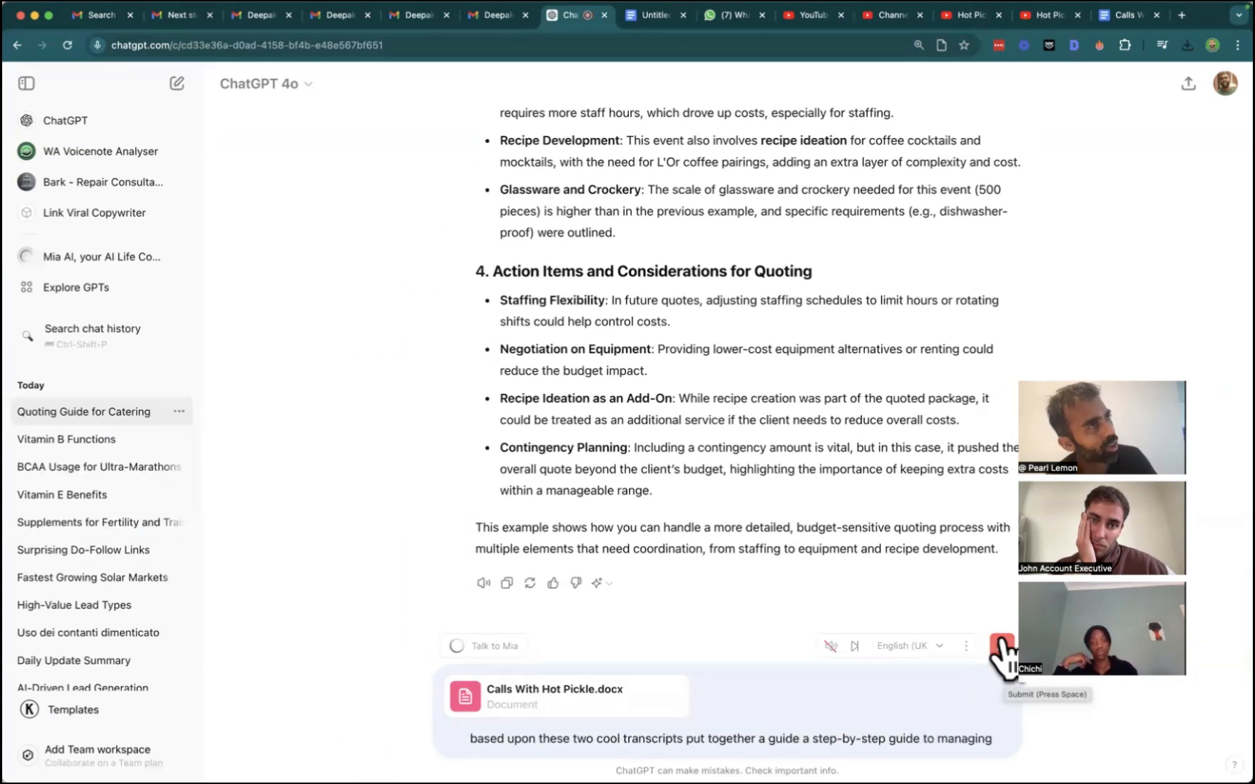
text(event logistics on a call with the client a)
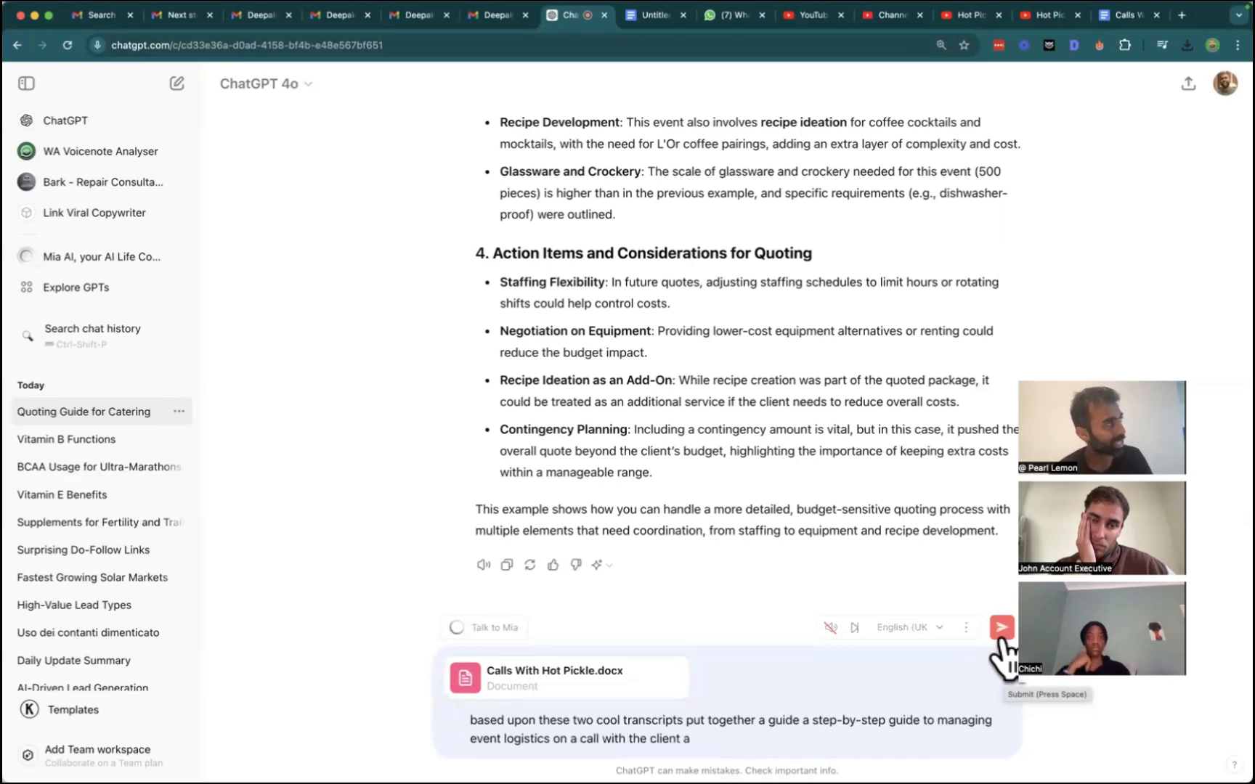
text(guide to success for account managers within catering as well as sales)
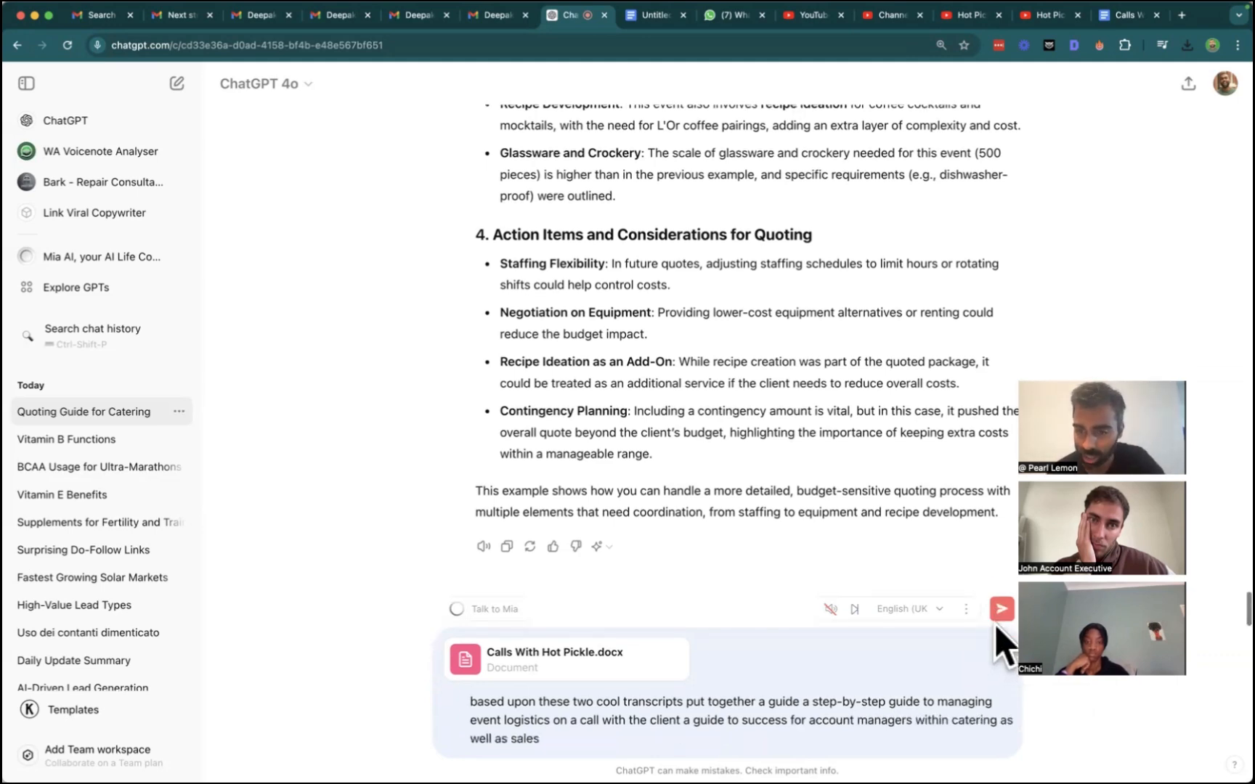
click(1001, 608)
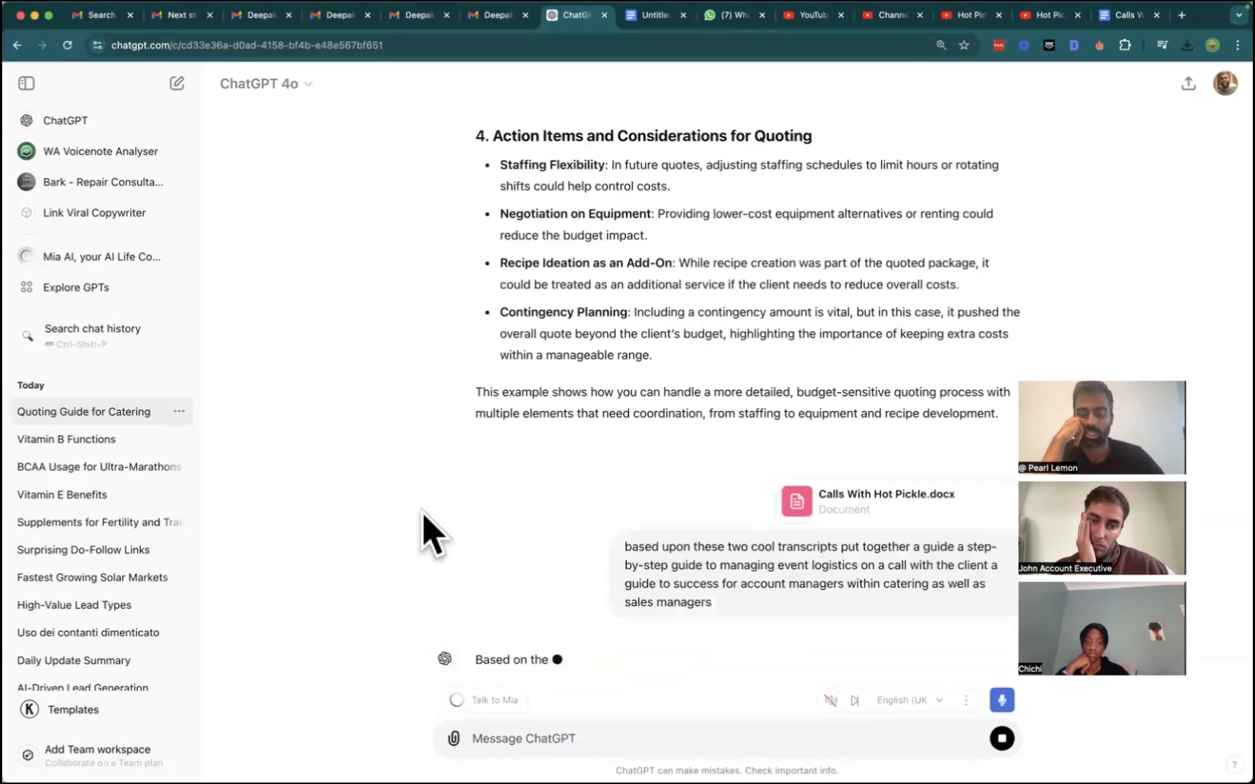
Review the generated guide from pre-call preparation through section 7, Finalize Details and Next Steps.
scroll(down, 3)
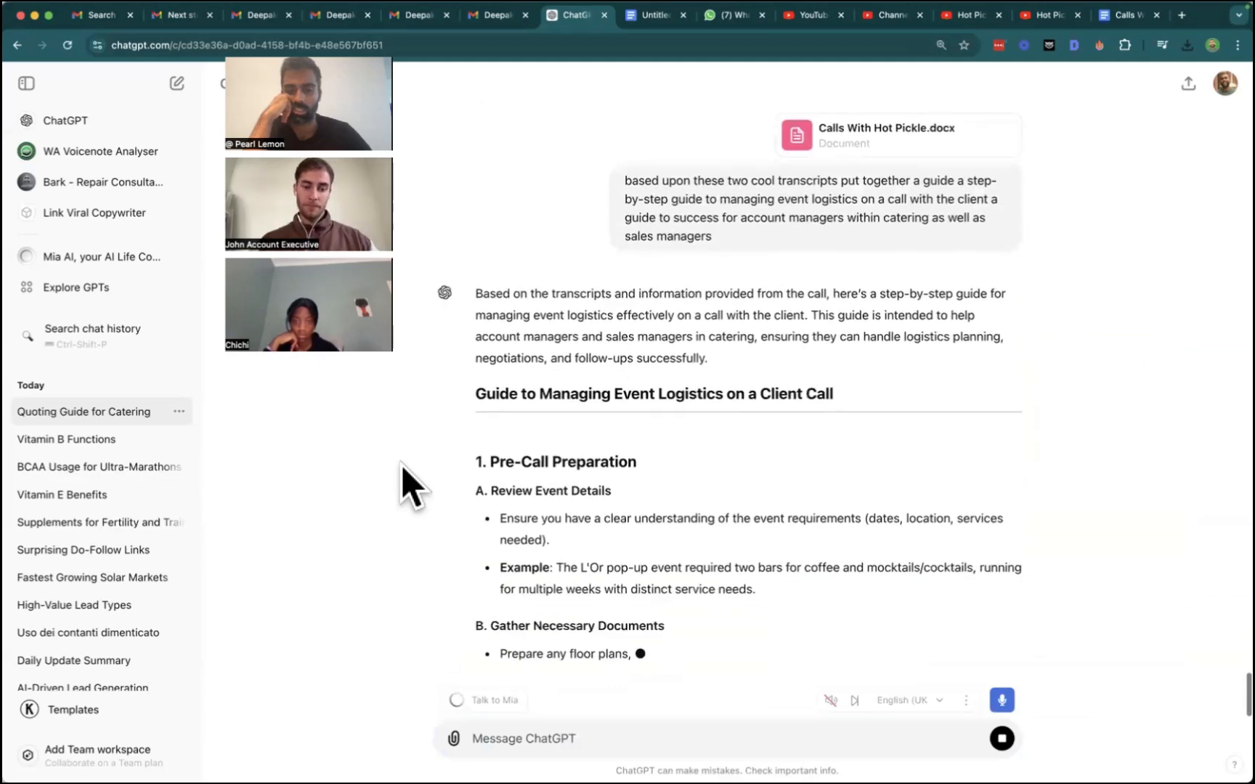
scroll(down, 3)
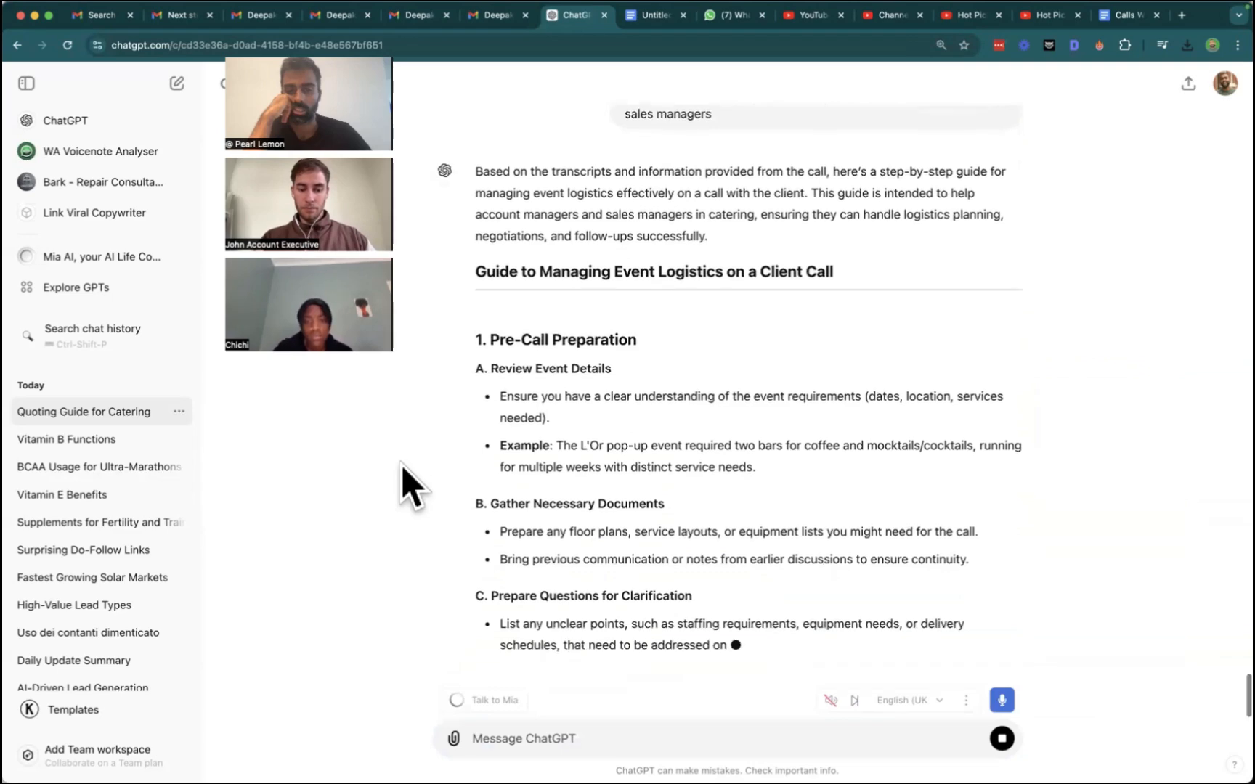
scroll(down, 3)
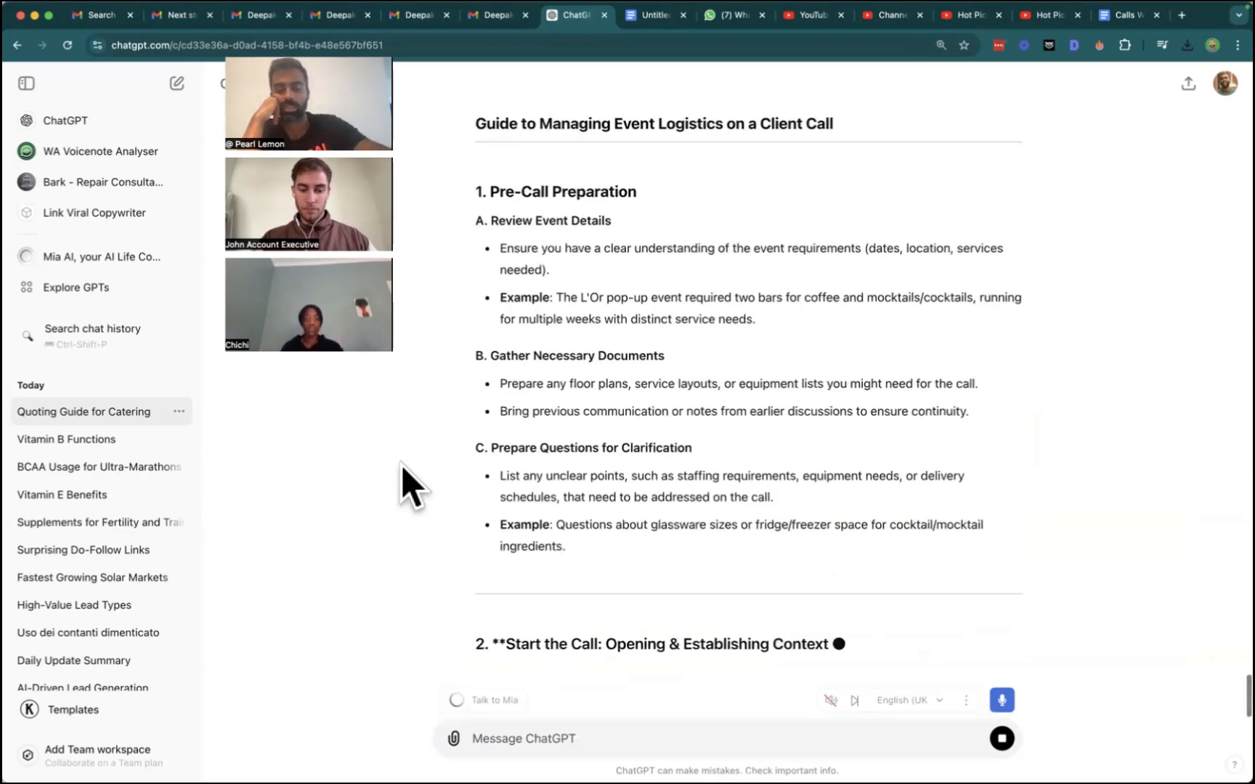
scroll(down, 3)
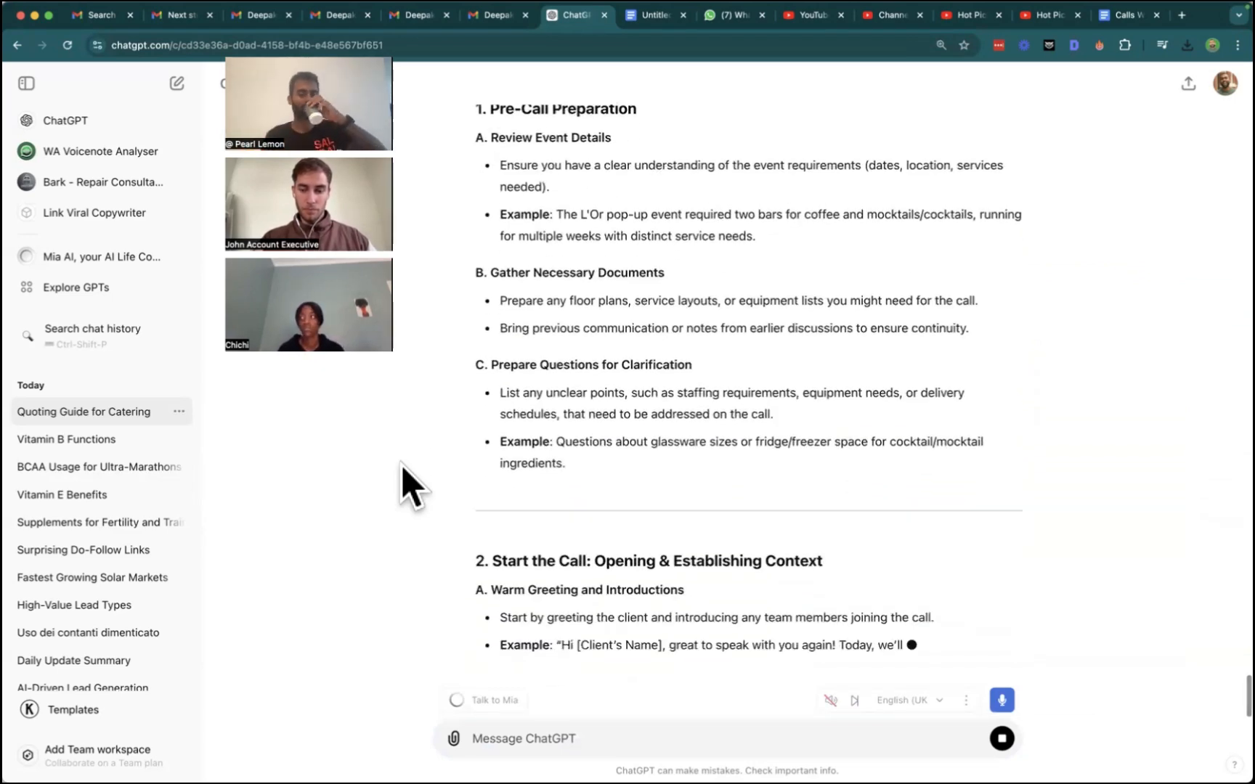
scroll(down, 3)
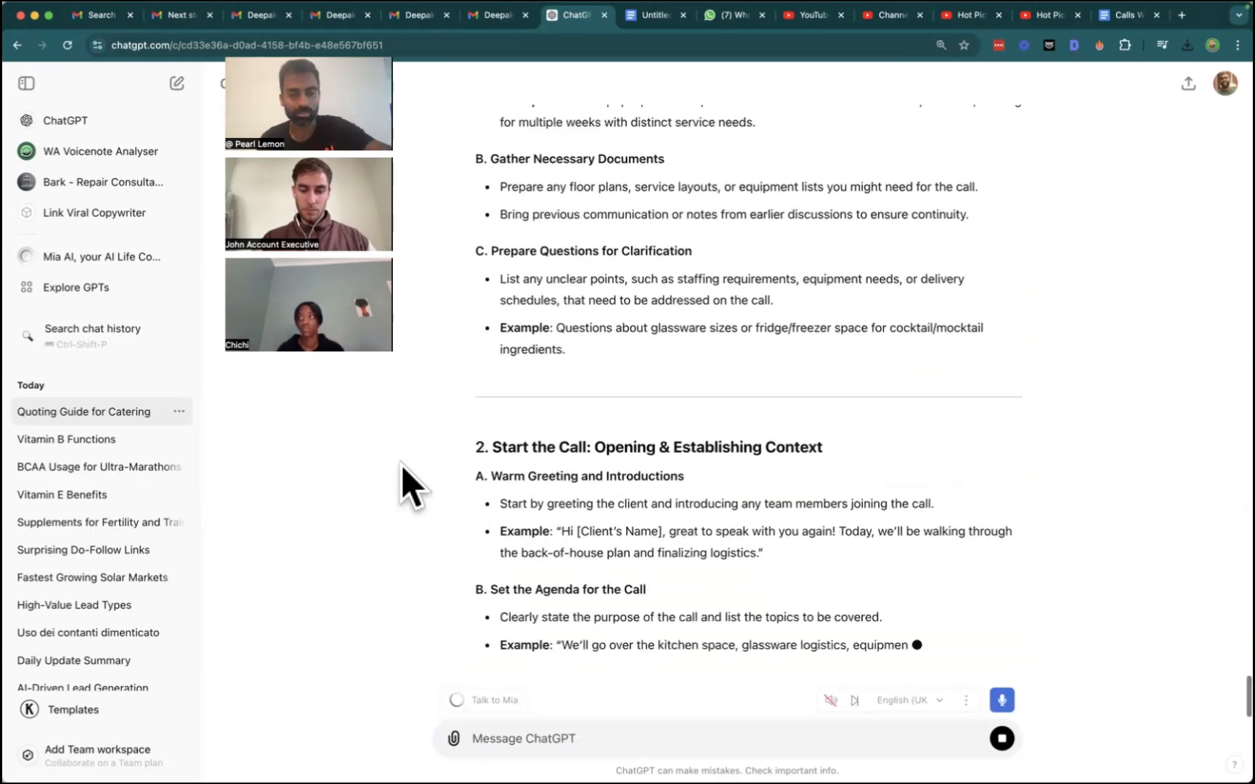
scroll(down, 3)
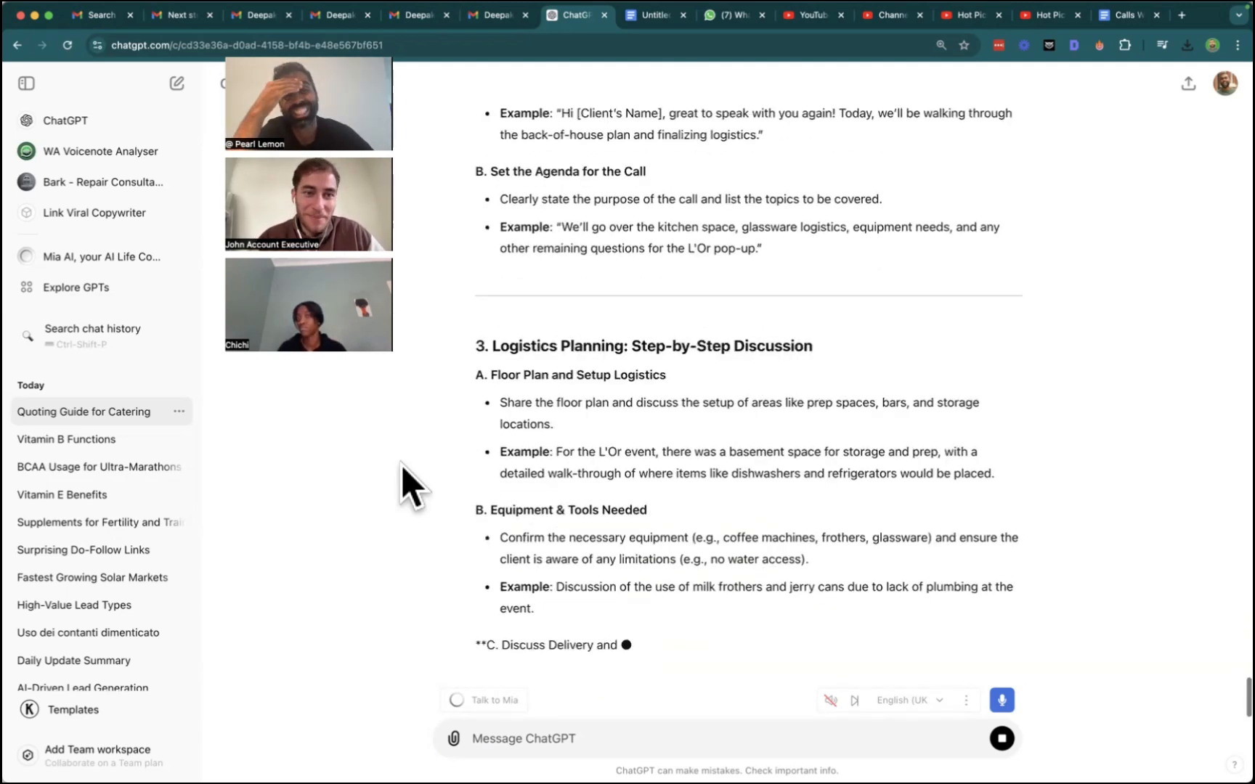
scroll(down, 3)
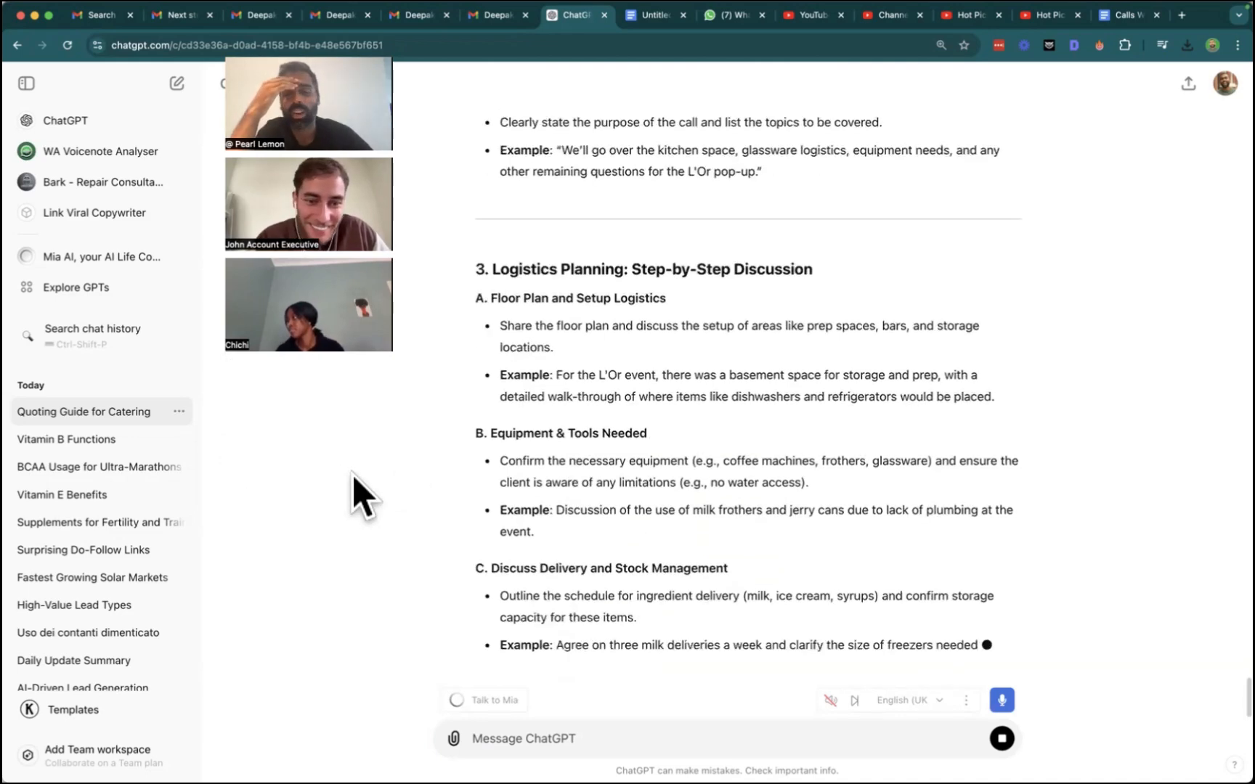
scroll(down, 3)
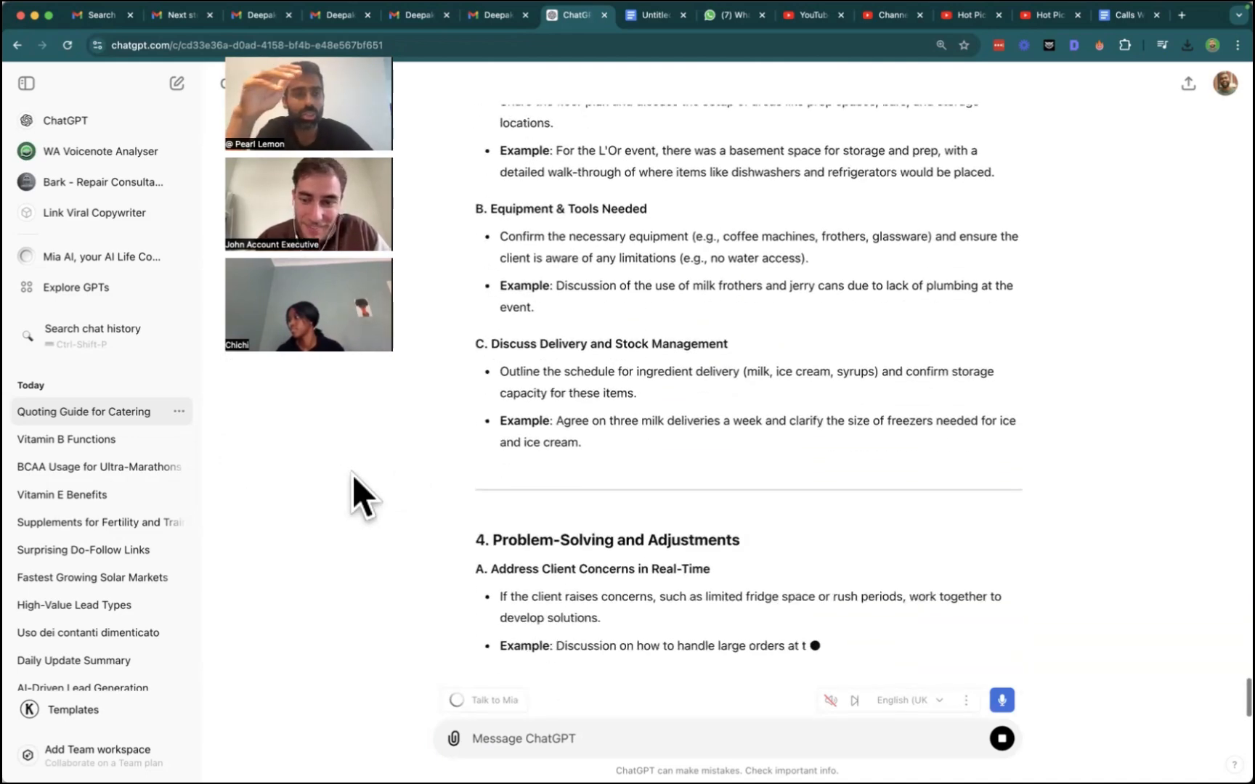
scroll(down, 3)
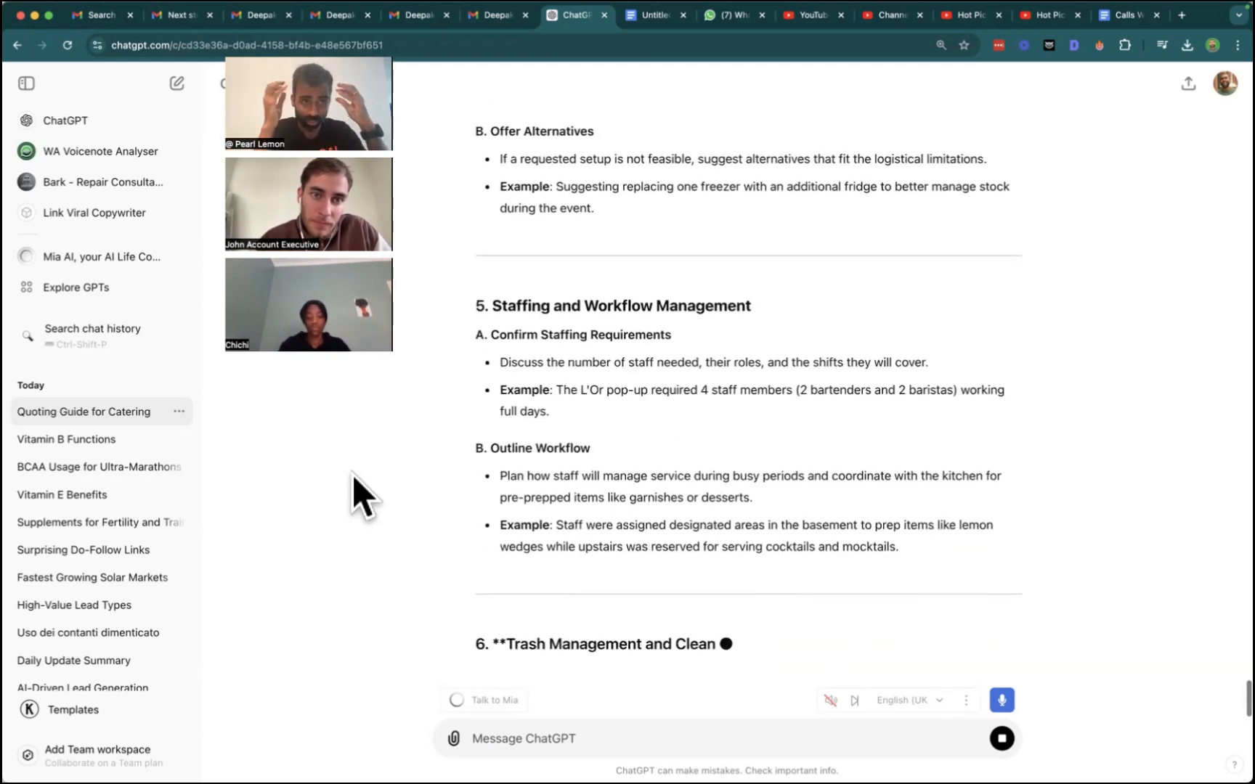
scroll(down, 3)
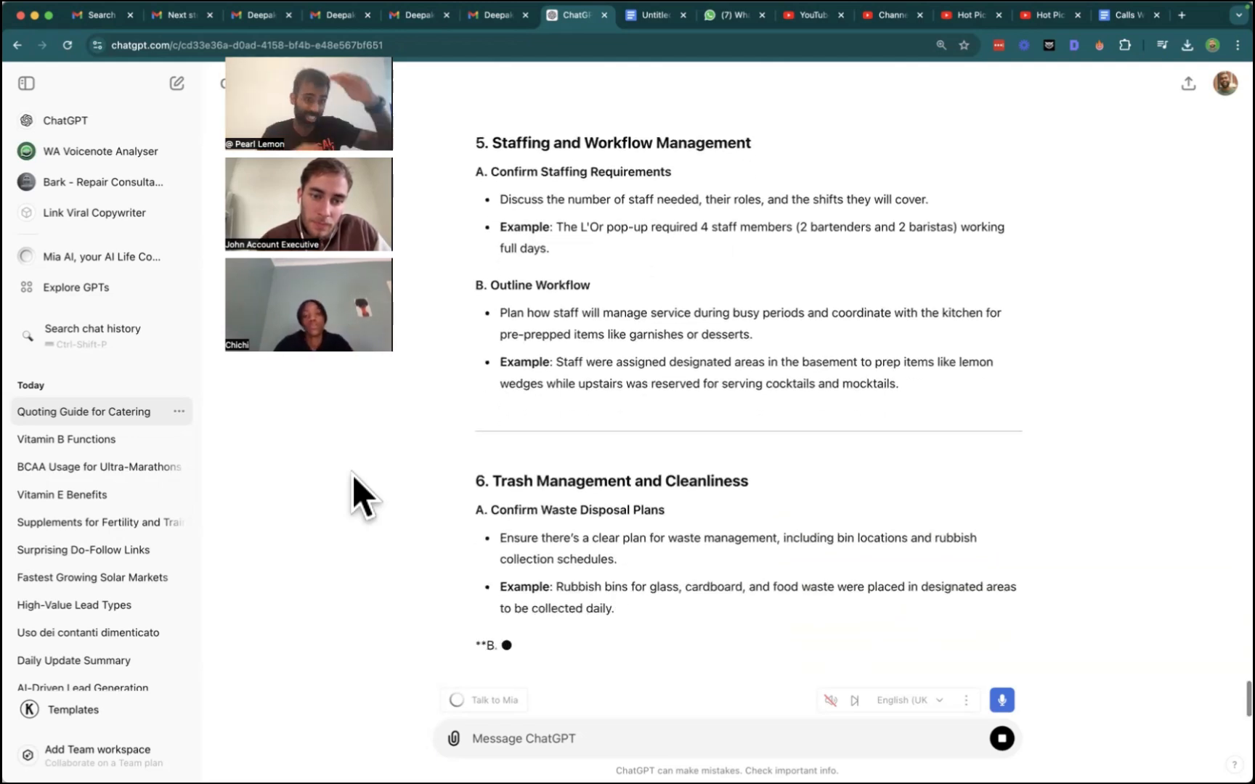
scroll(down, 3)
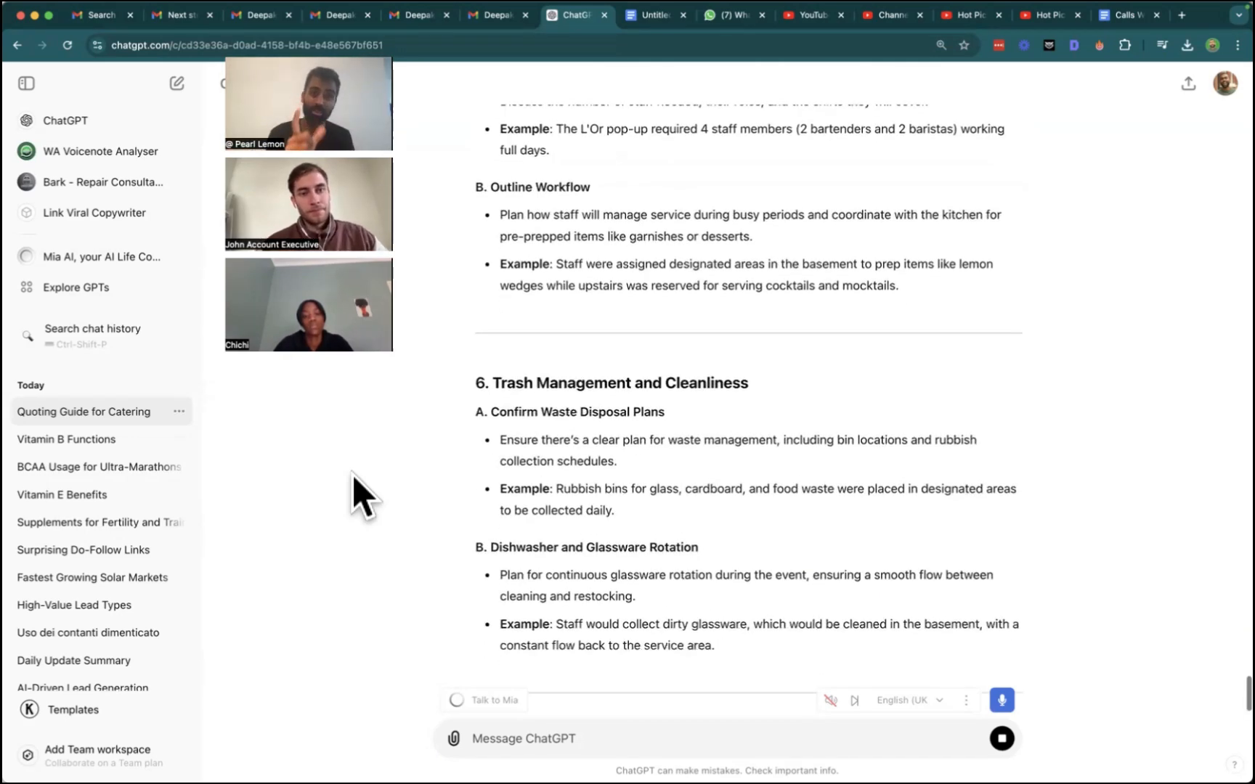
scroll(down, 3)
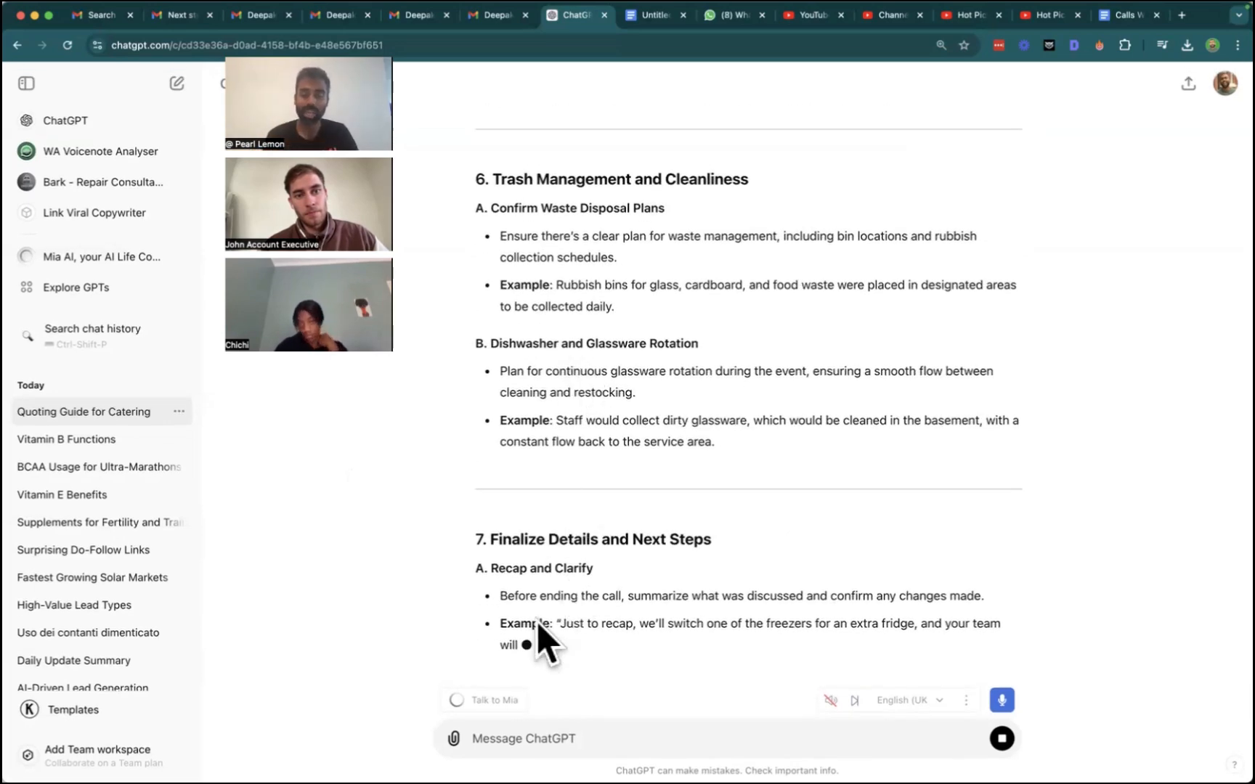
mouse_move(576, 435)
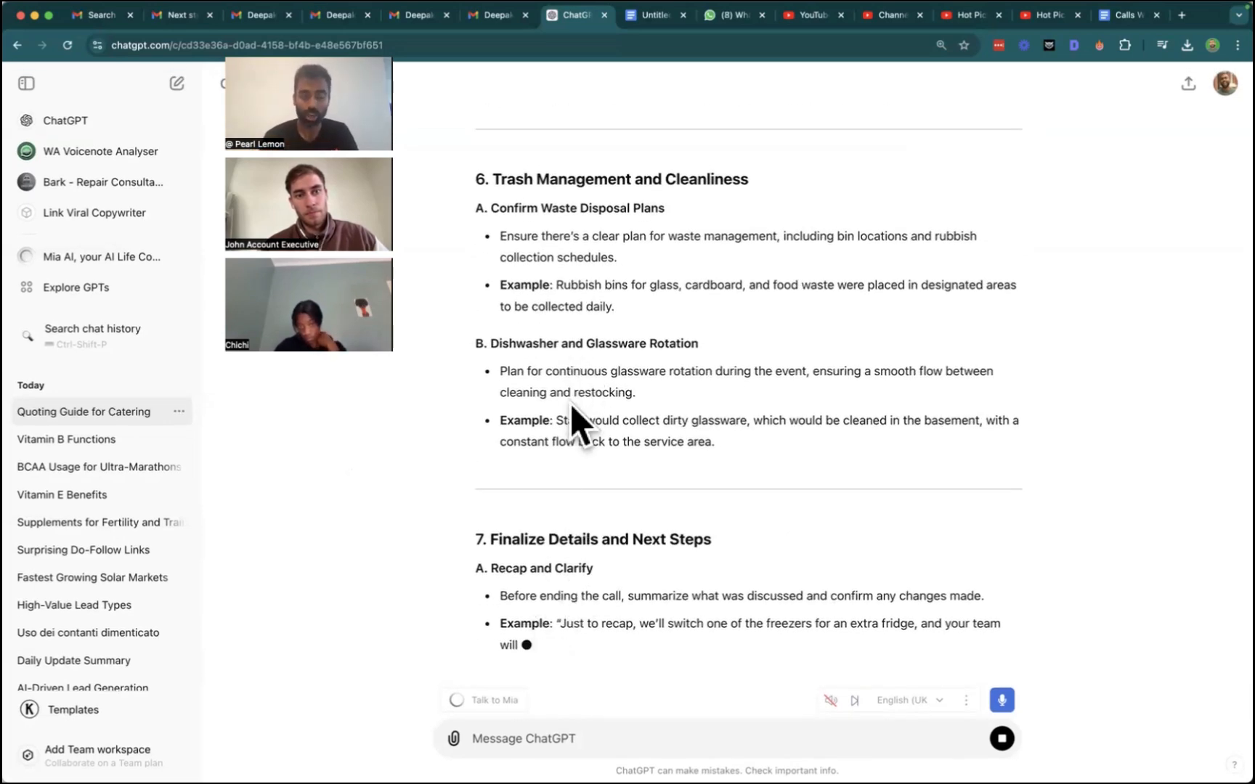
mouse_move(570, 635)
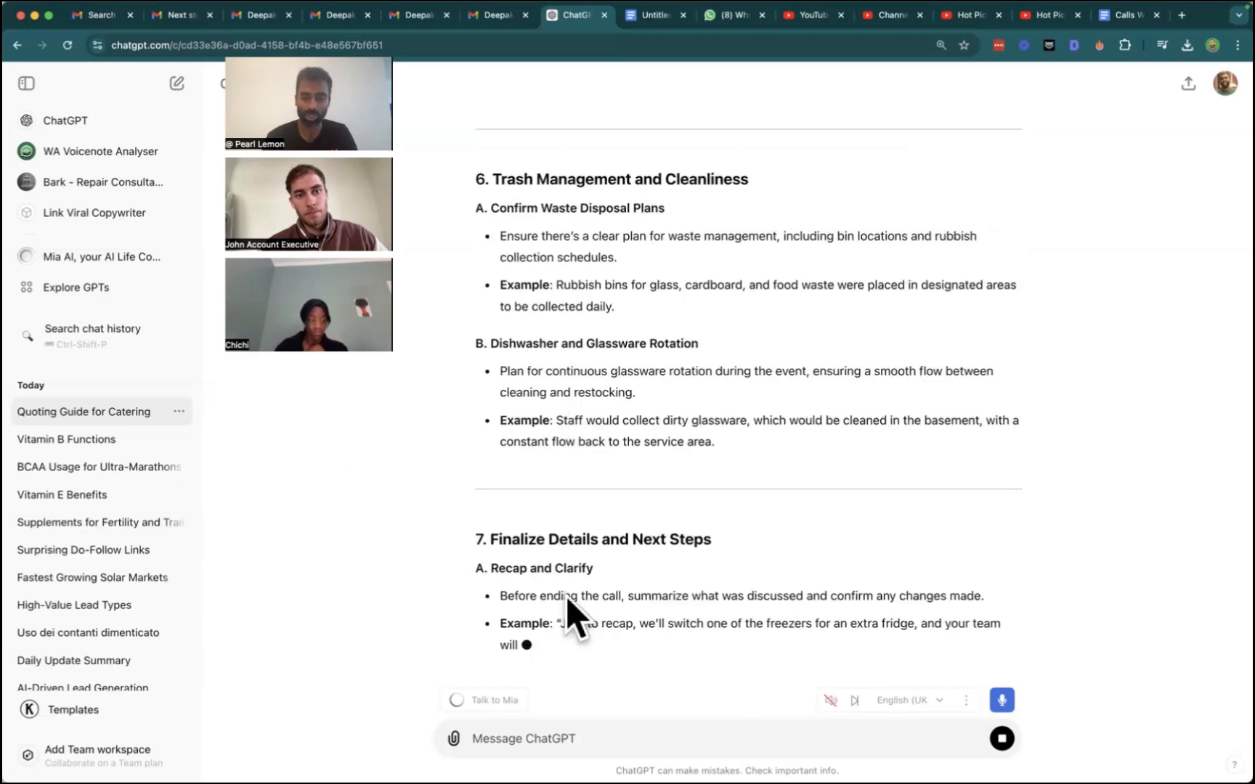
mouse_move(699, 748)
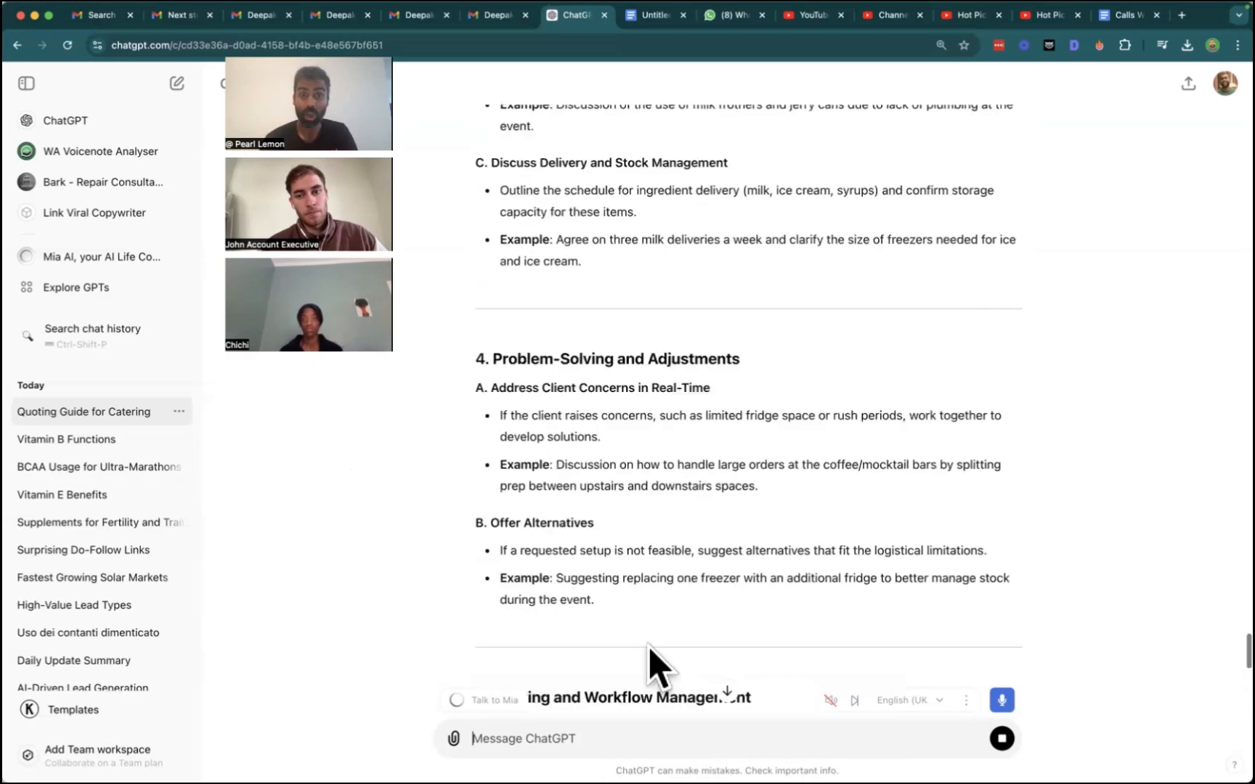
scroll(down, 3)
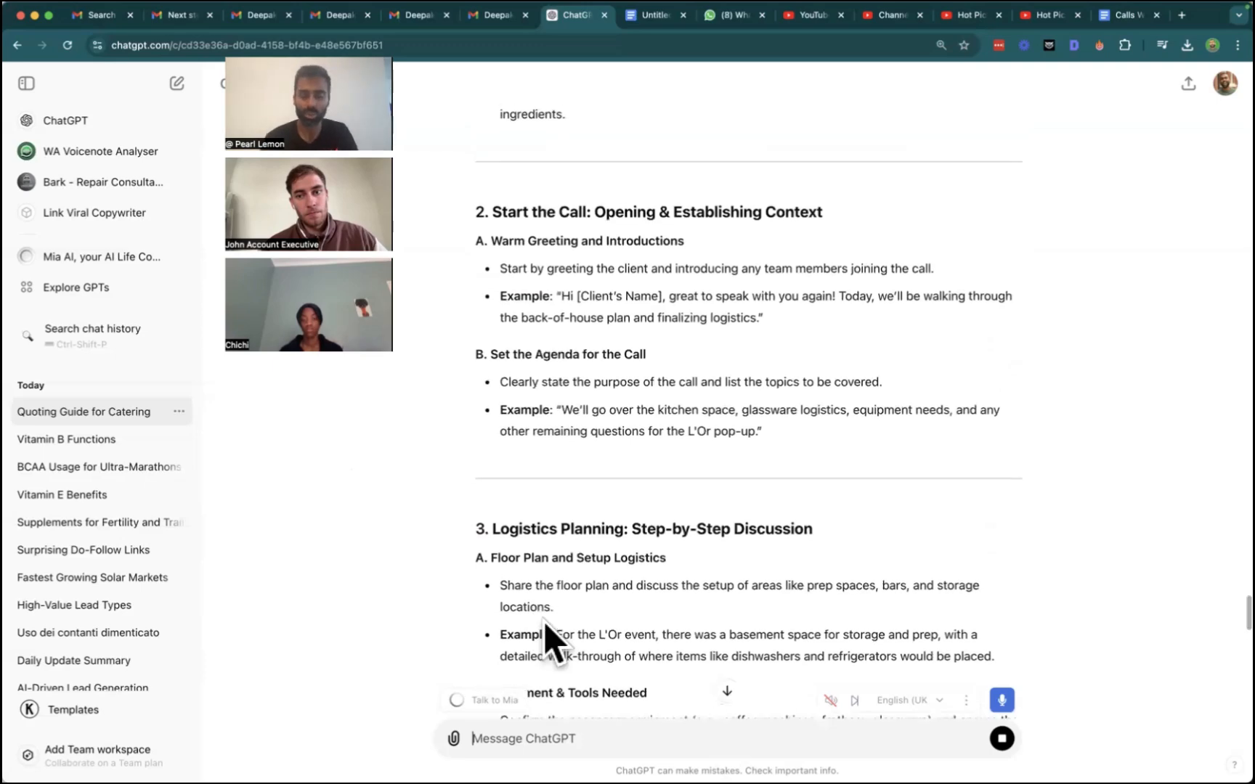
scroll(down, 3)
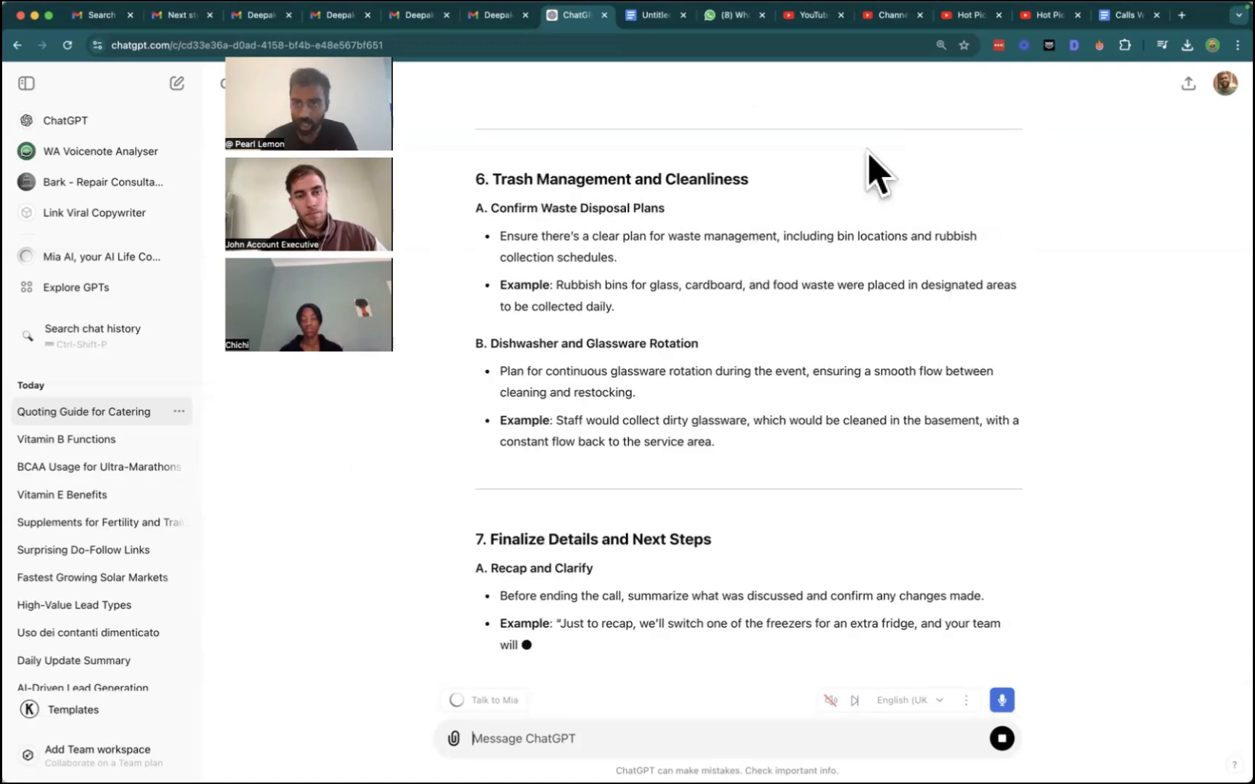
click(808, 15)
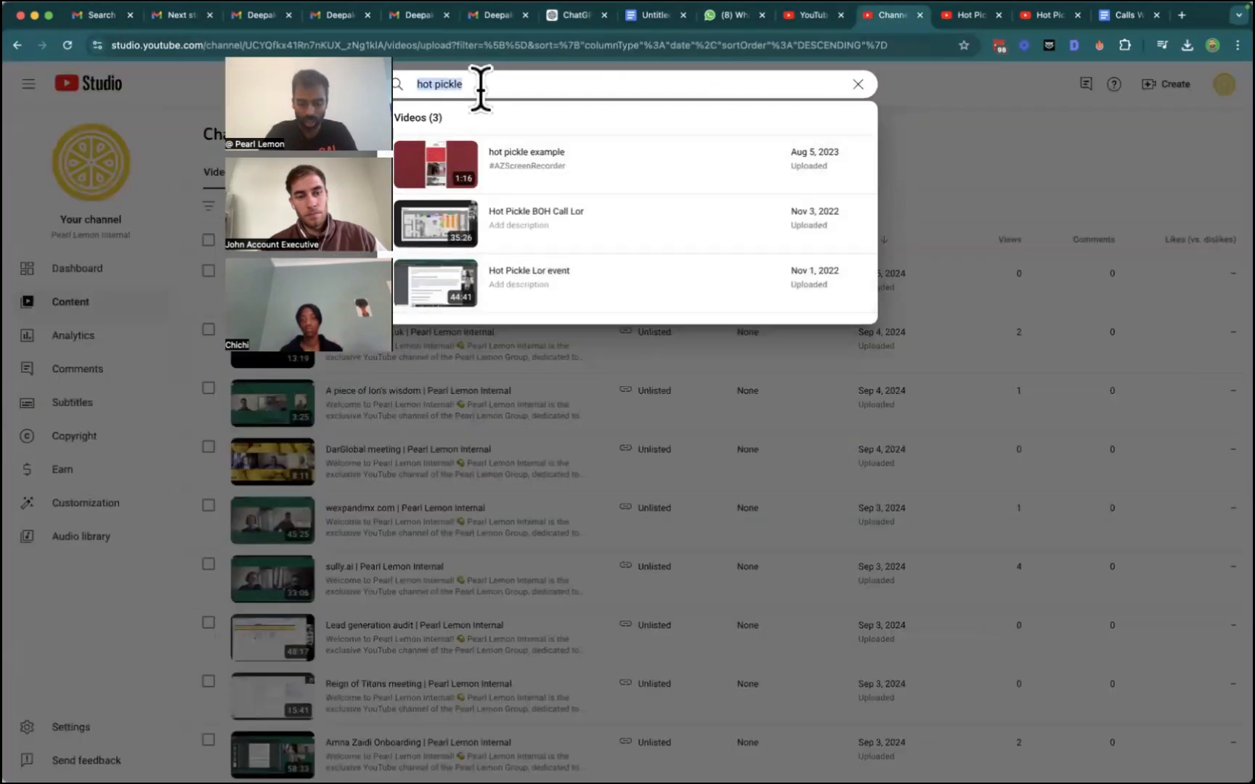
mouse_move(160, 127)
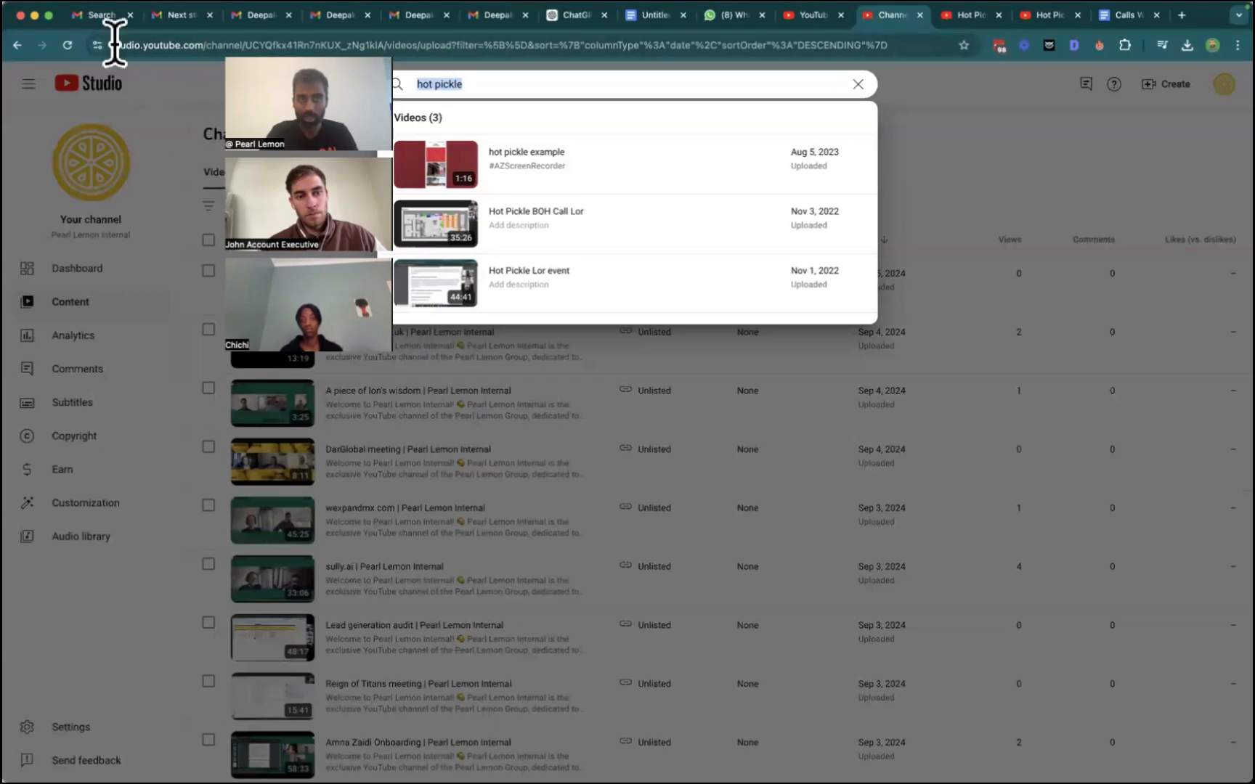
Return to the Gmail search results on the hotpickle 'Next steps' thread.
click(174, 14)
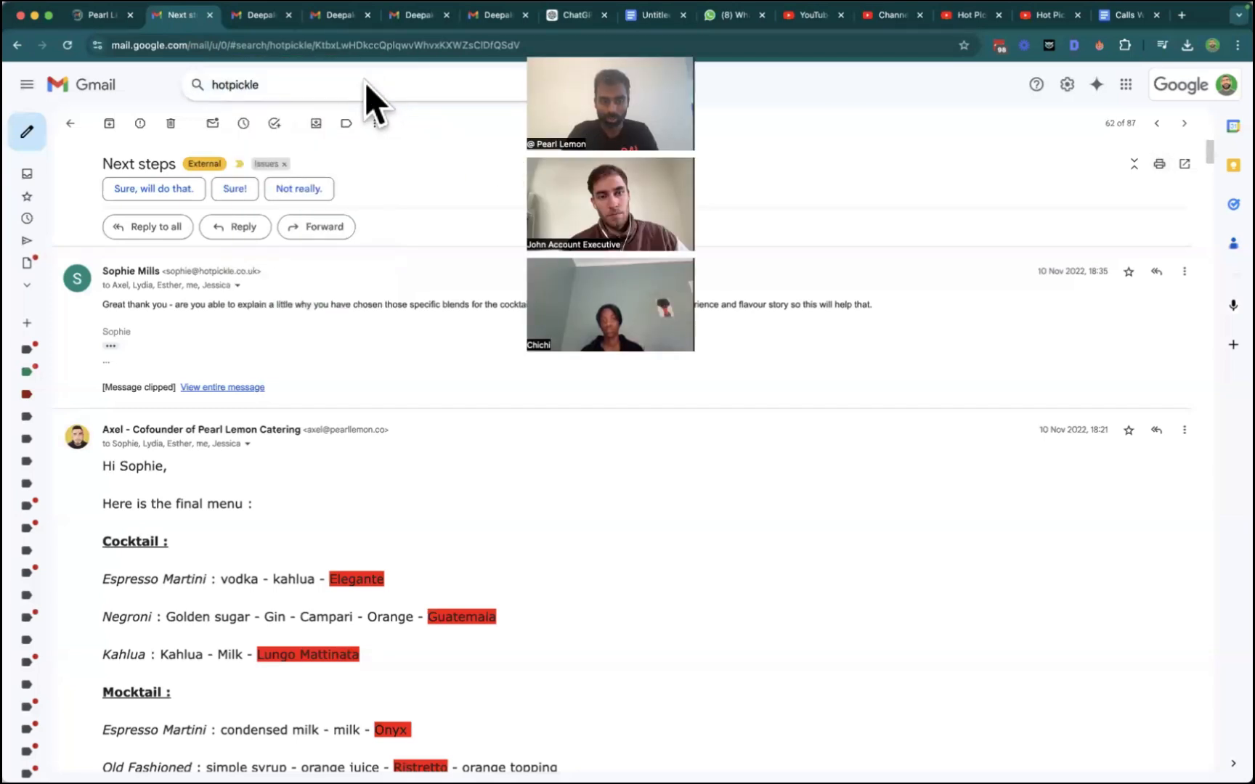
Search Gmail for L'OR emails, then start a springstudios search.
text(lor)
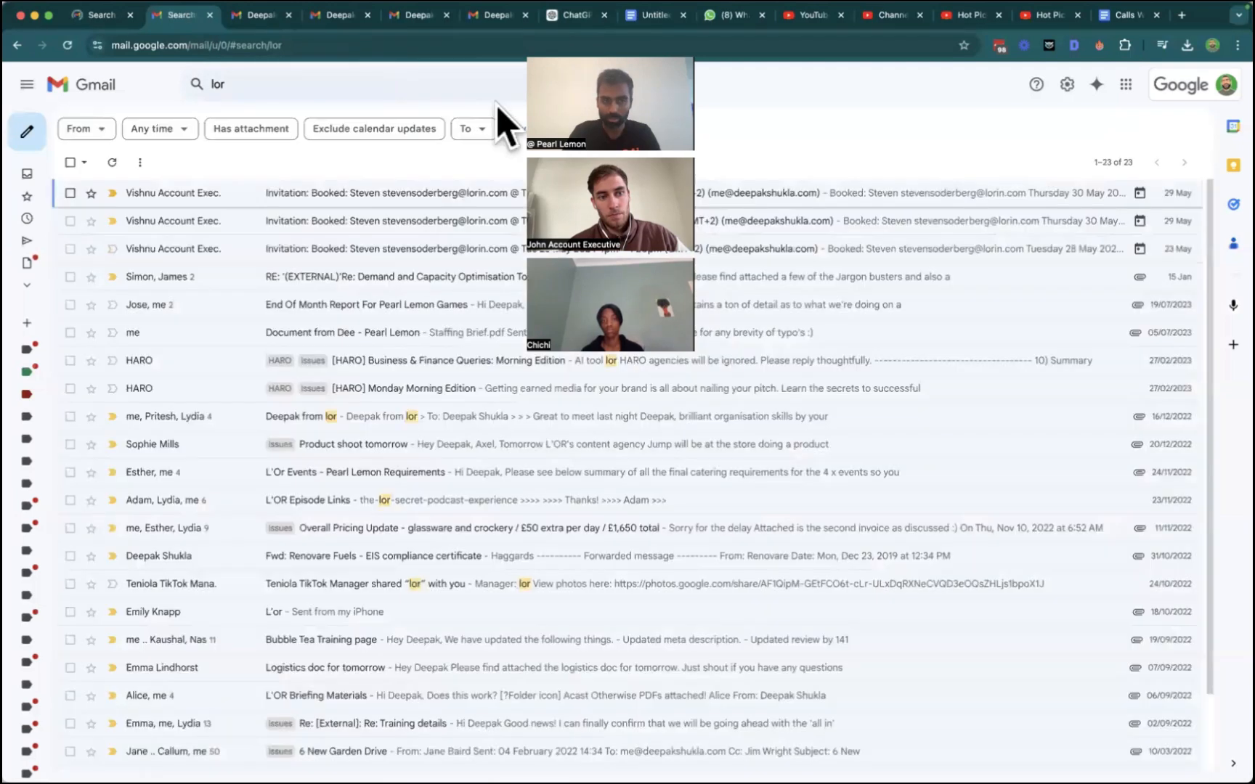
click(239, 84)
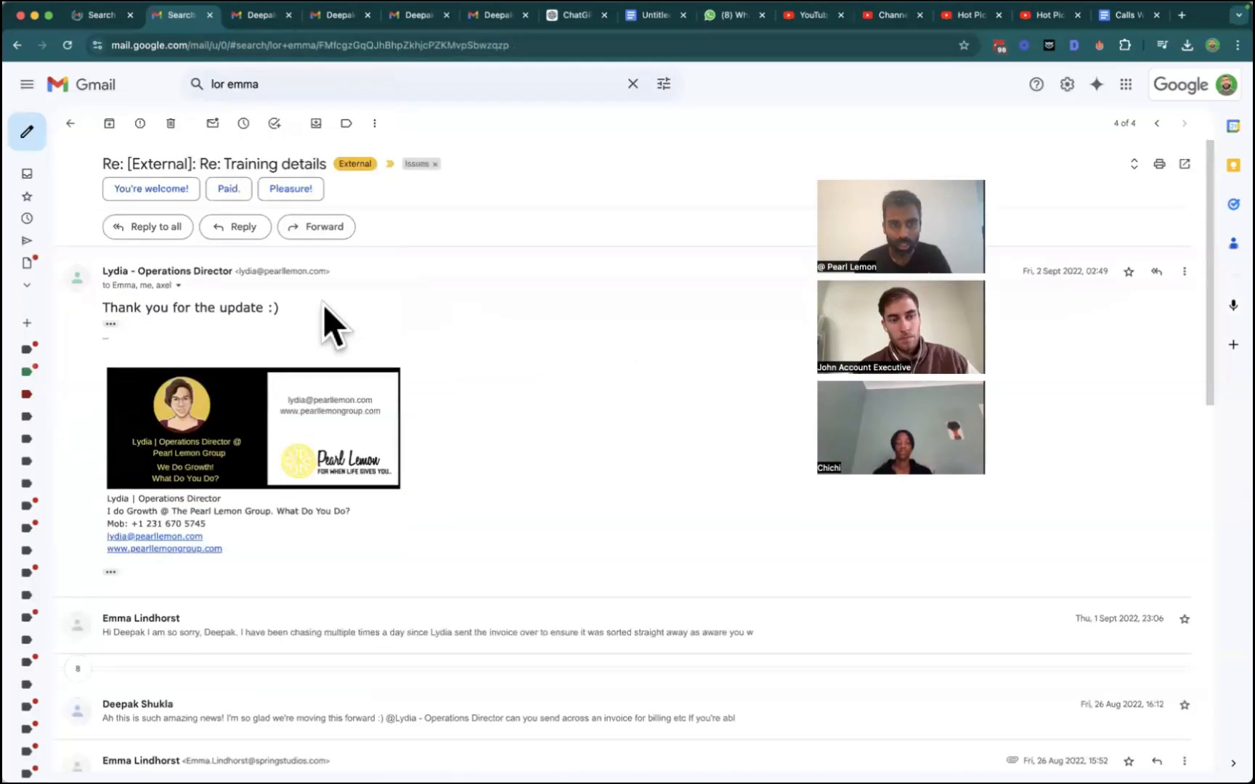
click(178, 284)
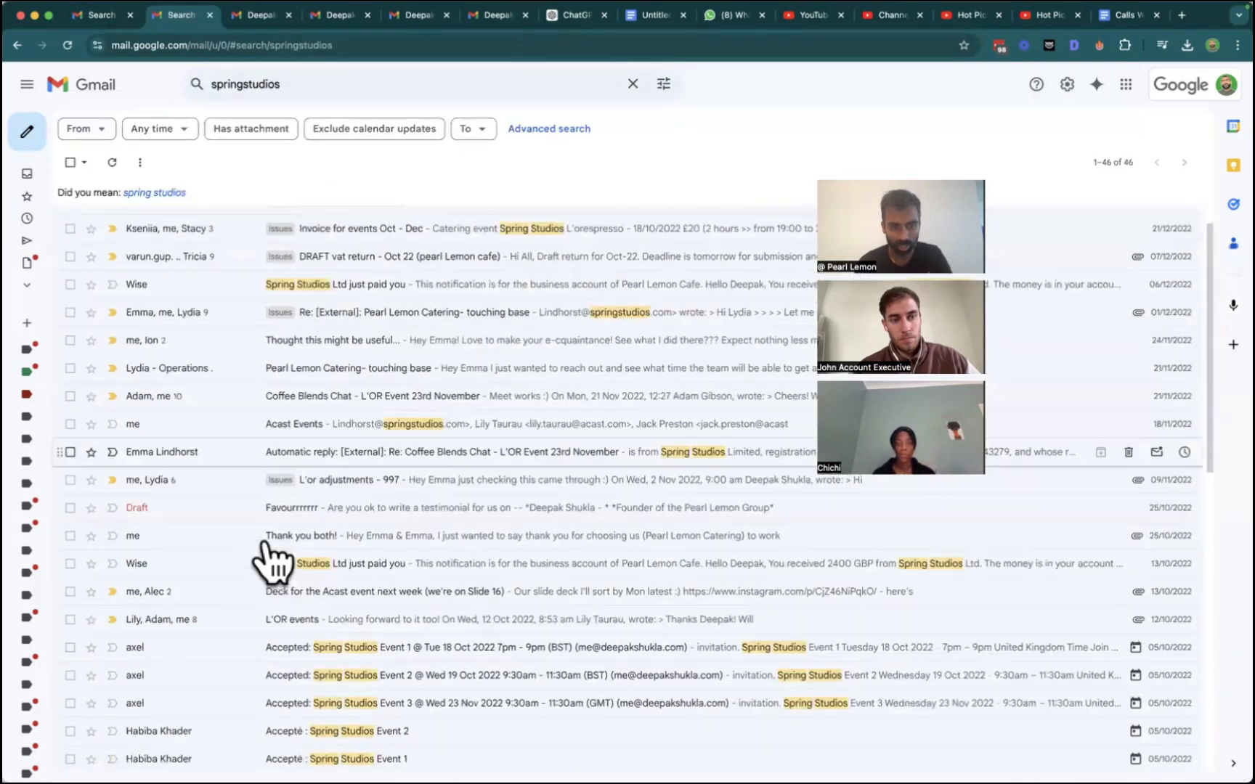
Read the forwarded coffee brand events email, then go back to the Spring Studios results.
scroll(down, 3)
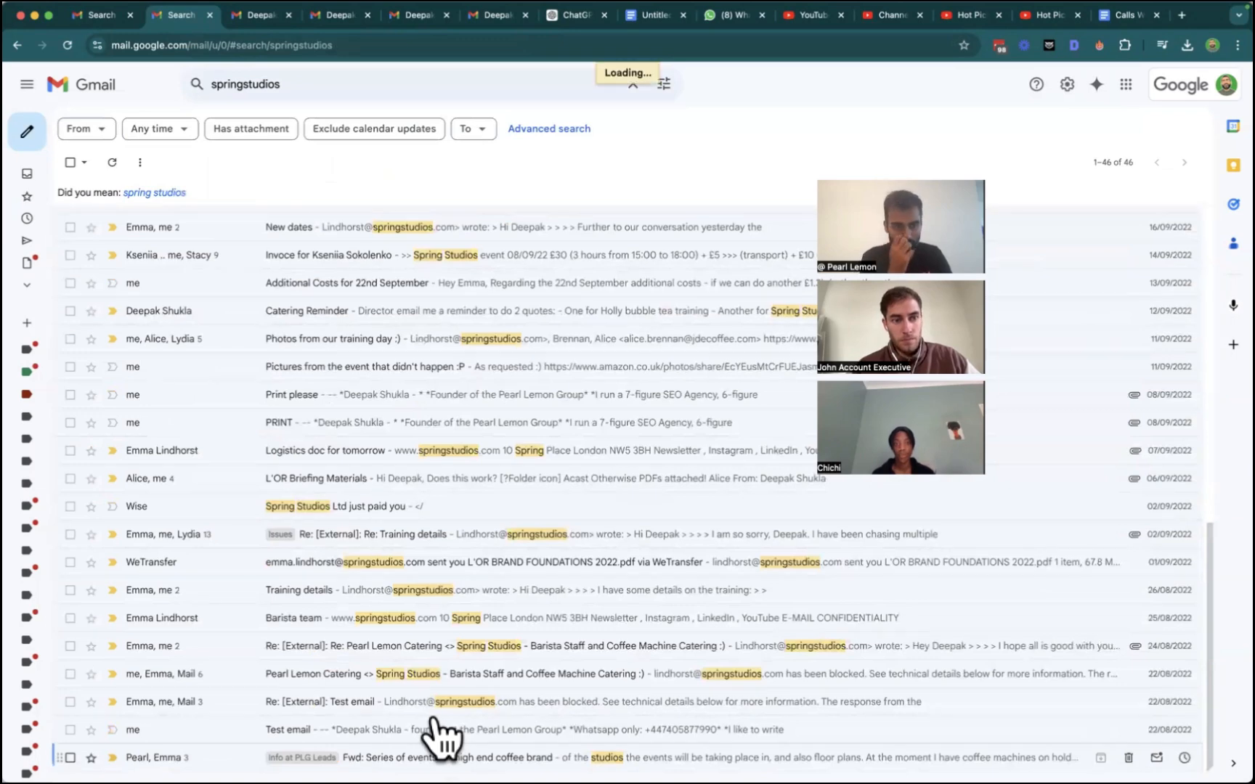
click(454, 757)
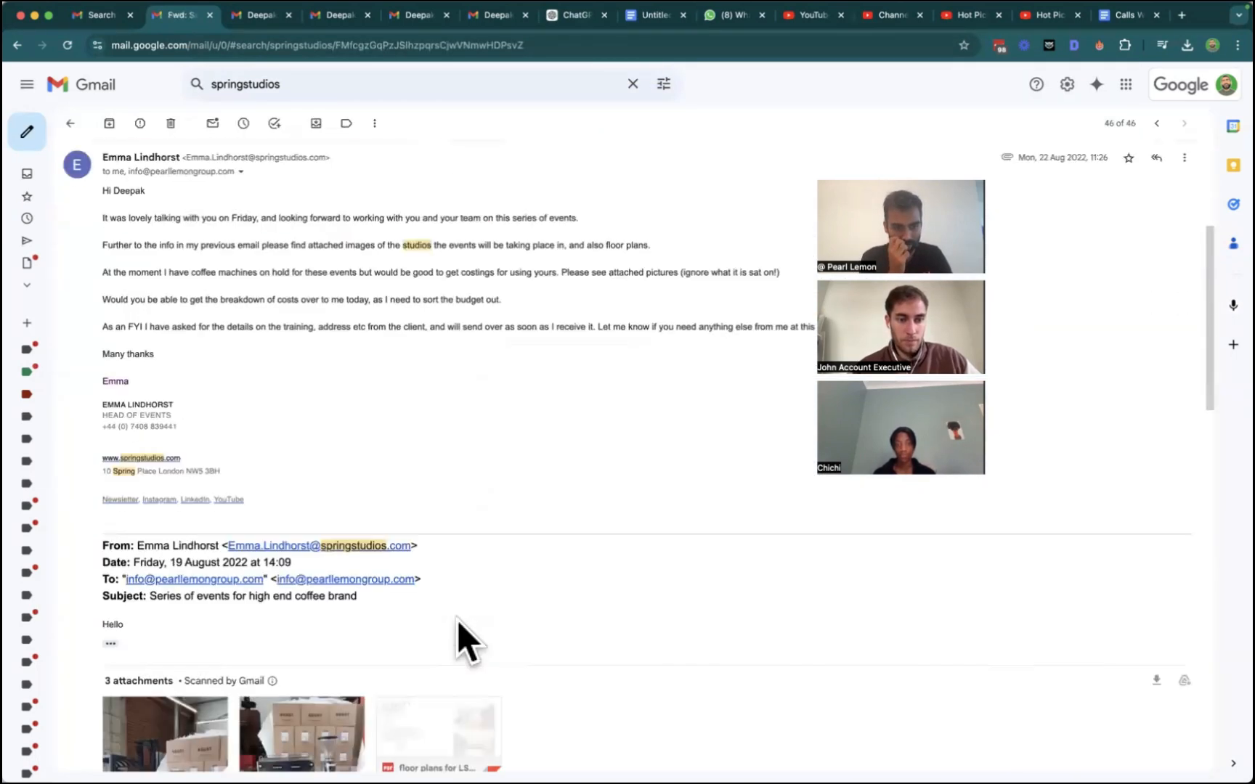
scroll(down, 3)
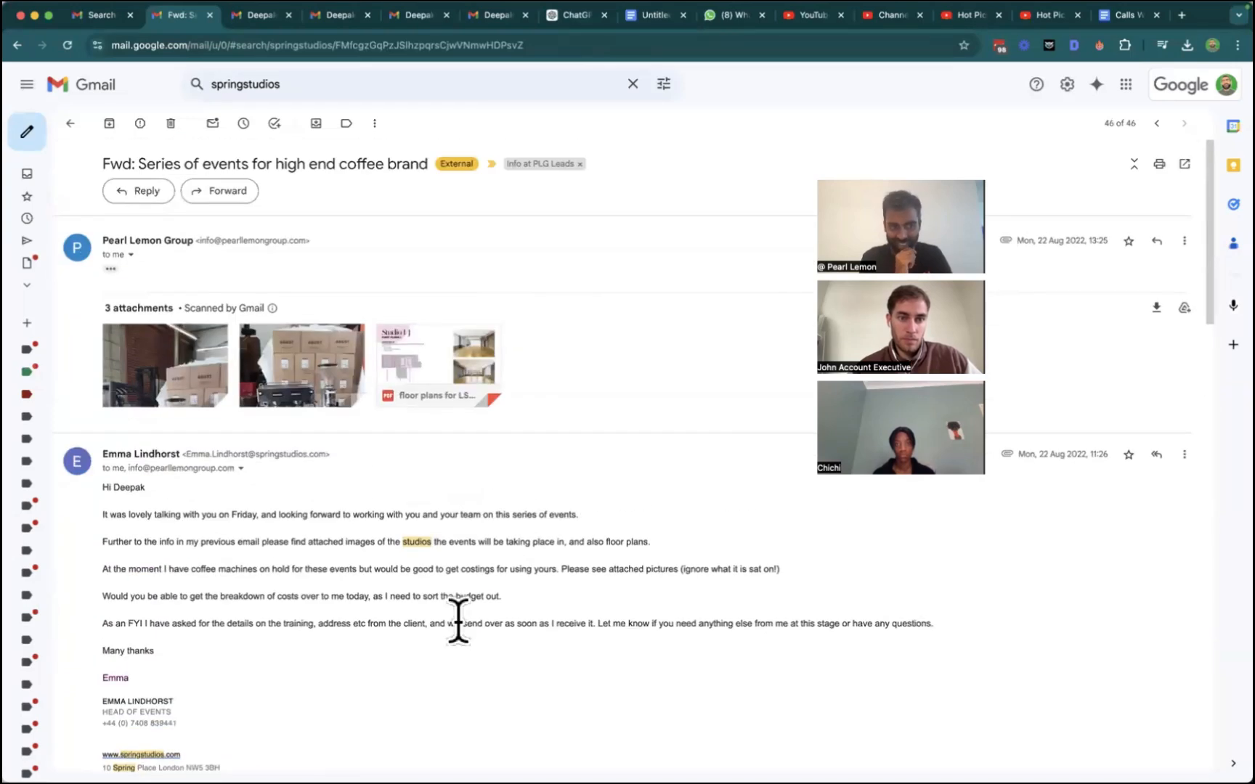
mouse_move(78, 140)
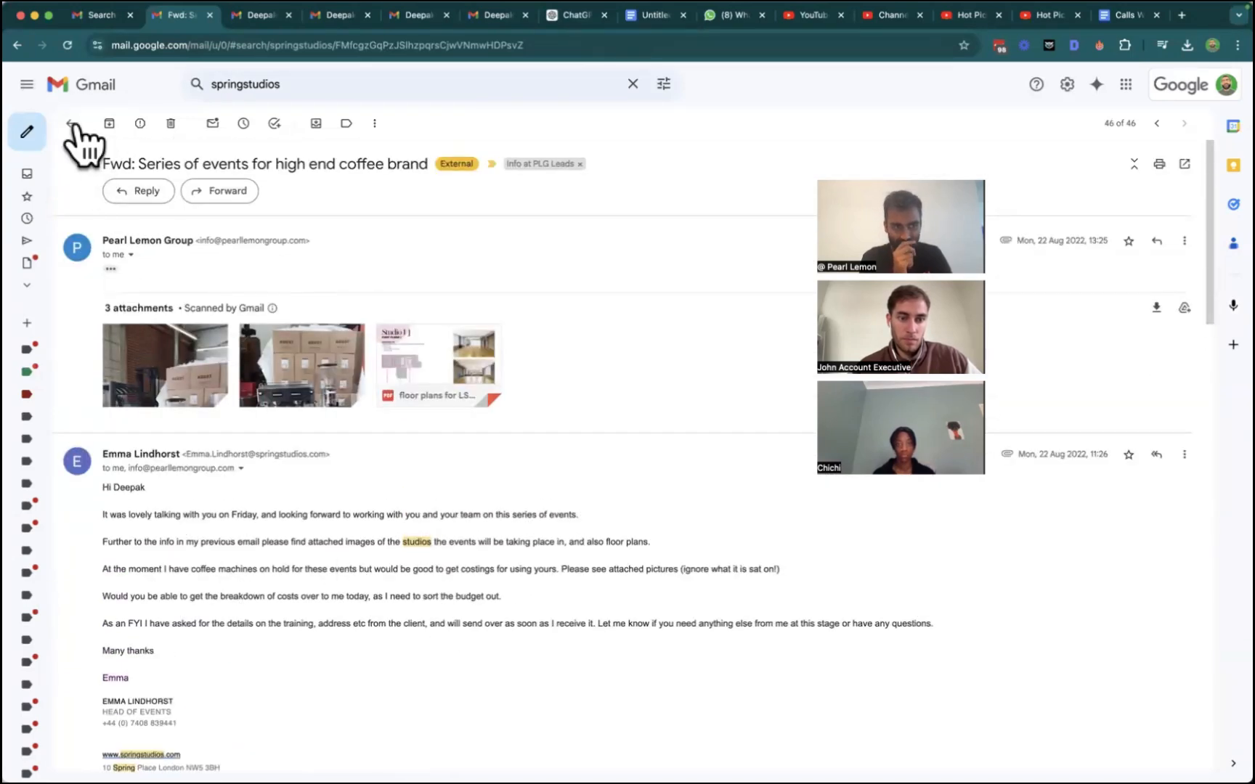
click(69, 122)
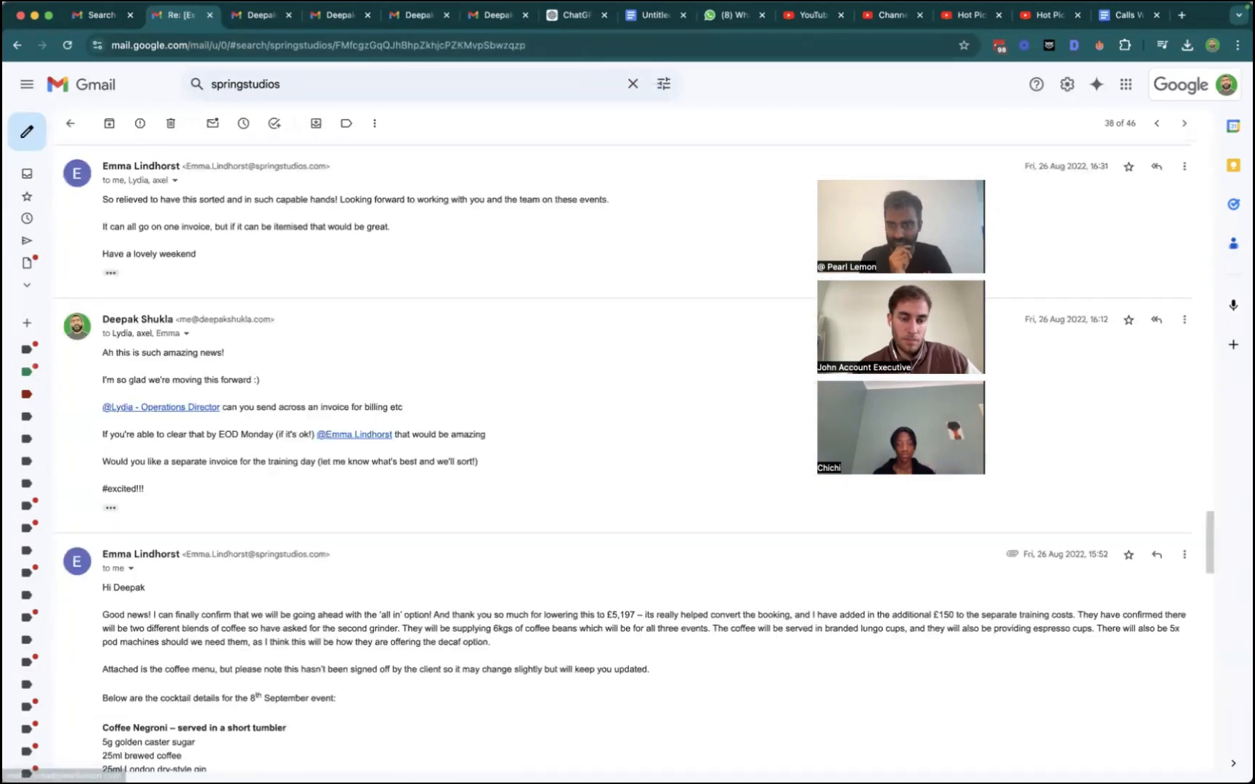
click(572, 14)
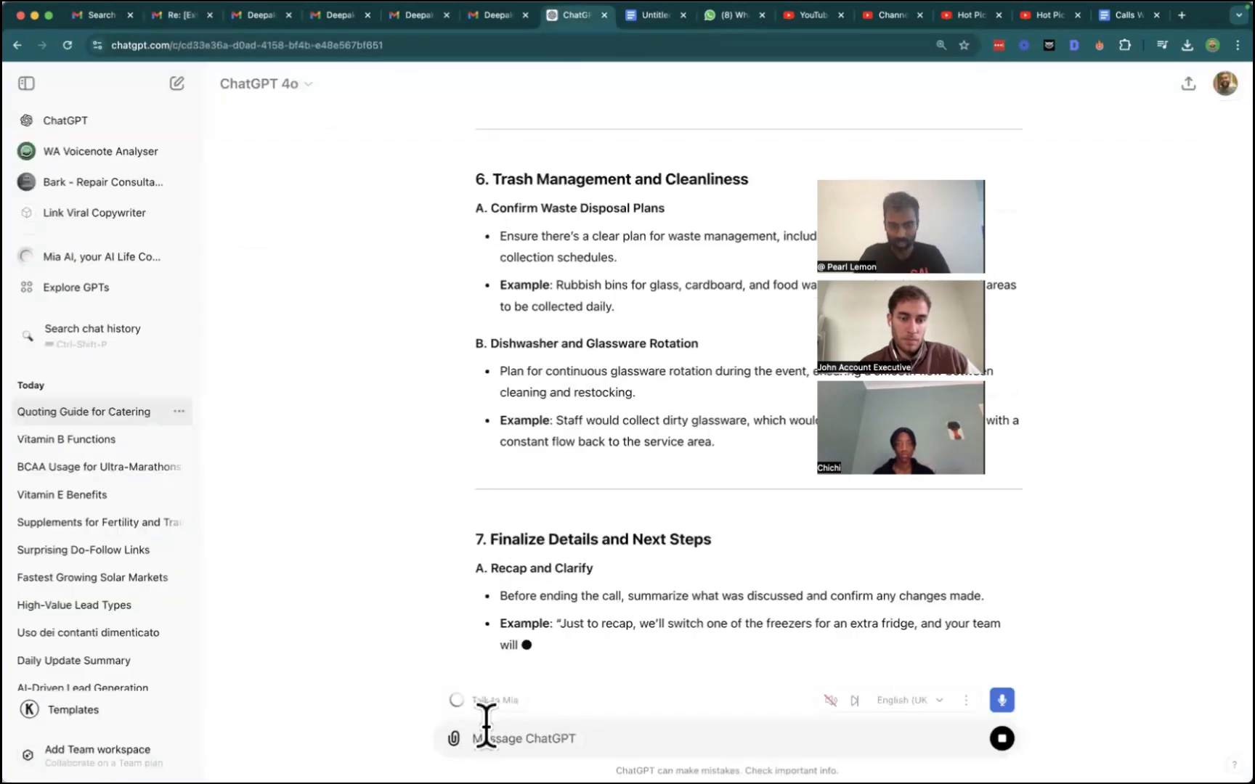
Send 'keep going' and follow the new sections through Post-Call Follow-Up.
text(keep going)
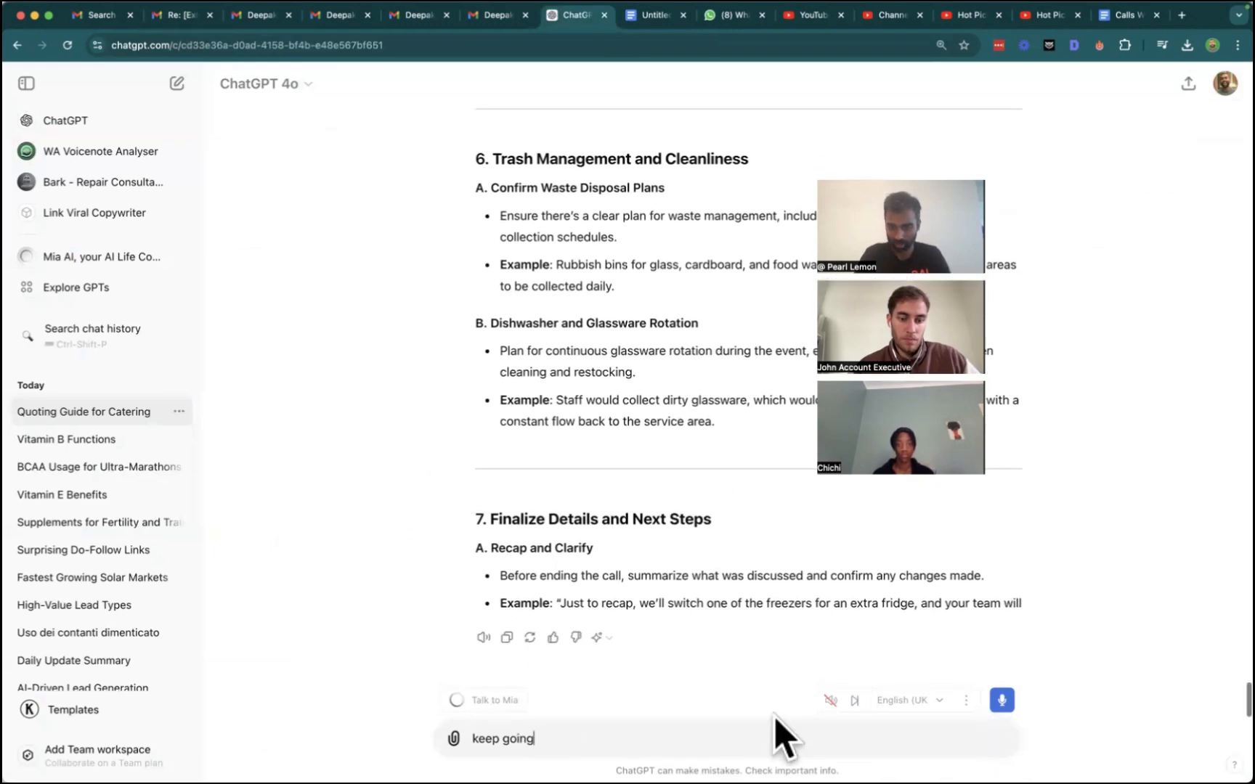
key(Enter)
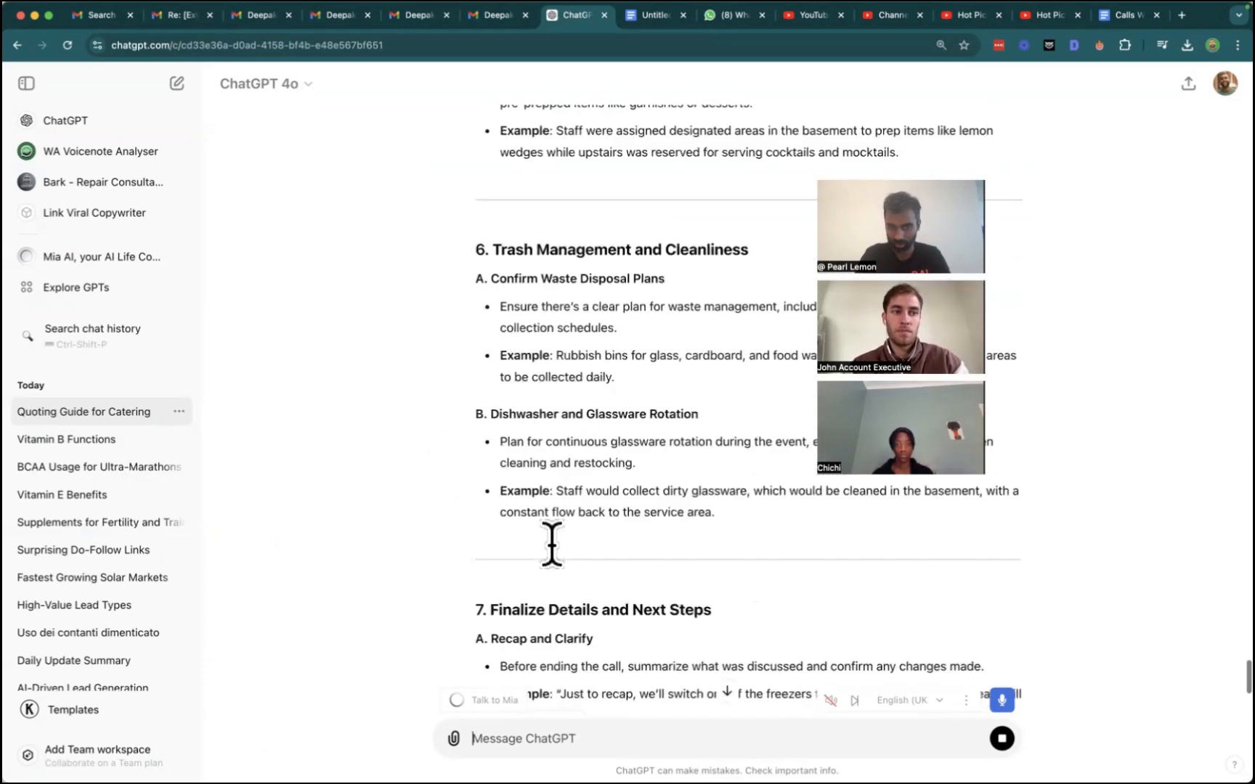
scroll(up, 3)
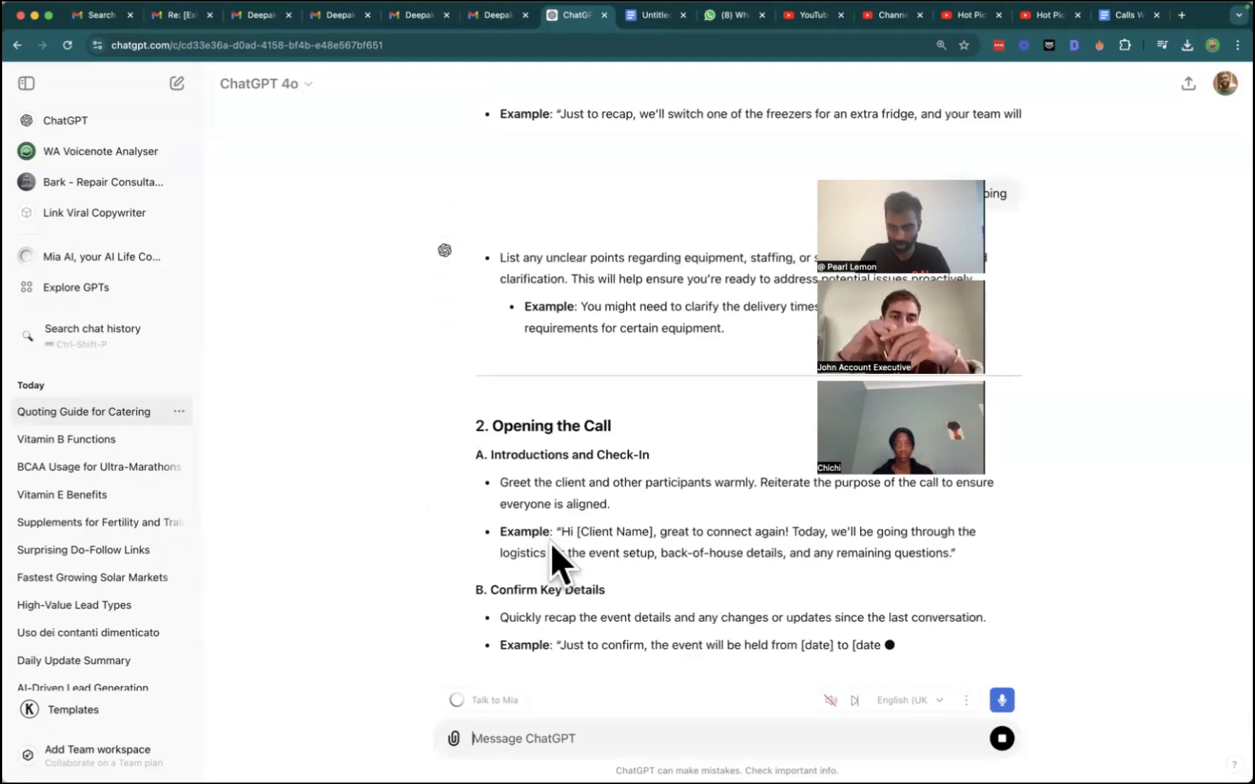
scroll(down, 3)
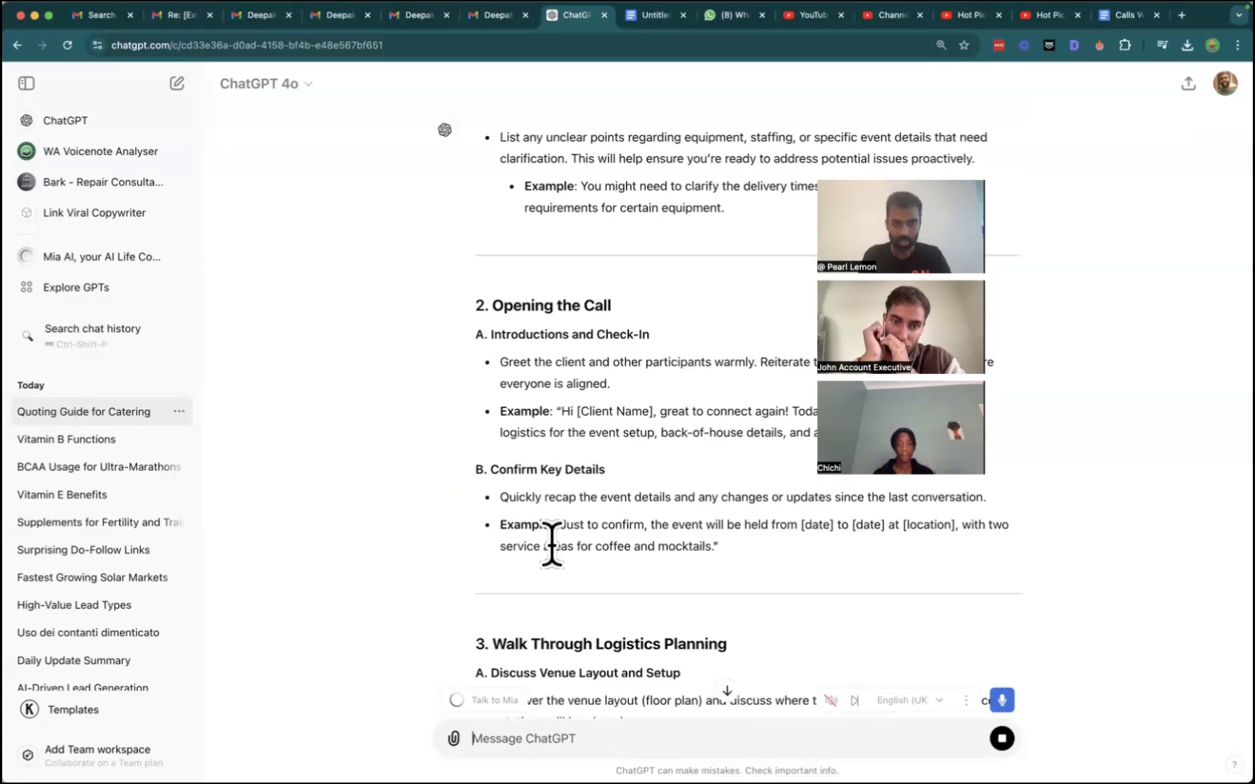
scroll(down, 3)
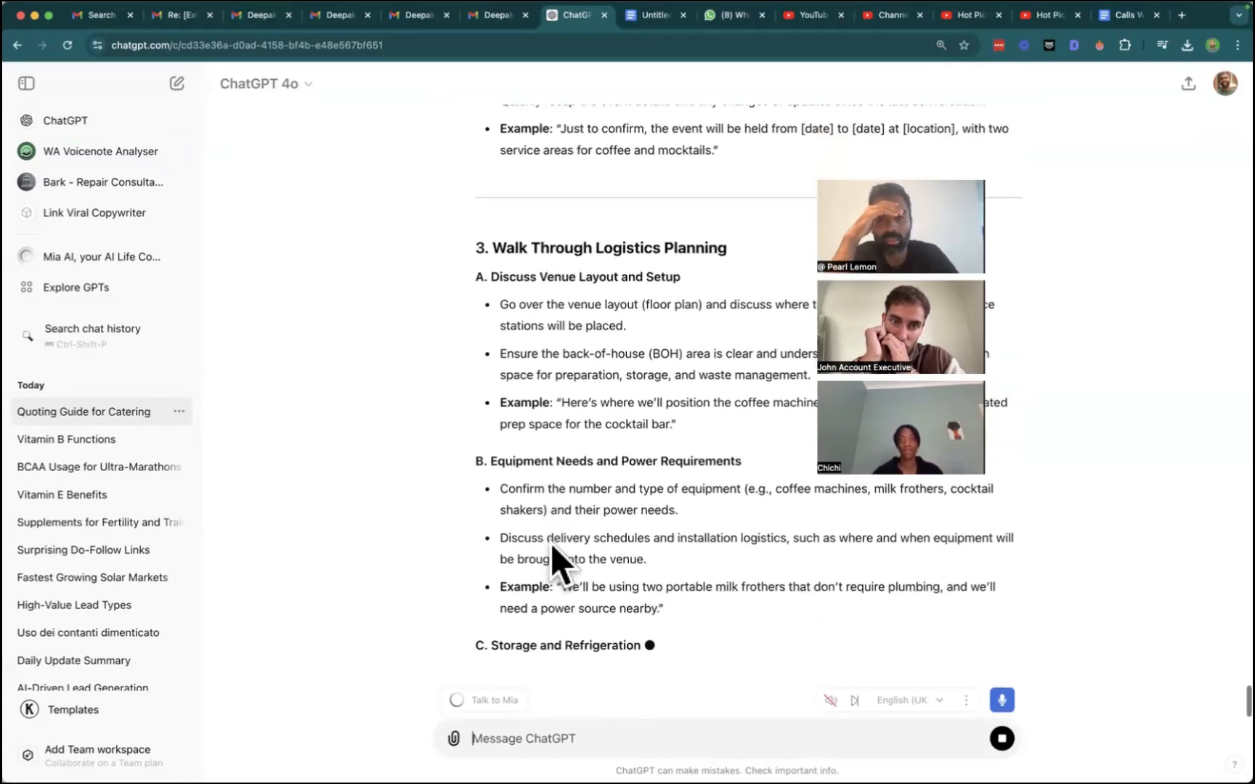
scroll(down, 3)
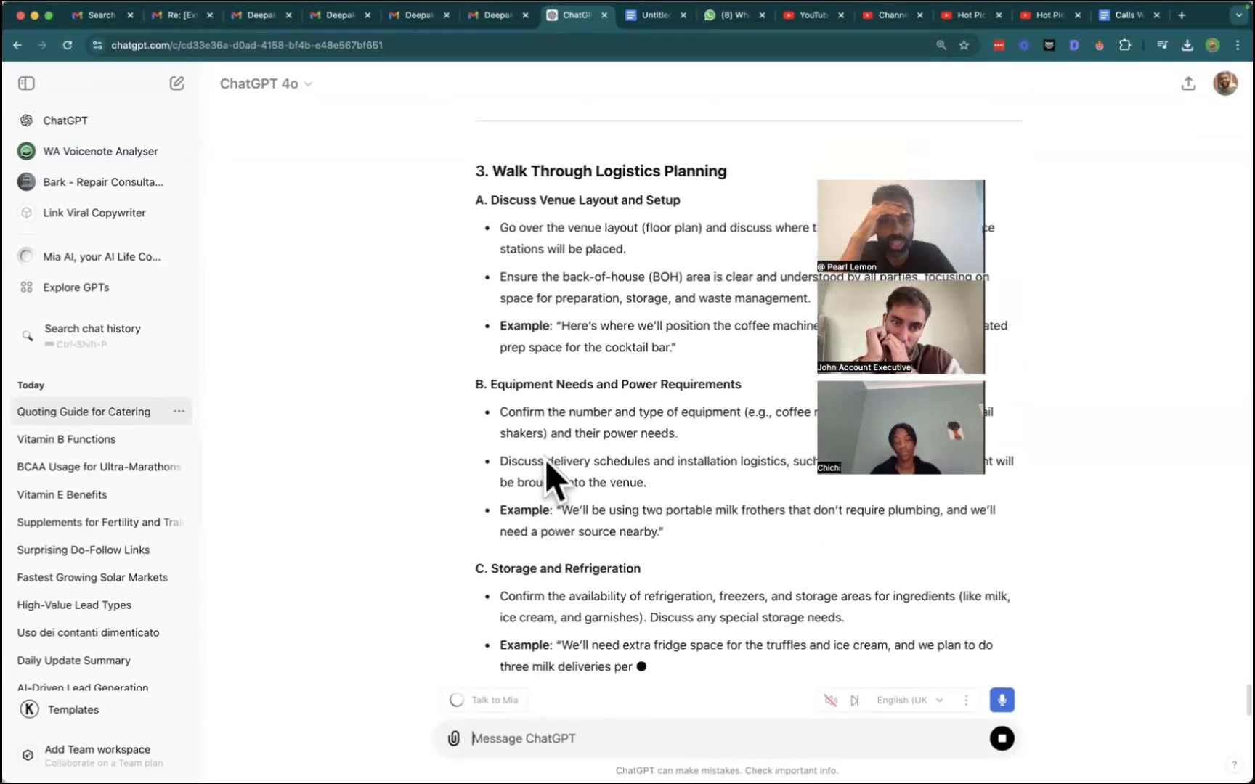
scroll(down, 3)
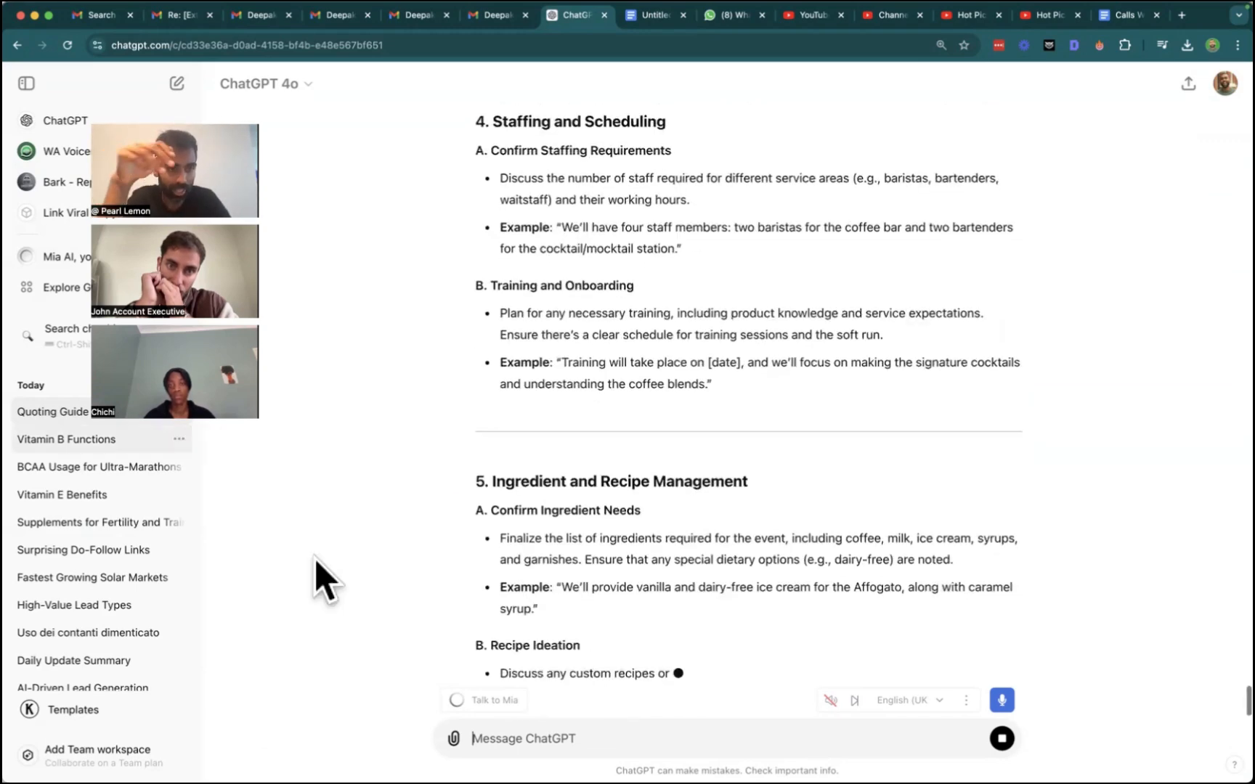
scroll(down, 3)
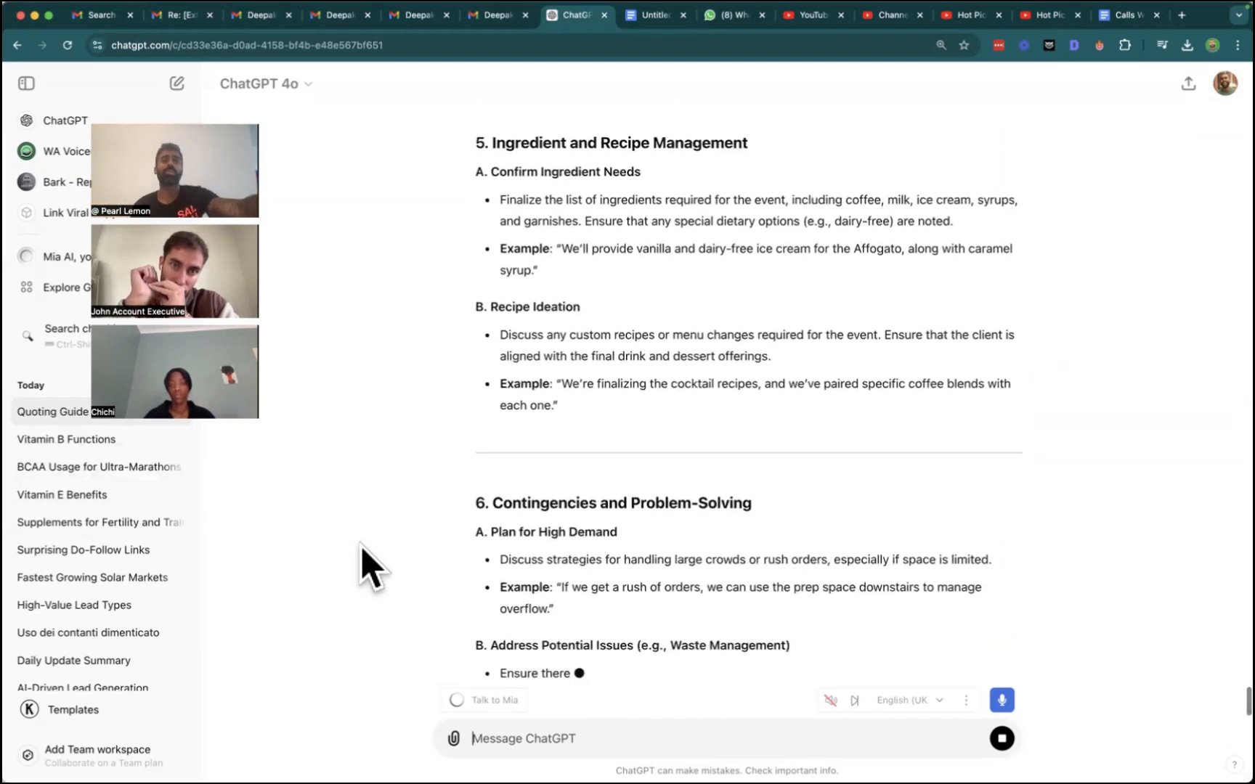
scroll(down, 3)
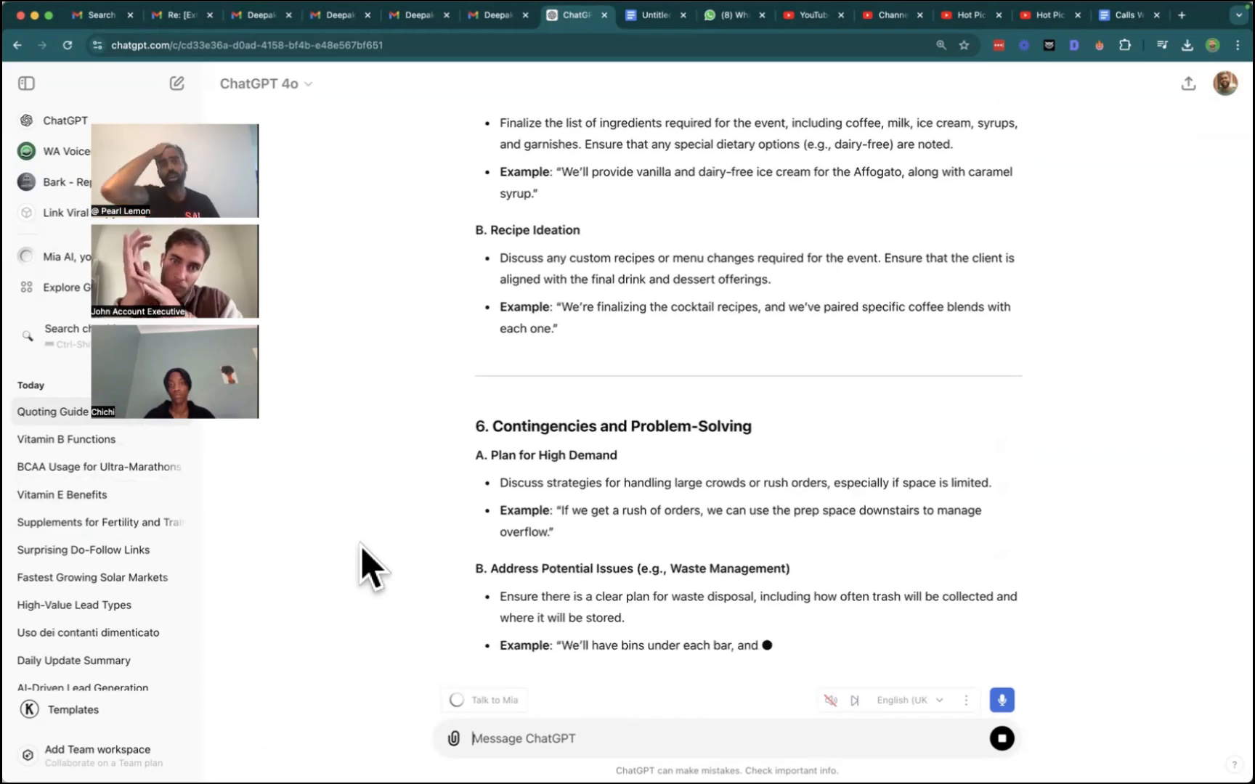
scroll(down, 3)
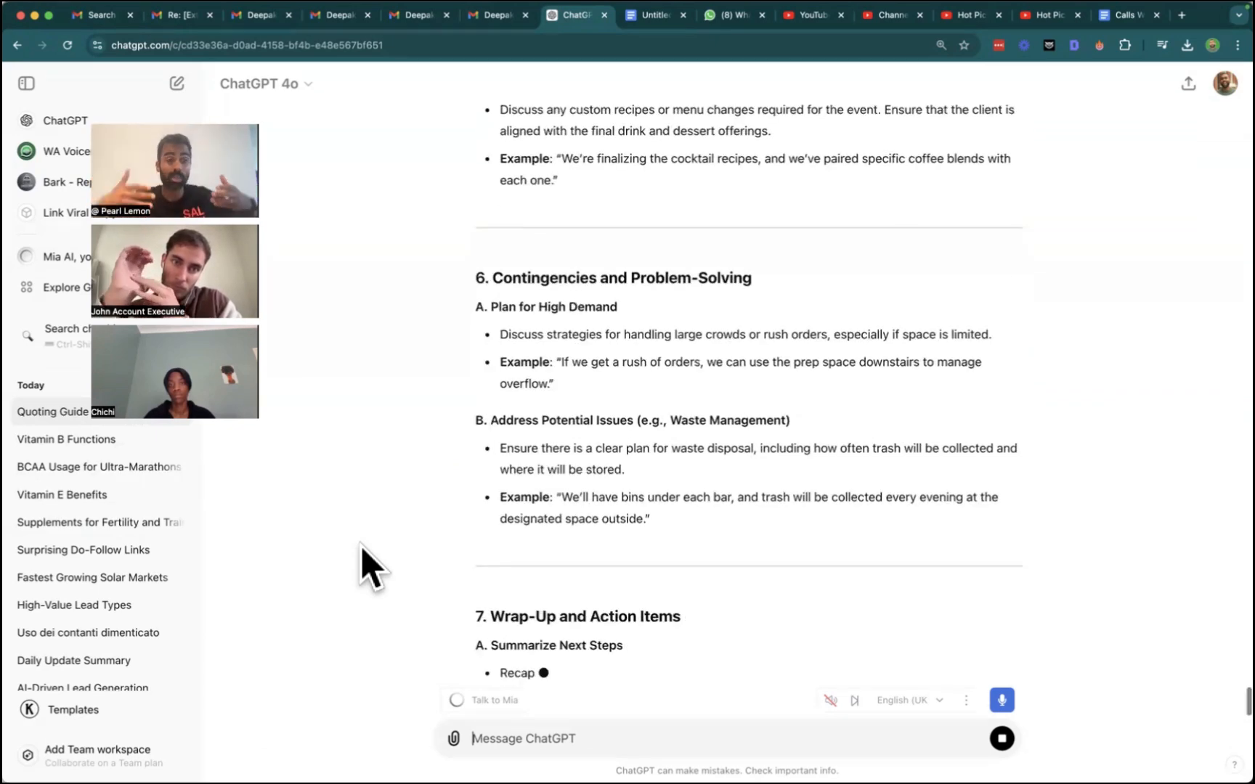
scroll(down, 3)
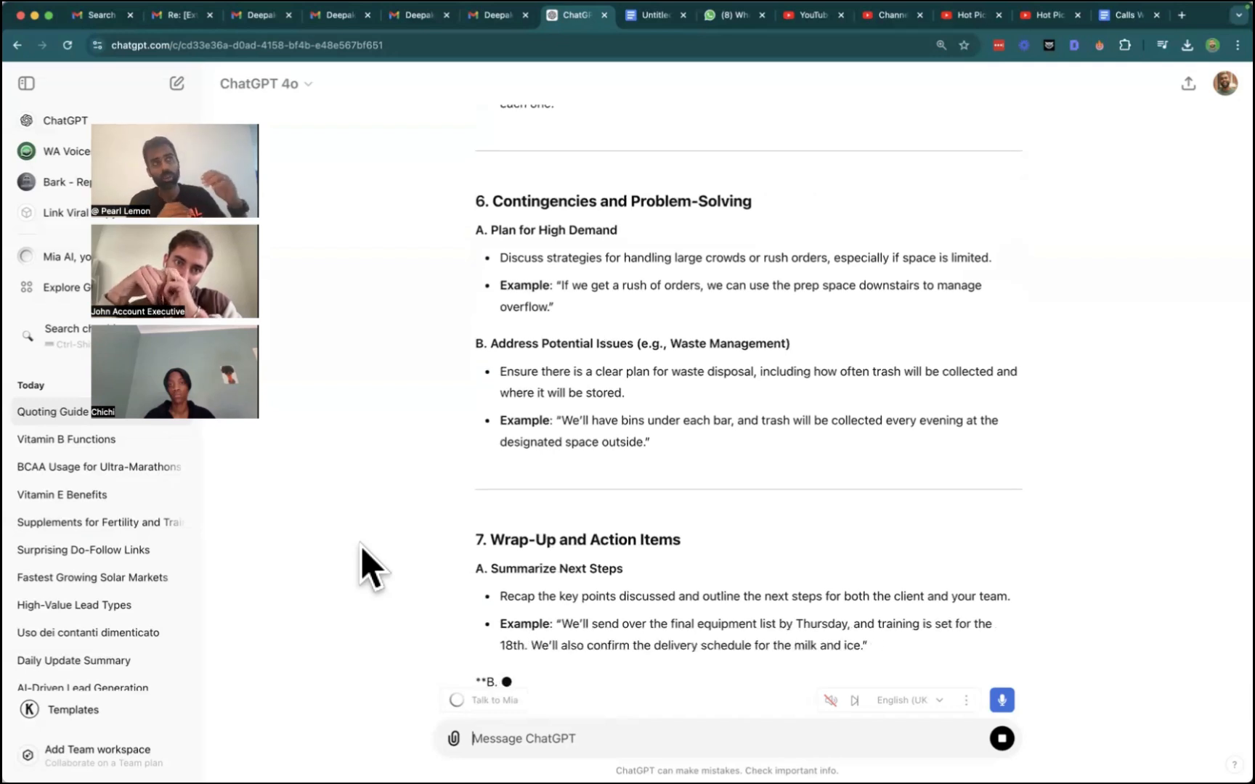
scroll(down, 3)
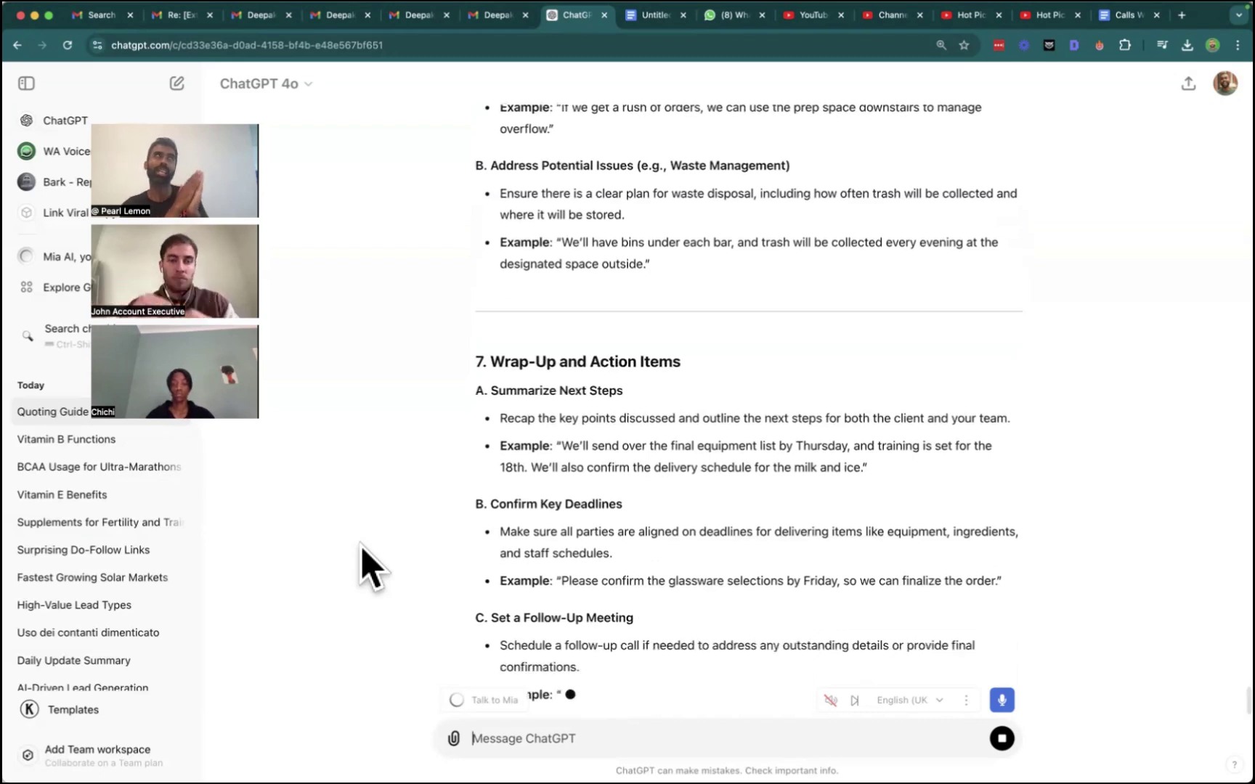
scroll(down, 3)
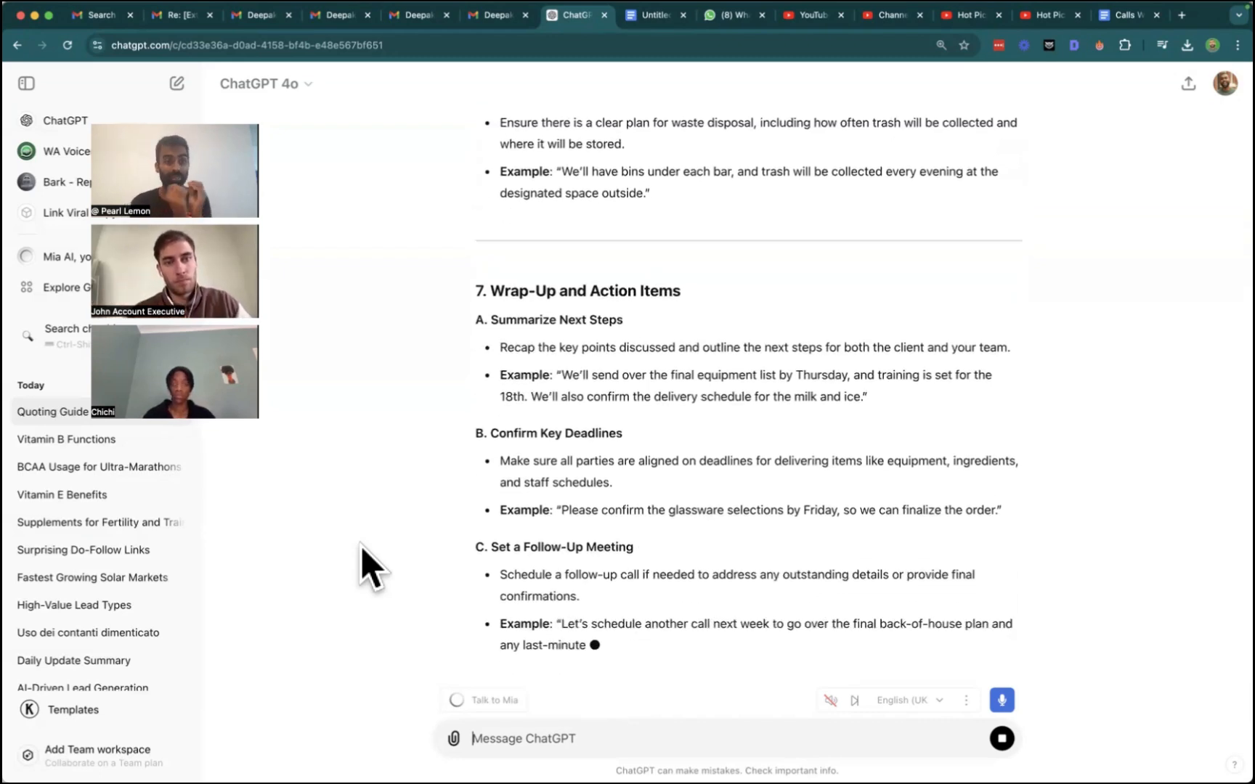
scroll(down, 3)
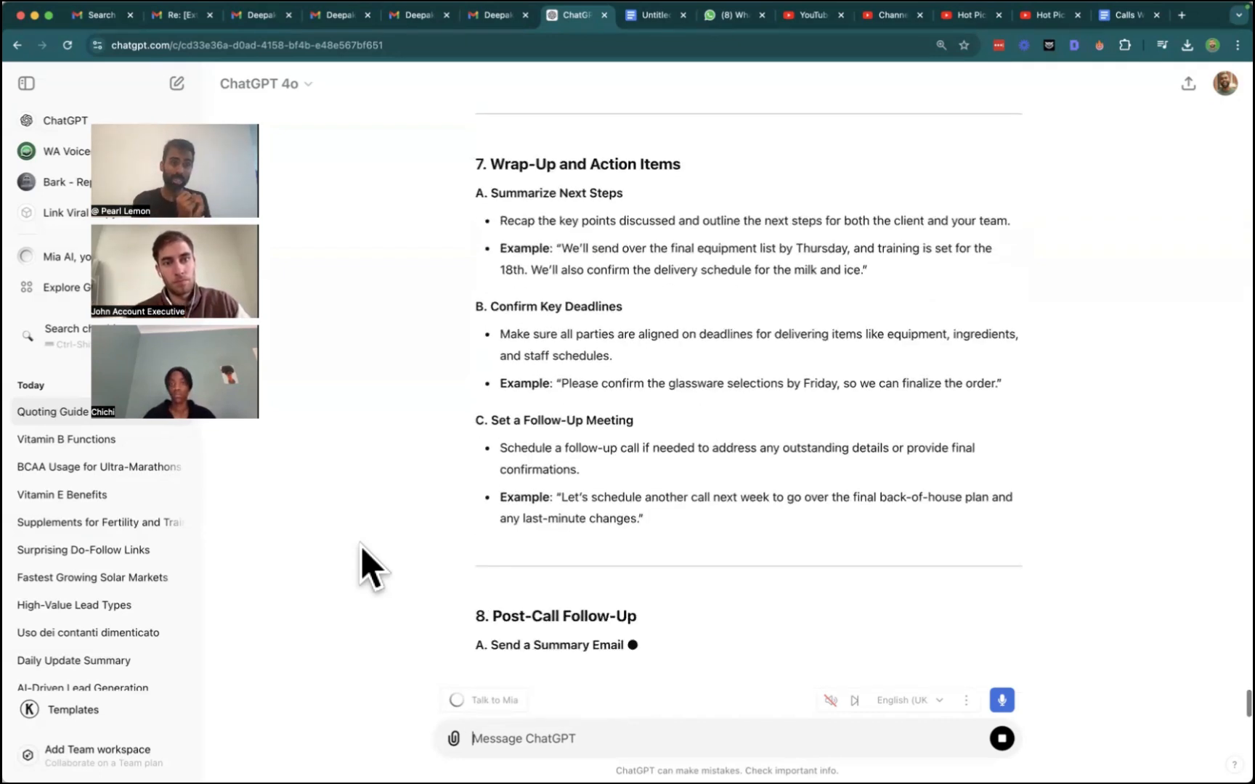
scroll(down, 3)
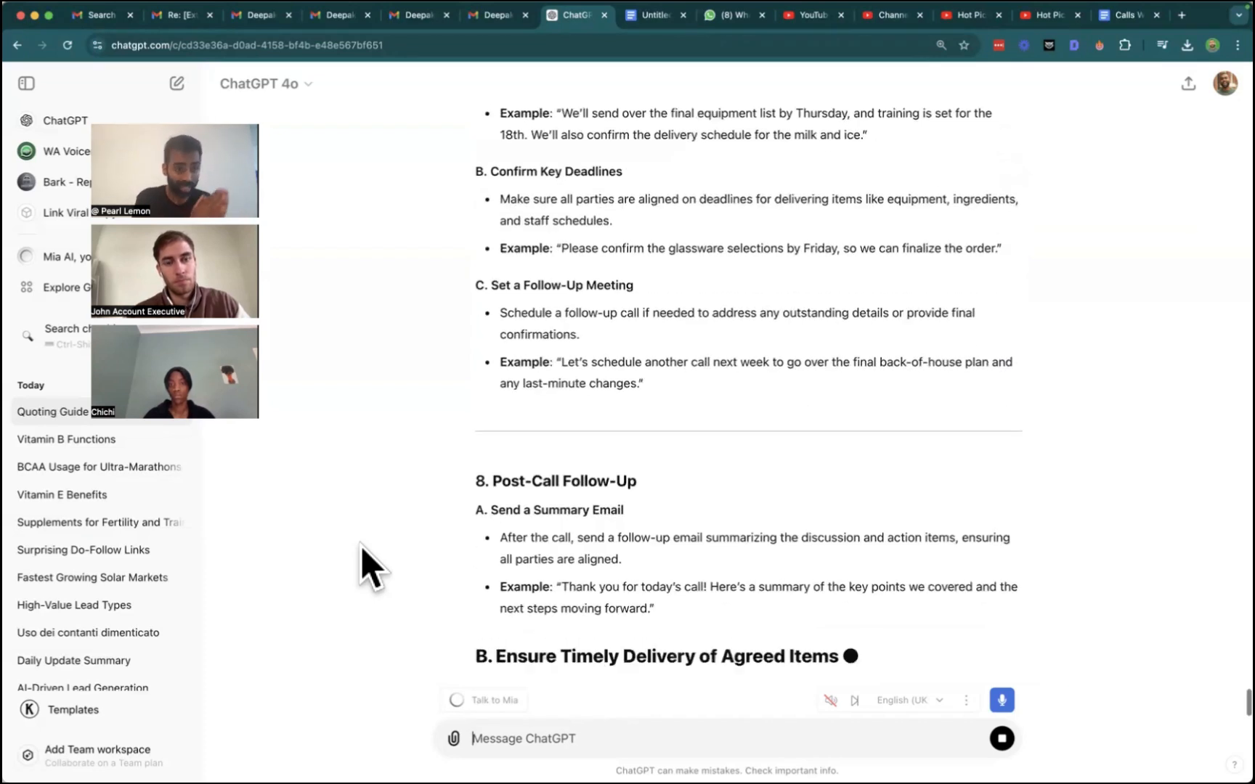